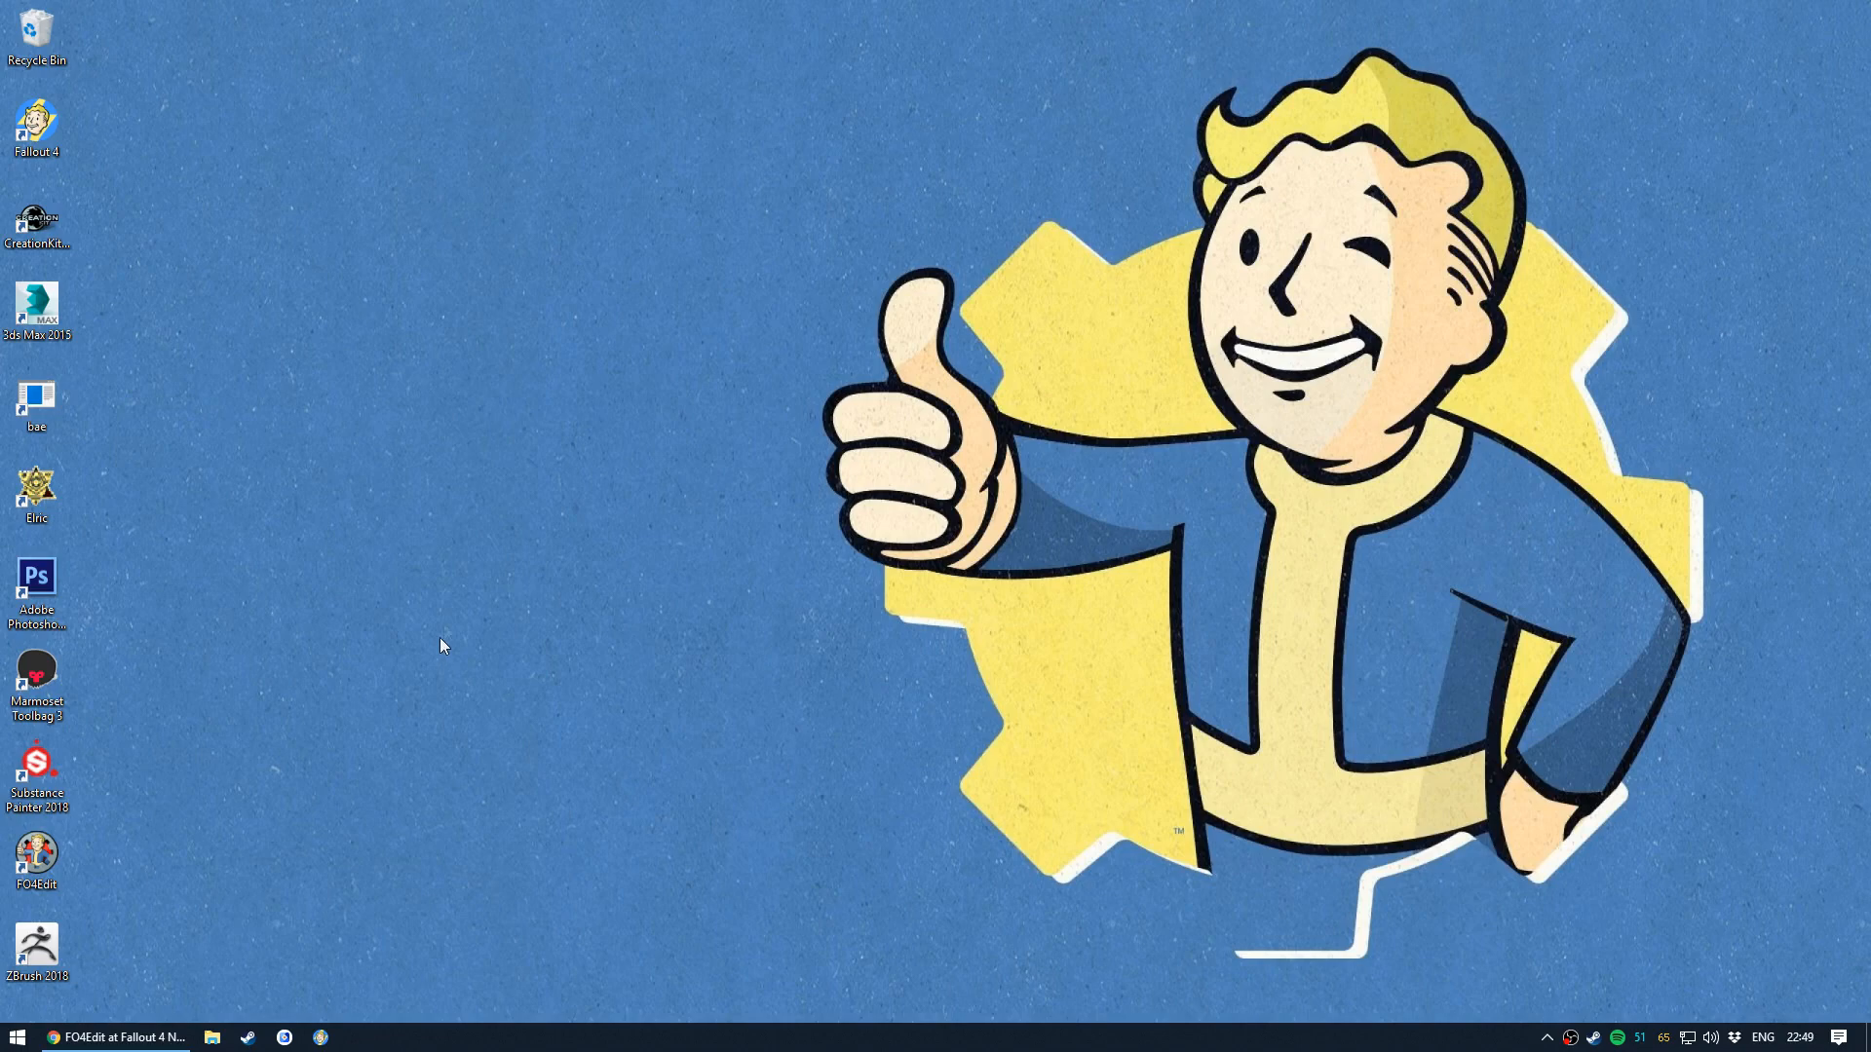
pyautogui.moveTo(495, 559)
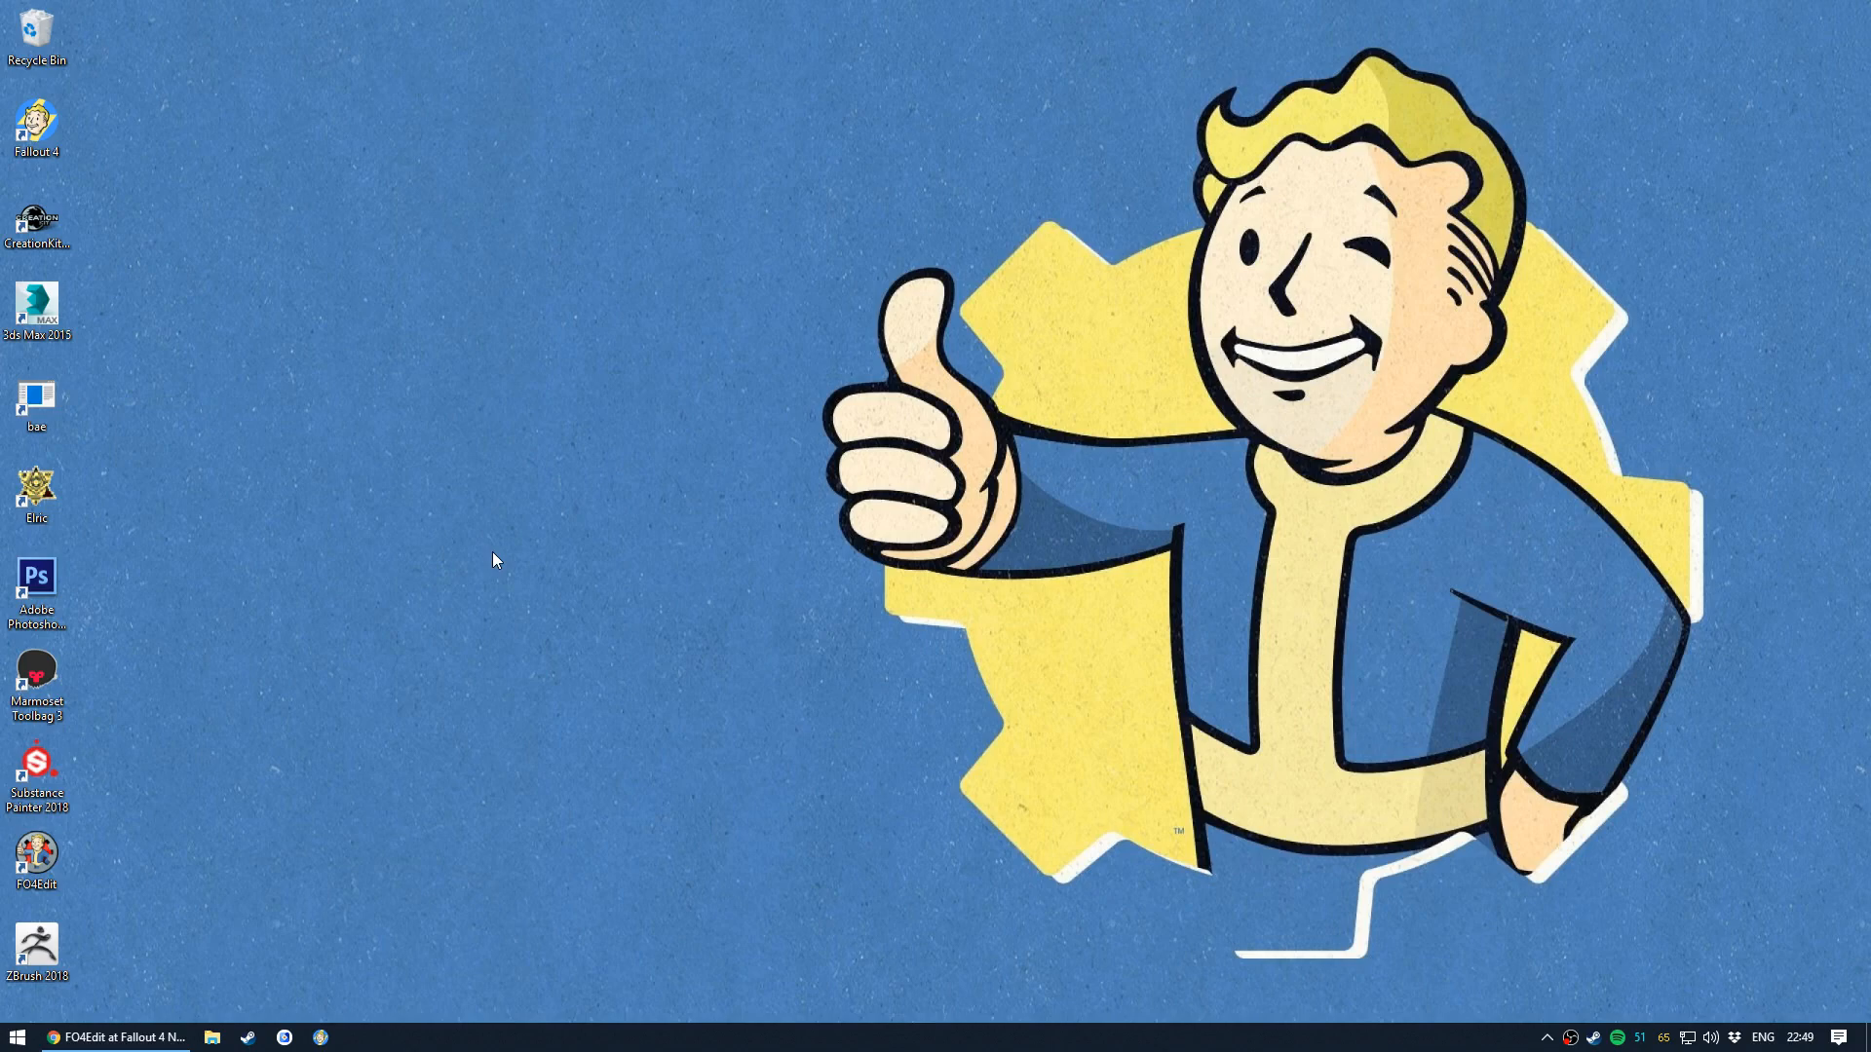
pyautogui.moveTo(232, 776)
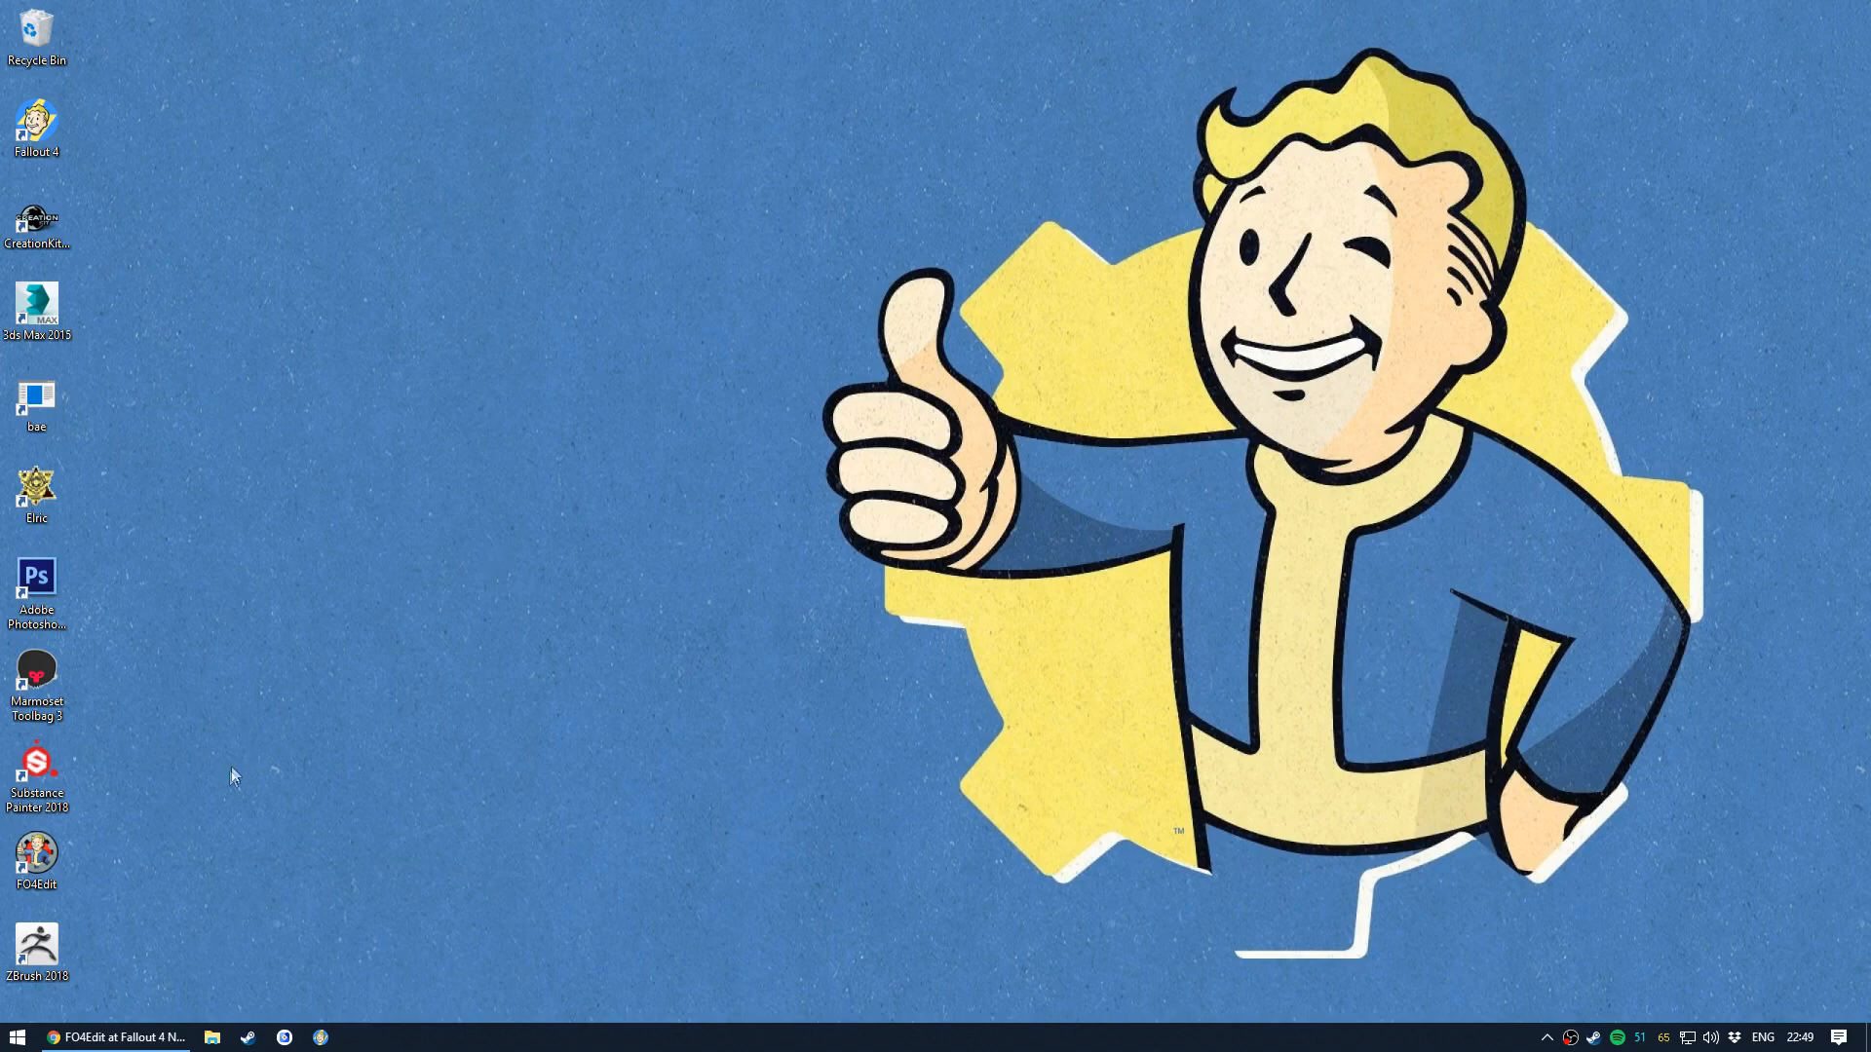
pyautogui.moveTo(238, 733)
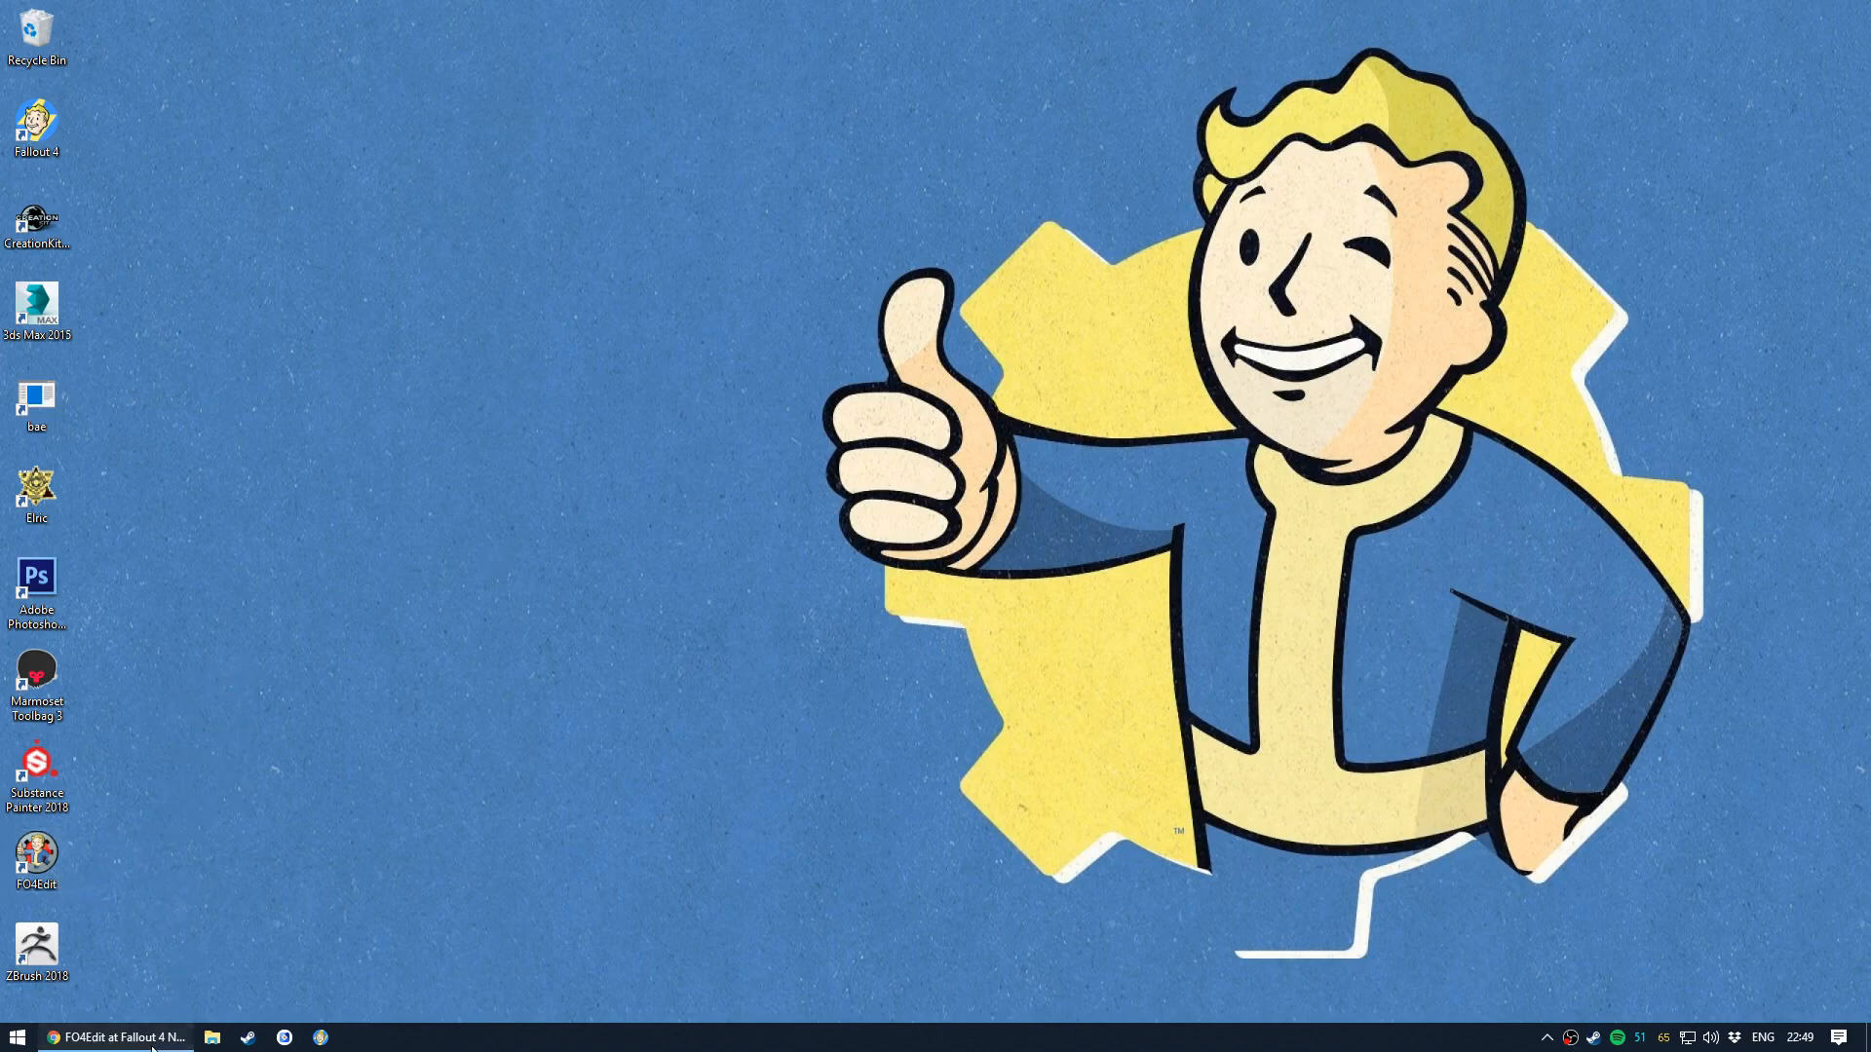
# - Launch FO4Edit, tick HuntingRevolver.esp in the plugin list and start loading it
pyautogui.click(115, 1036)
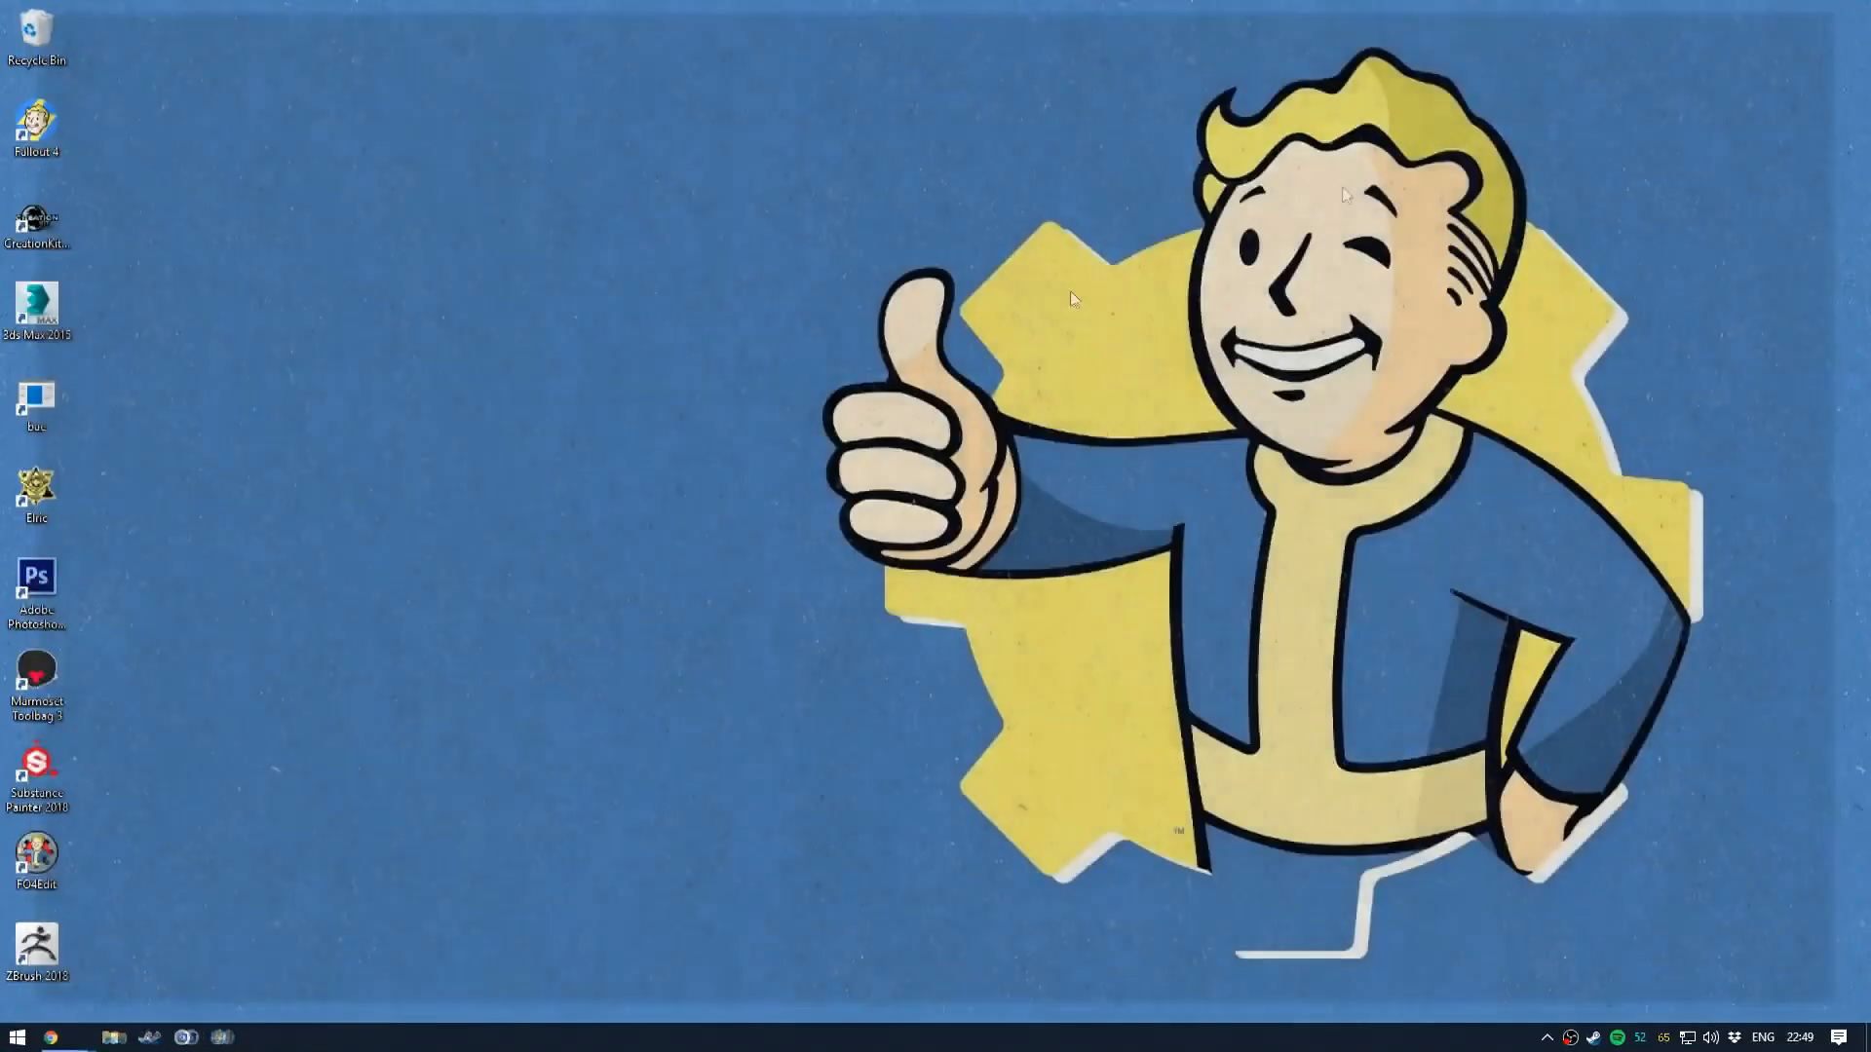
pyautogui.doubleClick(35, 854)
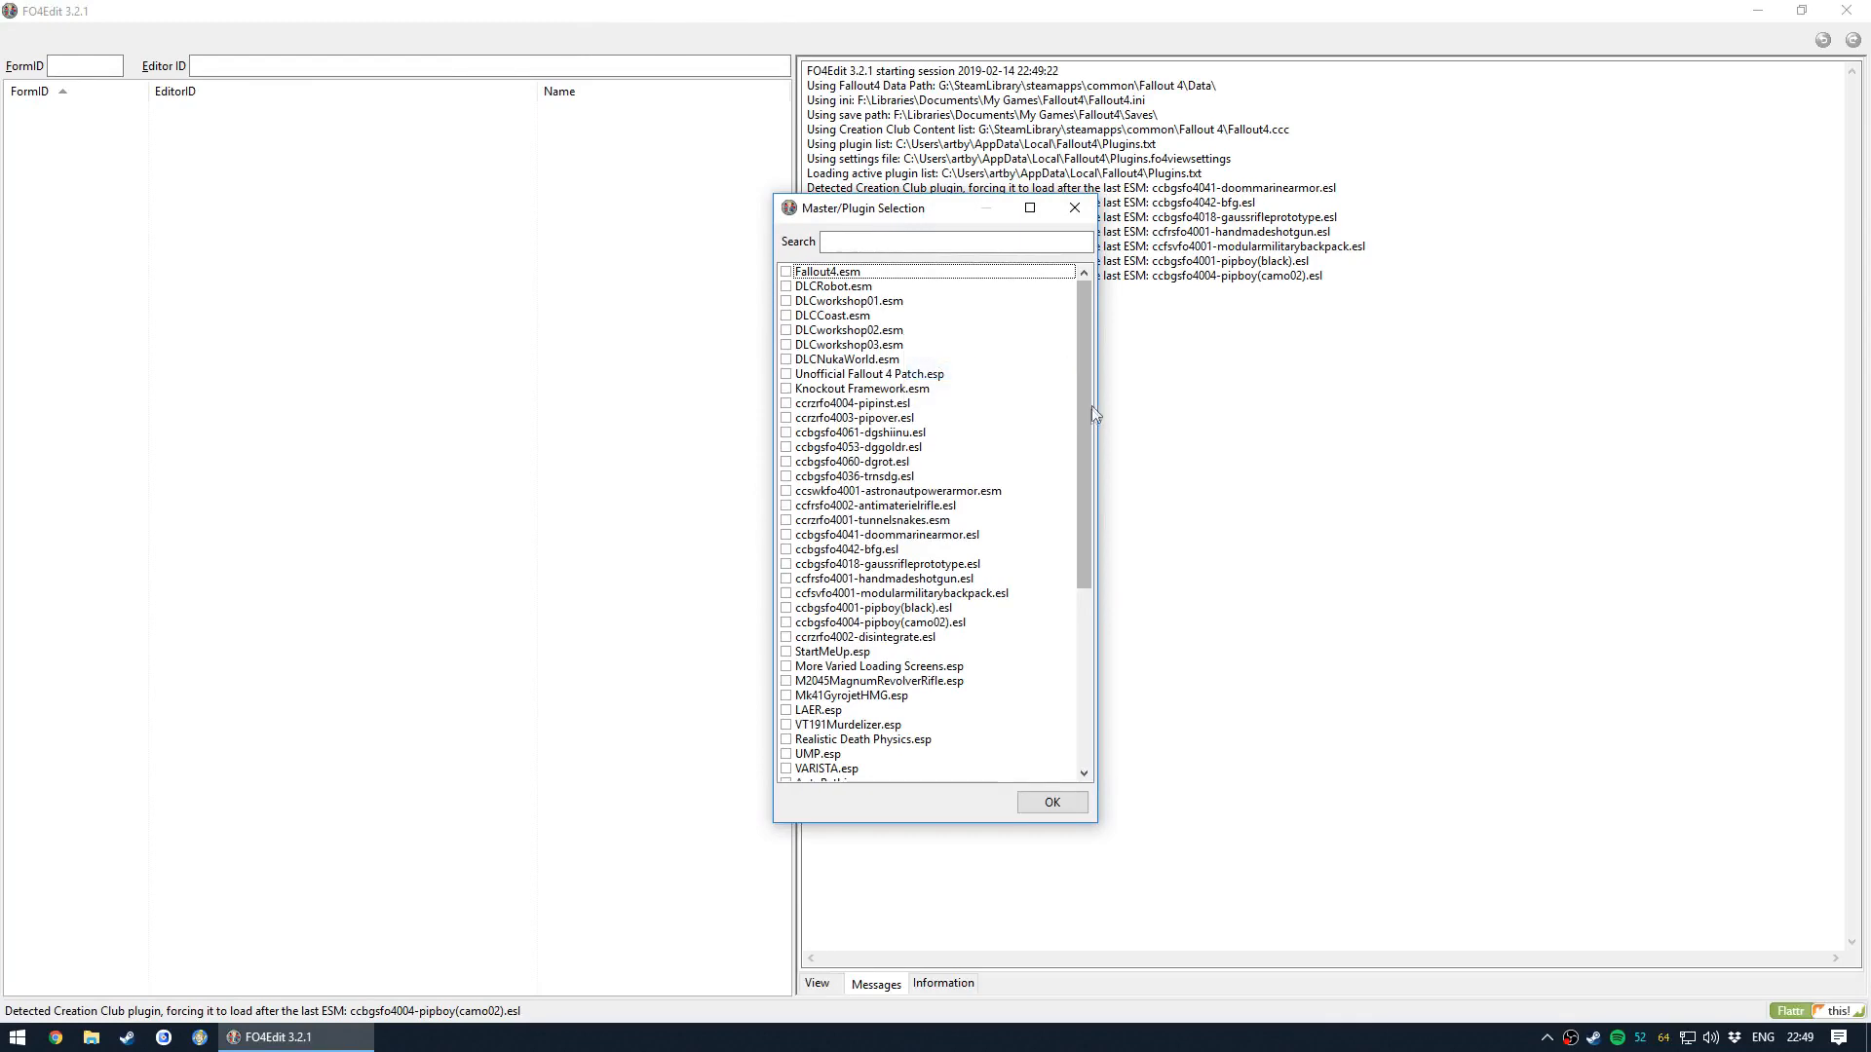
pyautogui.scroll(-3)
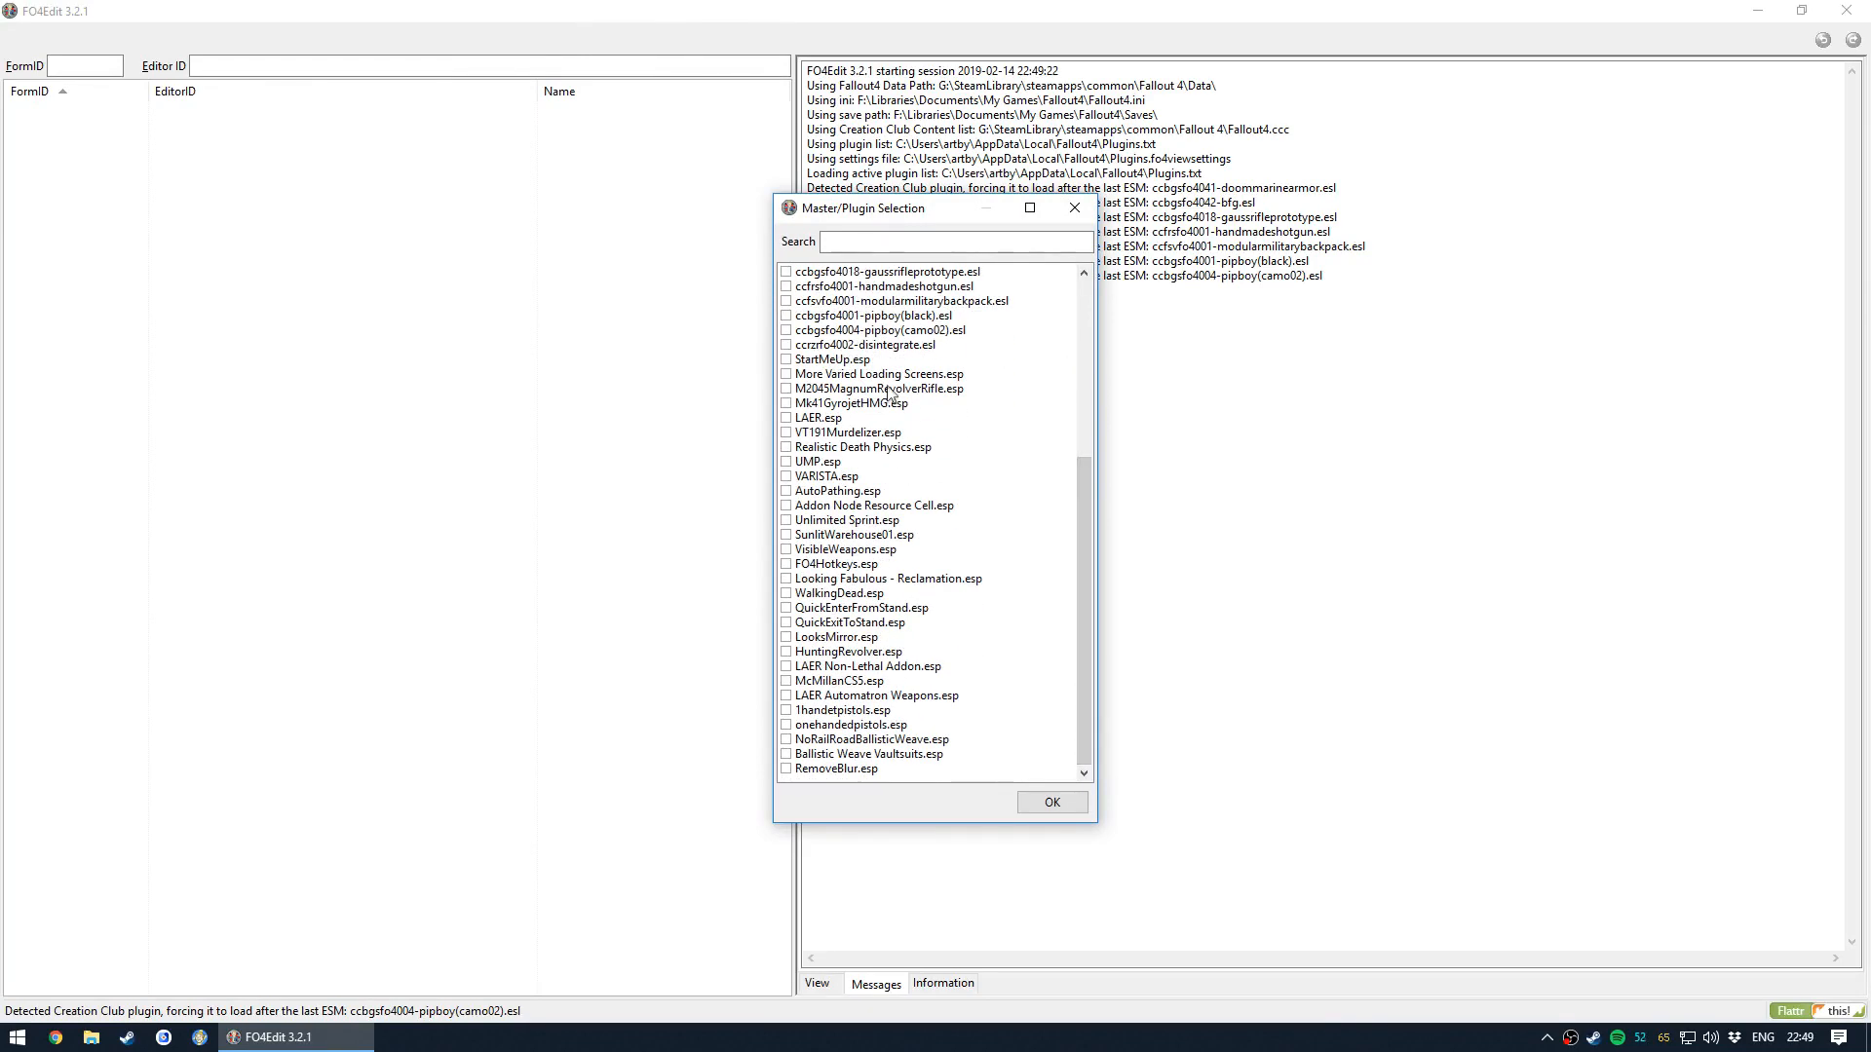
pyautogui.click(850, 650)
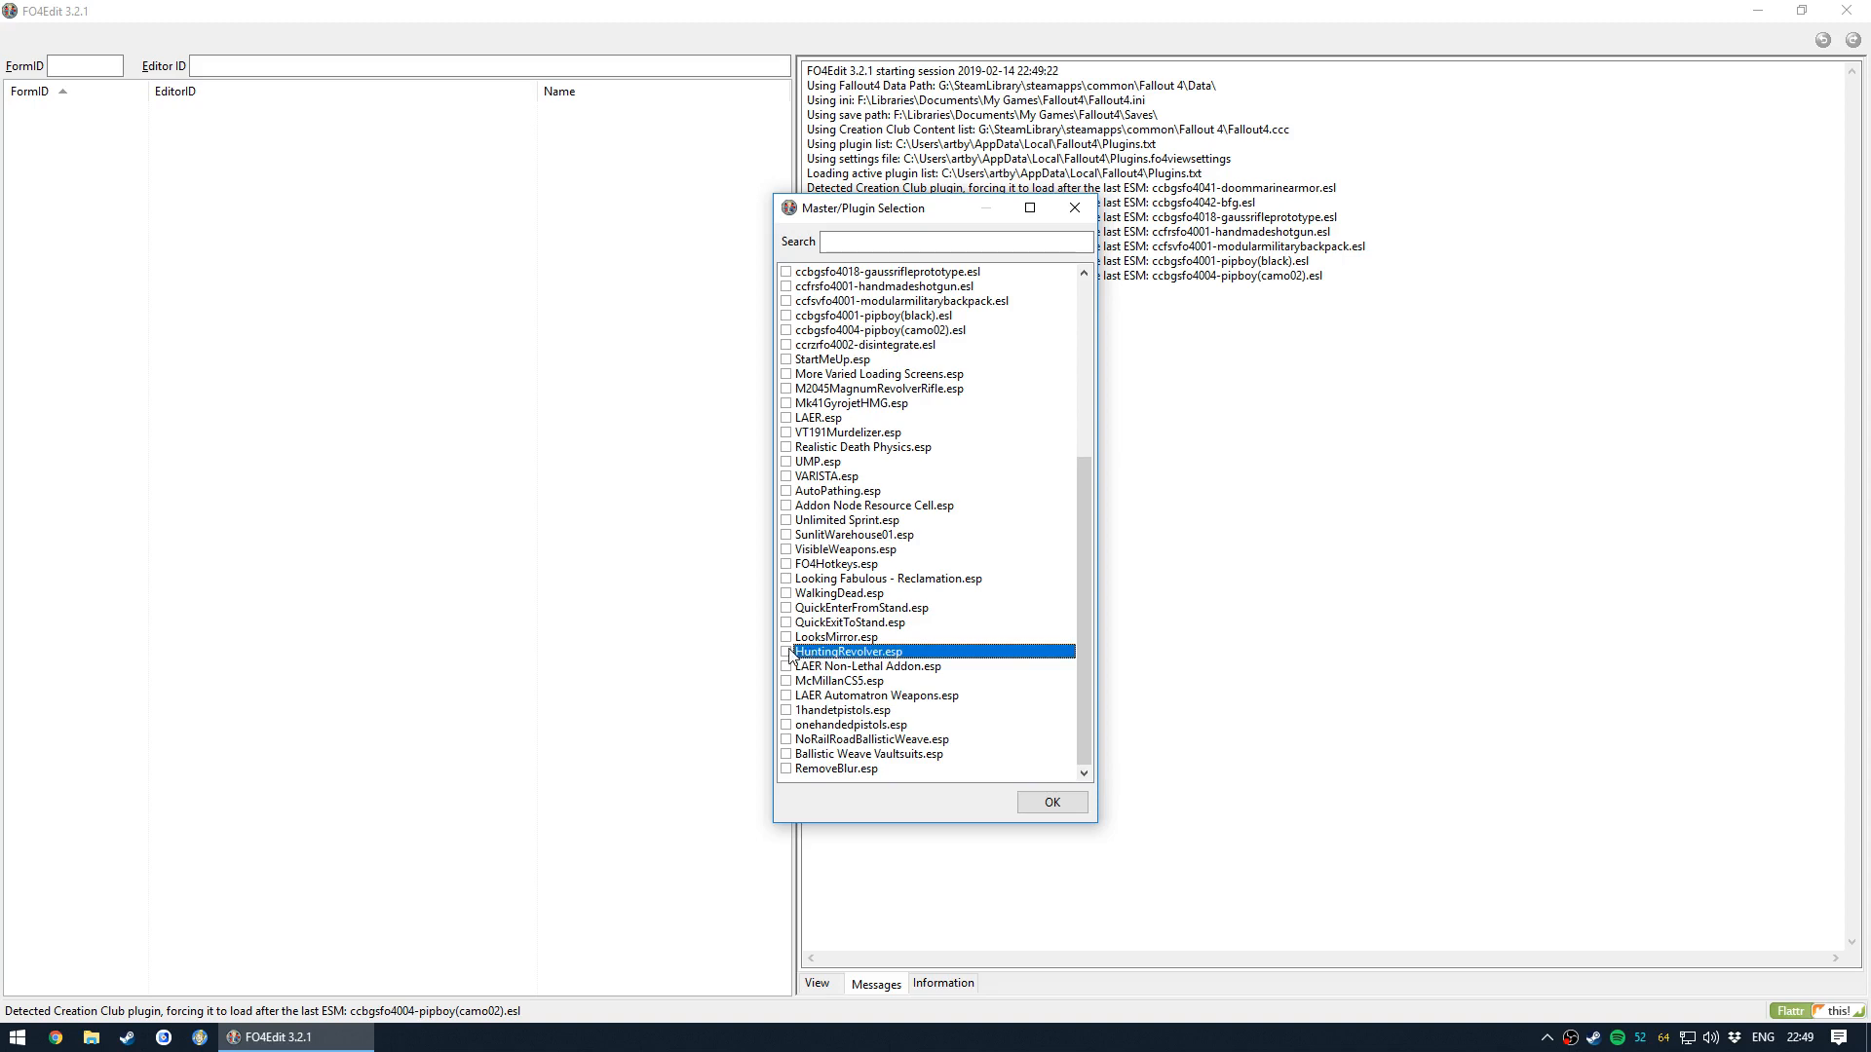
pyautogui.click(1050, 801)
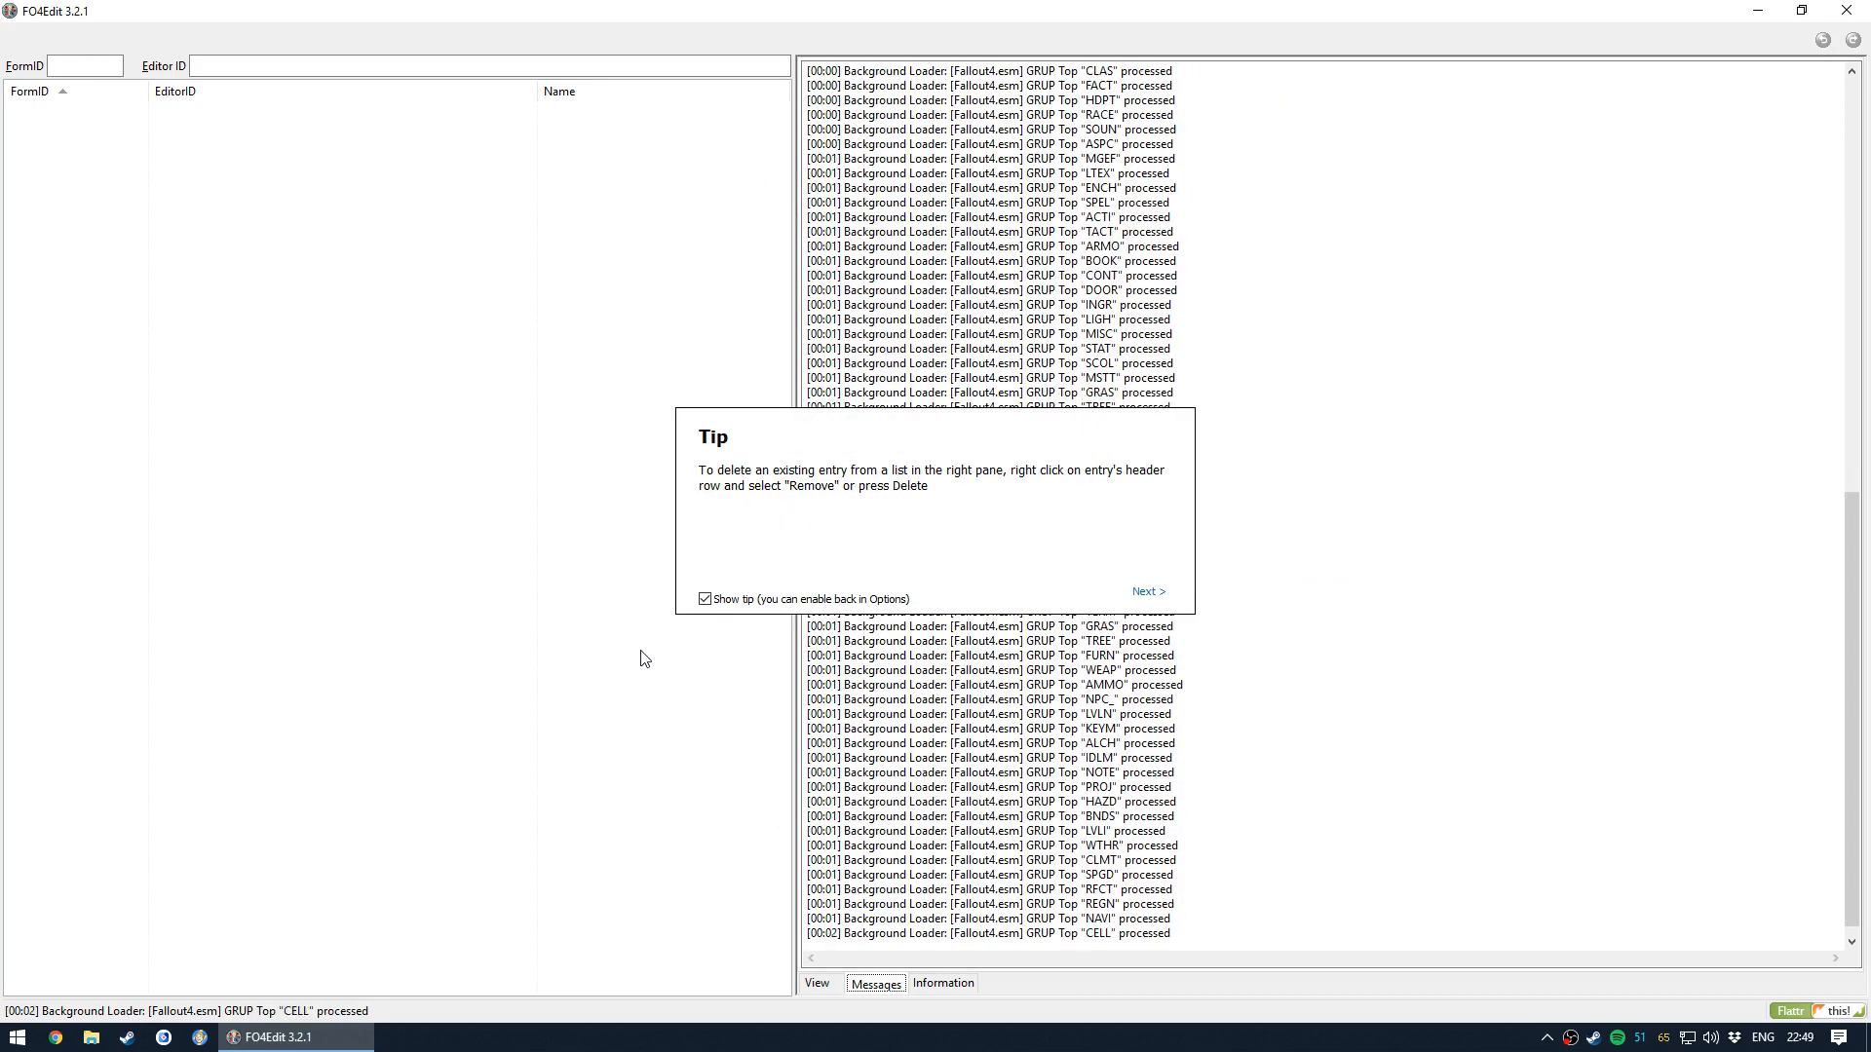
pyautogui.moveTo(540, 358)
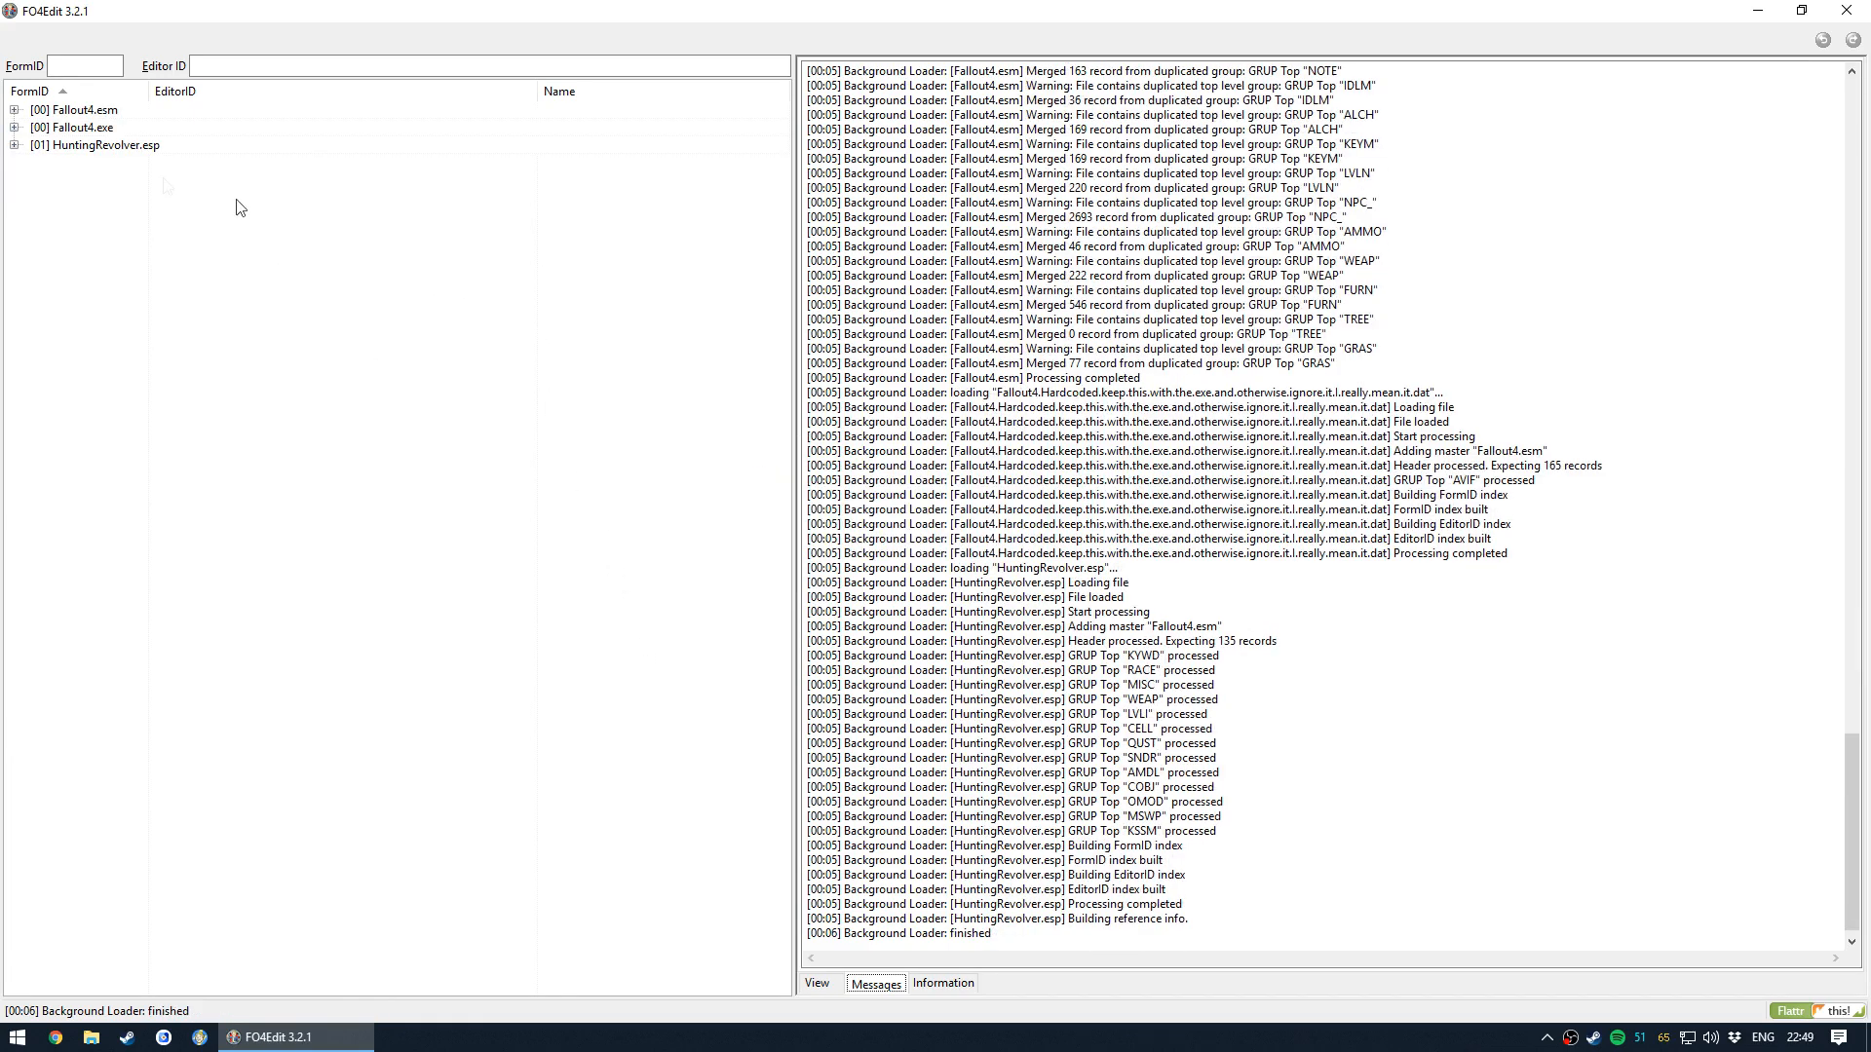
# - Expand HuntingRevolver.esp in the tree to list its record groups
pyautogui.click(13, 145)
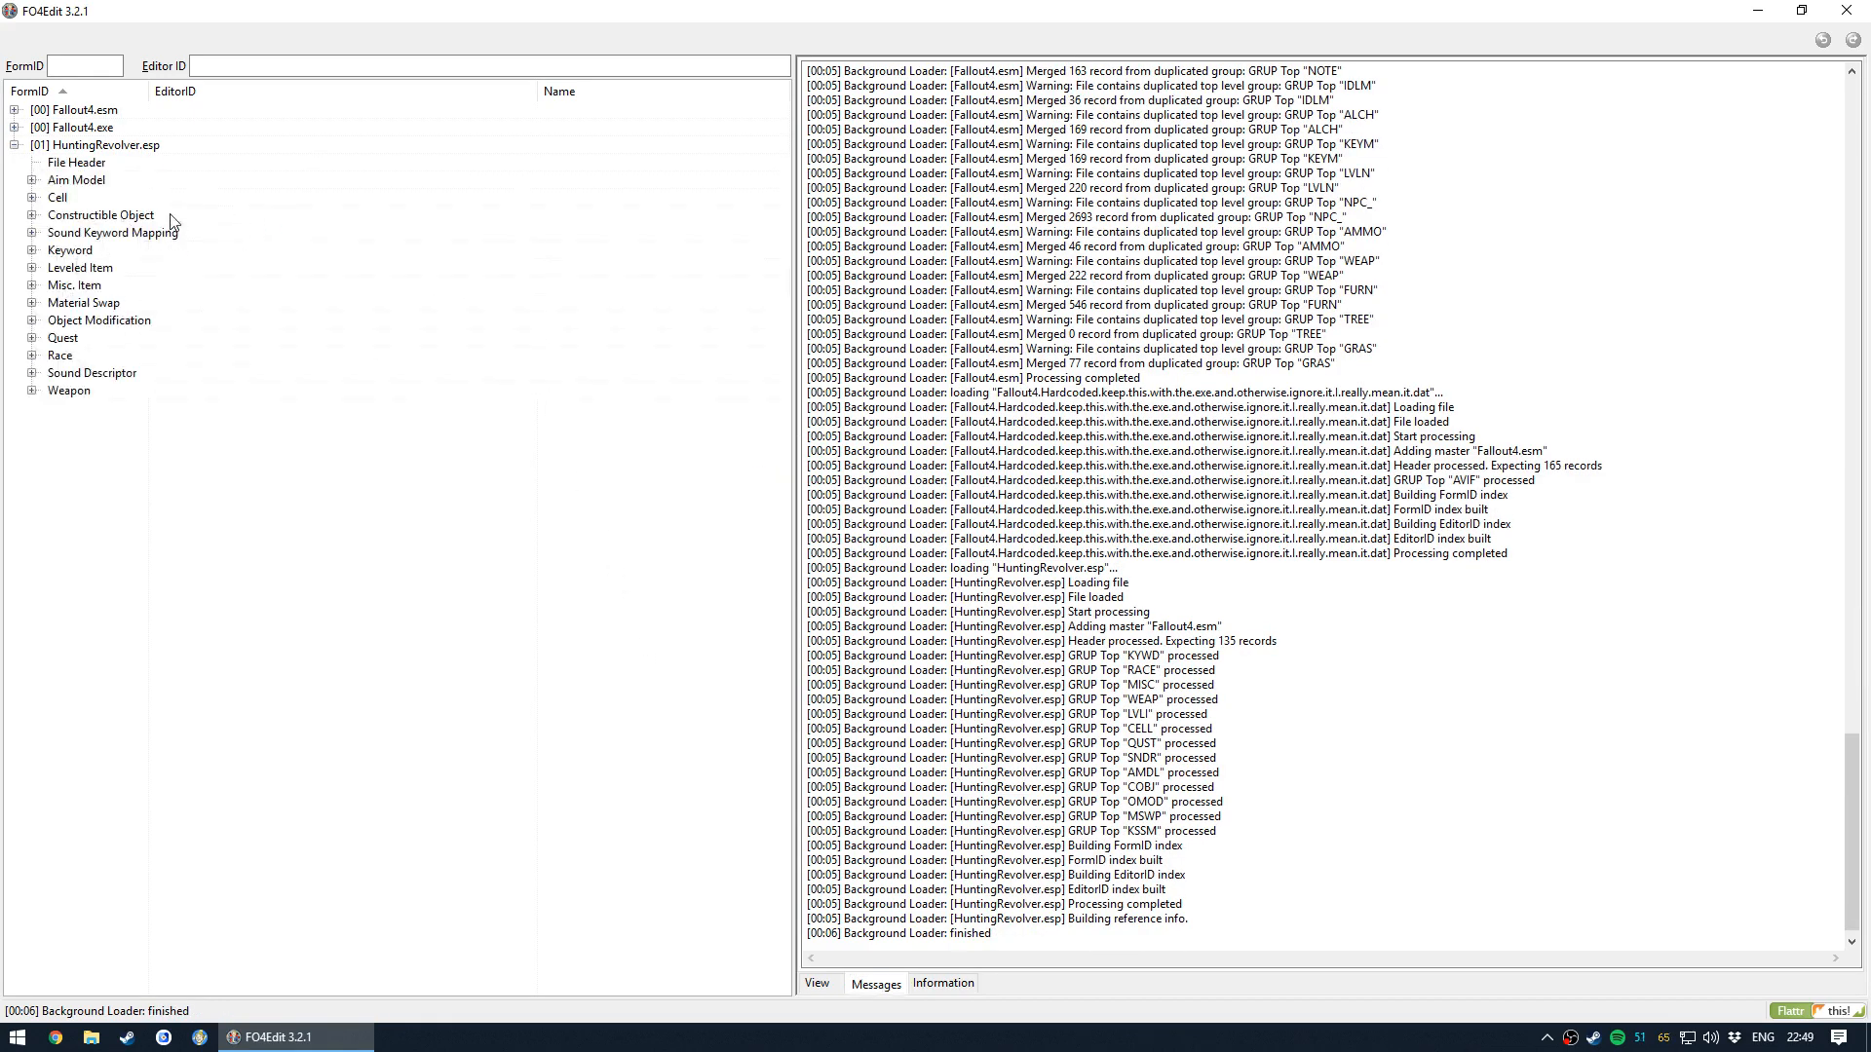
pyautogui.moveTo(125, 343)
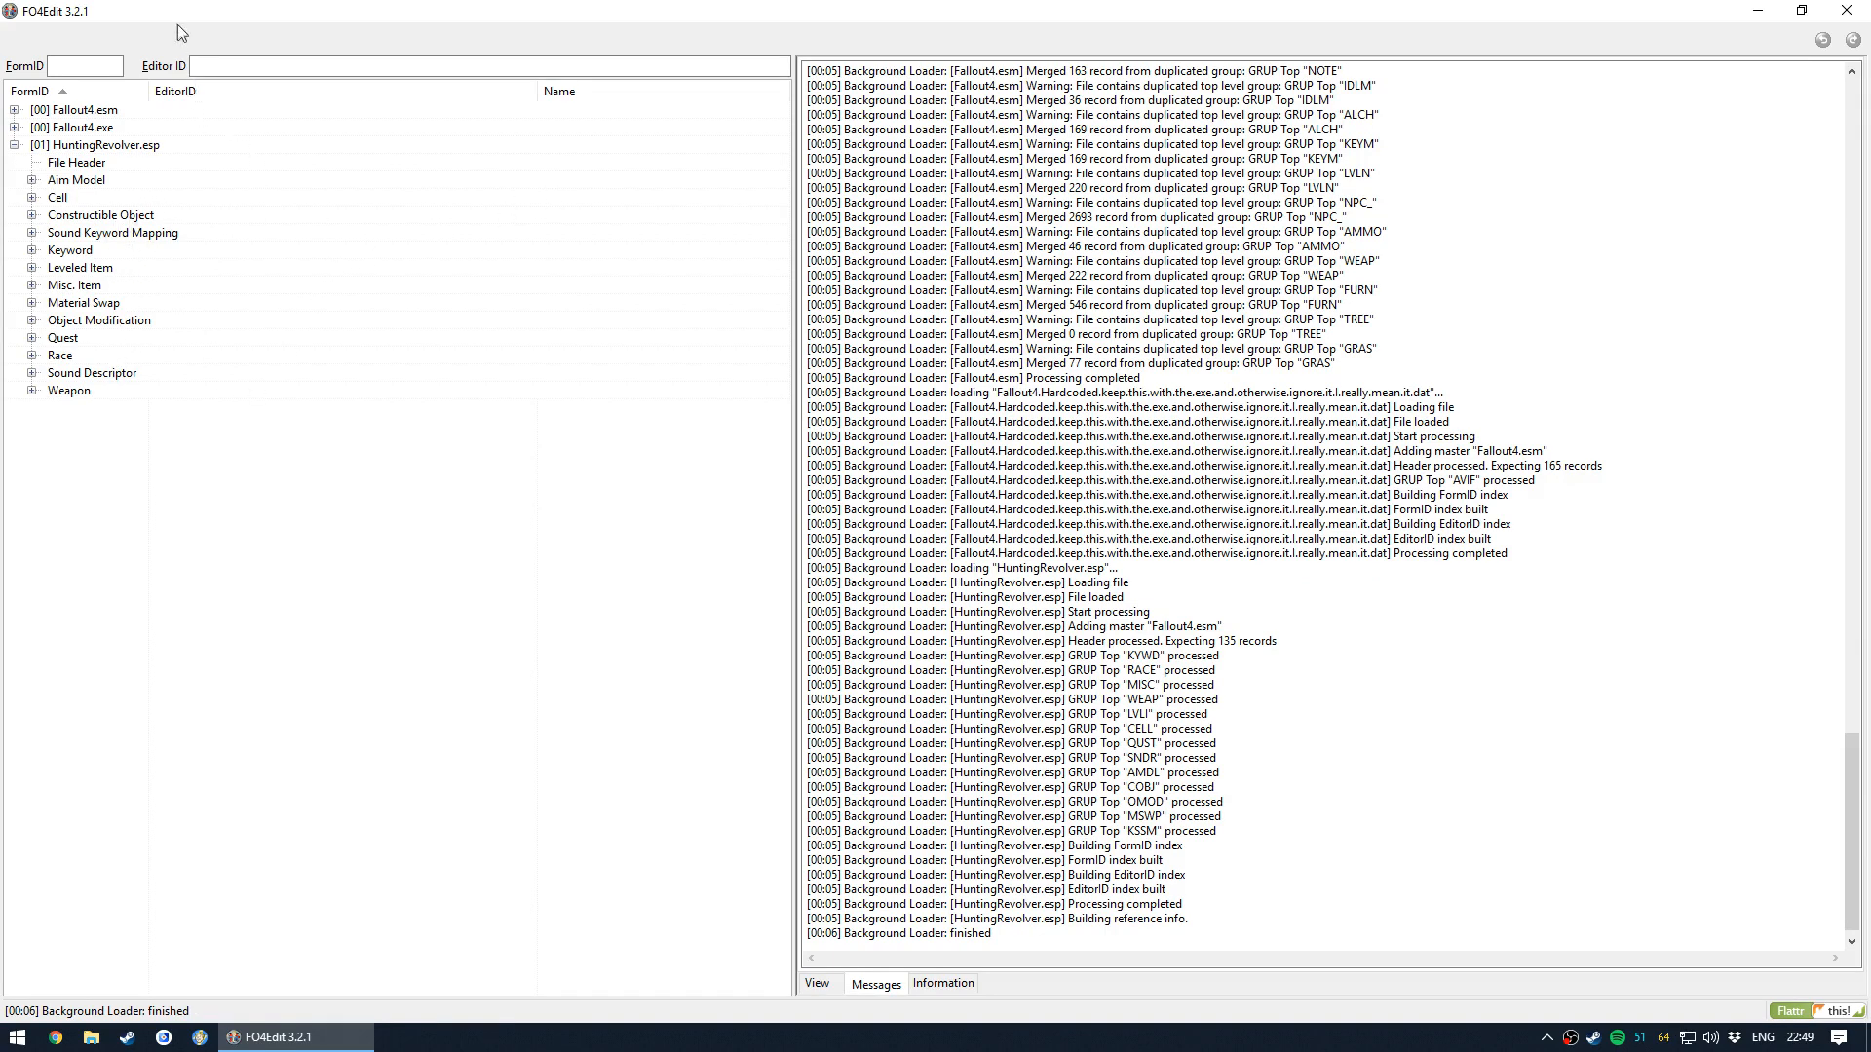
pyautogui.moveTo(218, 472)
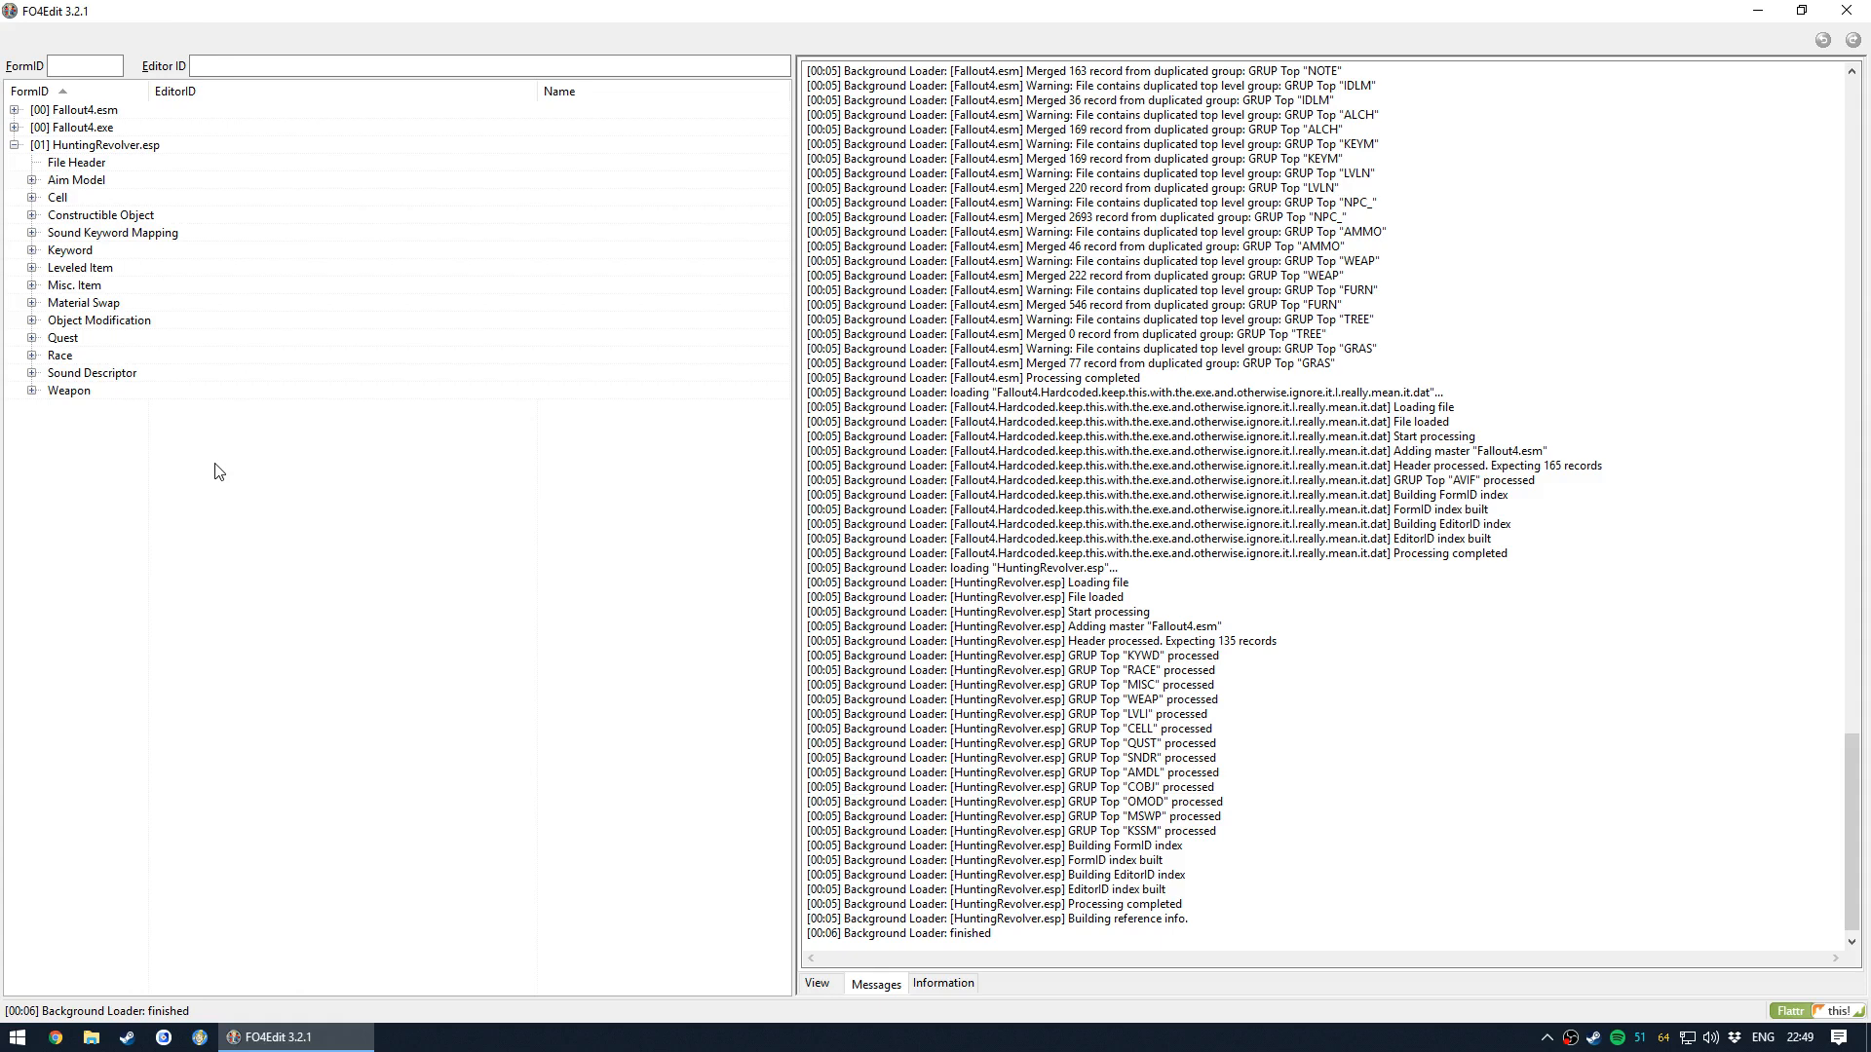
pyautogui.moveTo(175, 185)
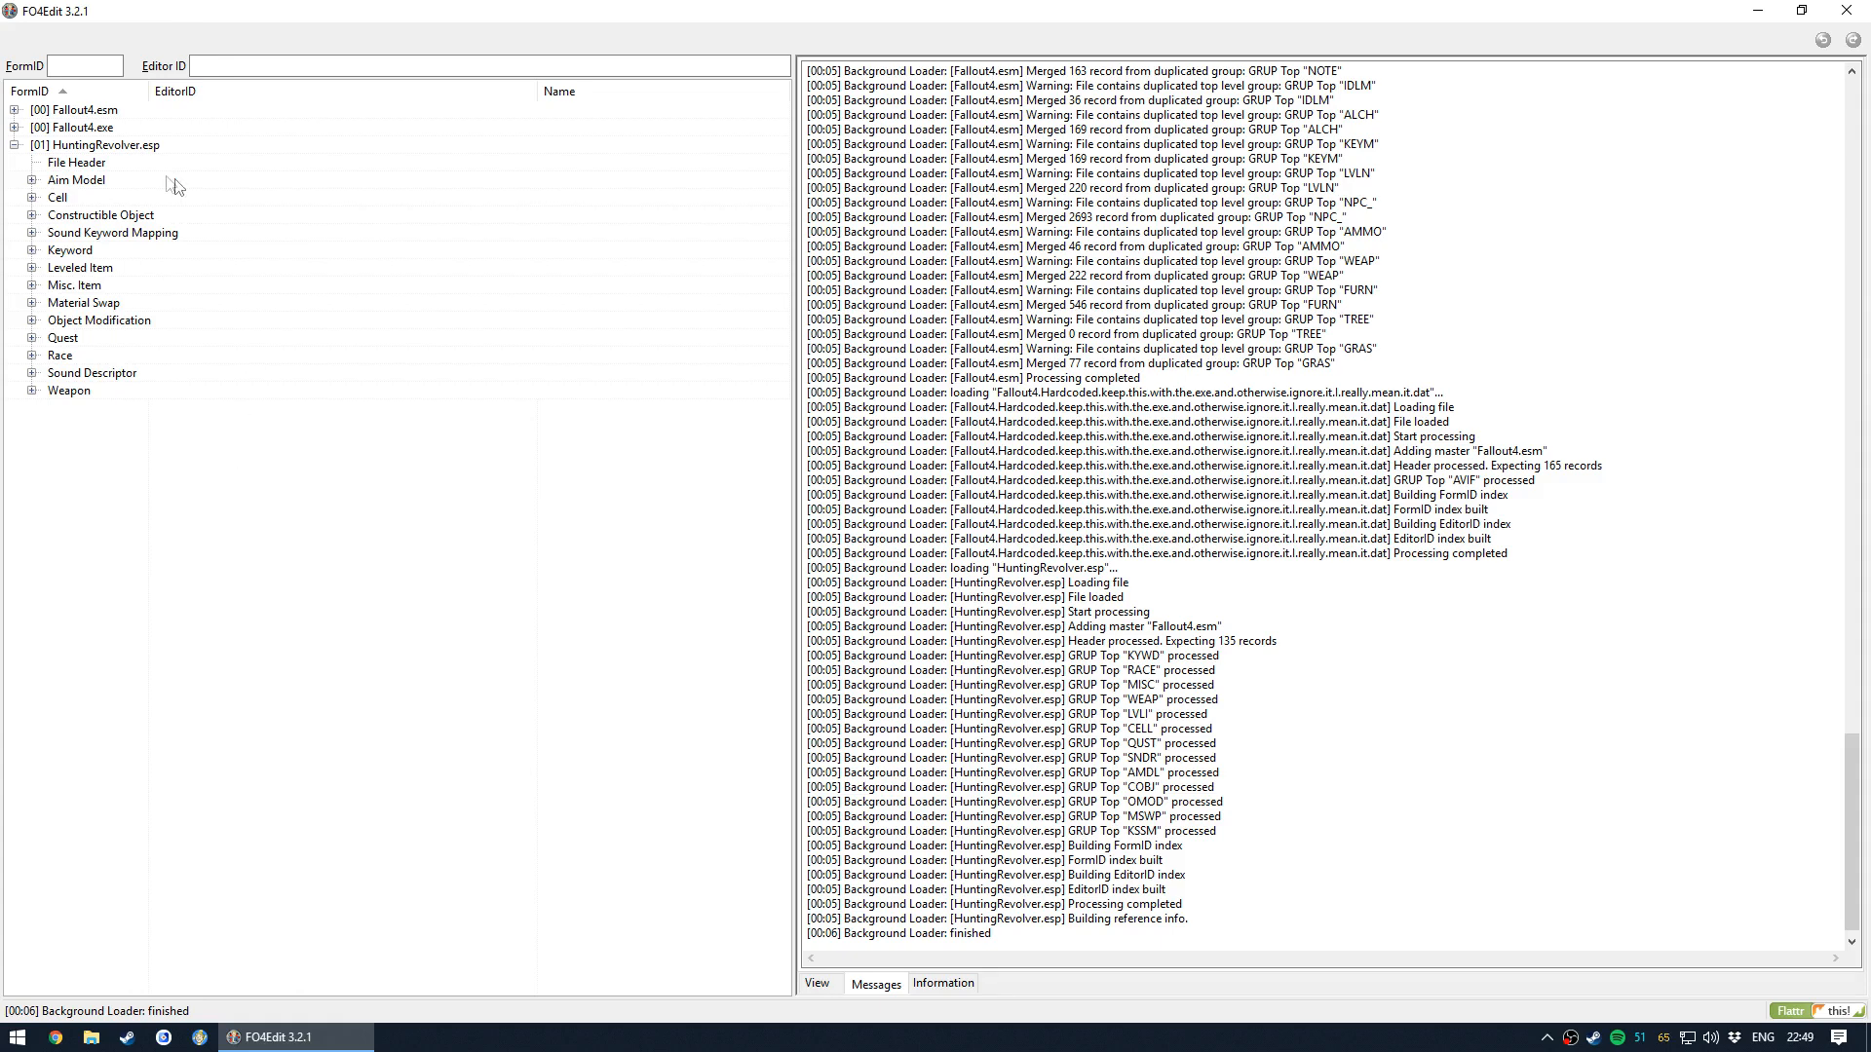
pyautogui.moveTo(180, 458)
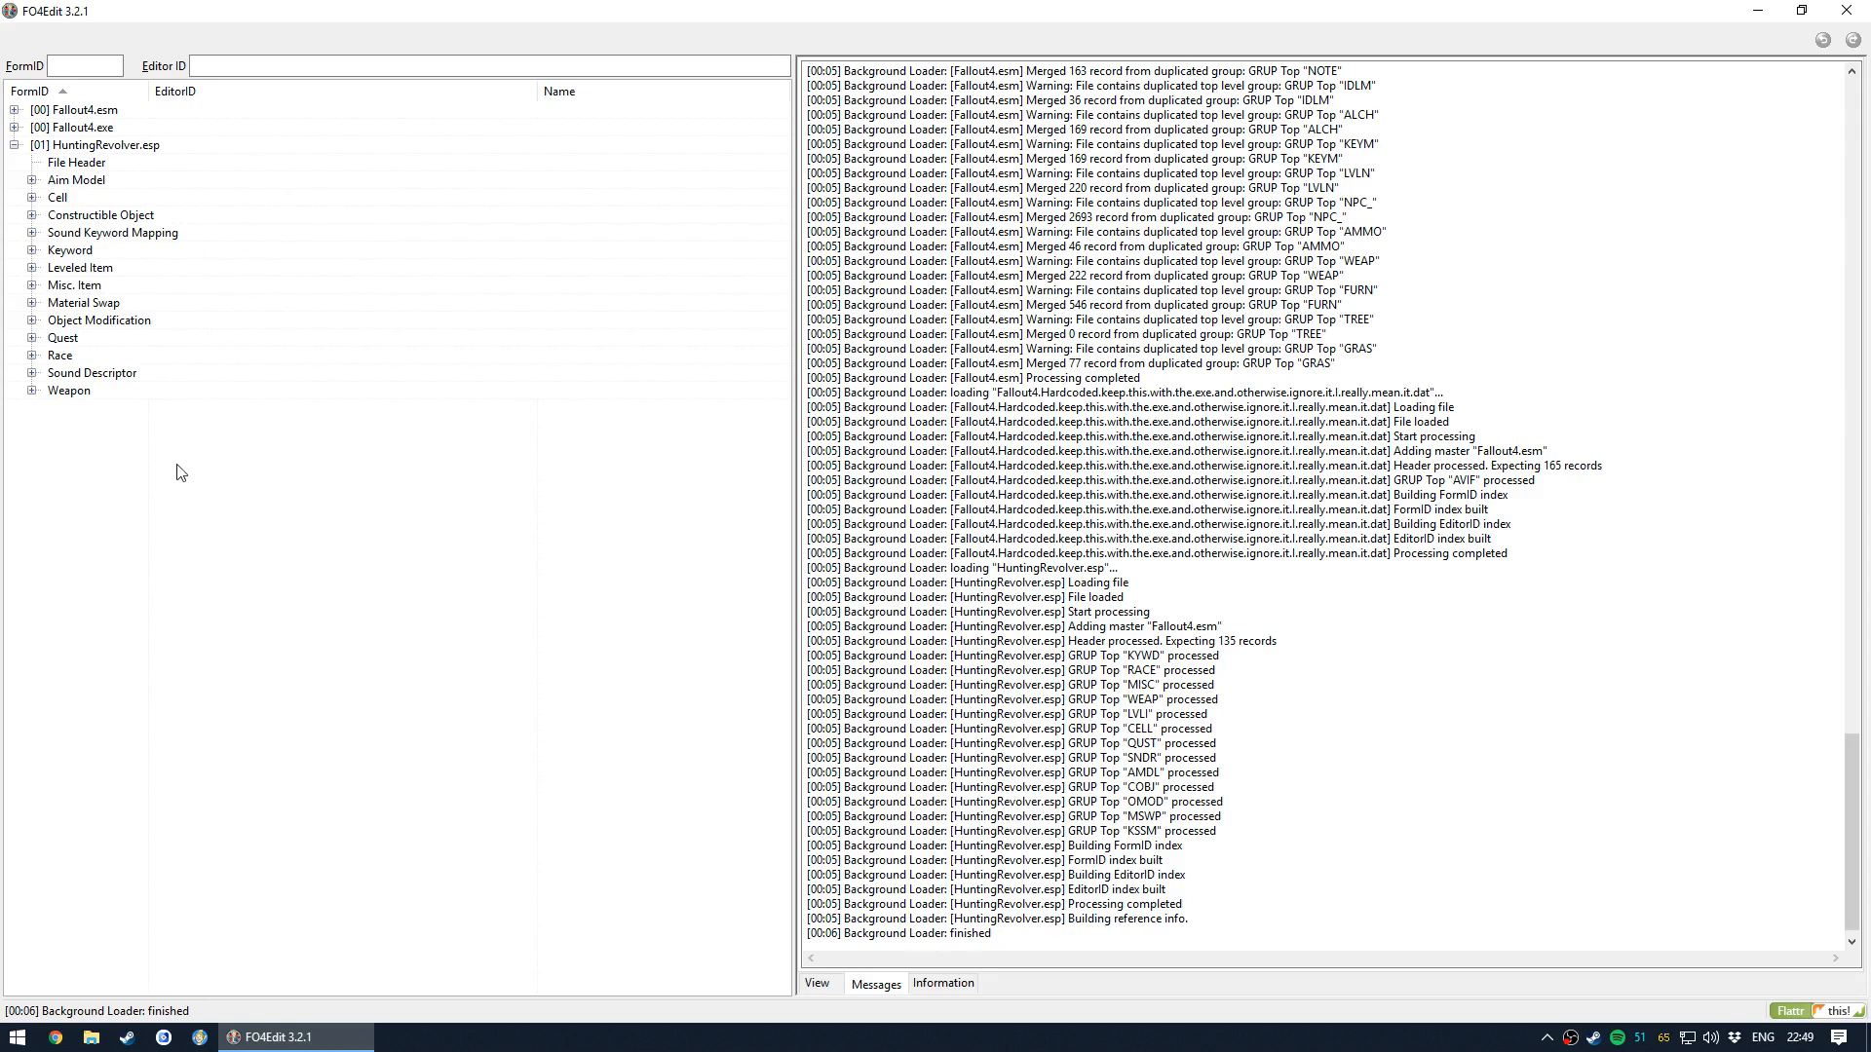
pyautogui.moveTo(164, 499)
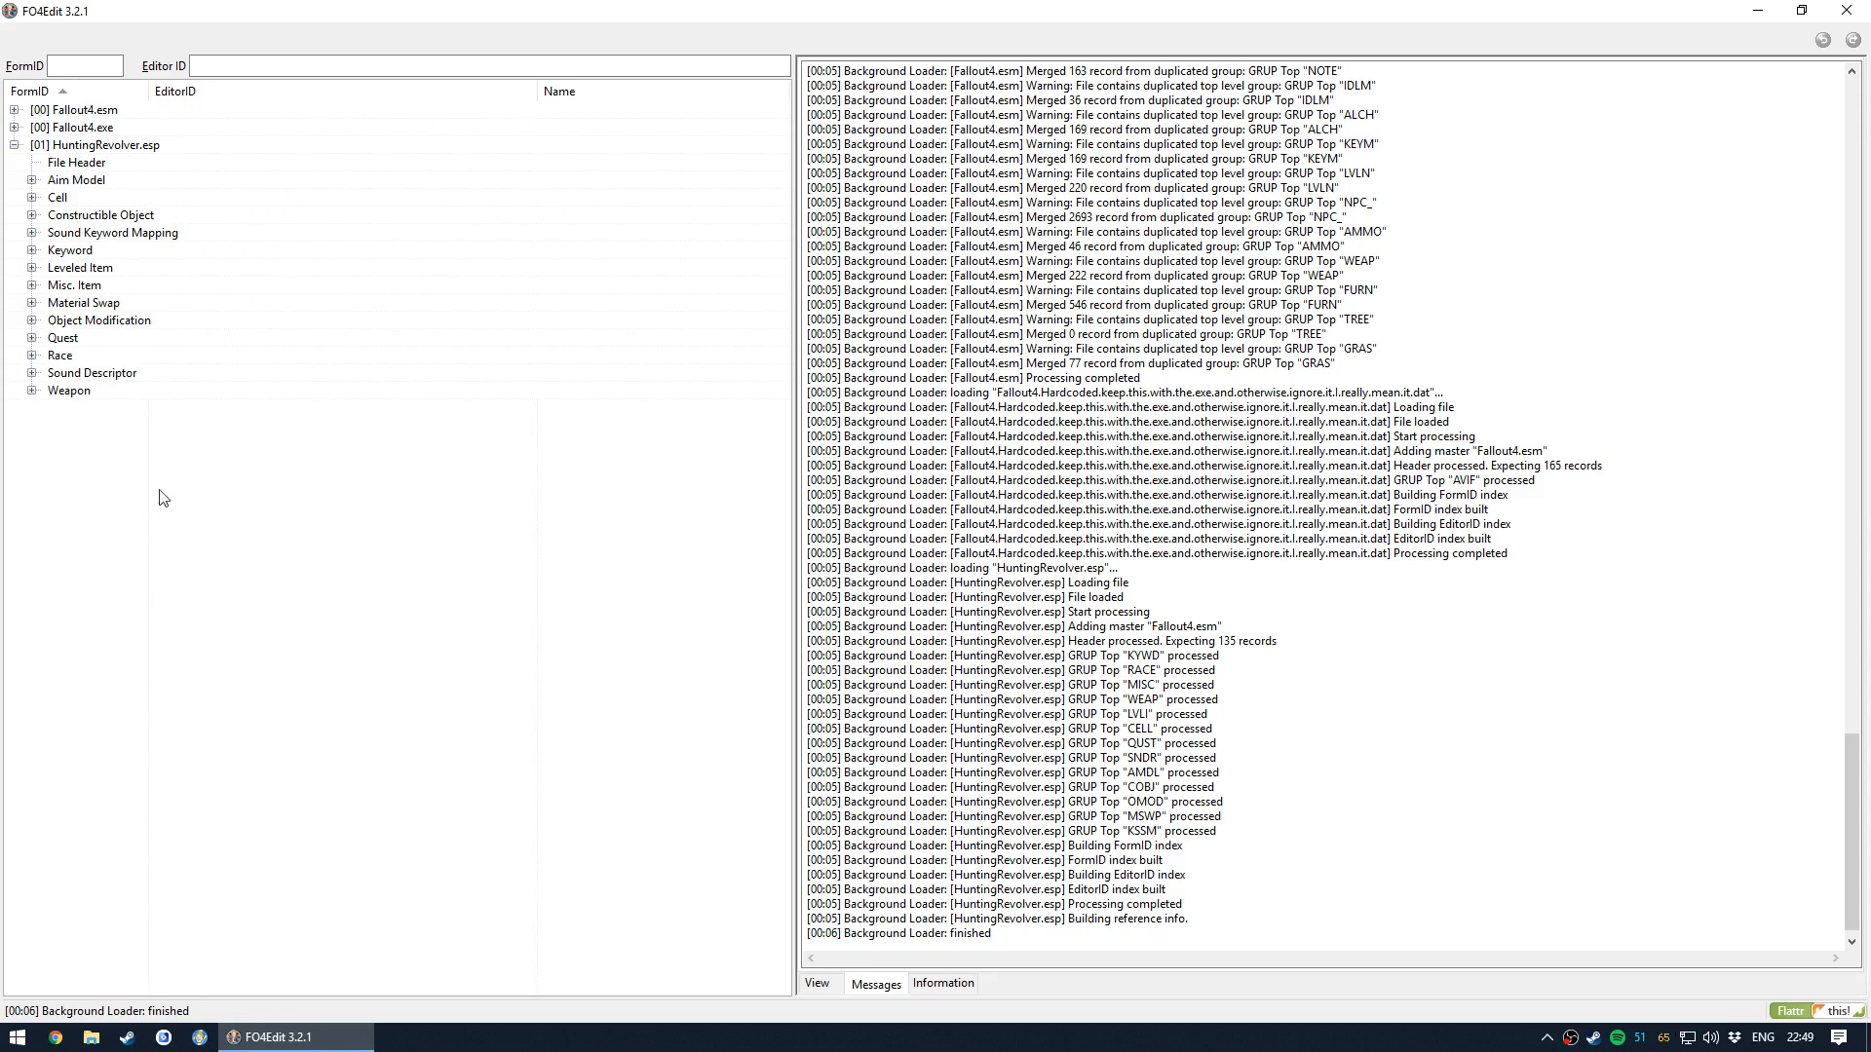
pyautogui.moveTo(438, 489)
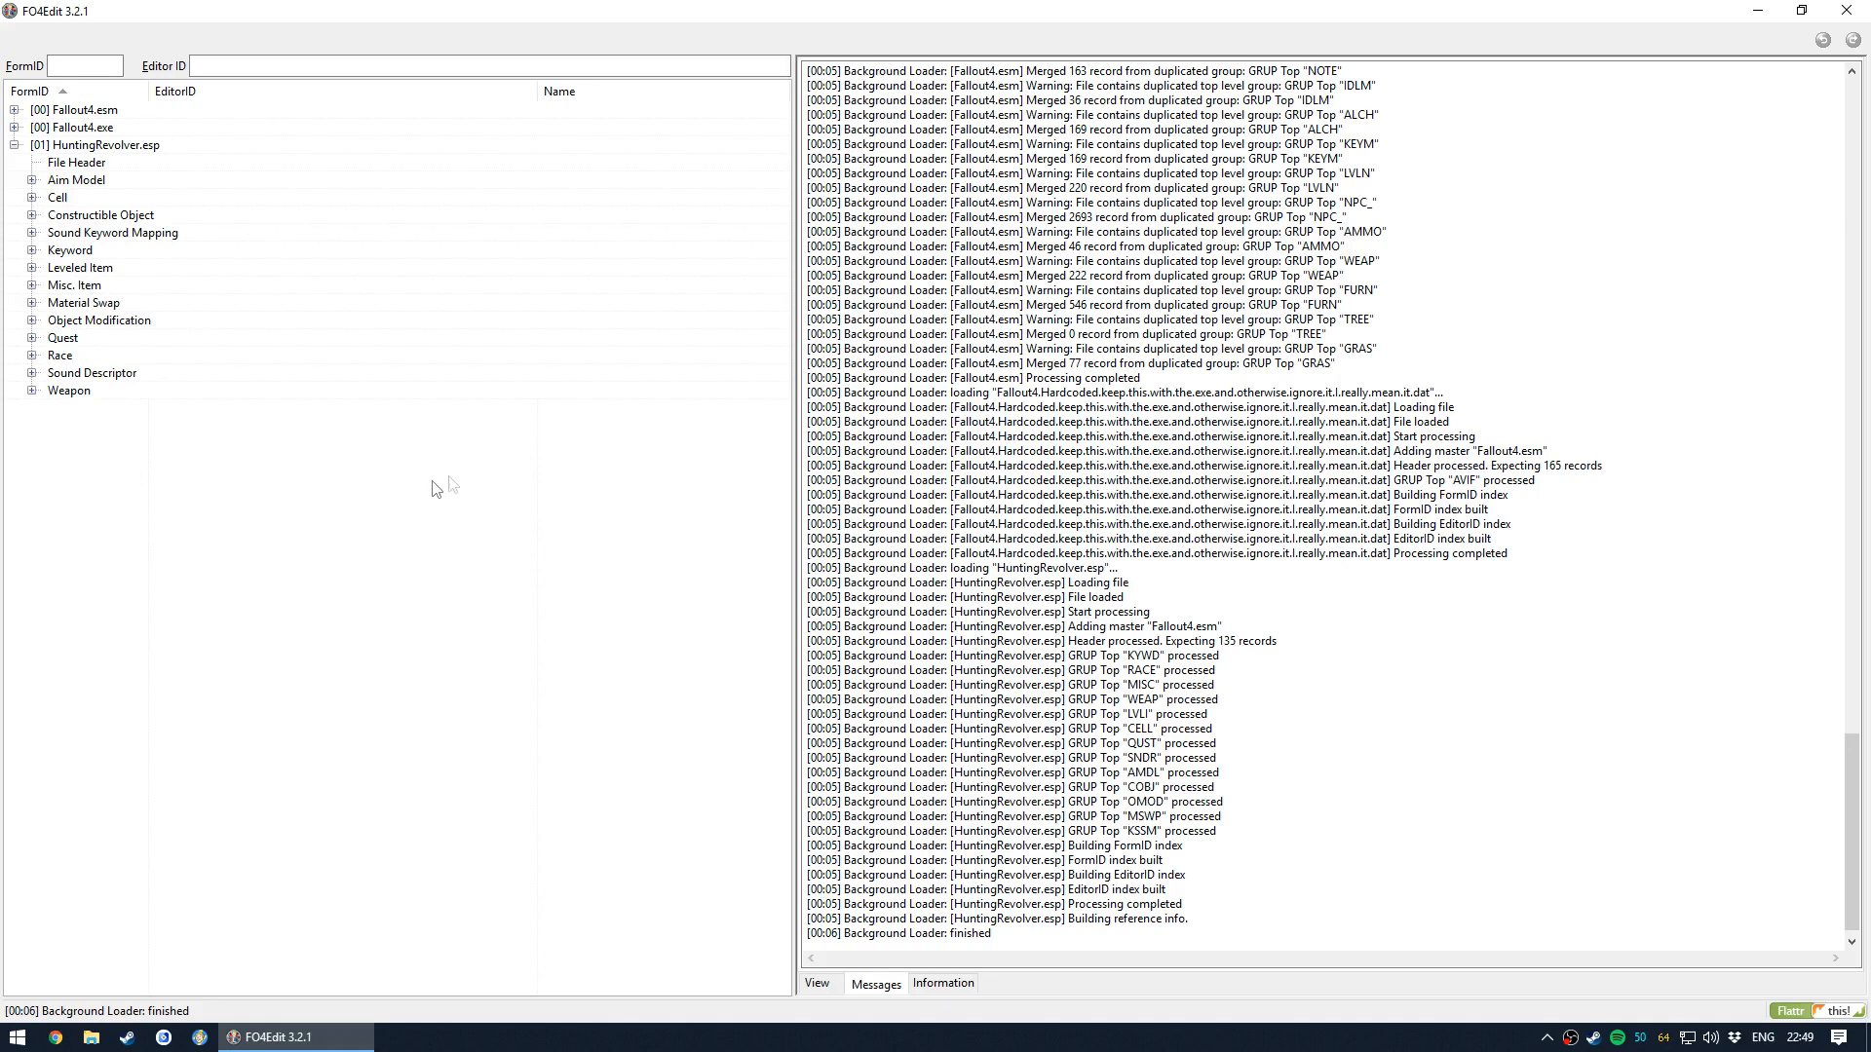
pyautogui.moveTo(164, 206)
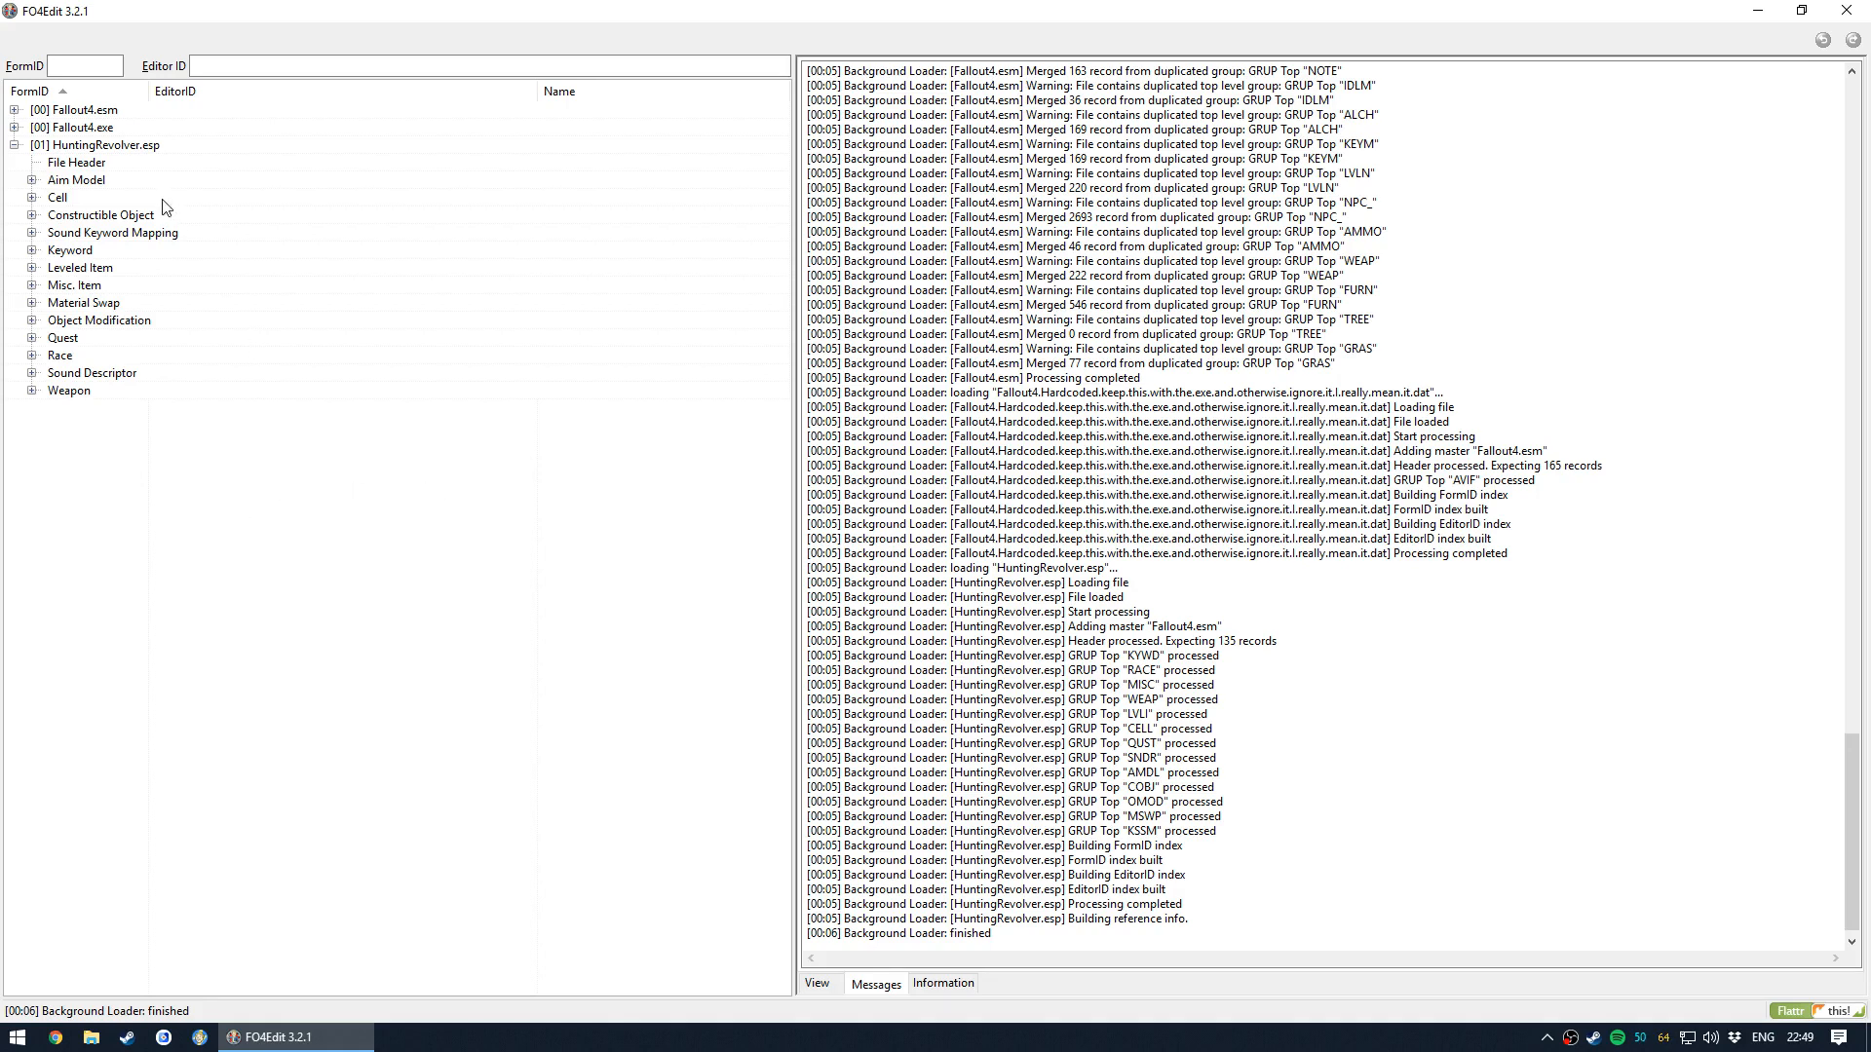
pyautogui.moveTo(142, 179)
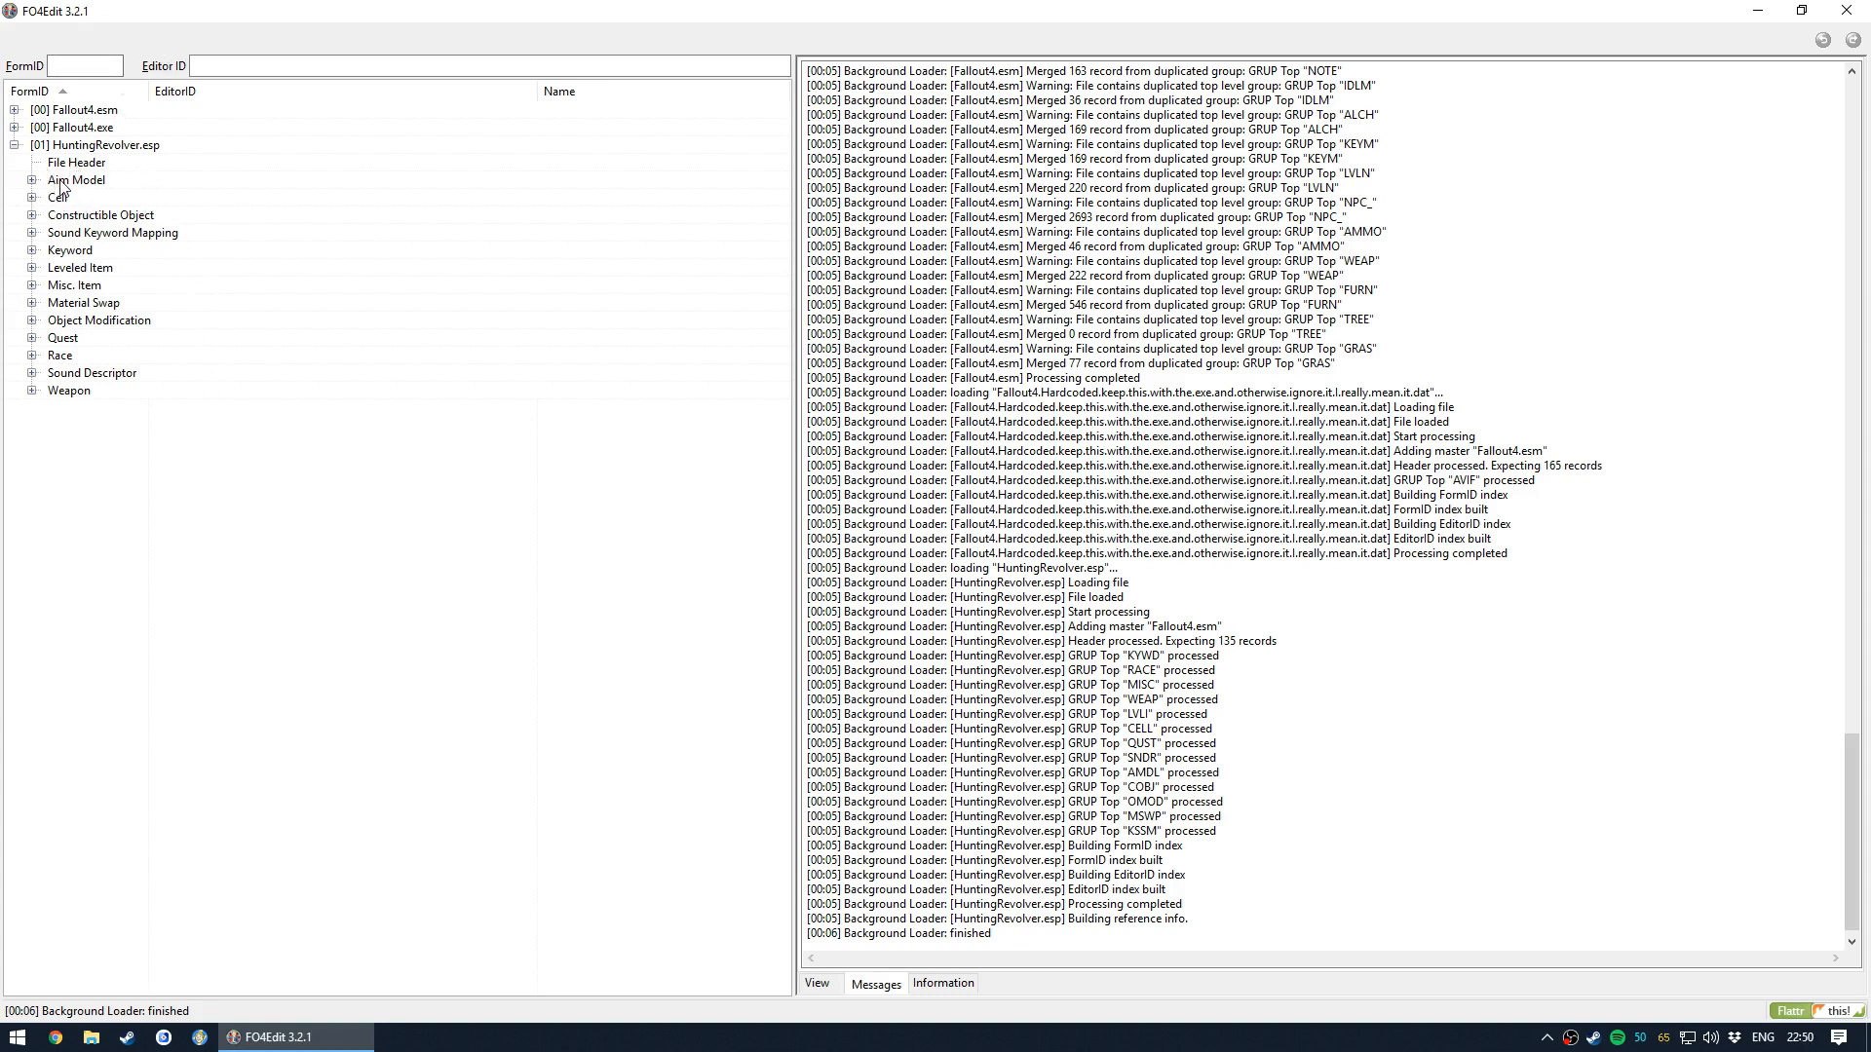
# - Expand and collapse the Aim Model, Constructible Object and Leveled Item groups to inspect them
pyautogui.click(33, 180)
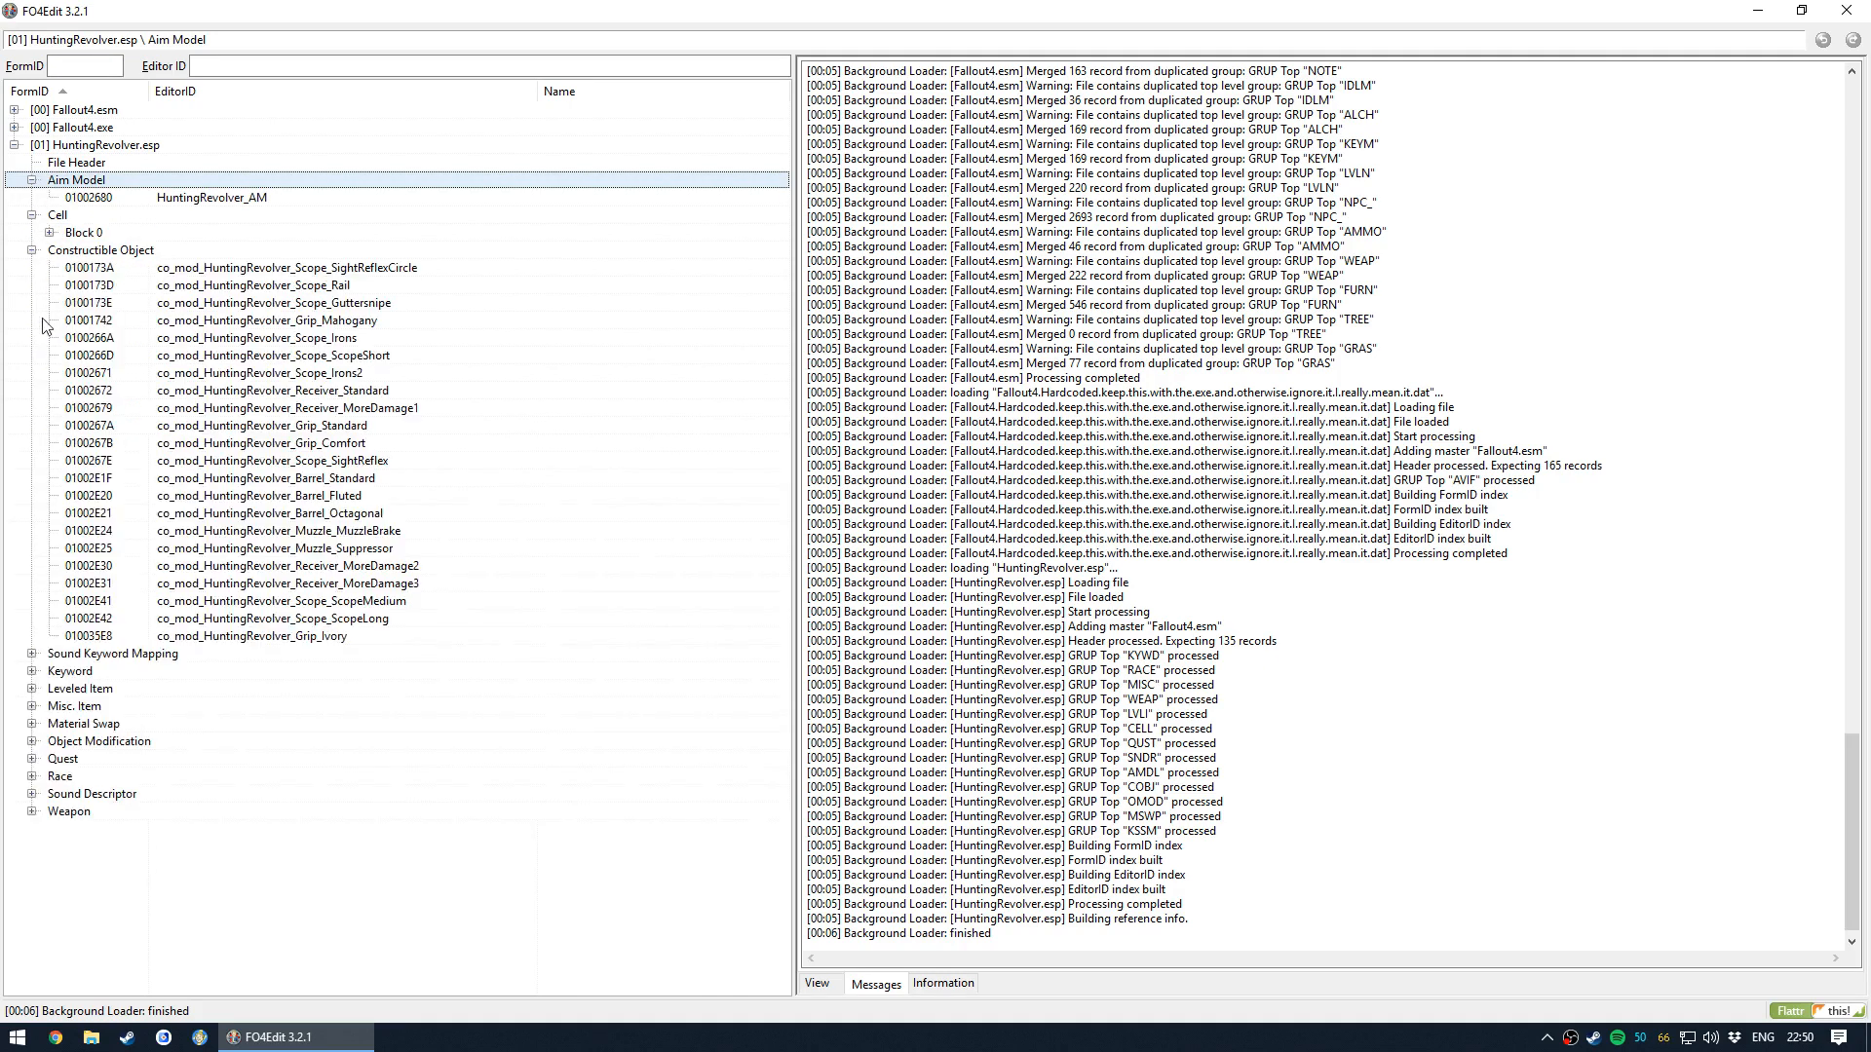
pyautogui.click(33, 249)
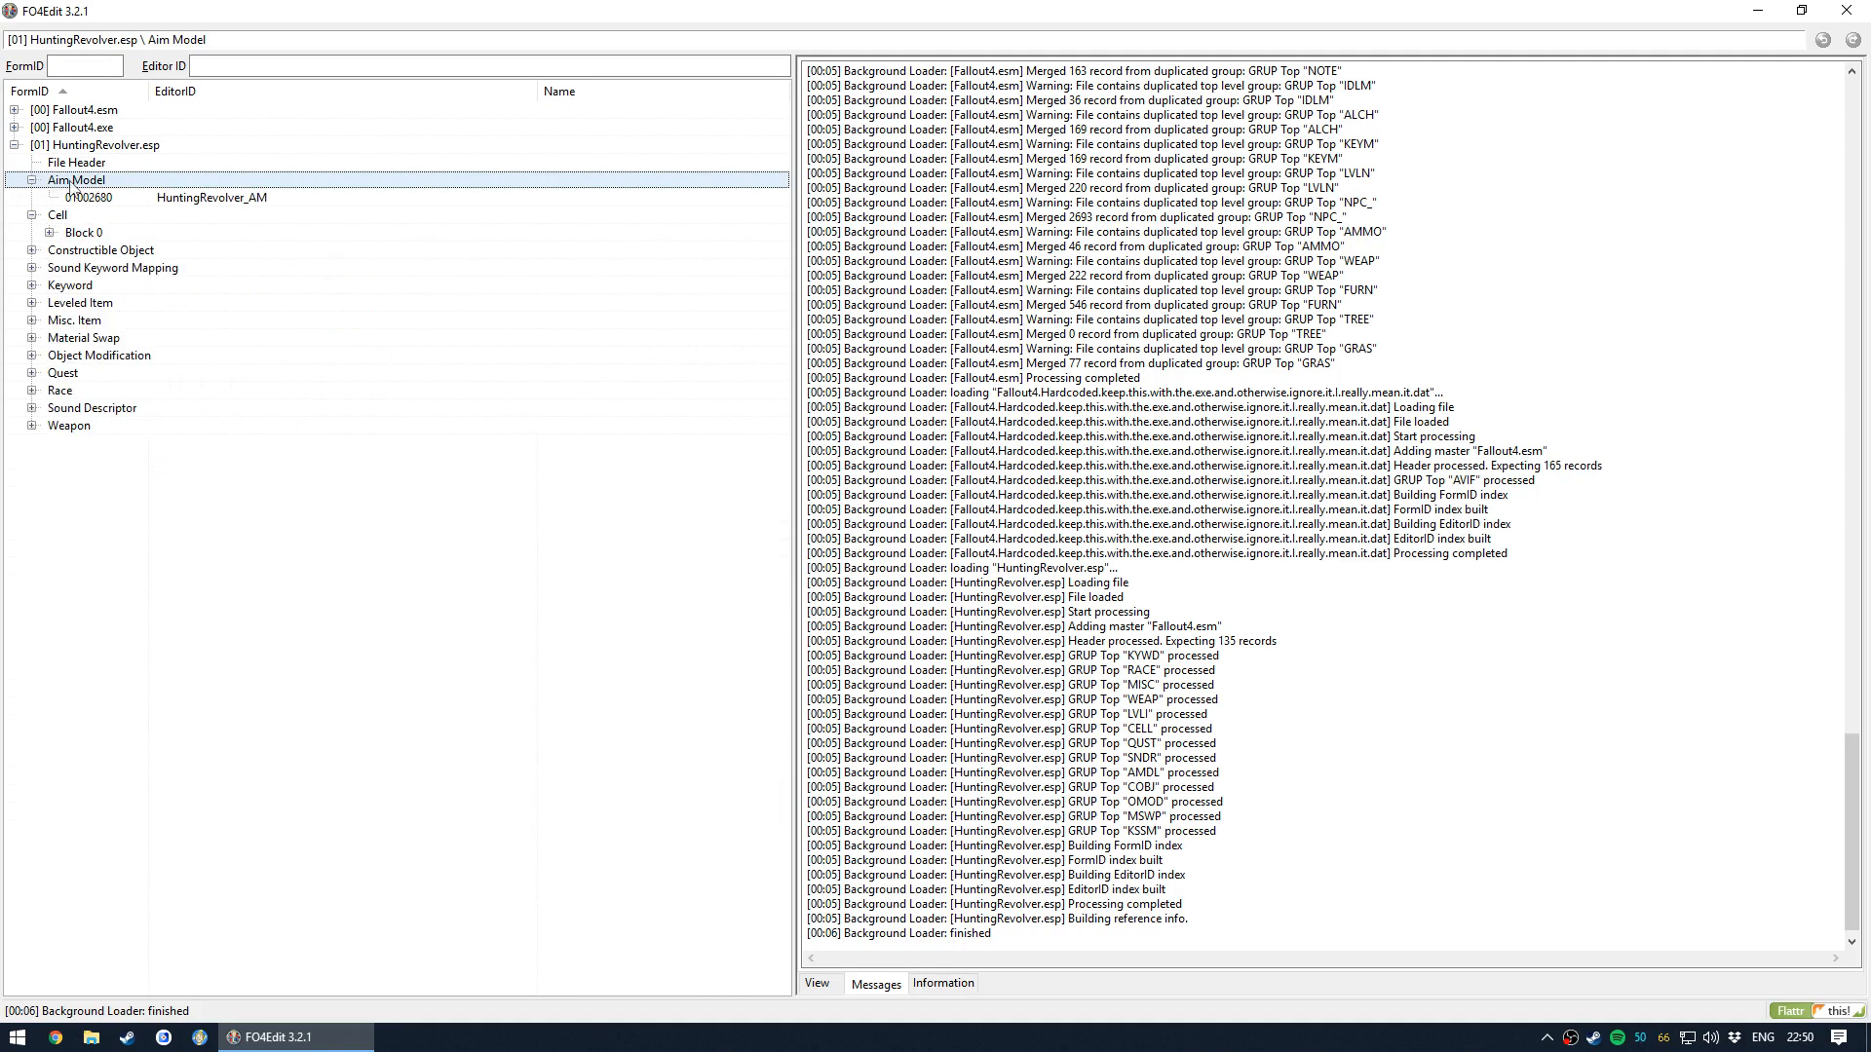
pyautogui.click(34, 269)
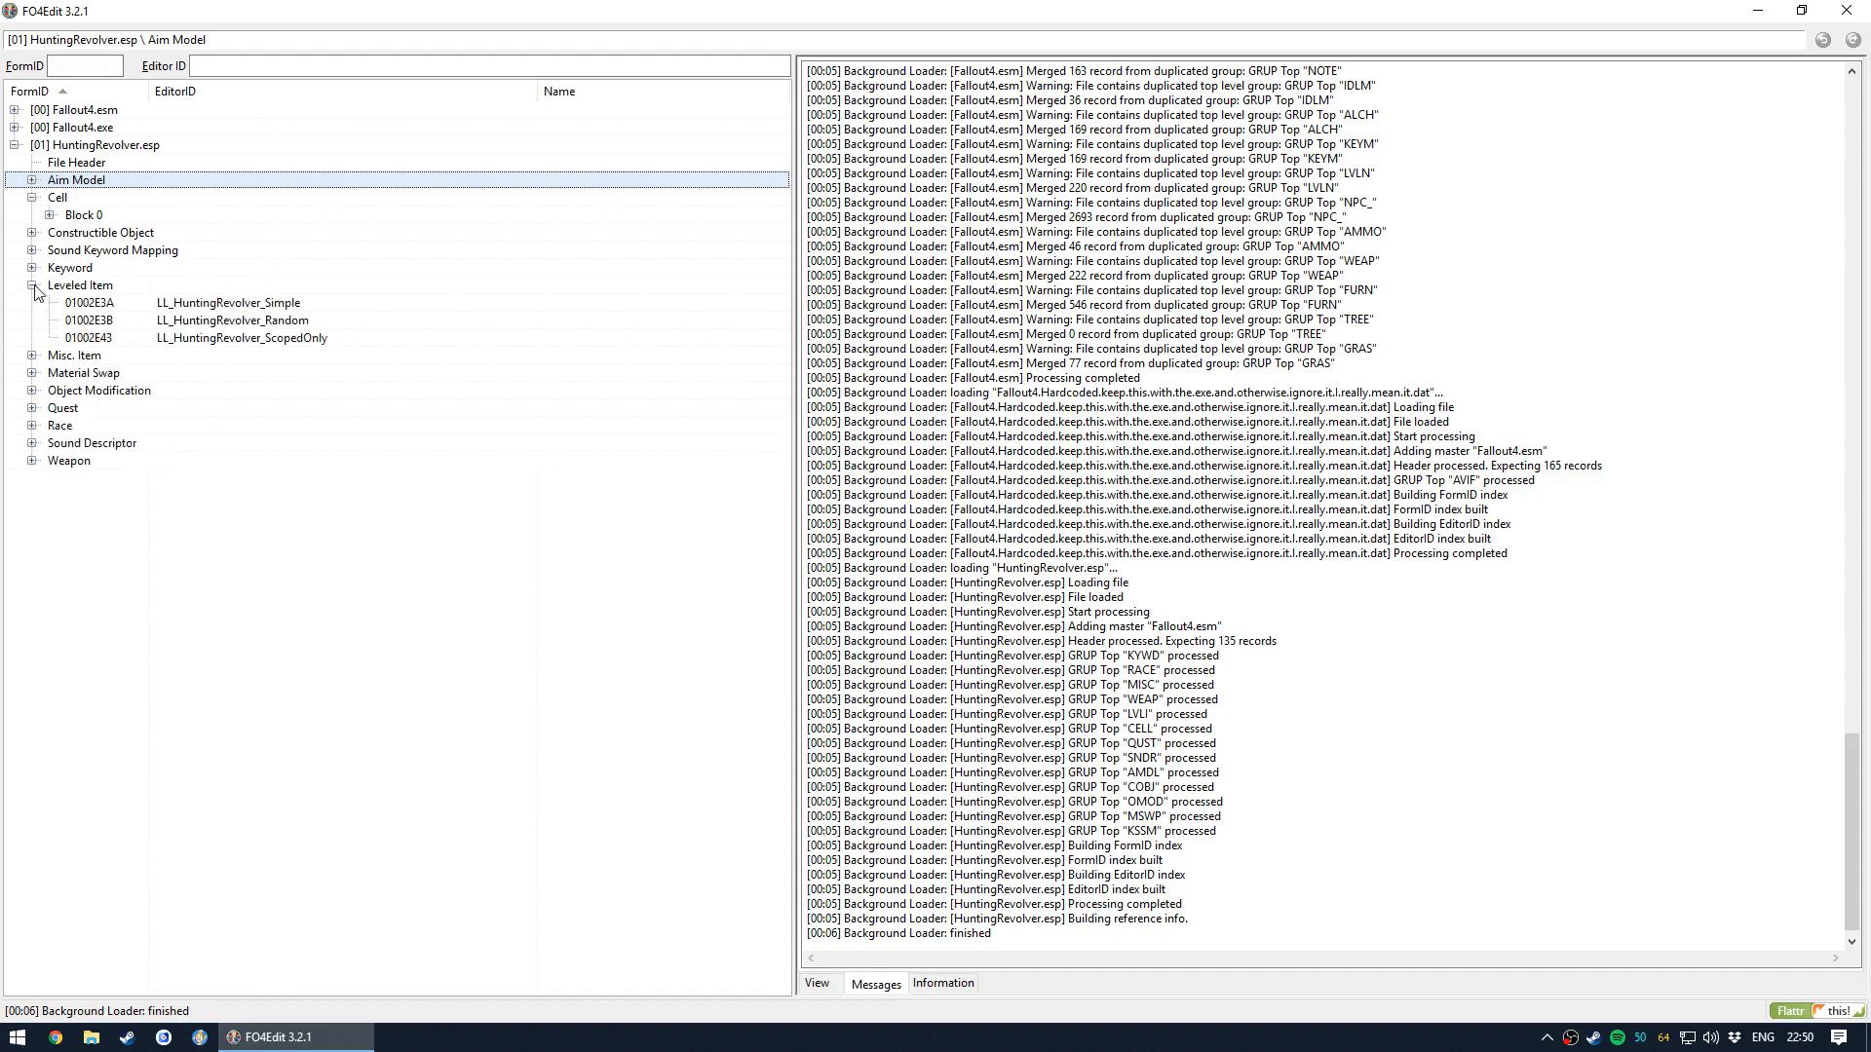
pyautogui.click(31, 284)
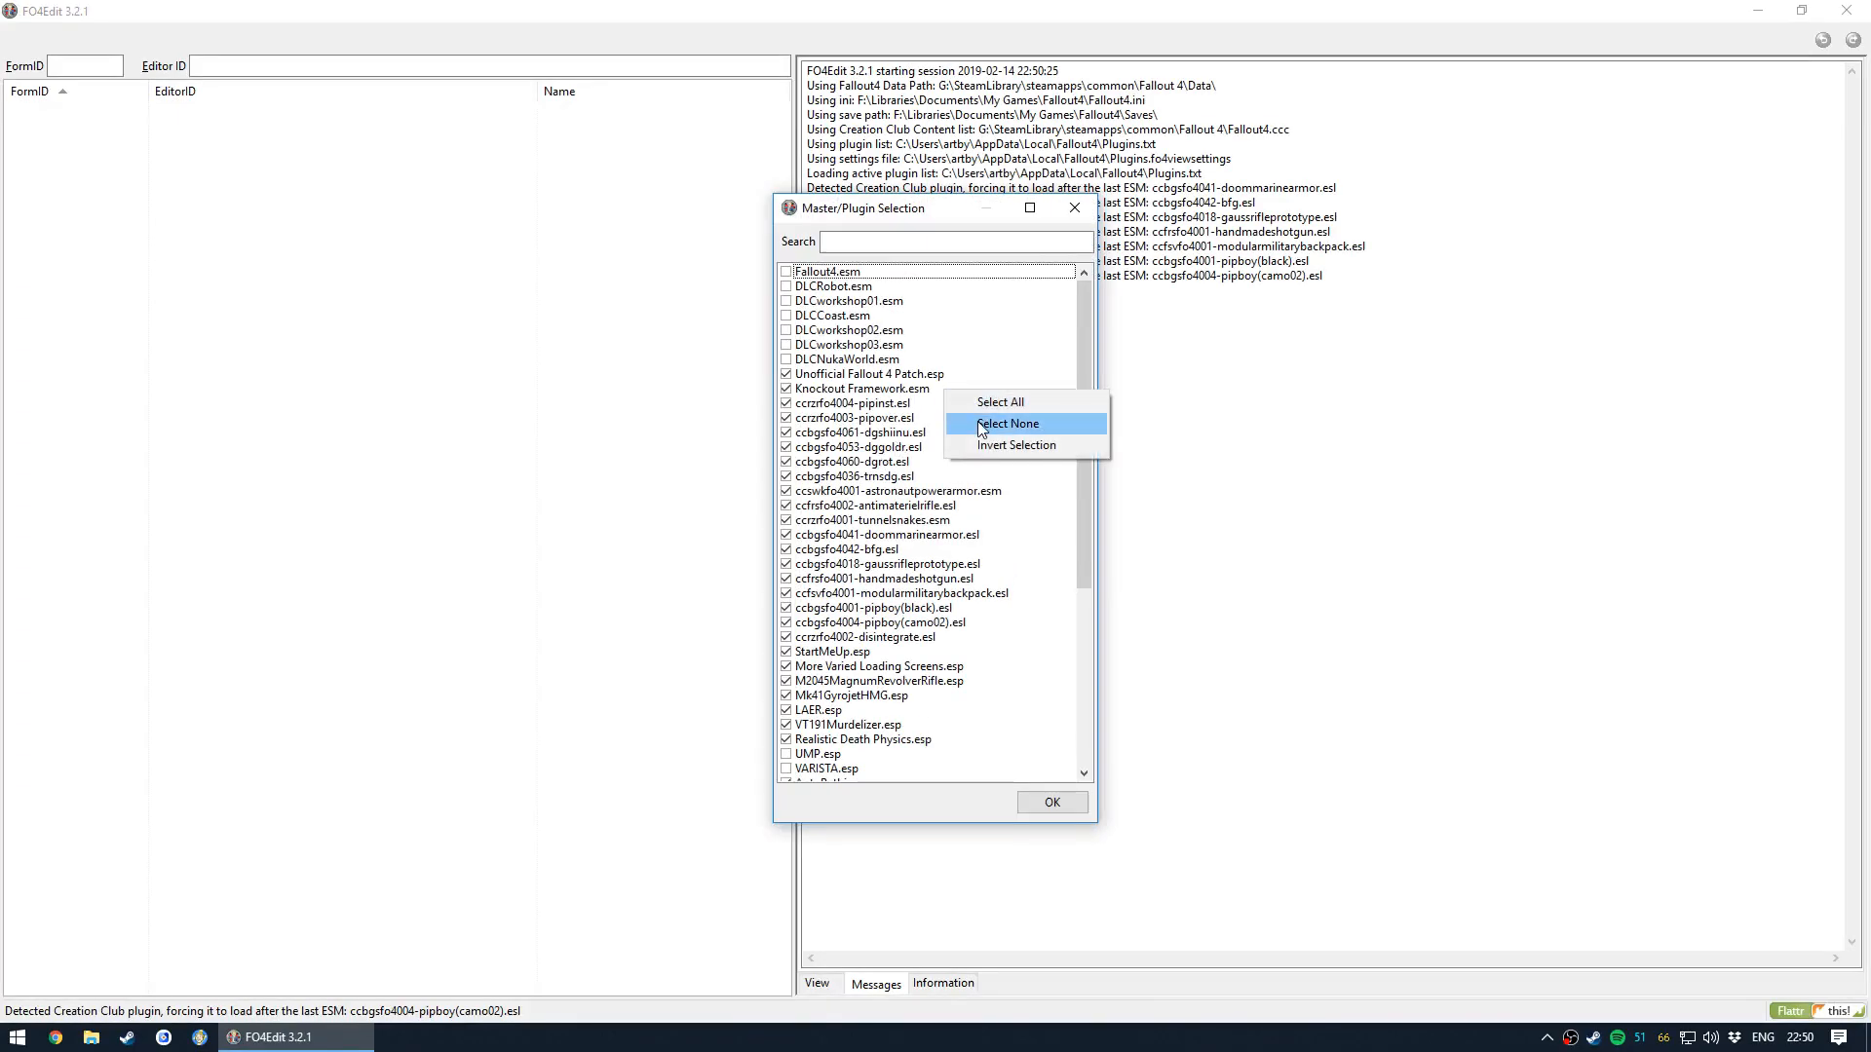
# - Untick all plugins via Select None and load only HuntingRevolver.esp
pyautogui.click(1008, 423)
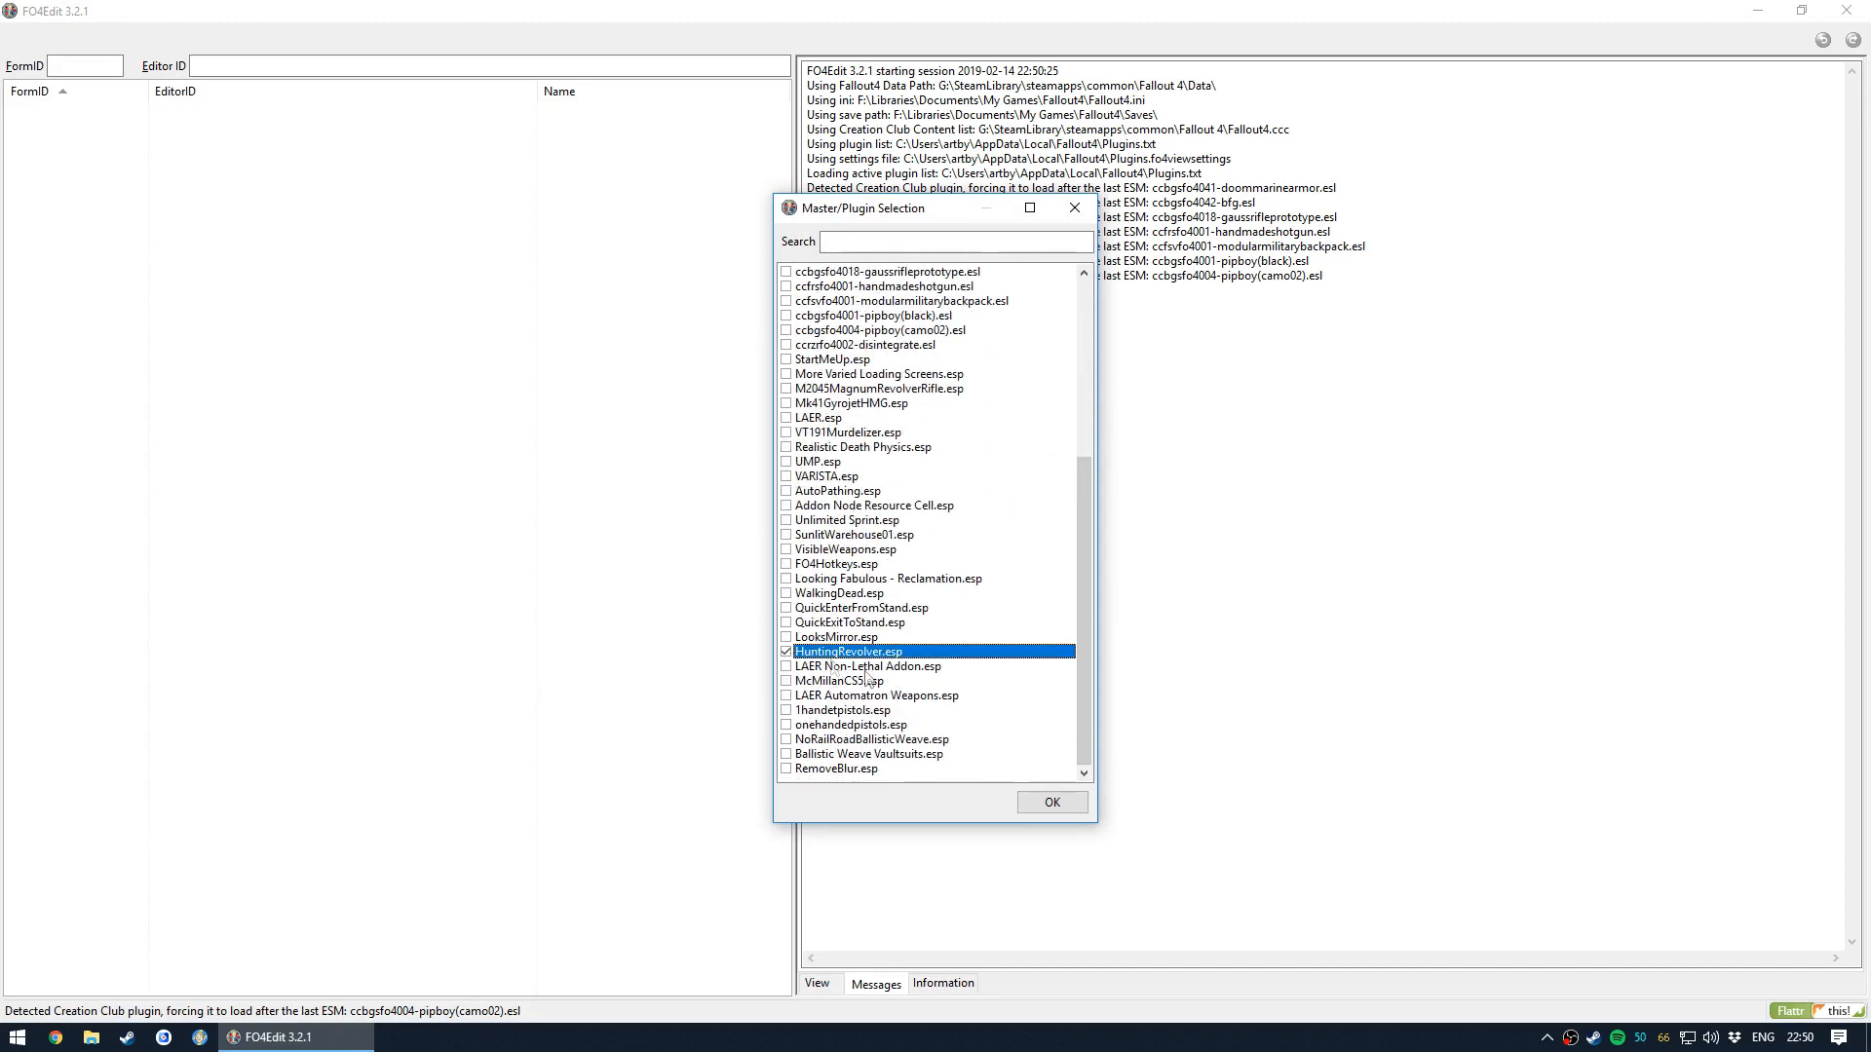
pyautogui.click(1051, 801)
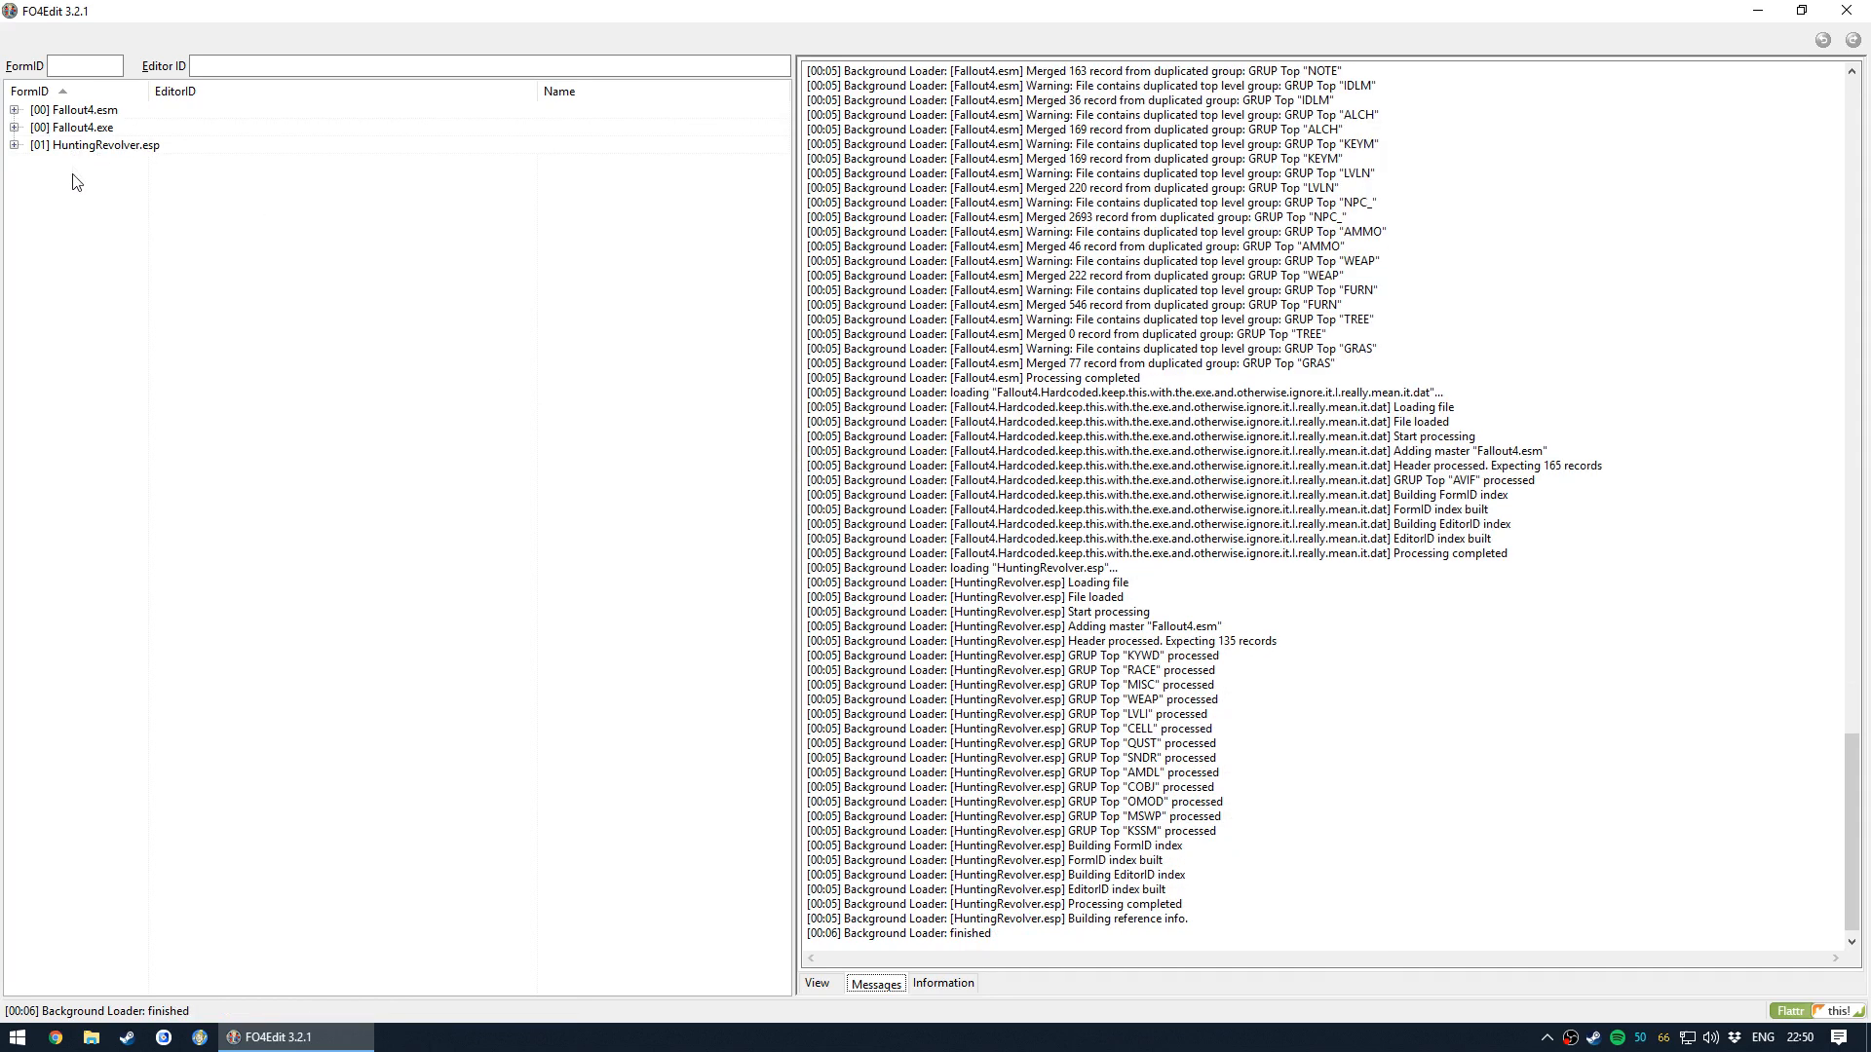
# - Expand the plugin's Weapon group and view the 44 override beside its Fallout4.esm original
pyautogui.click(13, 144)
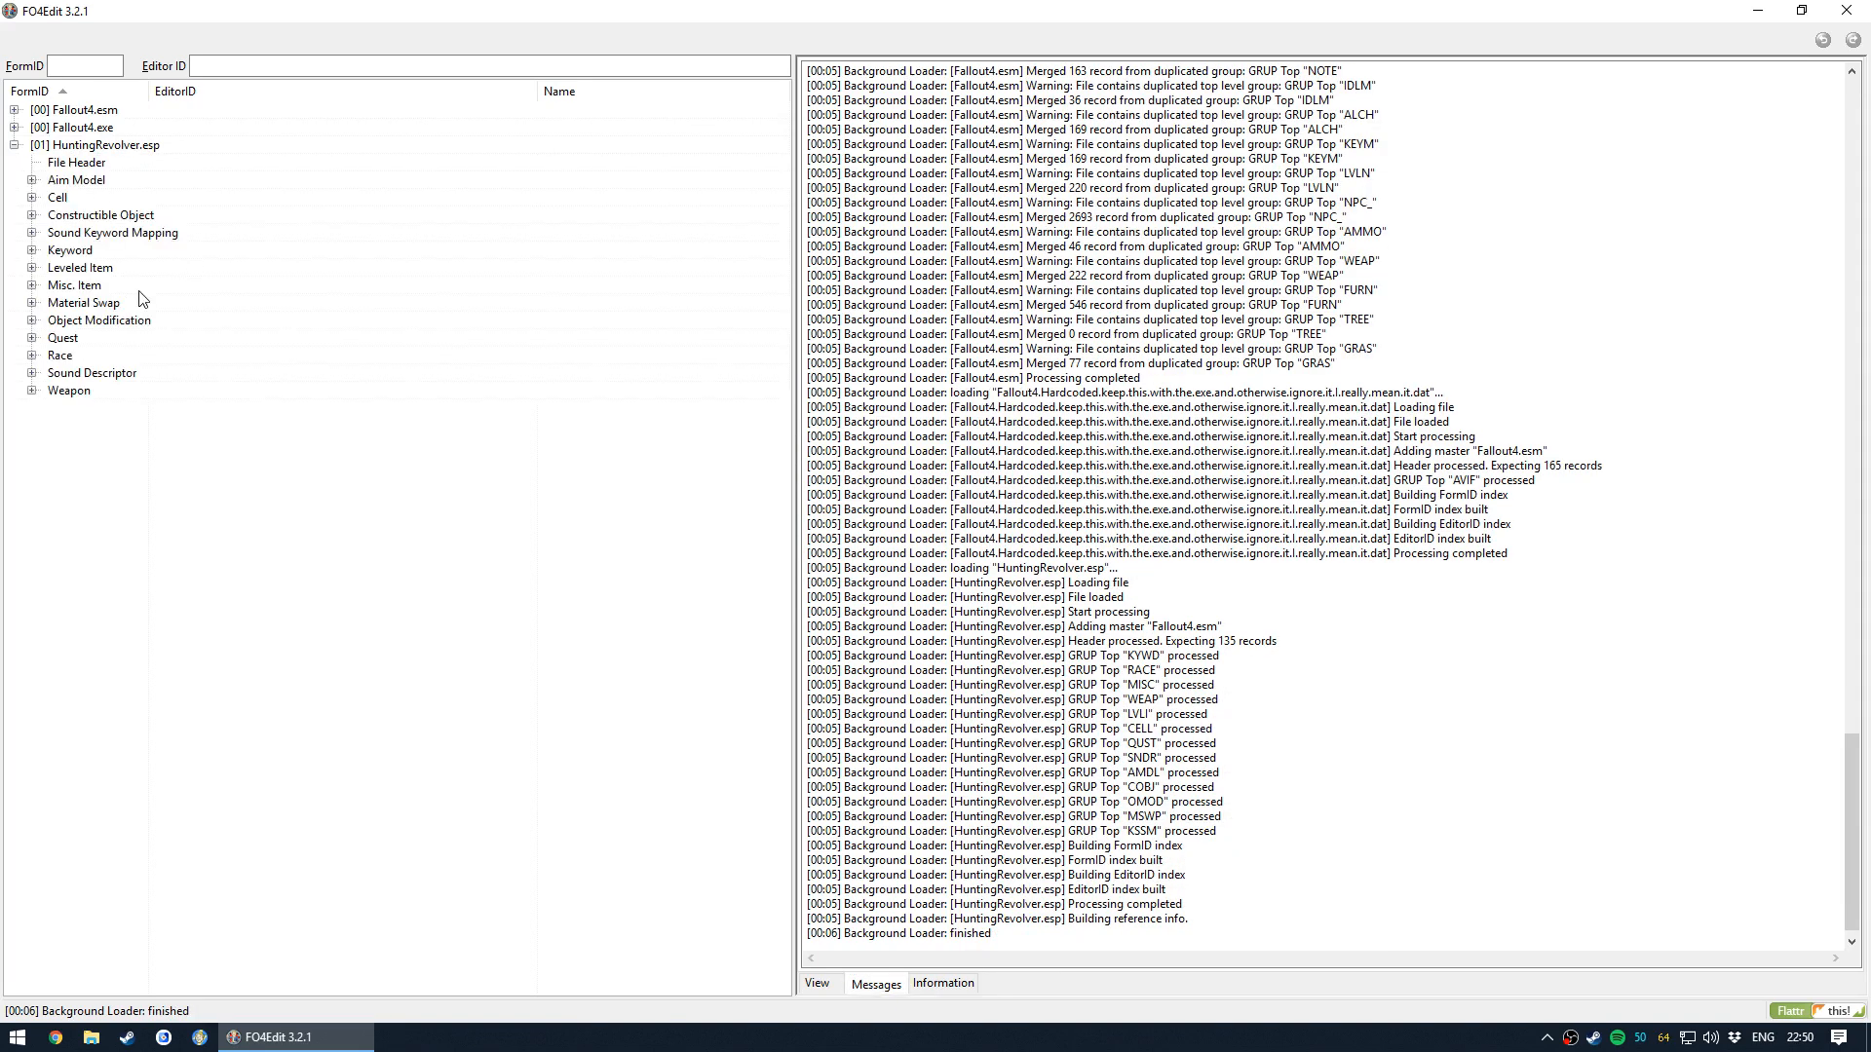
pyautogui.moveTo(41, 401)
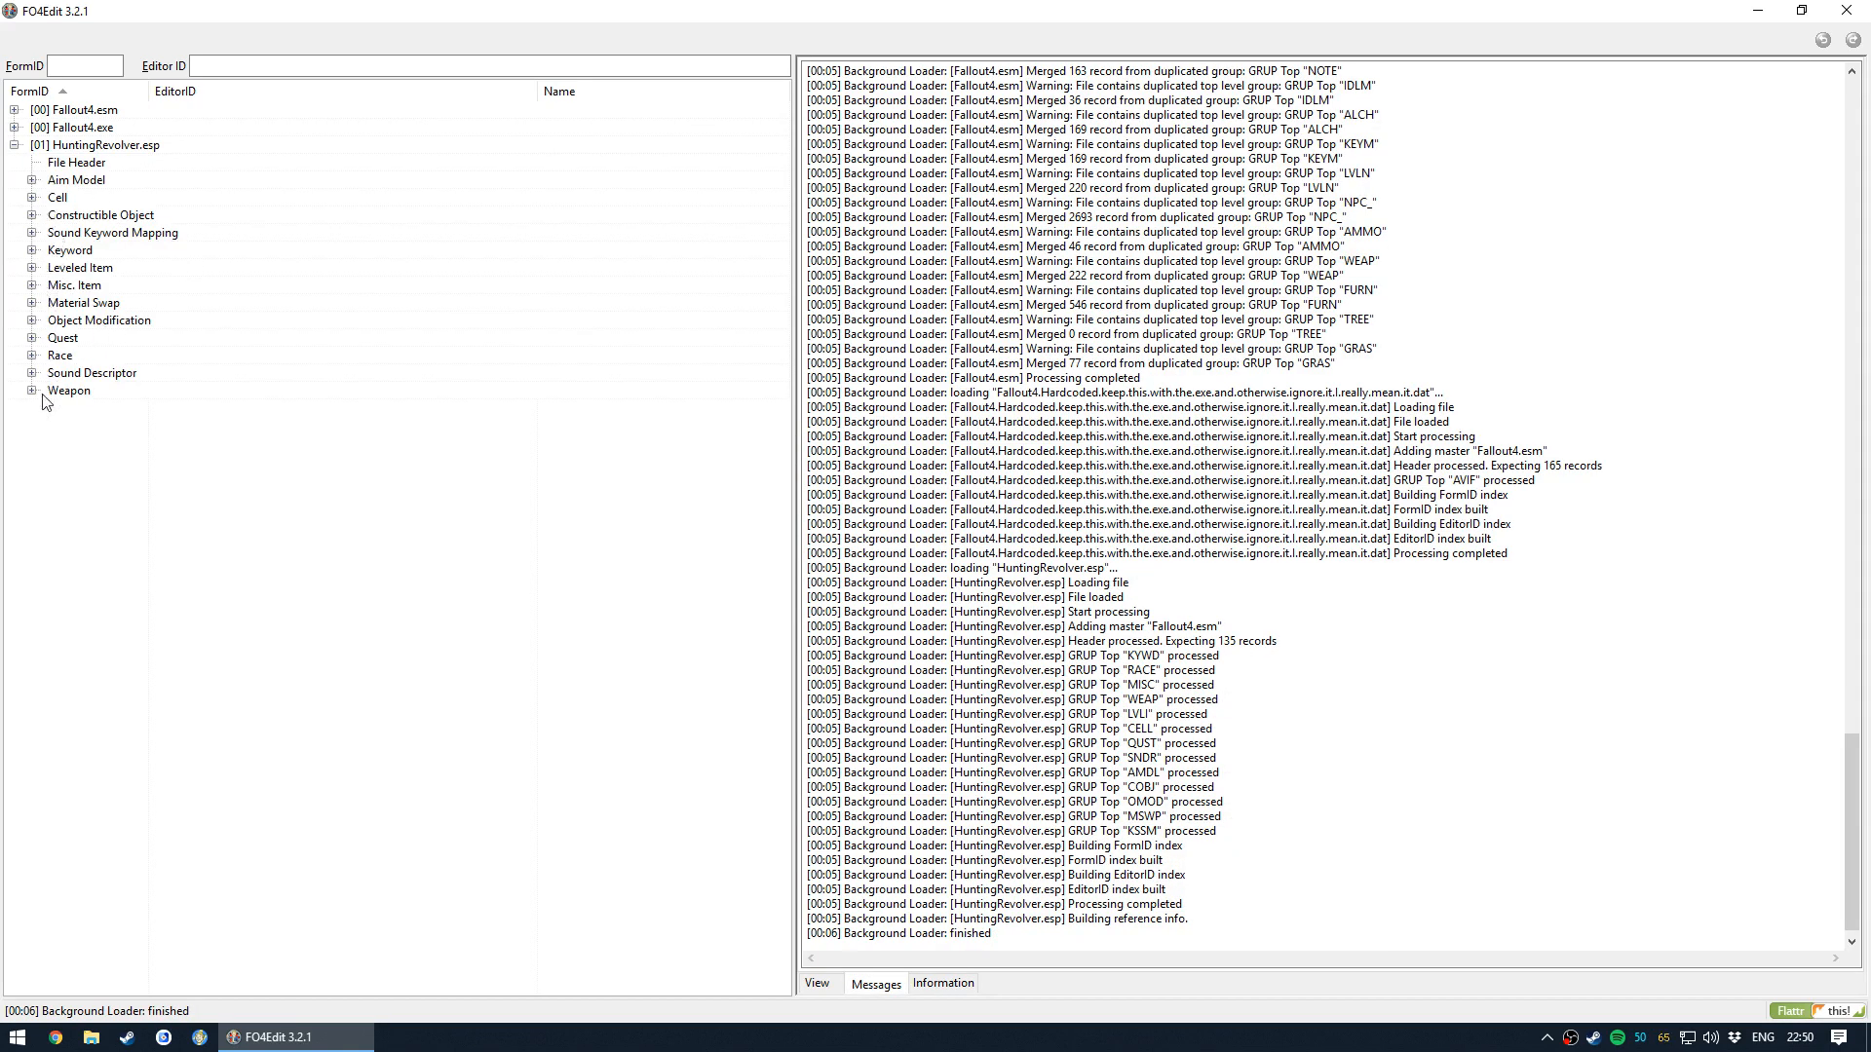
pyautogui.click(33, 372)
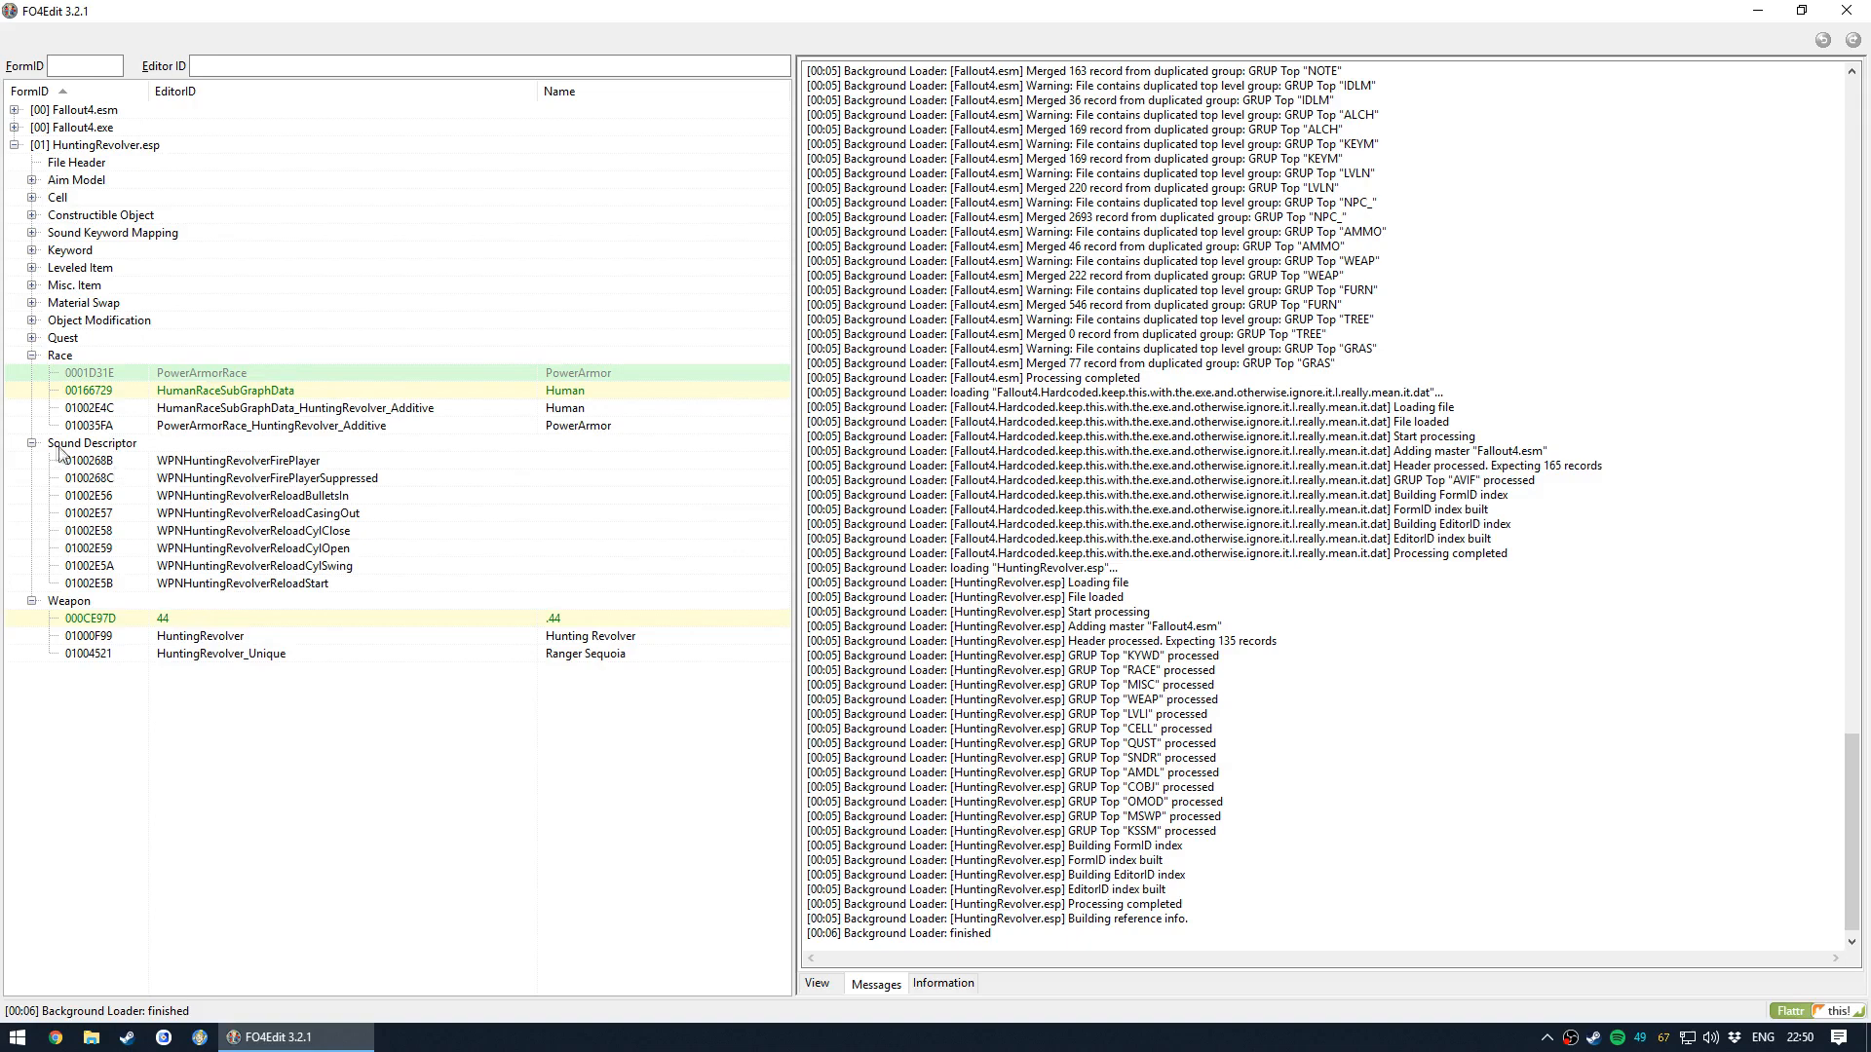
pyautogui.click(33, 442)
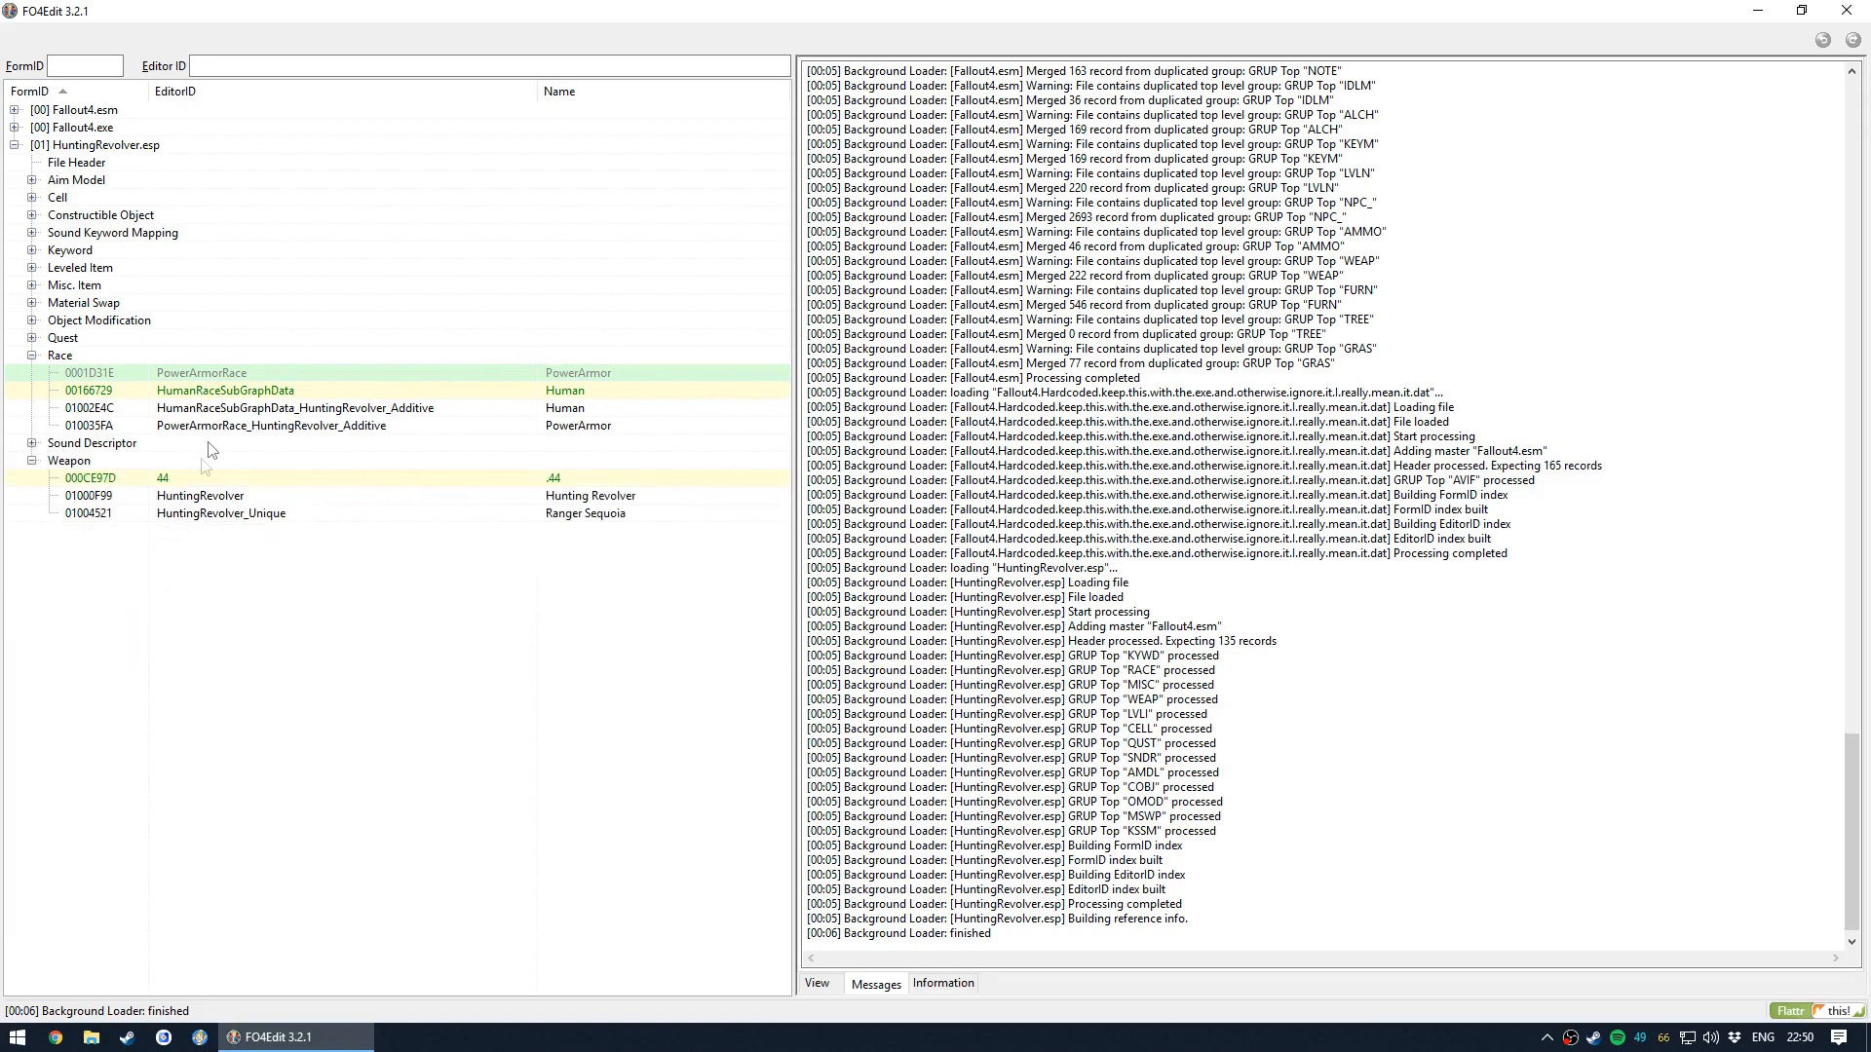
pyautogui.click(199, 495)
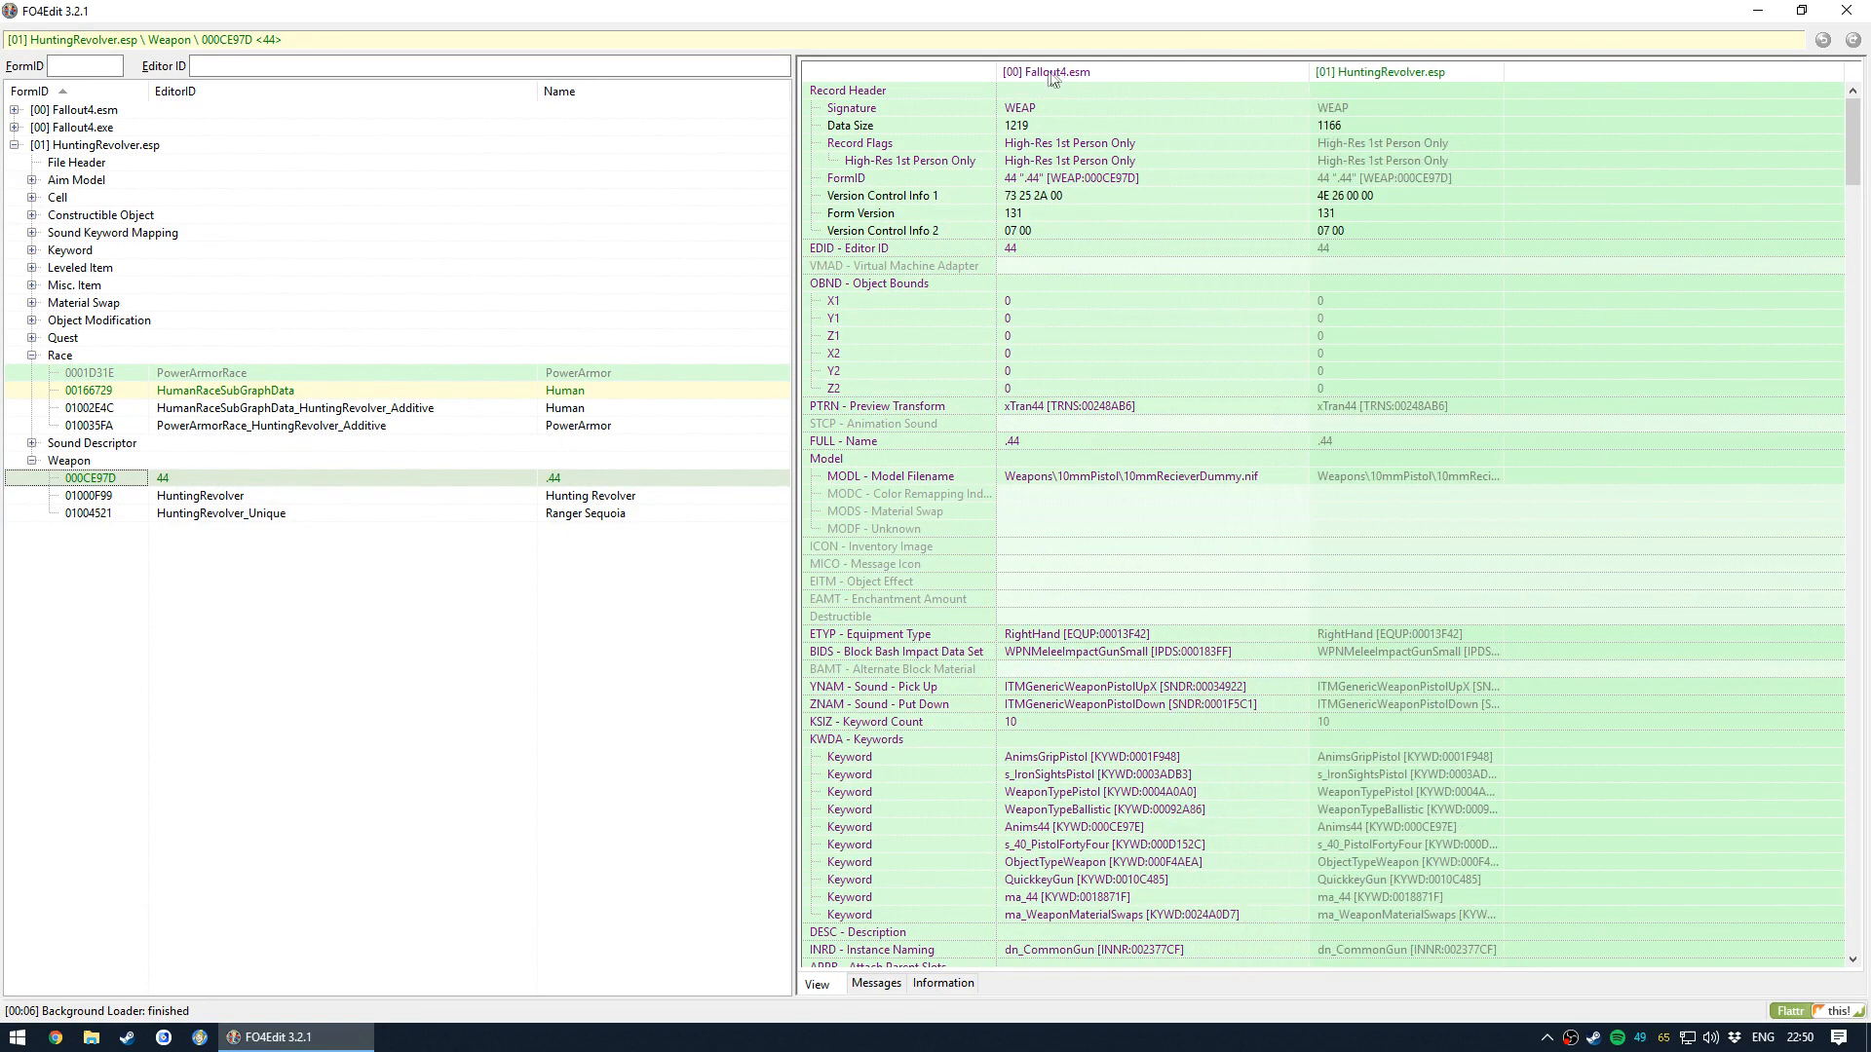
pyautogui.moveTo(1415, 200)
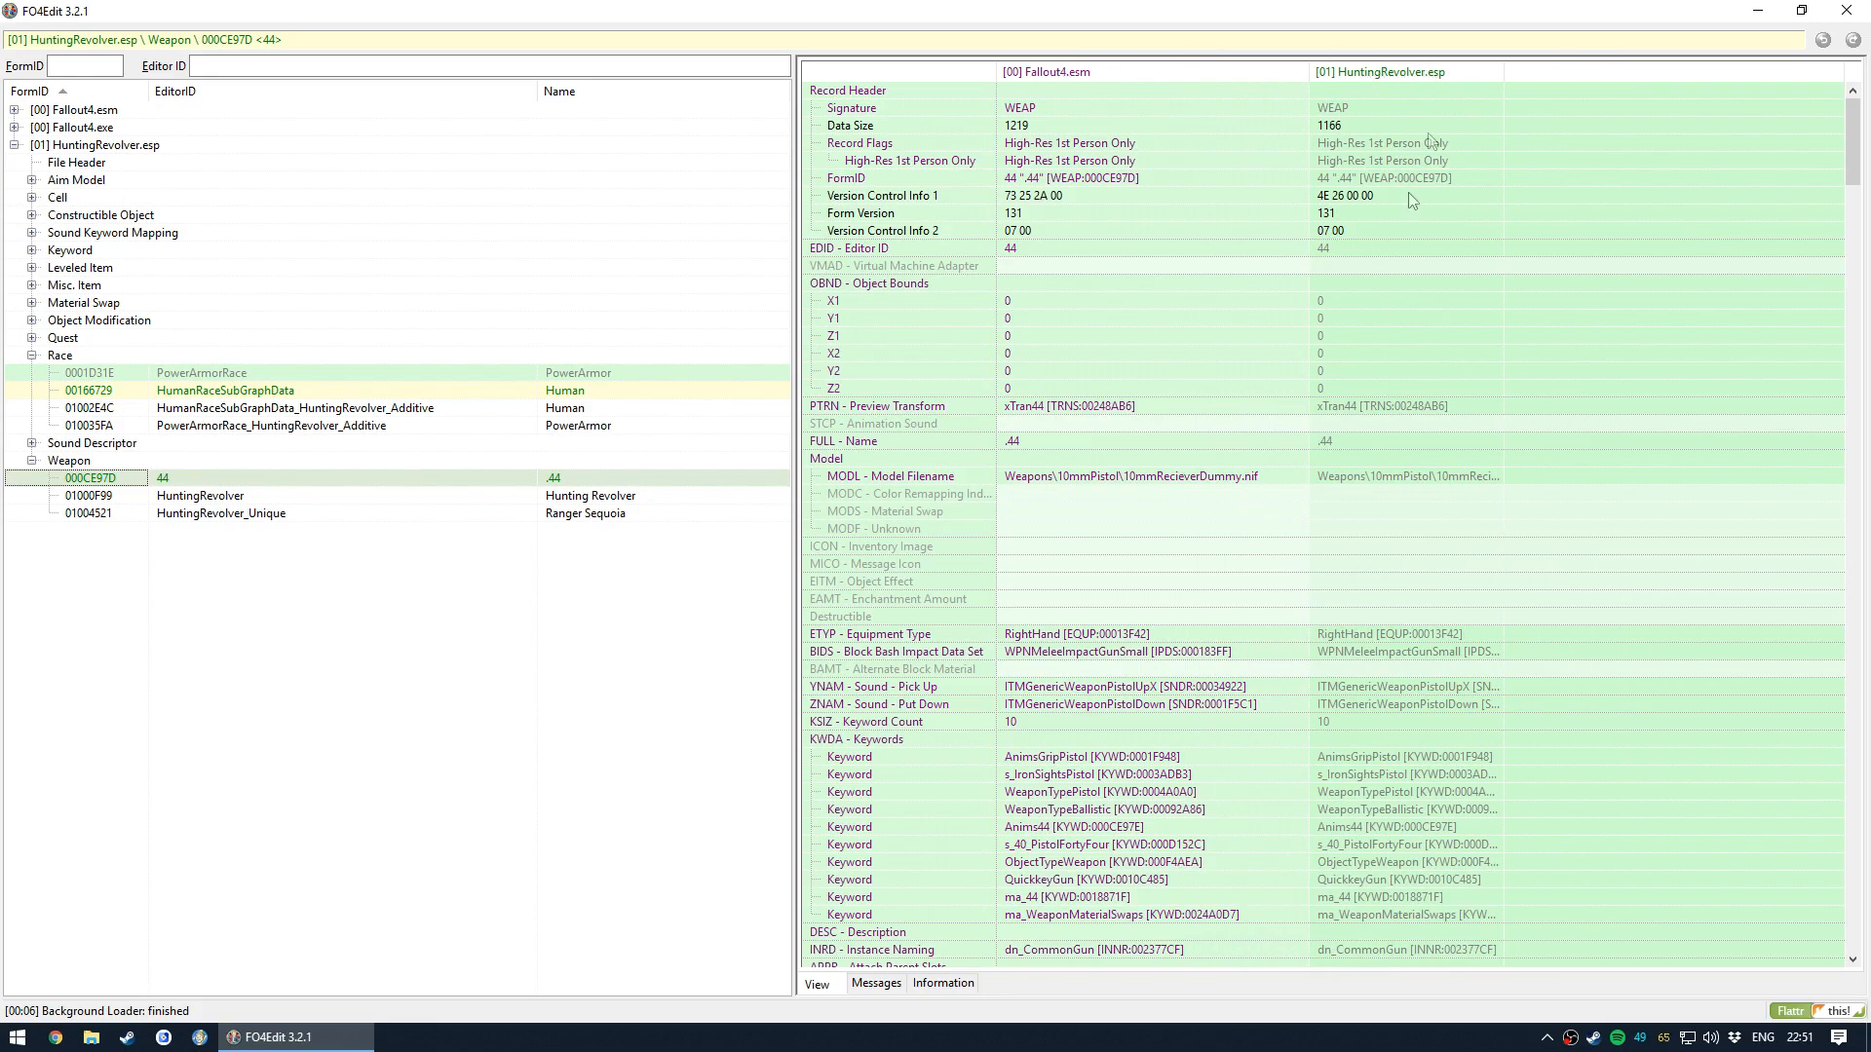
pyautogui.scroll(-3)
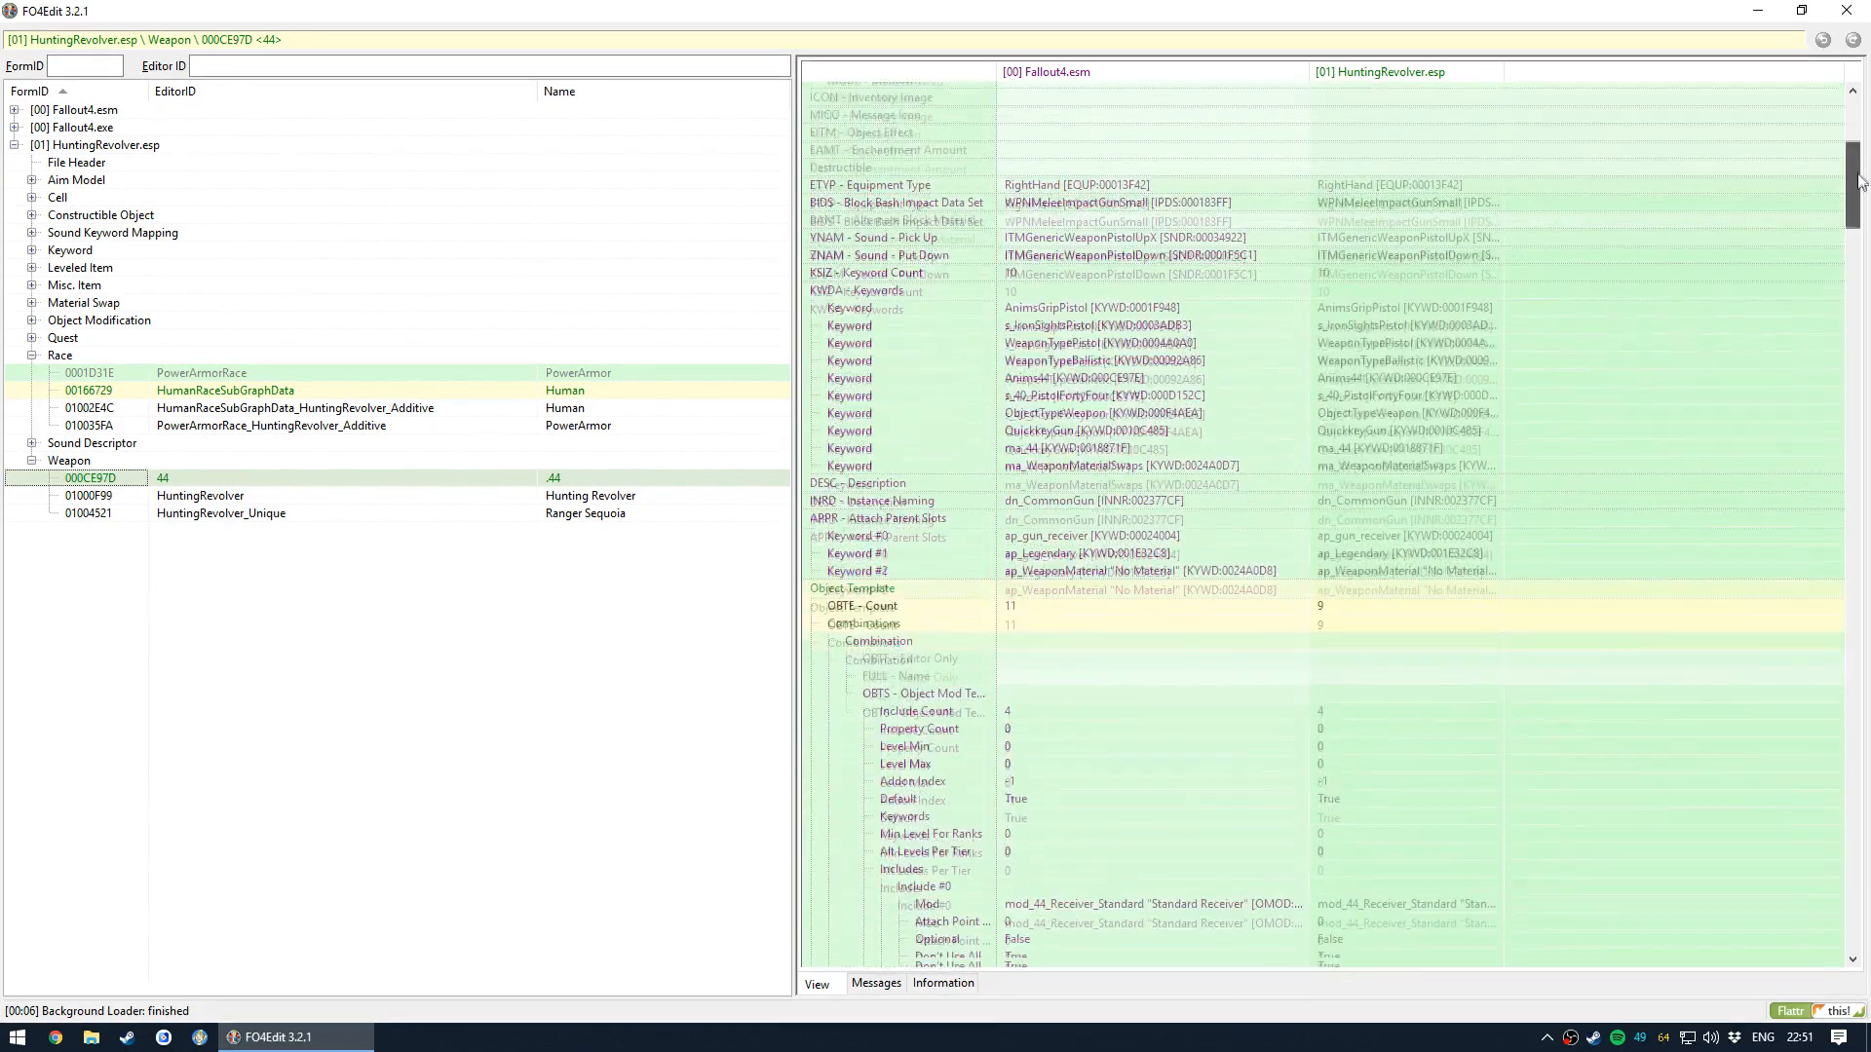
pyautogui.scroll(-3)
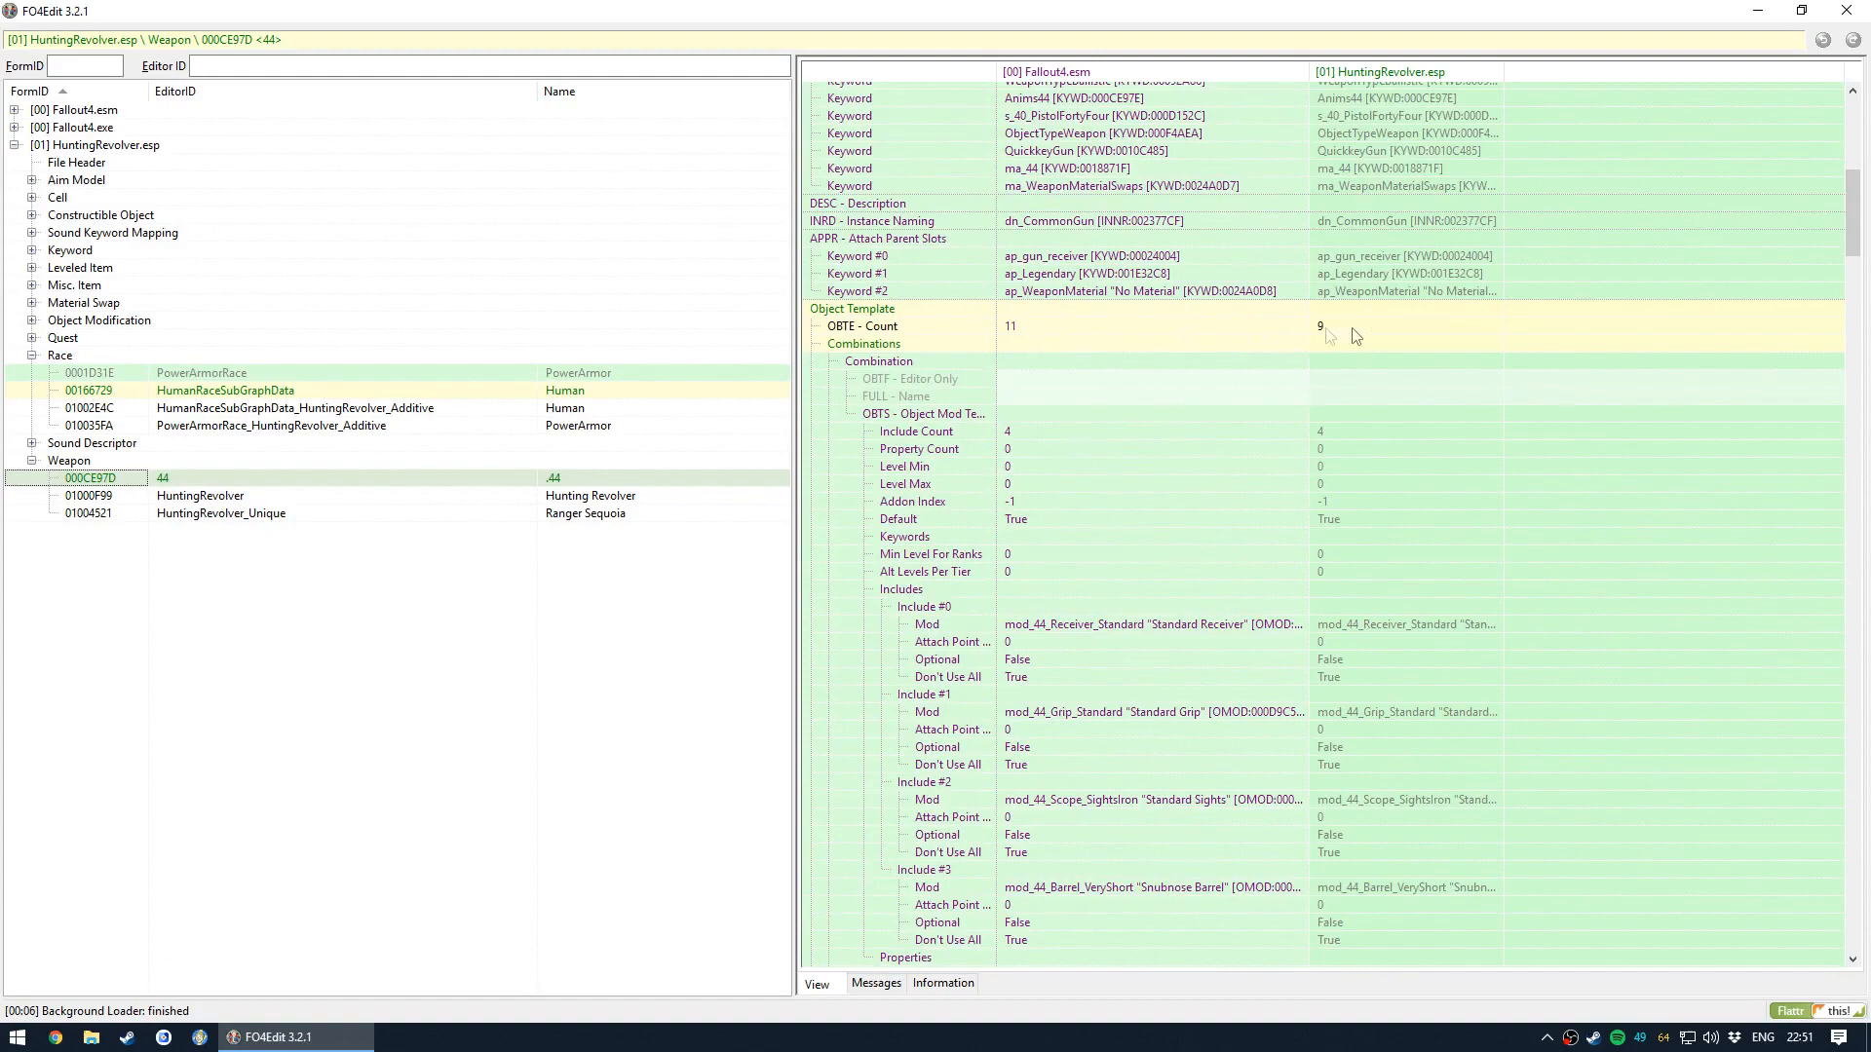
pyautogui.scroll(-3)
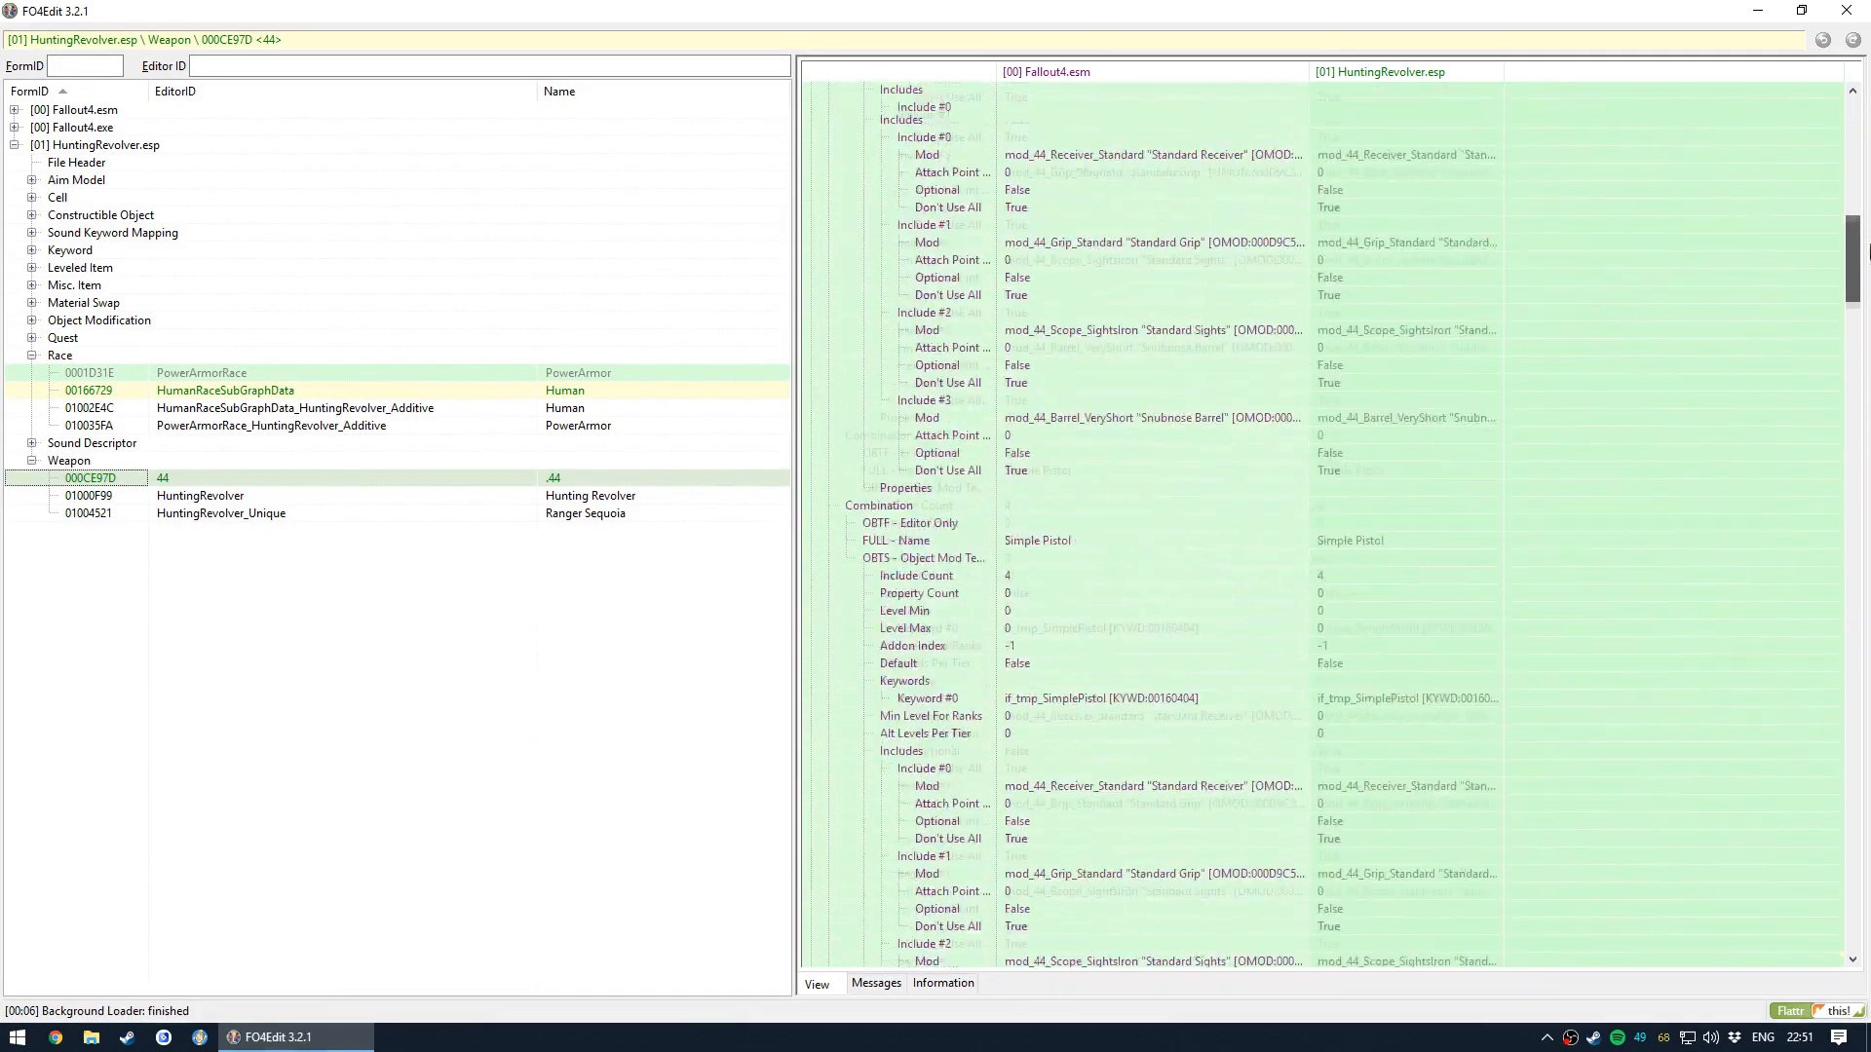
pyautogui.scroll(3)
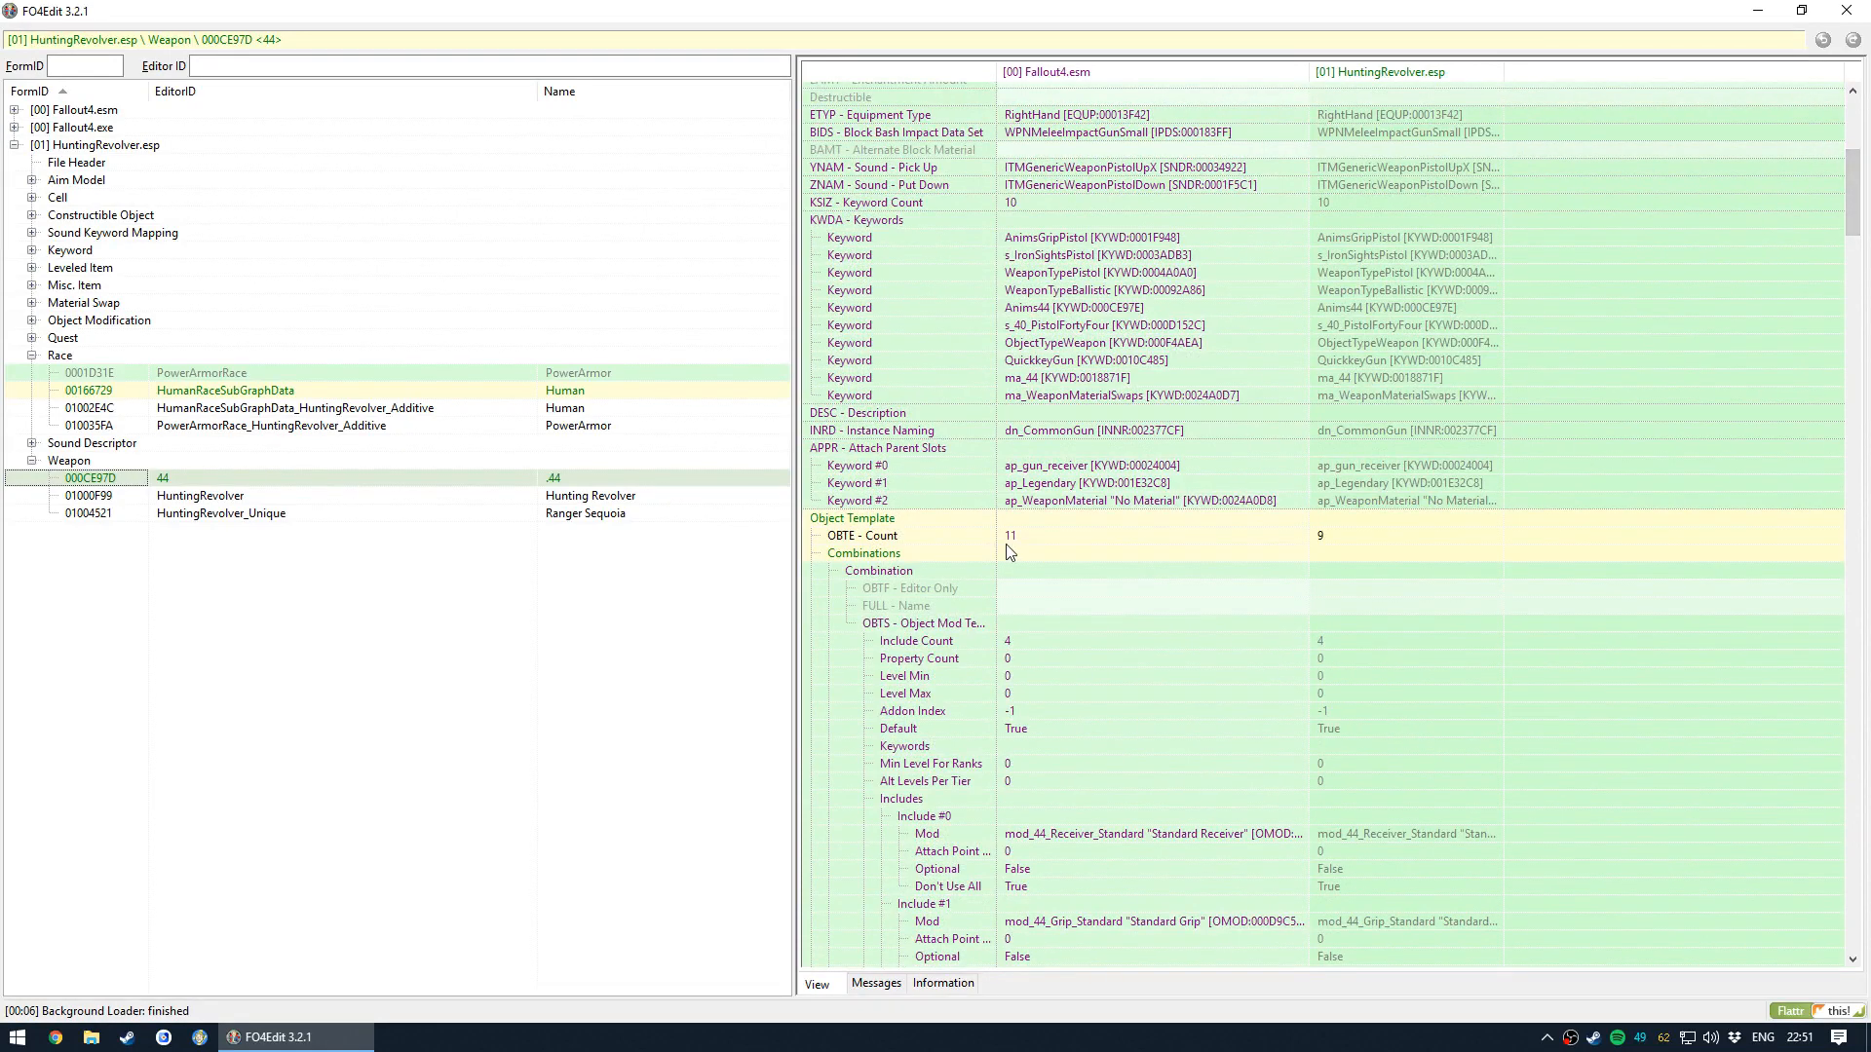
pyautogui.moveTo(1055, 543)
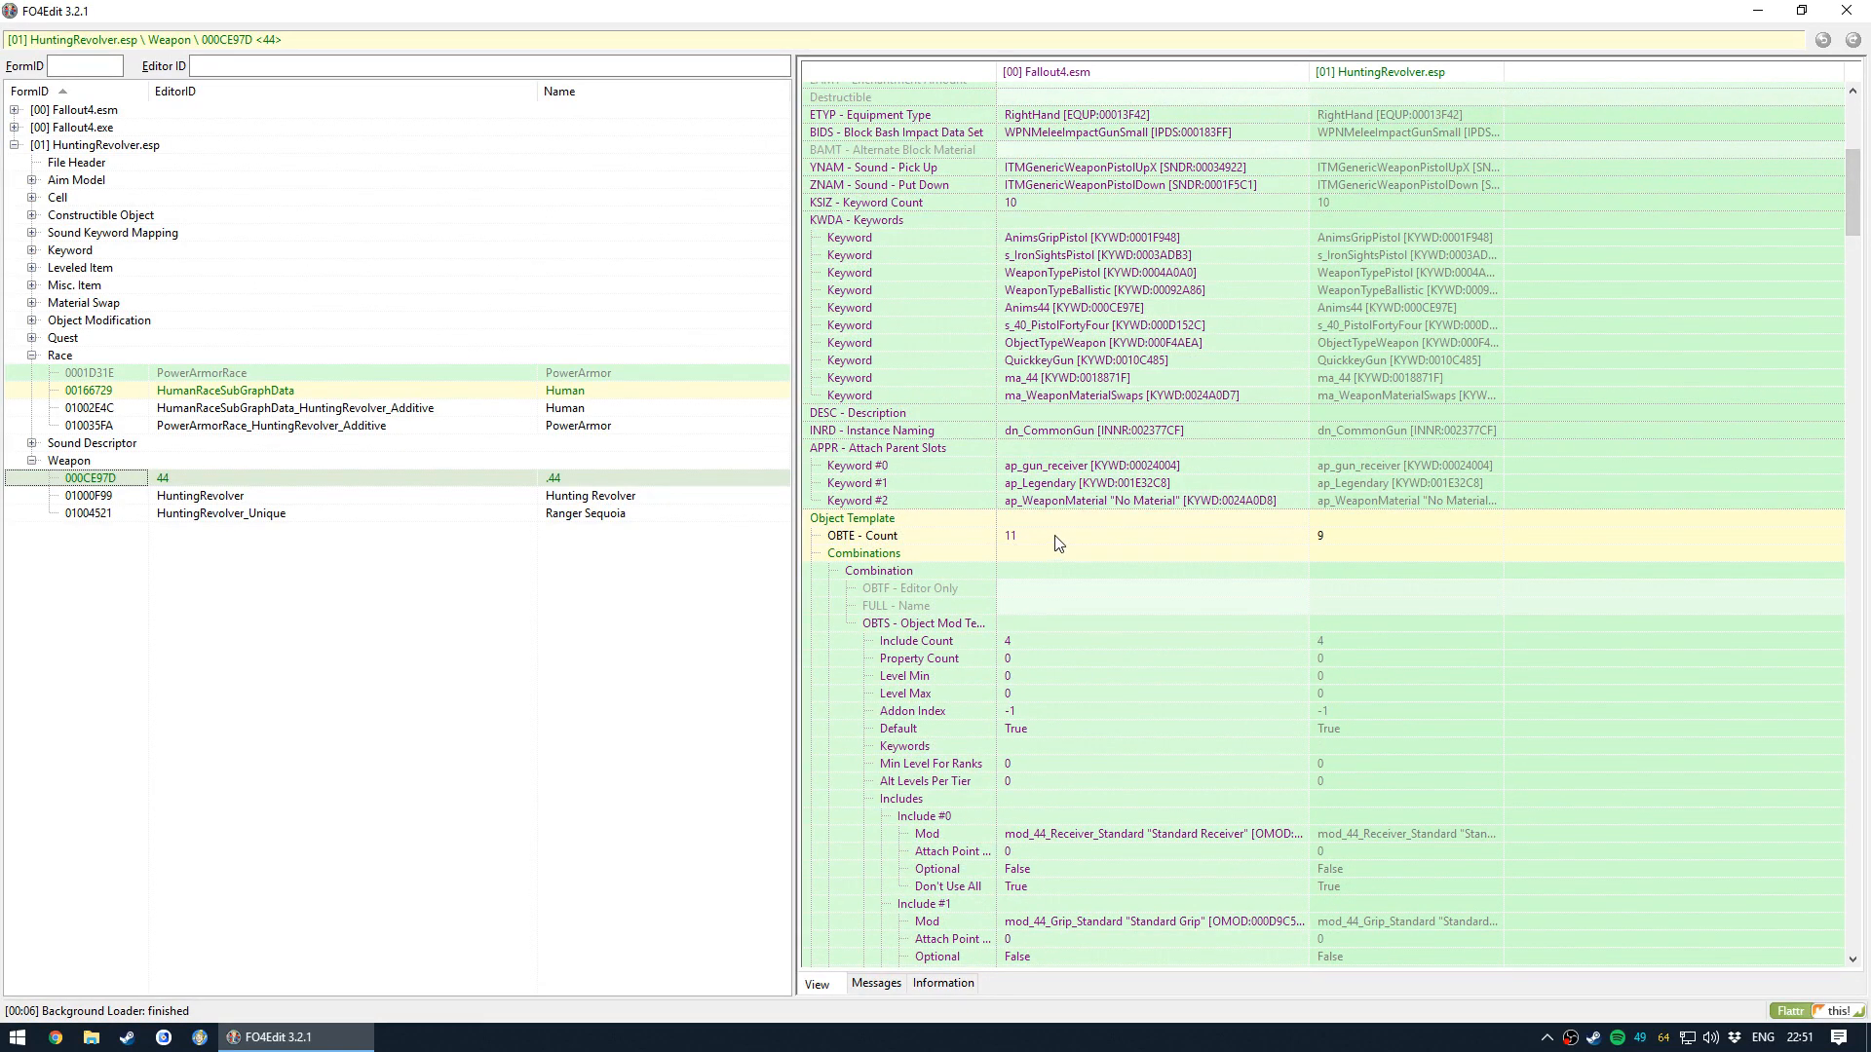
pyautogui.moveTo(1107, 543)
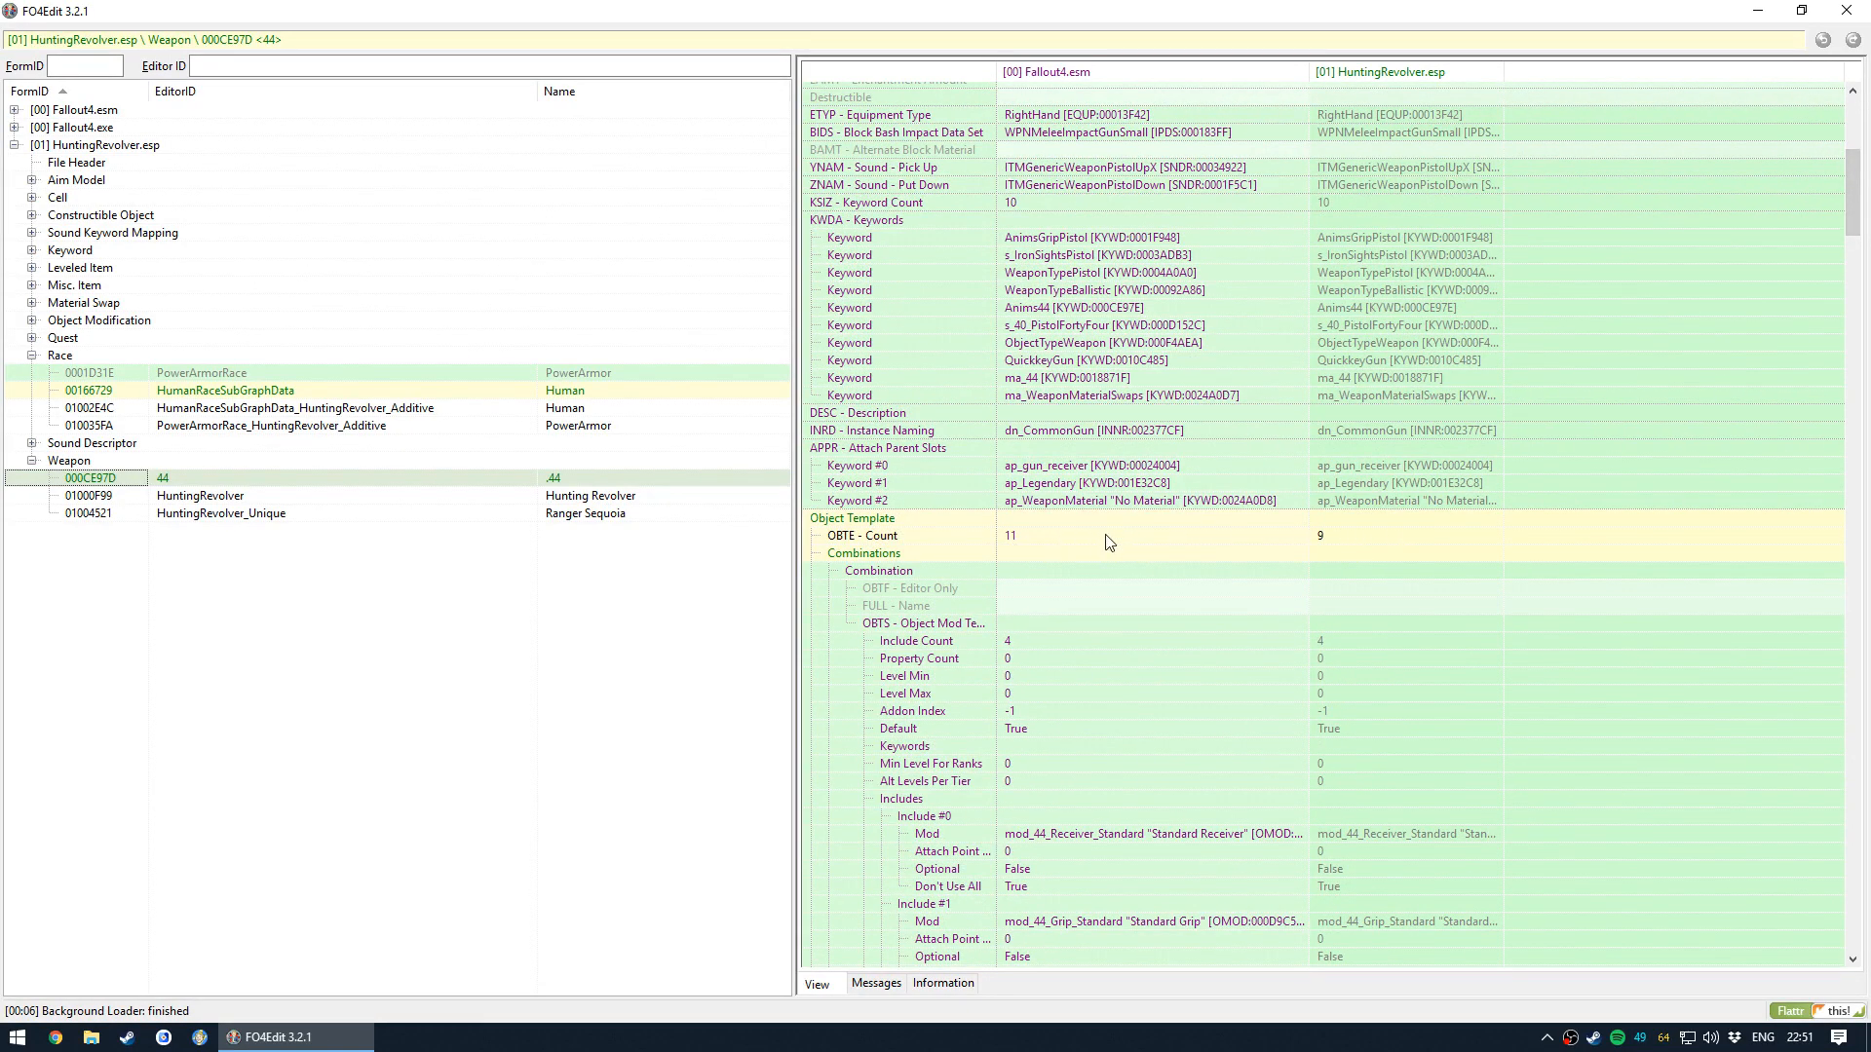
pyautogui.scroll(-3)
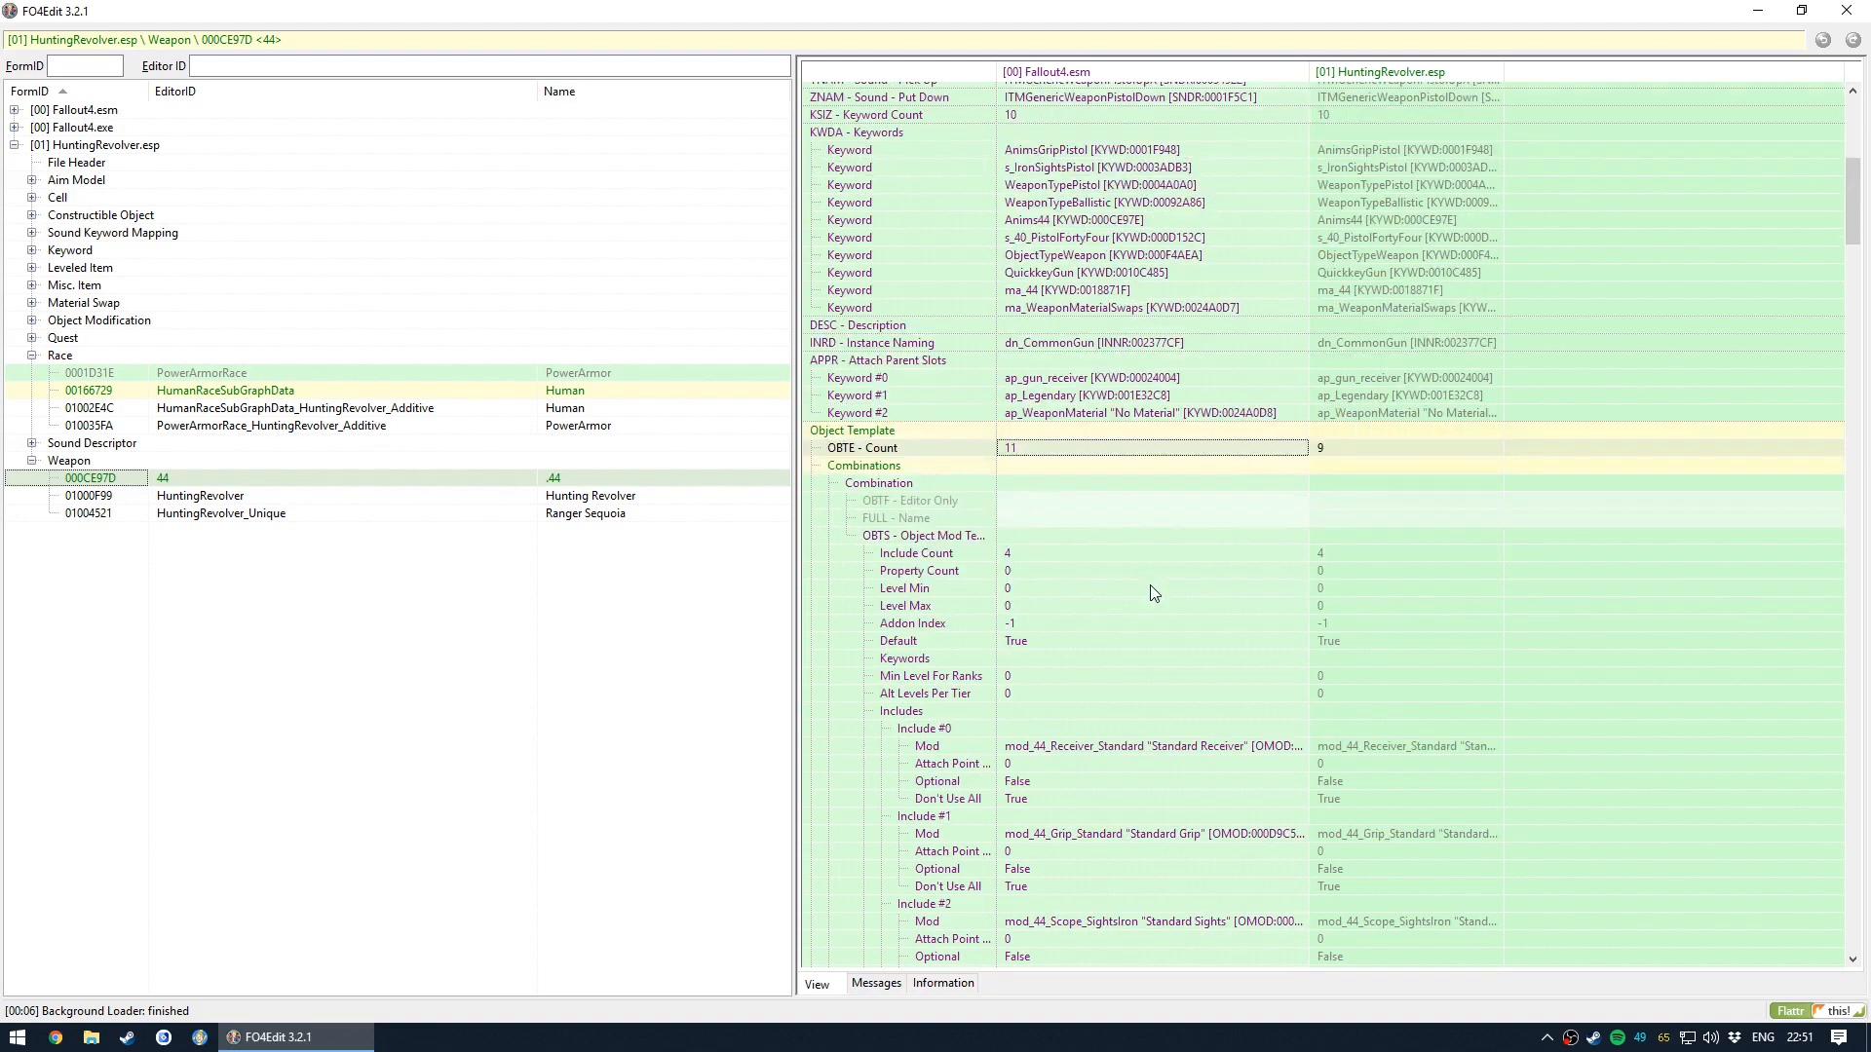
pyautogui.scroll(-3)
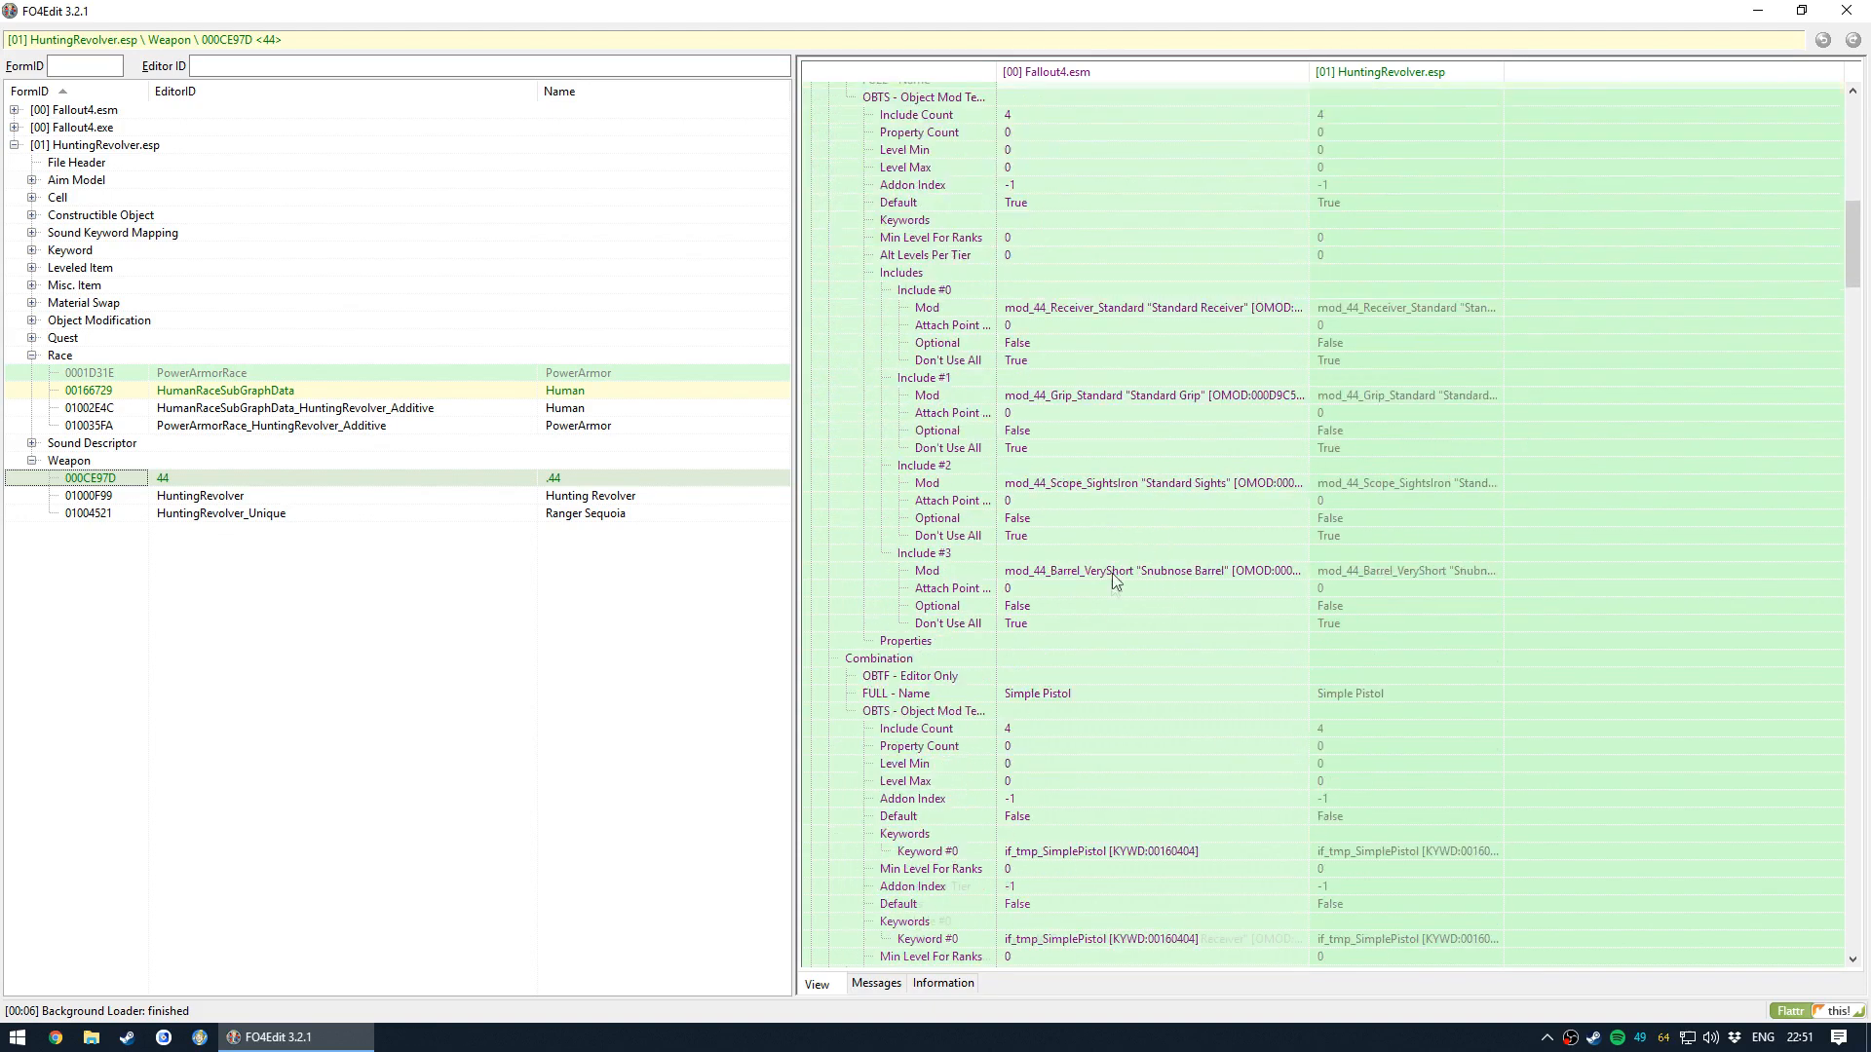
pyautogui.scroll(-3)
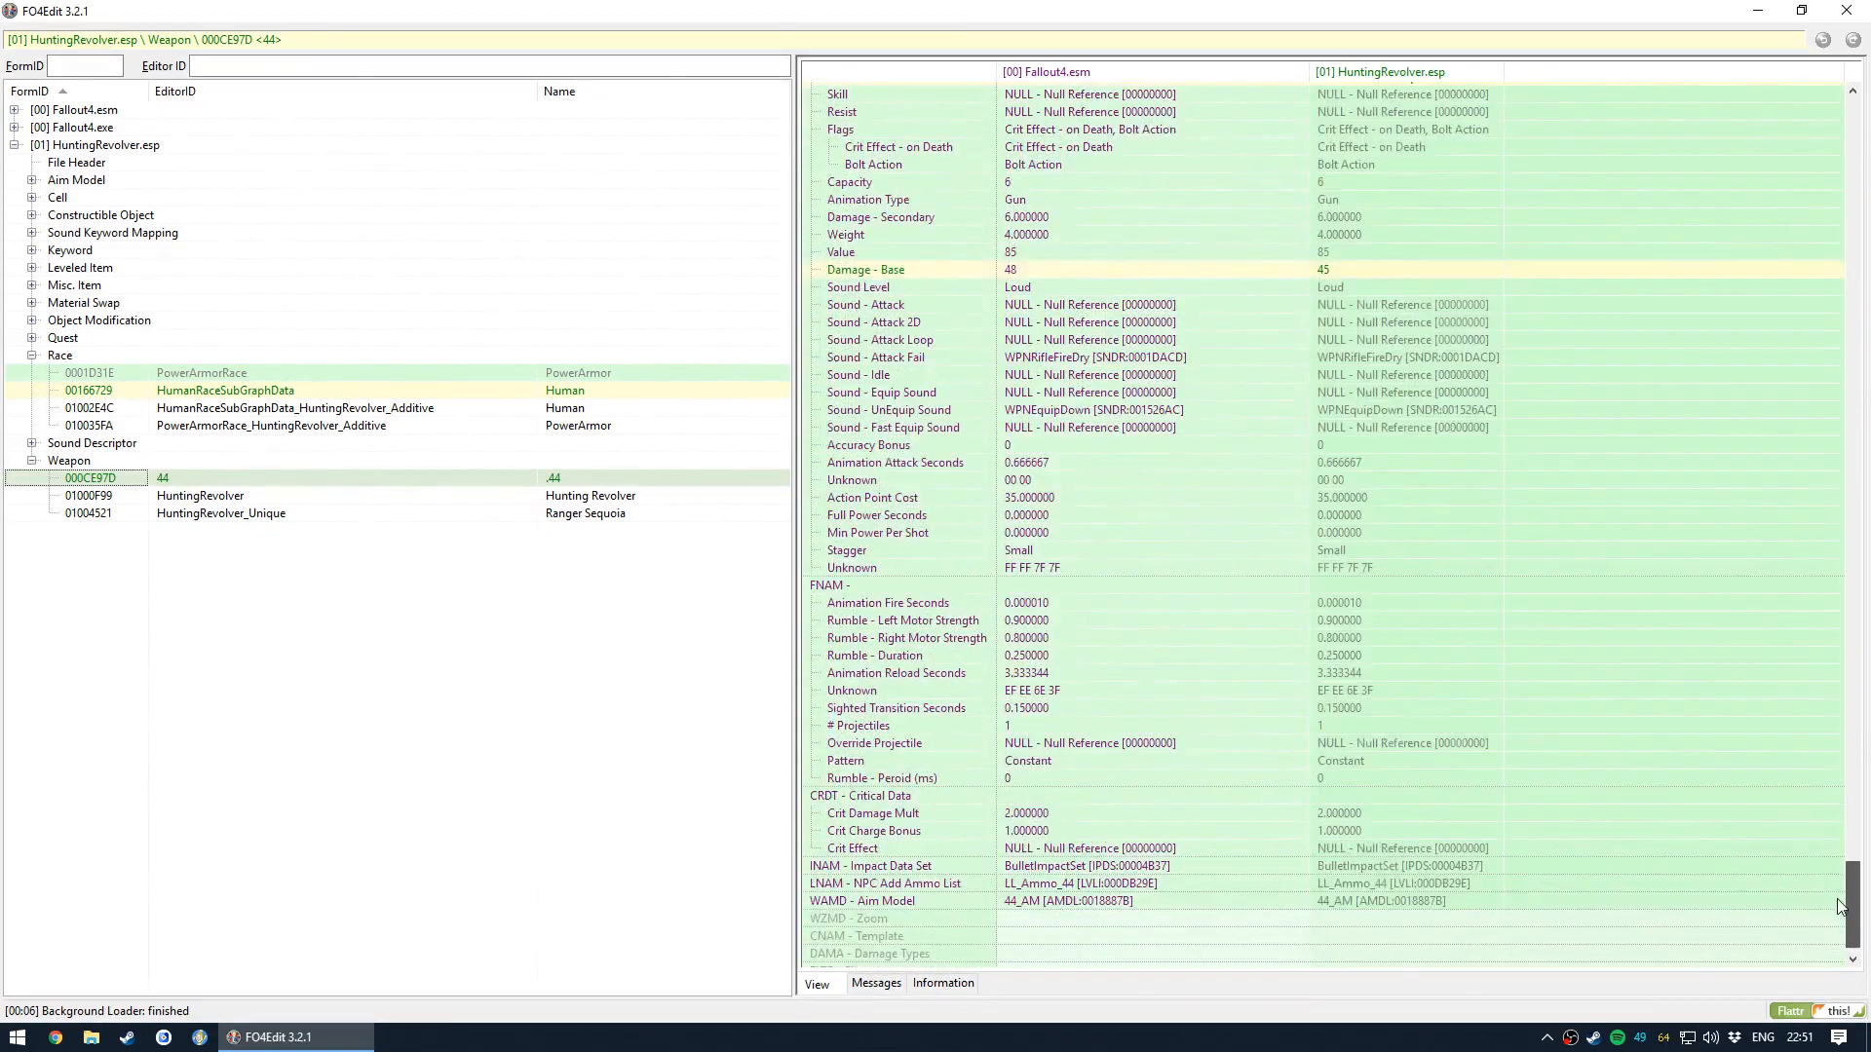
pyautogui.scroll(3)
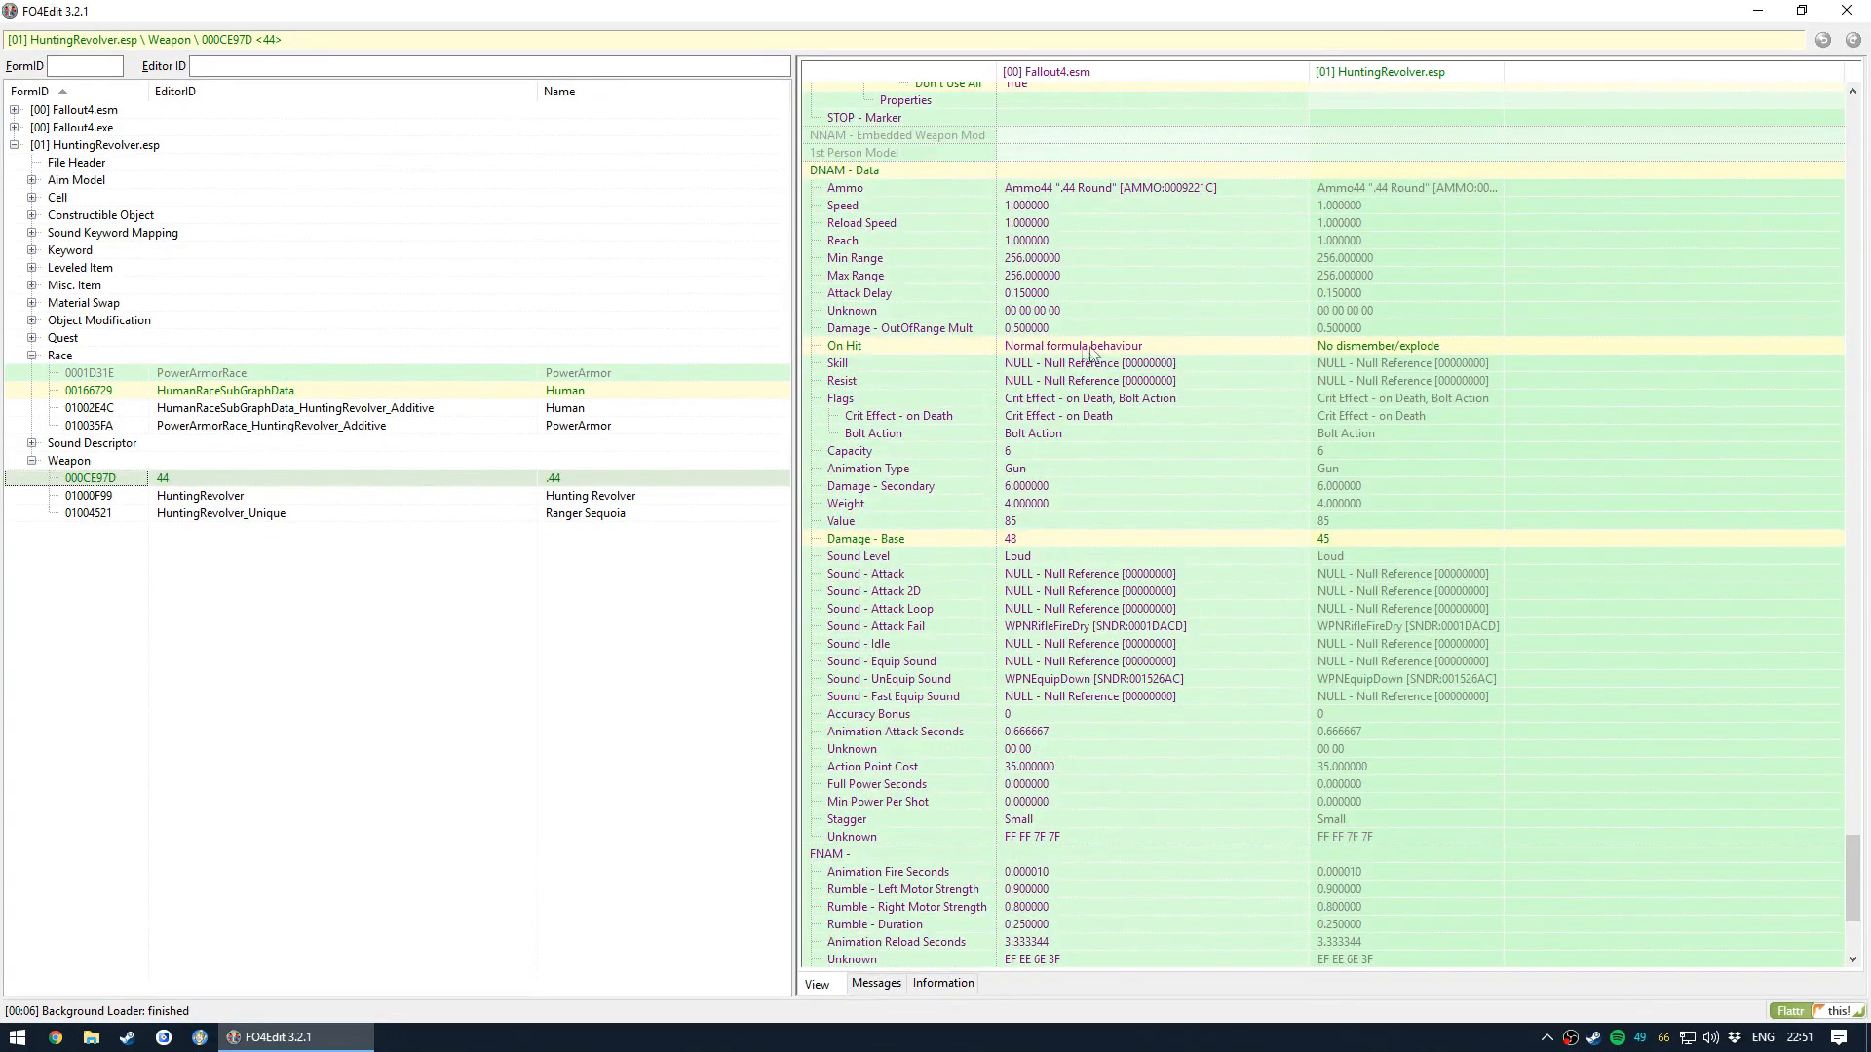
pyautogui.click(1407, 345)
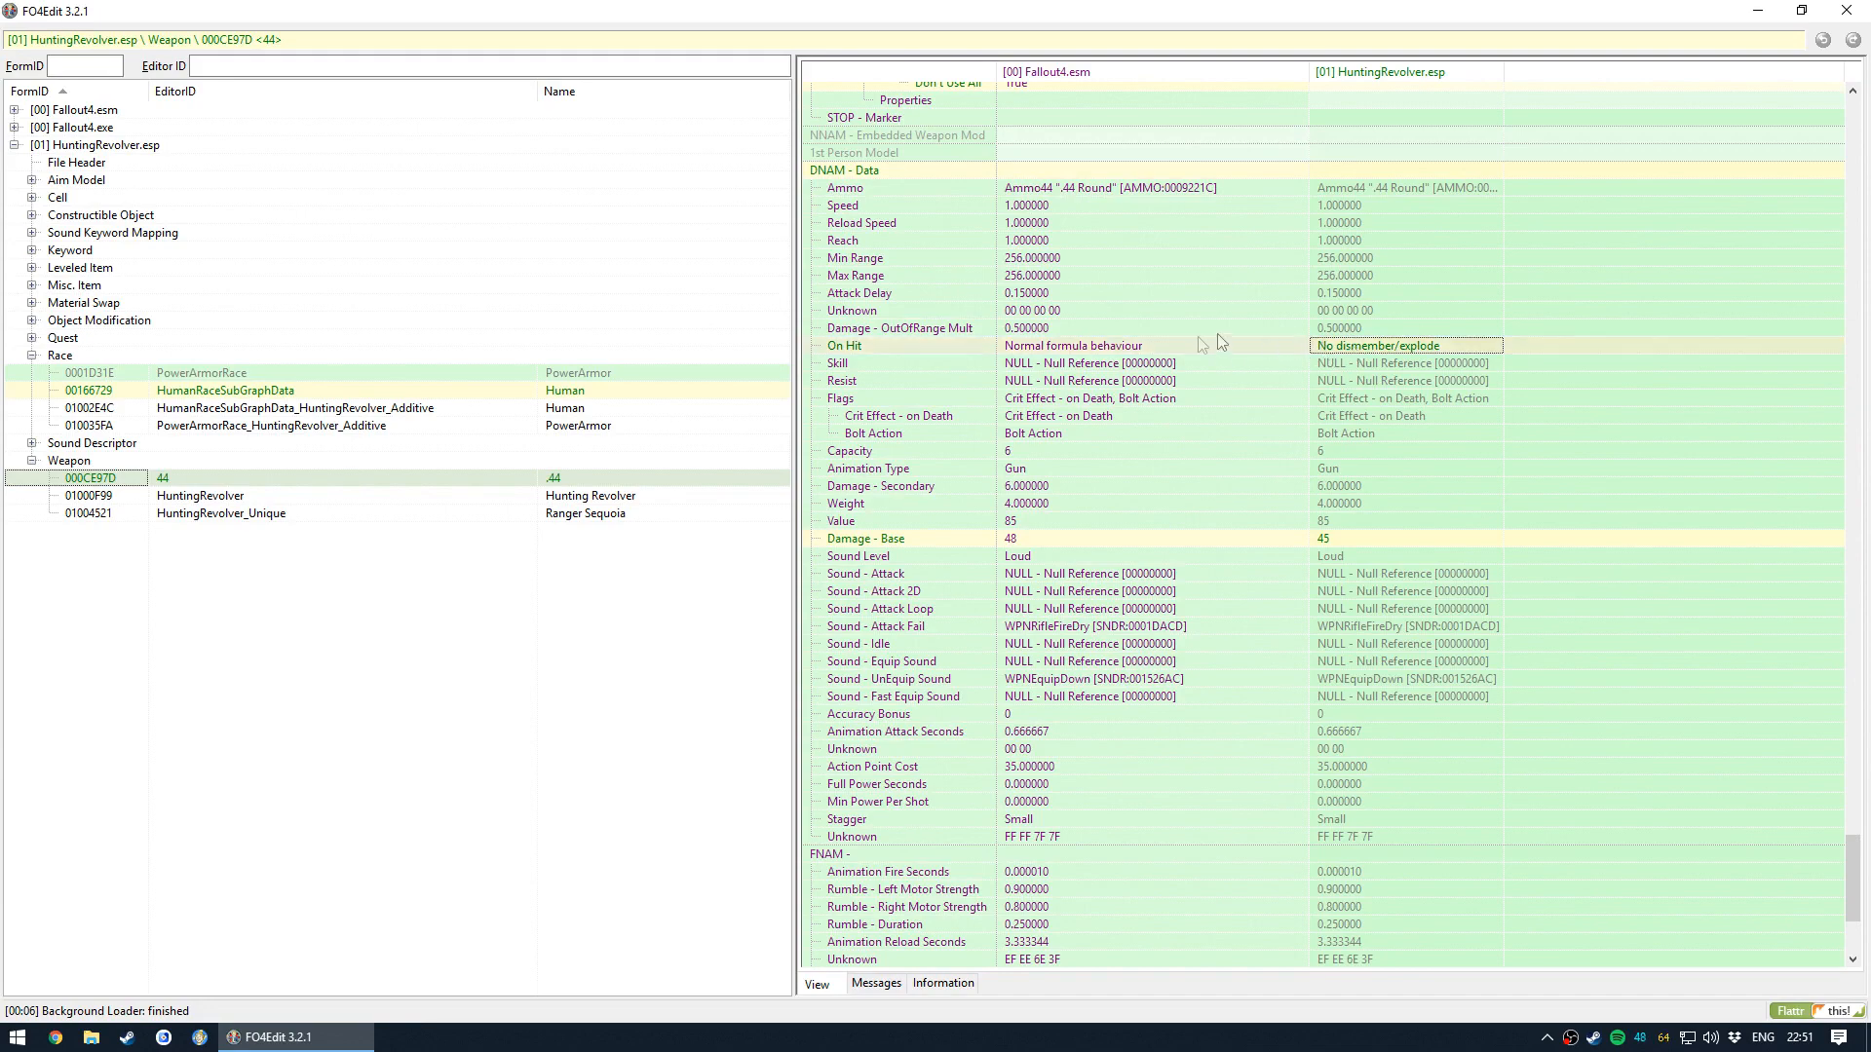
pyautogui.click(1152, 170)
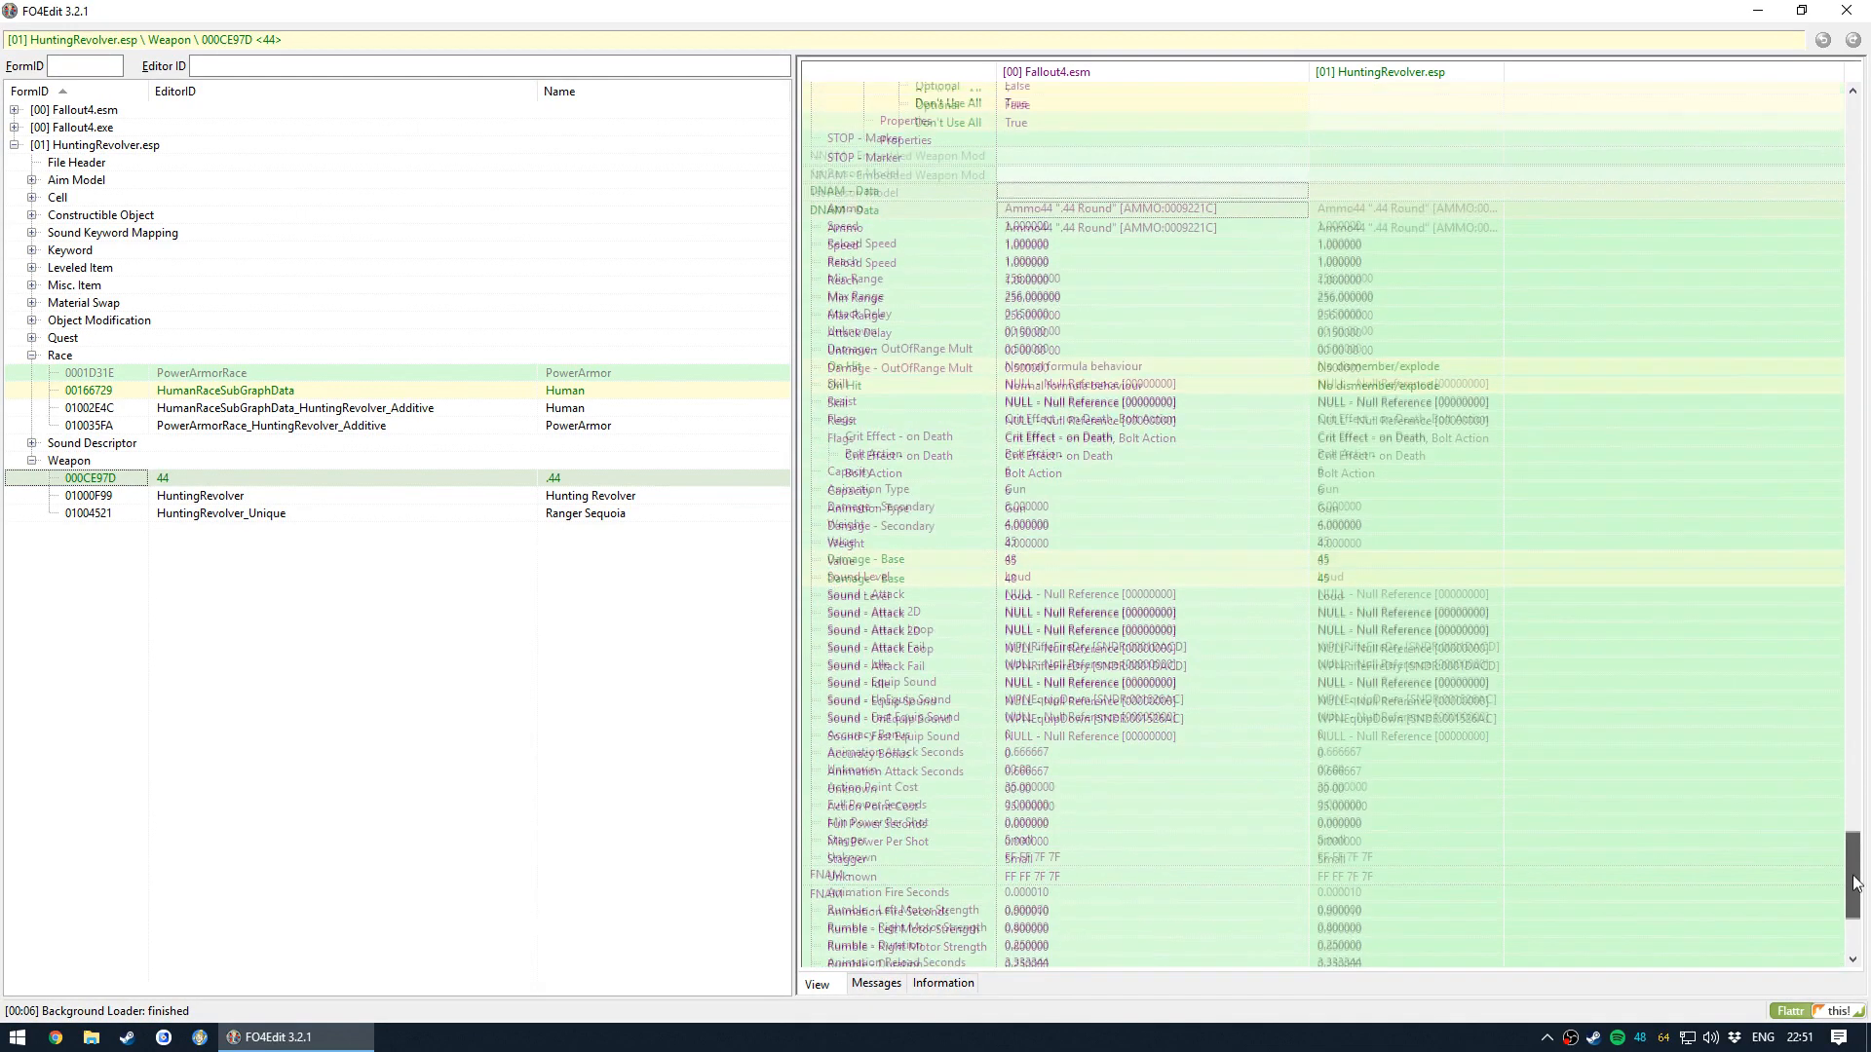
pyautogui.scroll(3)
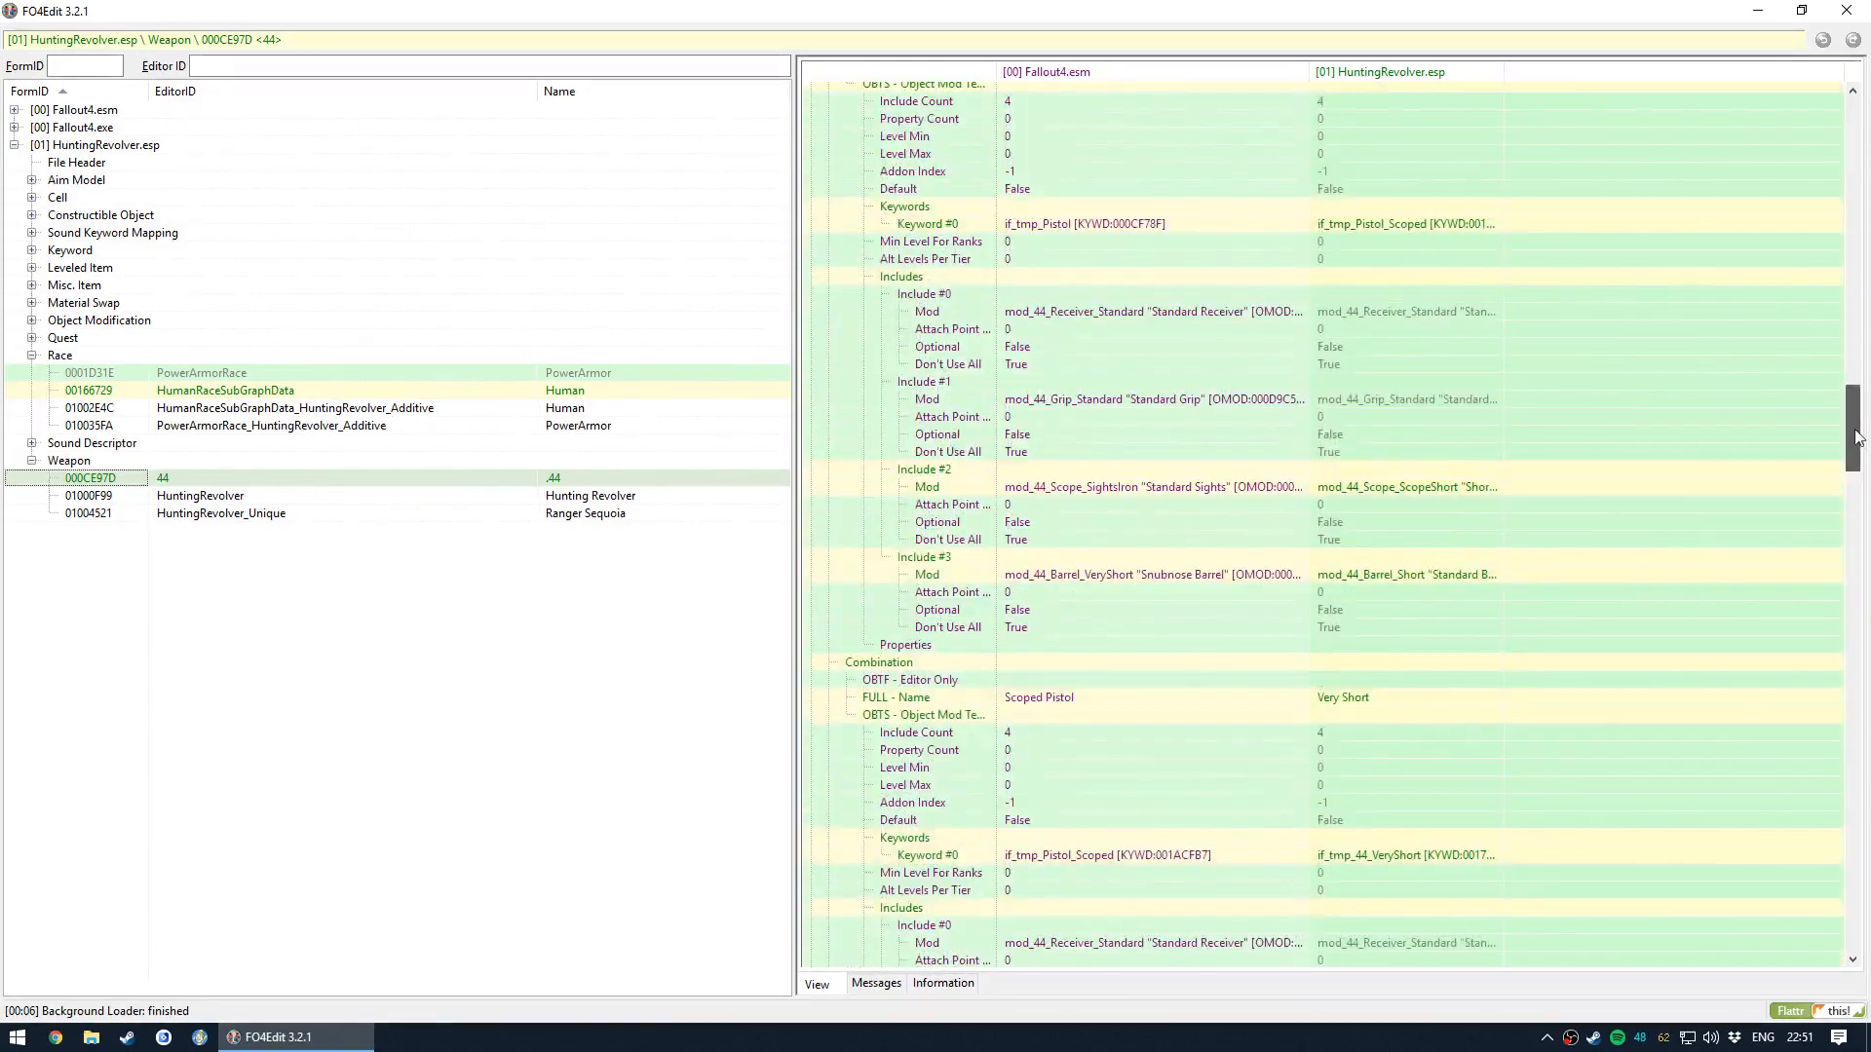
pyautogui.scroll(3)
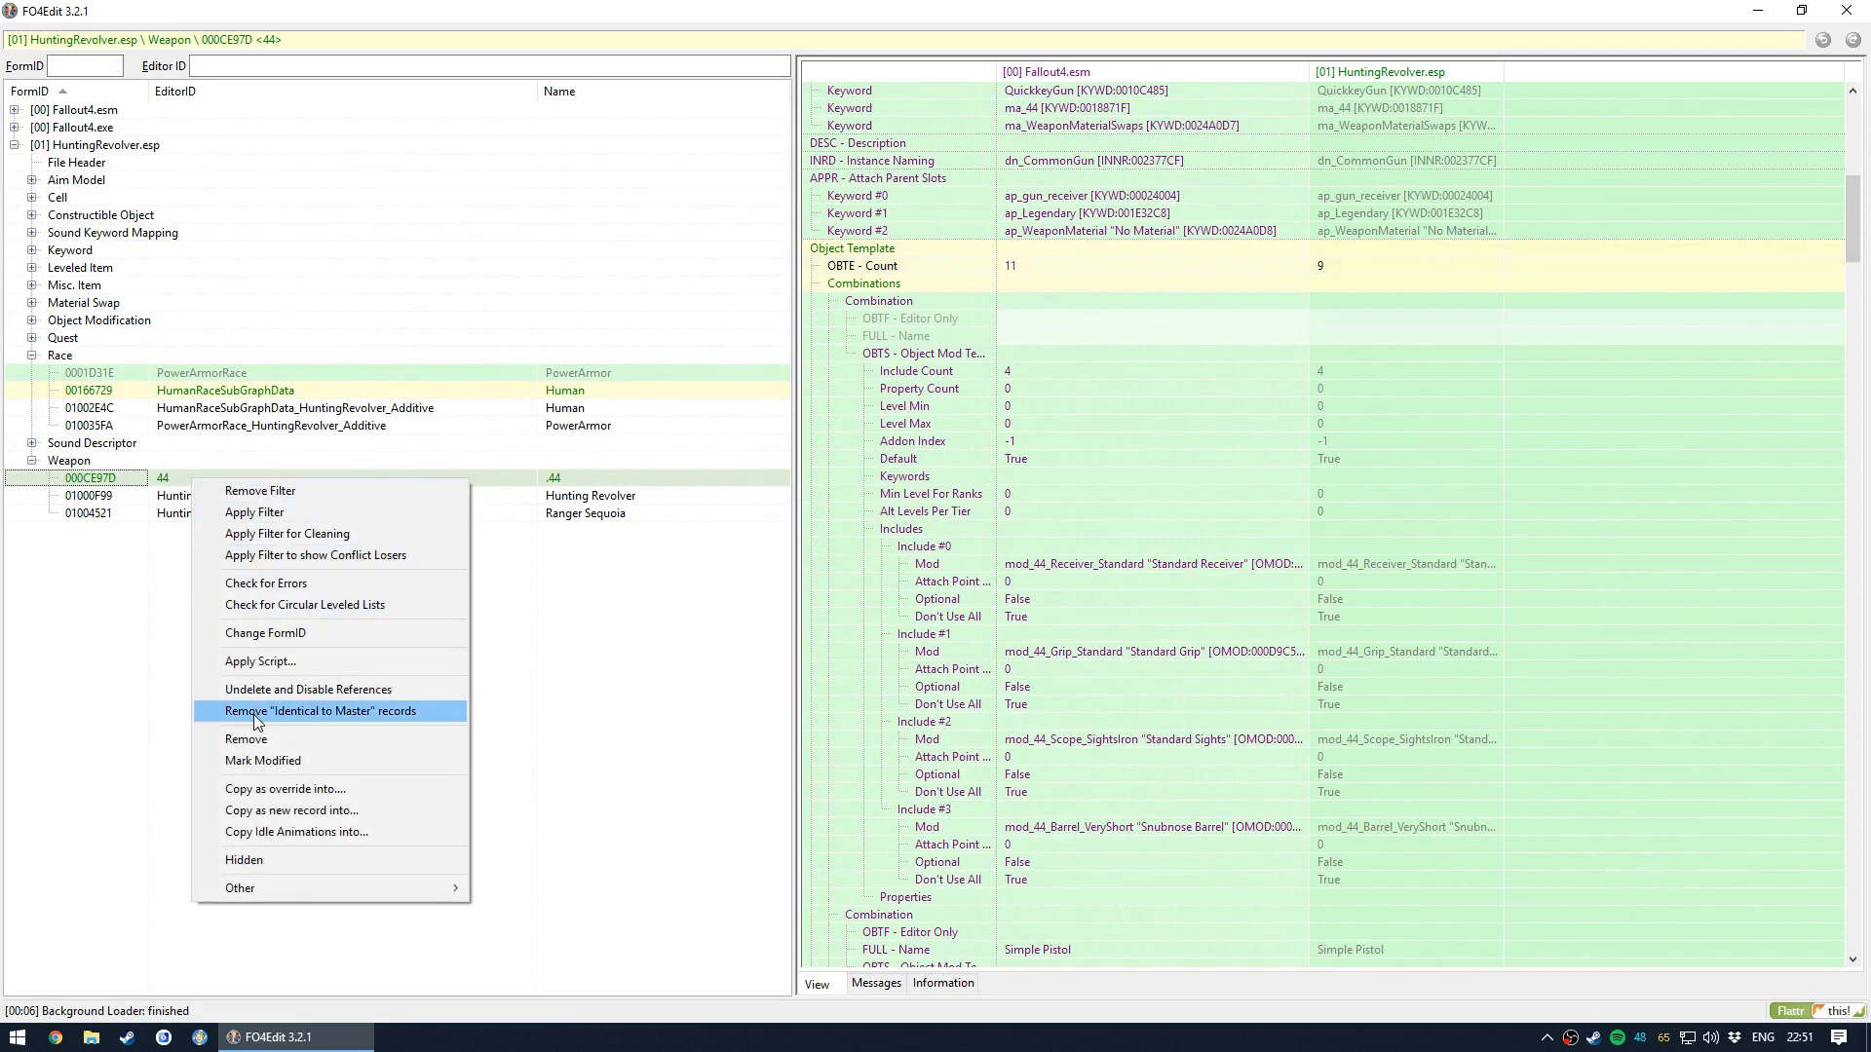
# - Remove the master-identical 44 weapon override, accepting the edit warning and removal prompt
pyautogui.click(320, 711)
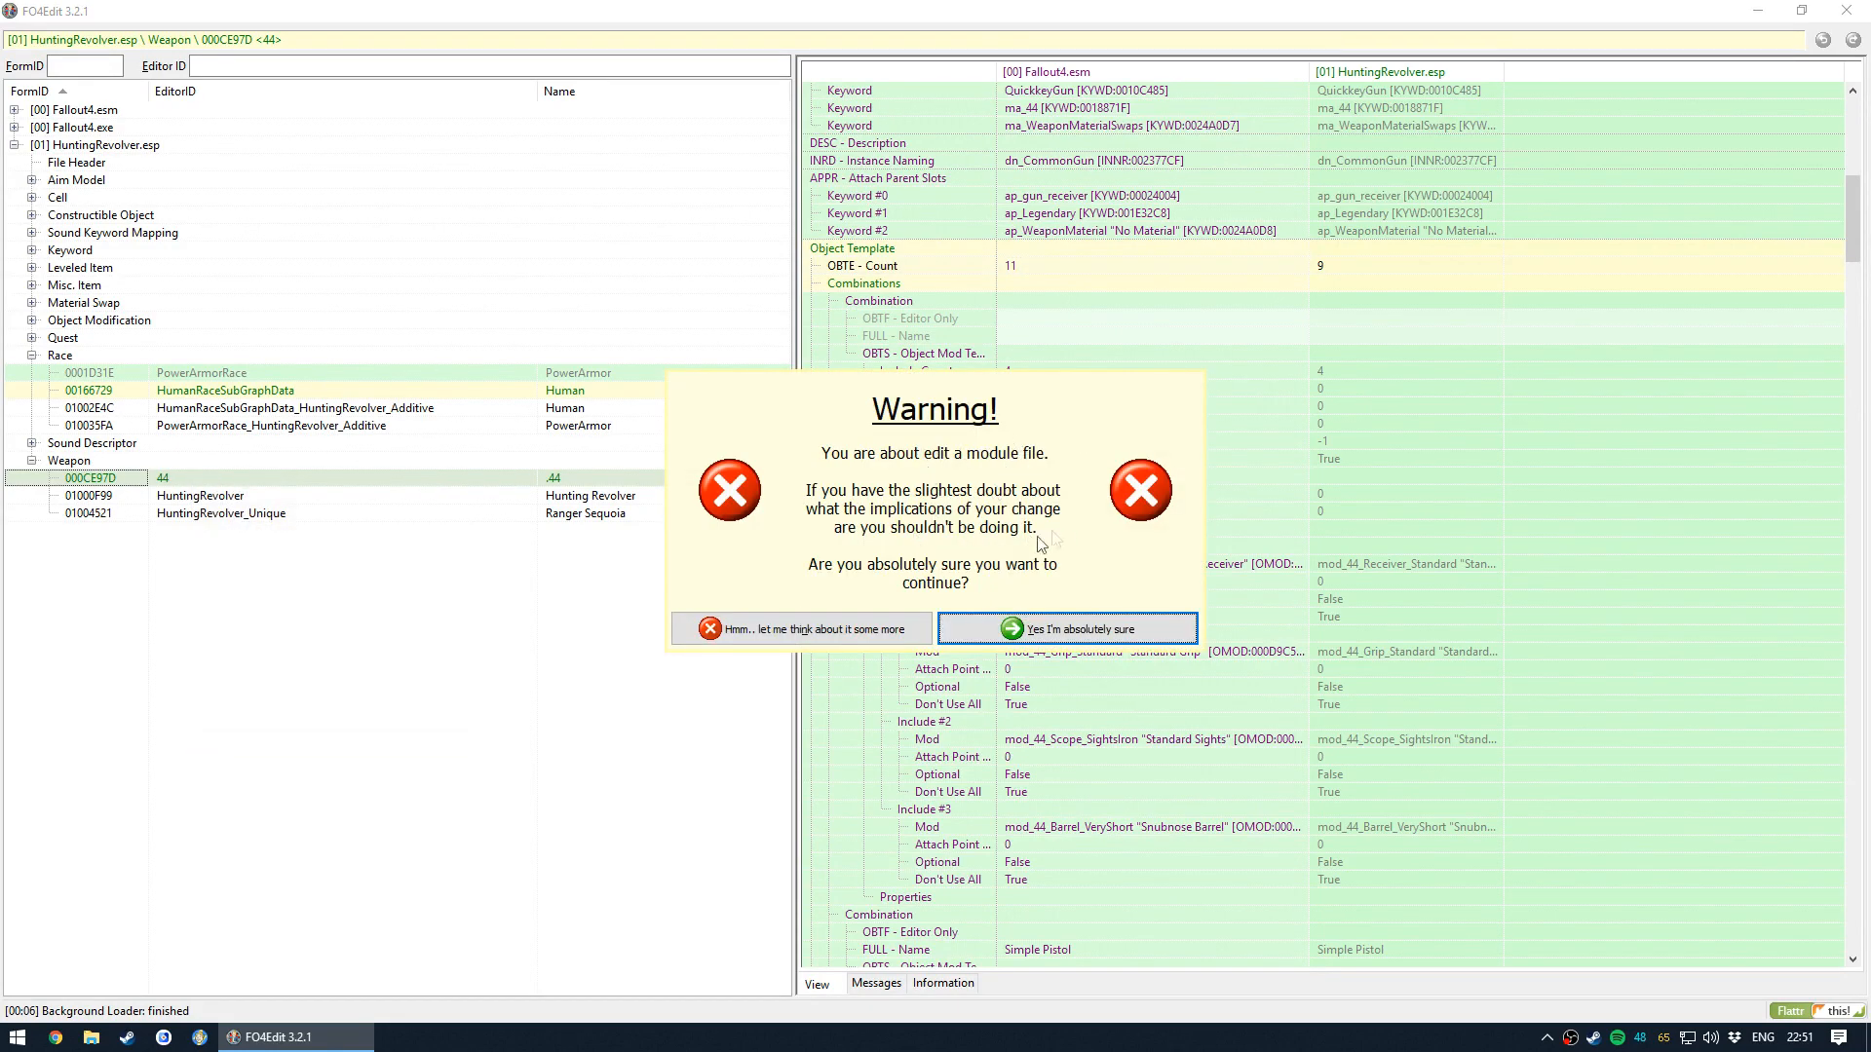
pyautogui.click(1064, 629)
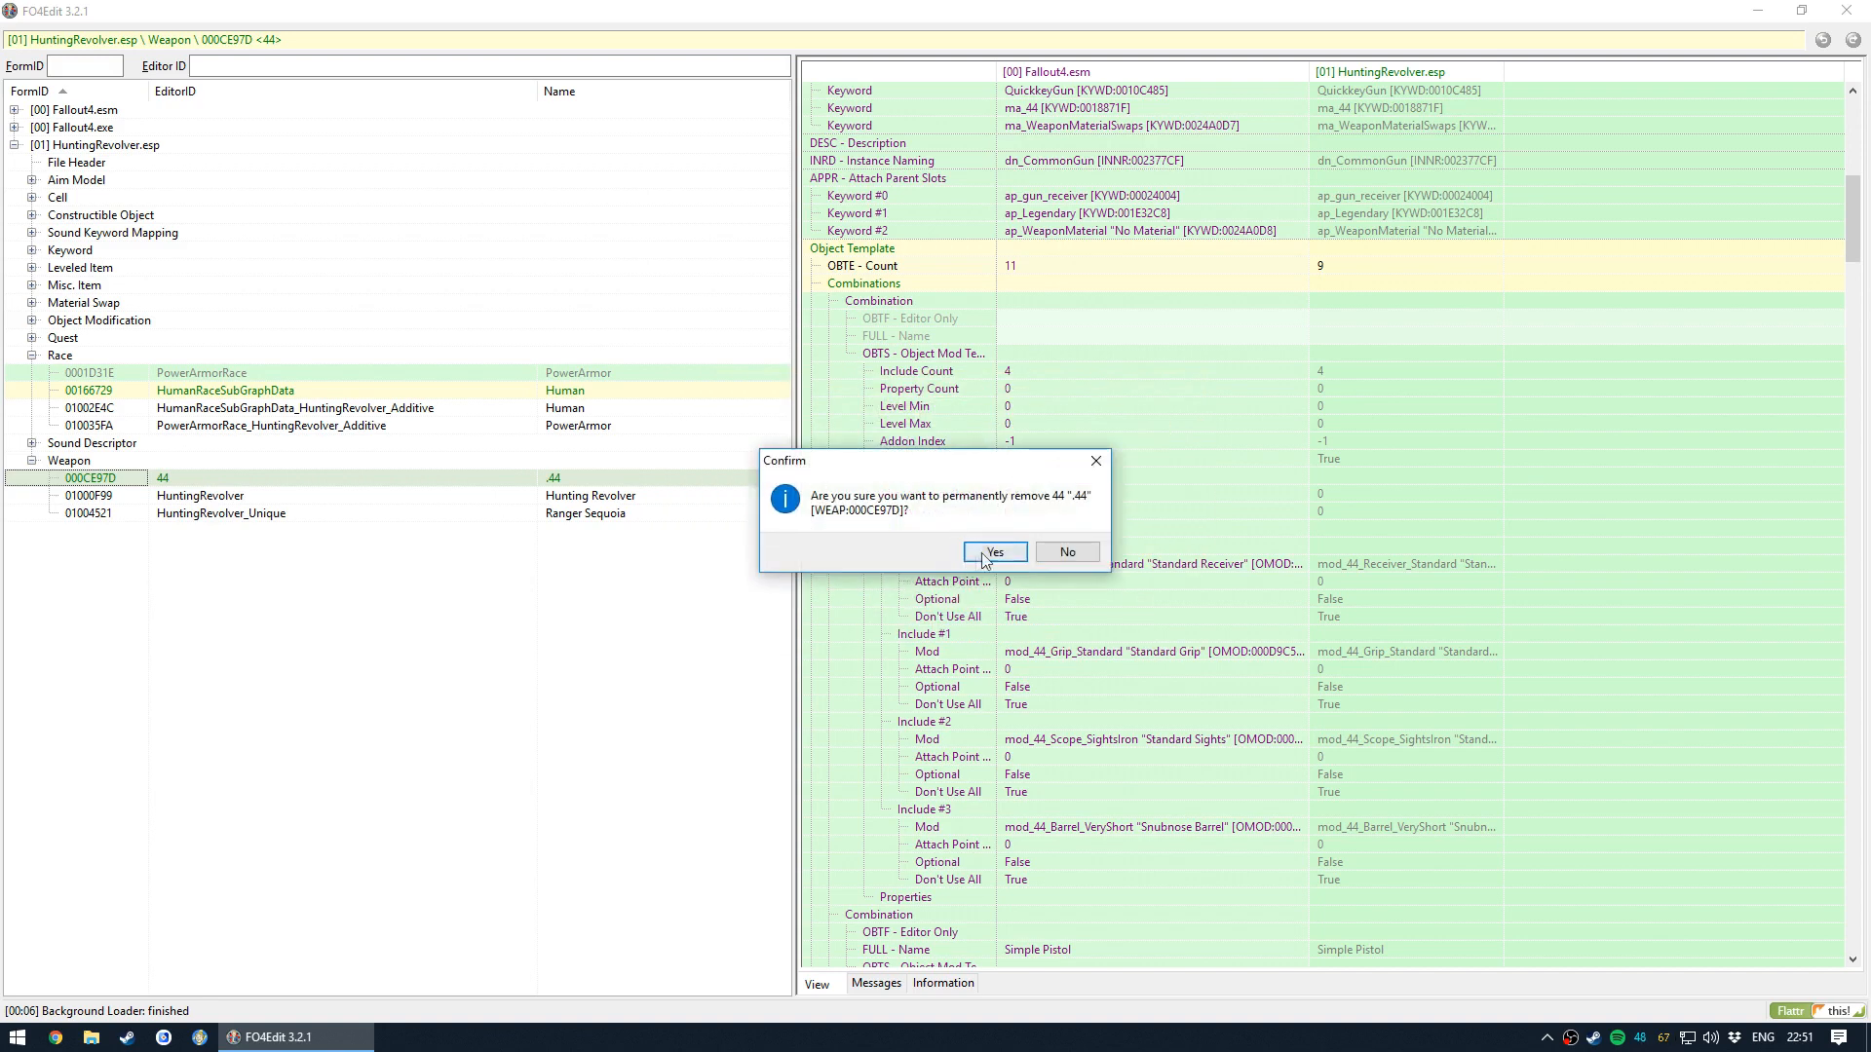
pyautogui.click(994, 552)
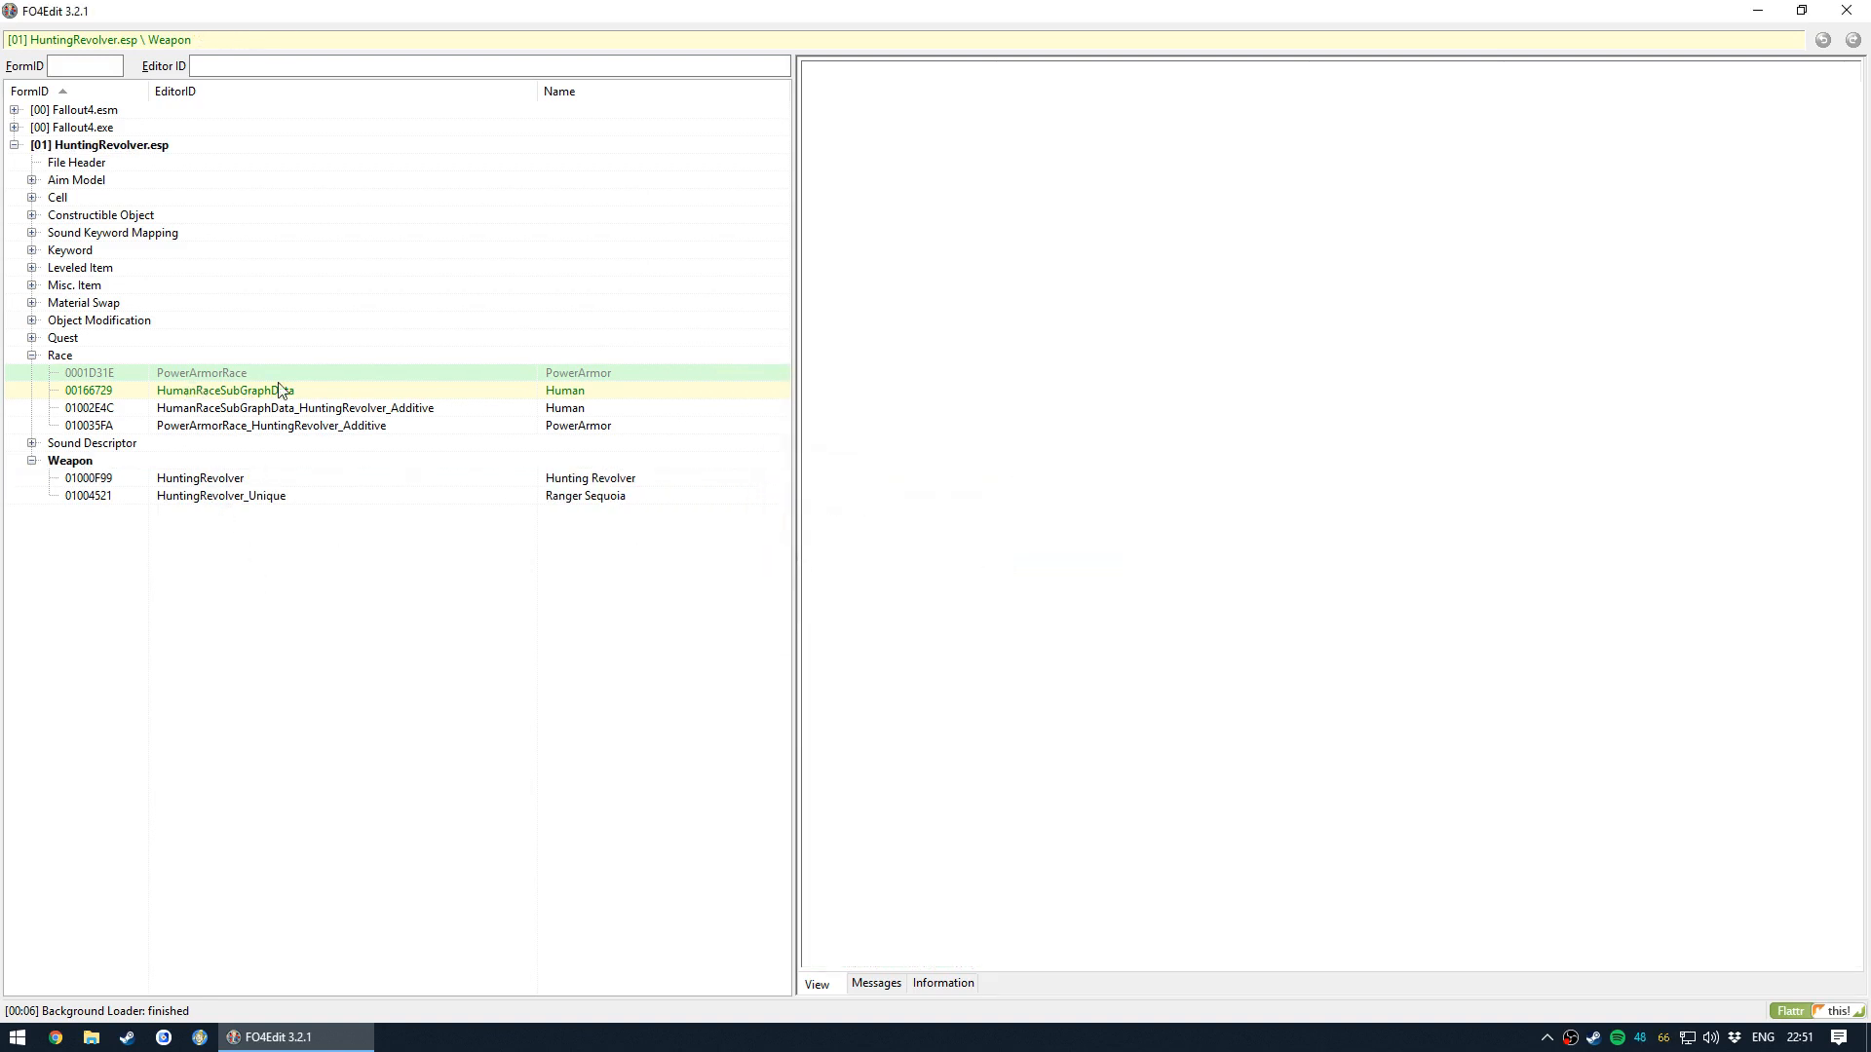
# - Remove the HumanRaceSubGraphData race override, then select PowerArmorRace for review
pyautogui.click(225, 390)
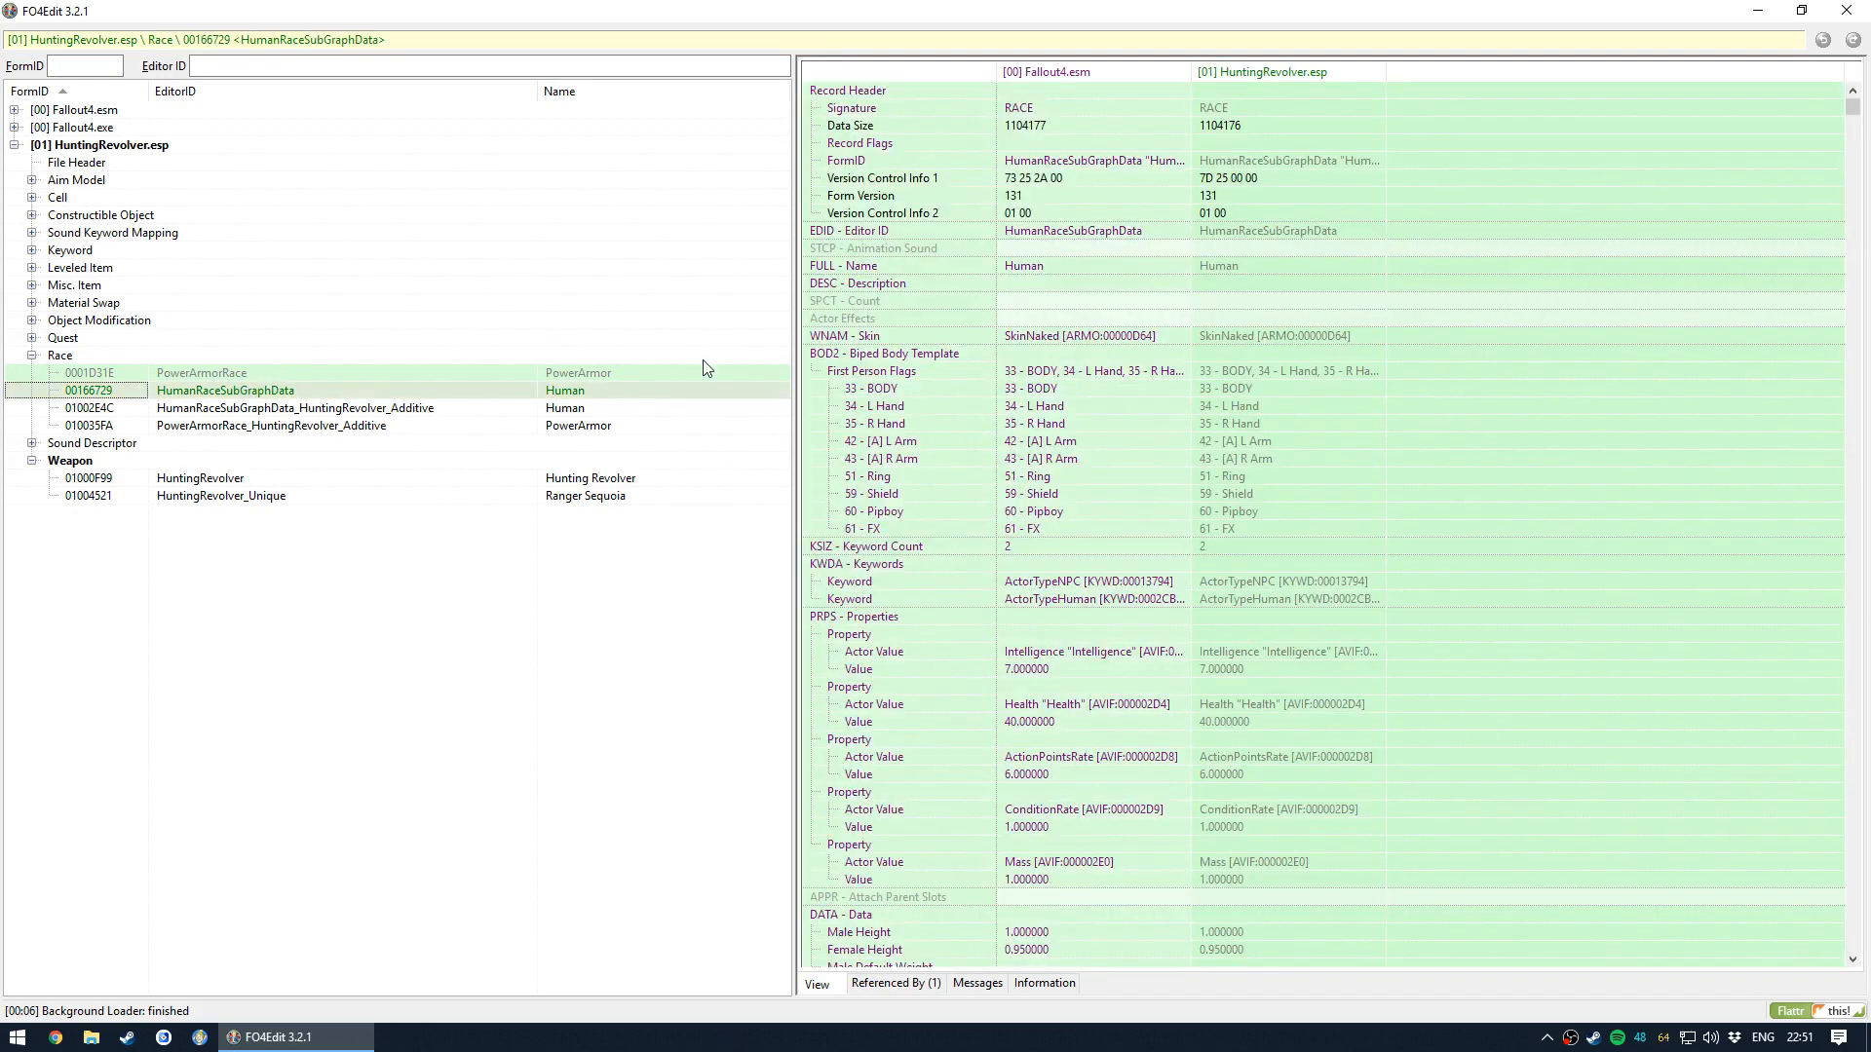
pyautogui.scroll(-3)
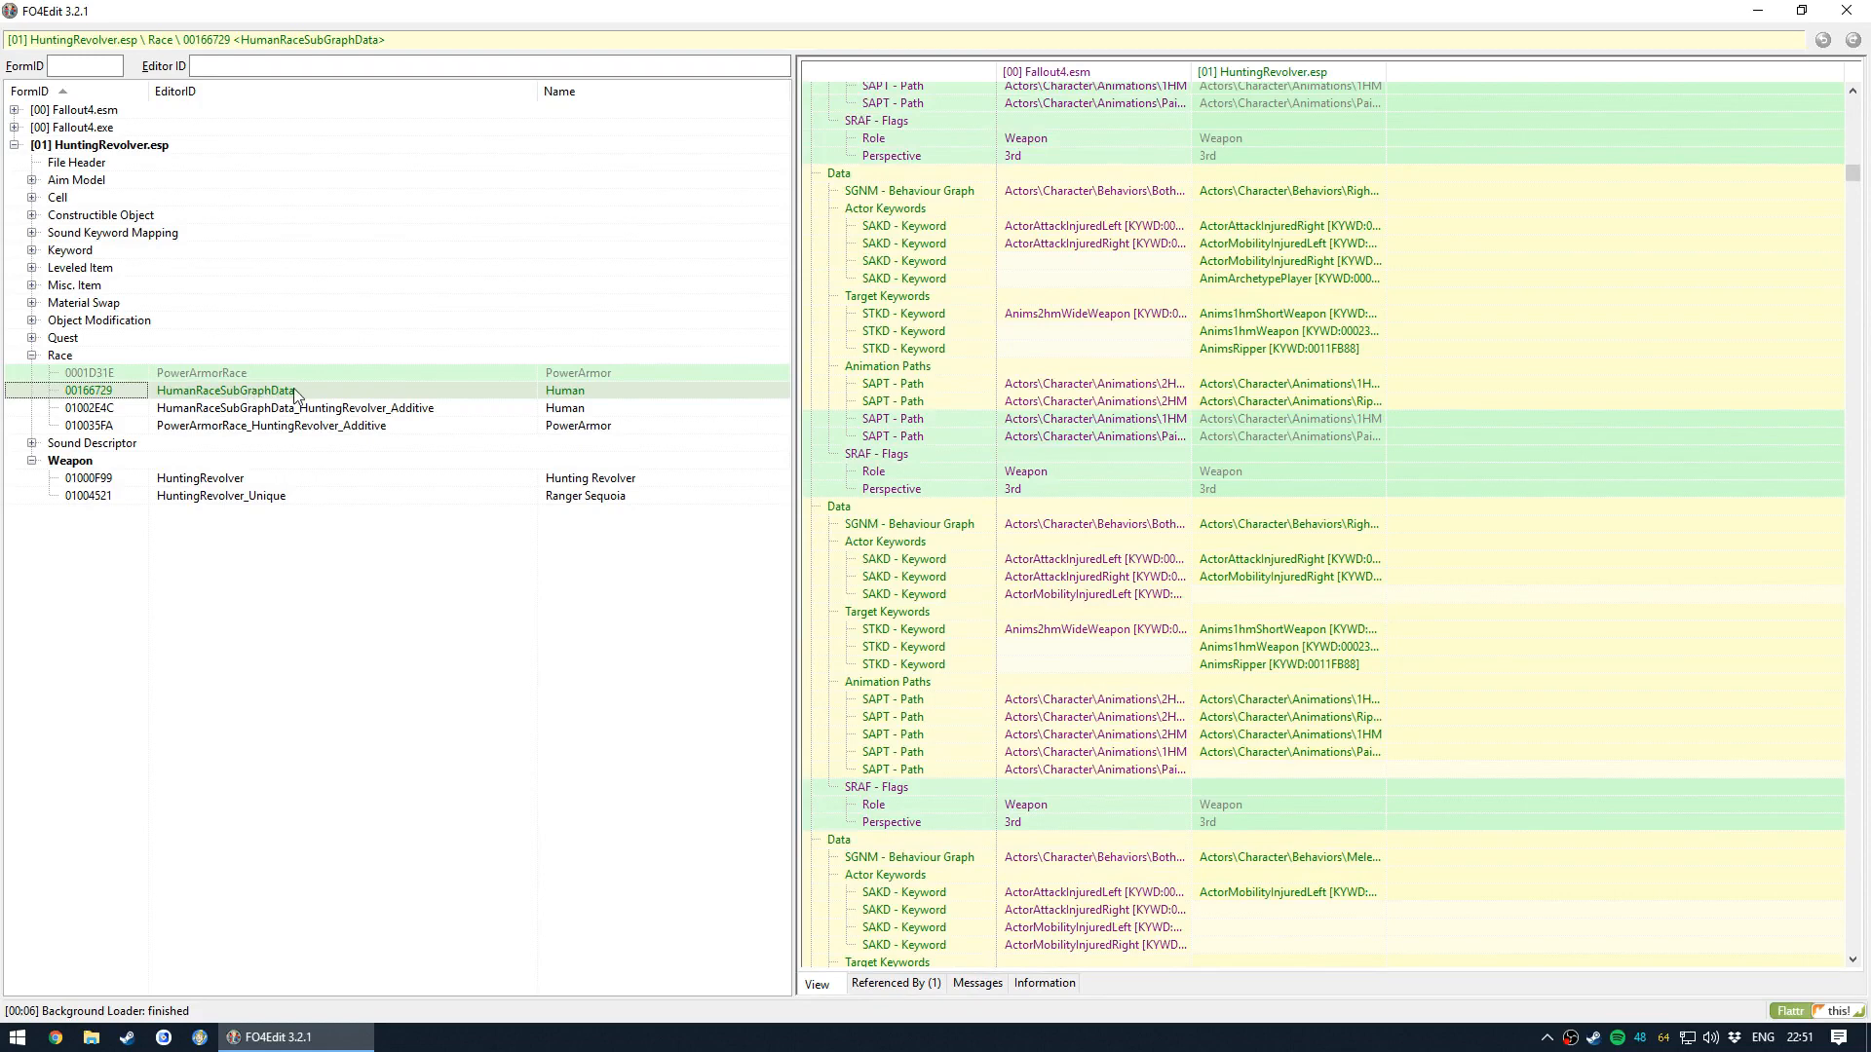
pyautogui.rightClick(224, 390)
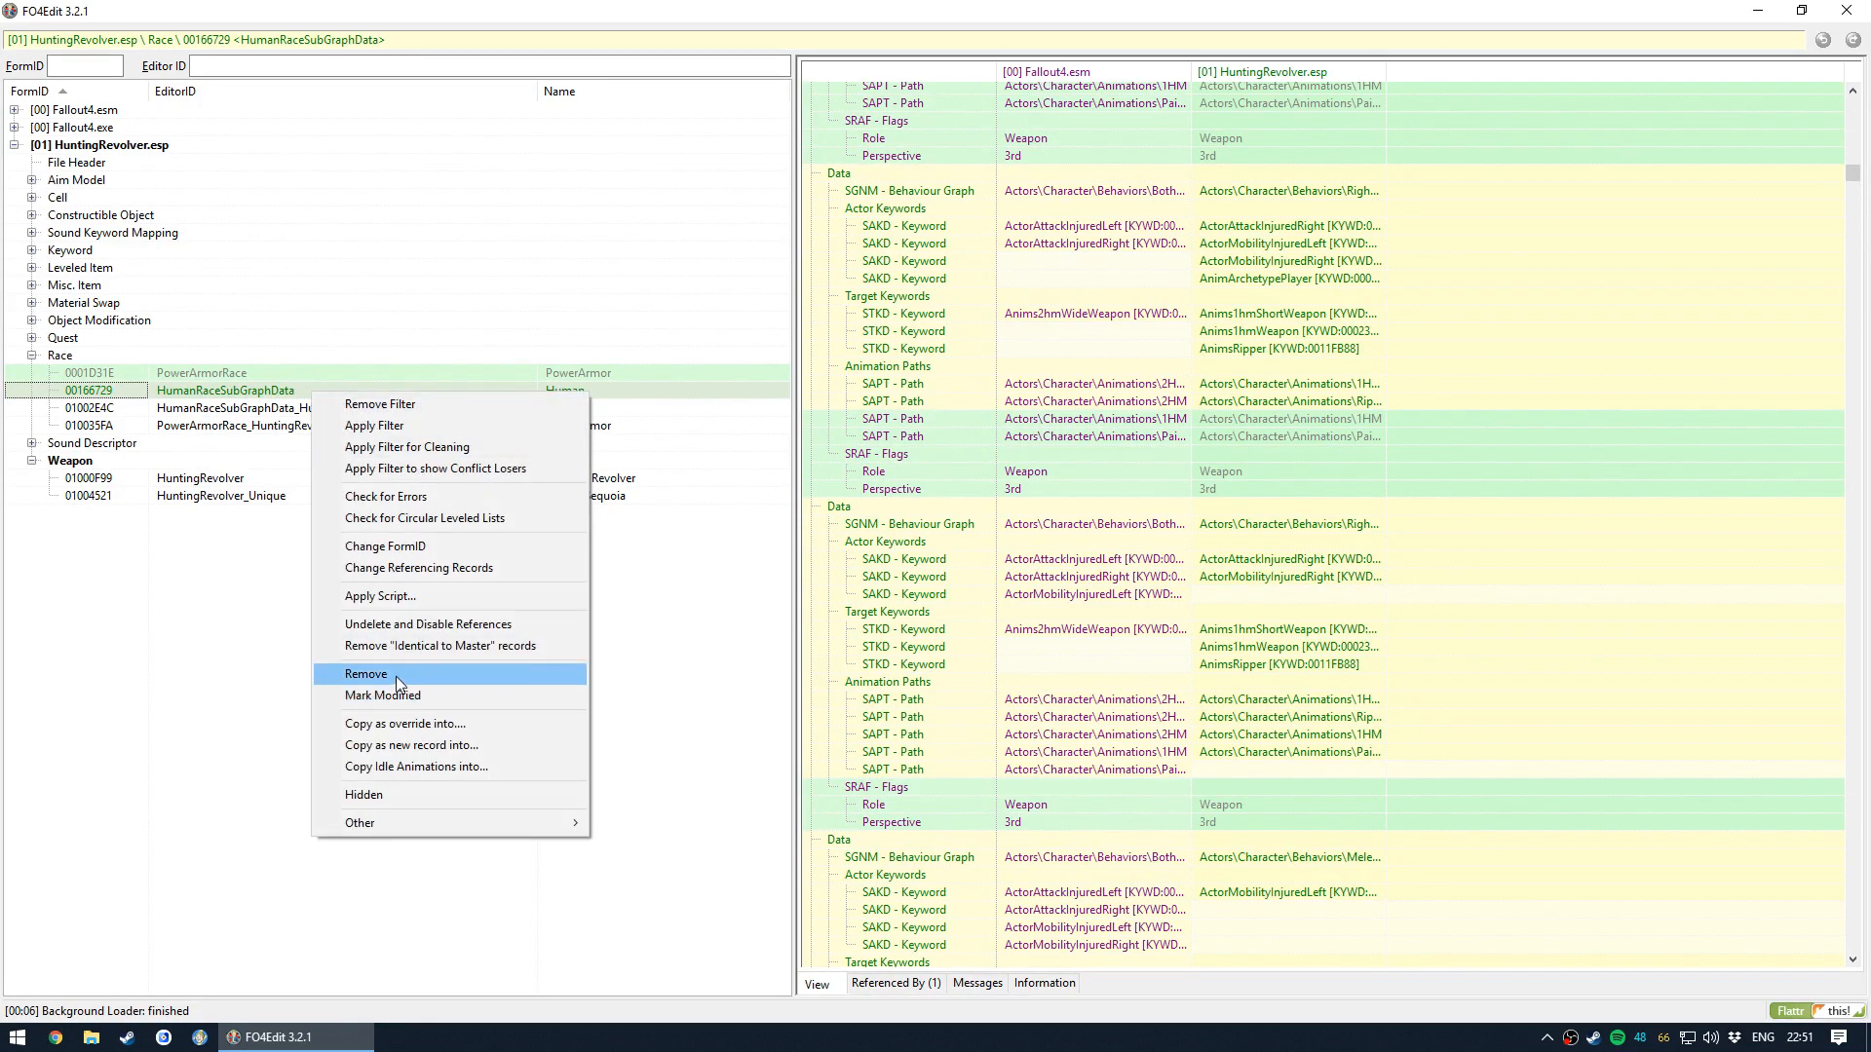
pyautogui.click(367, 674)
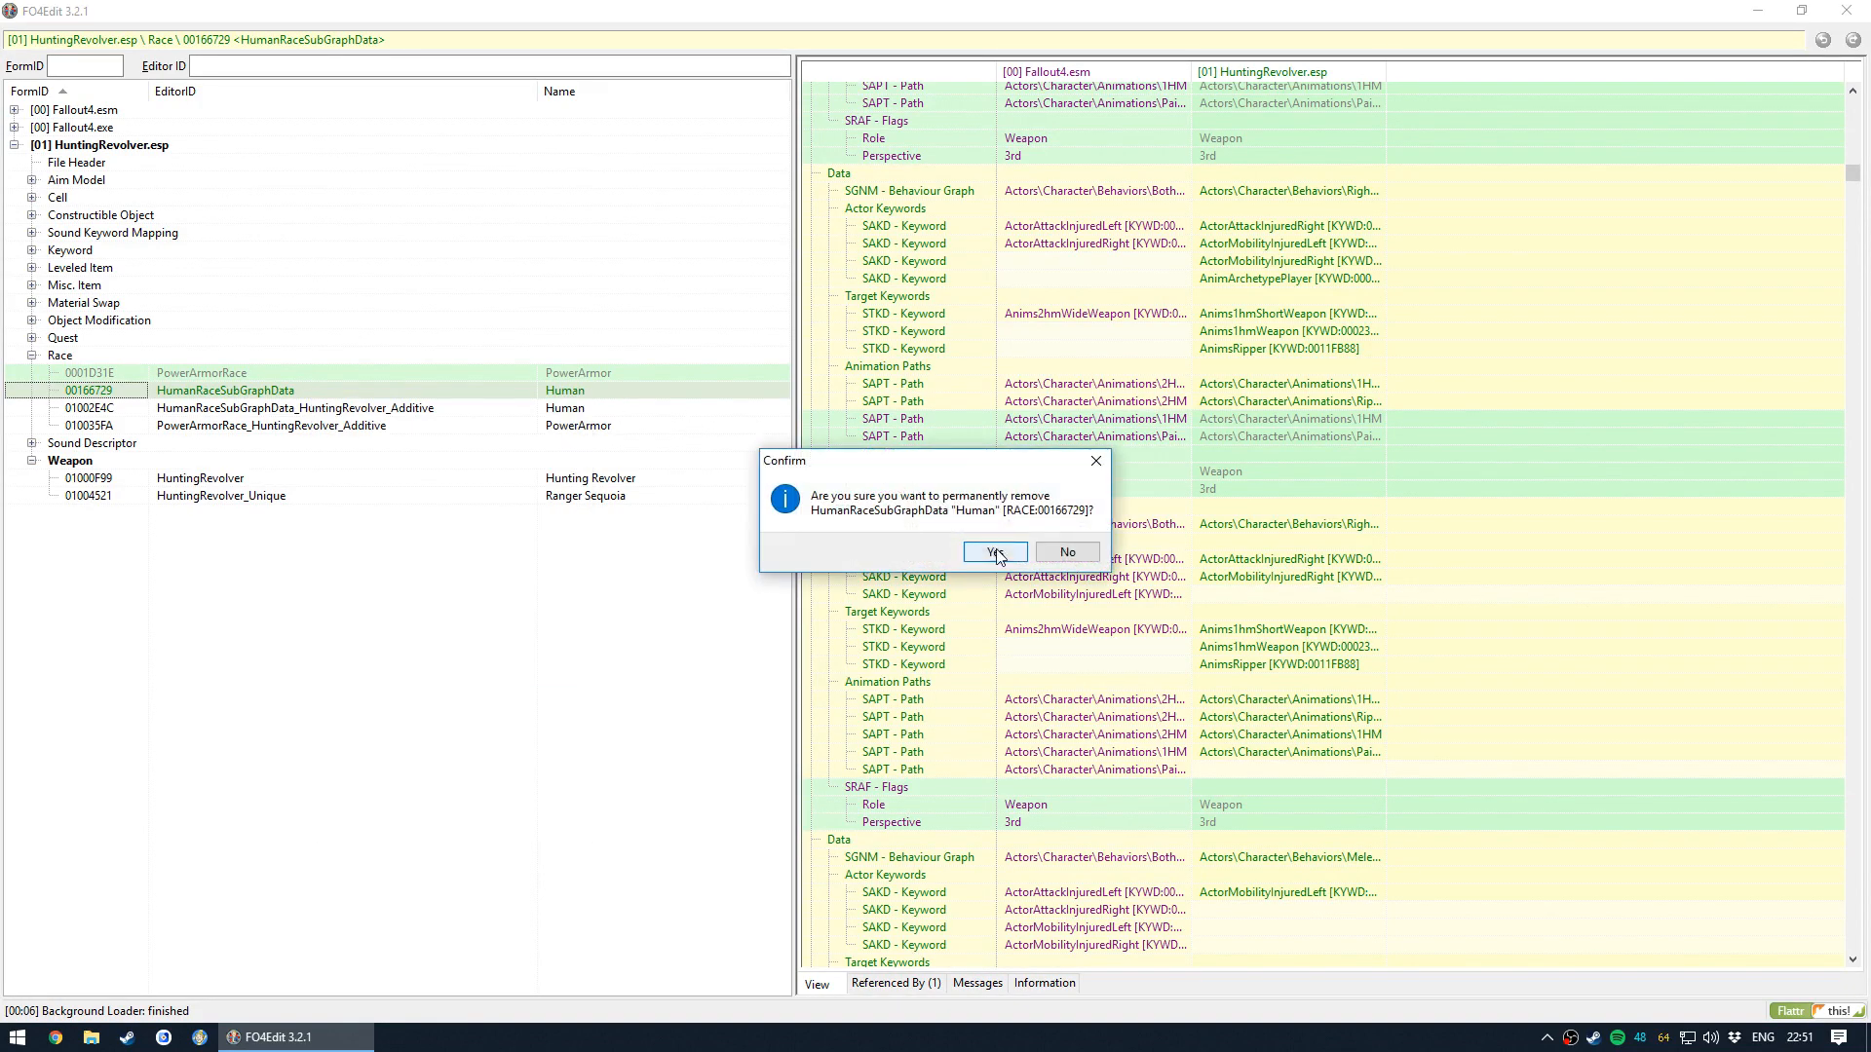
pyautogui.click(994, 551)
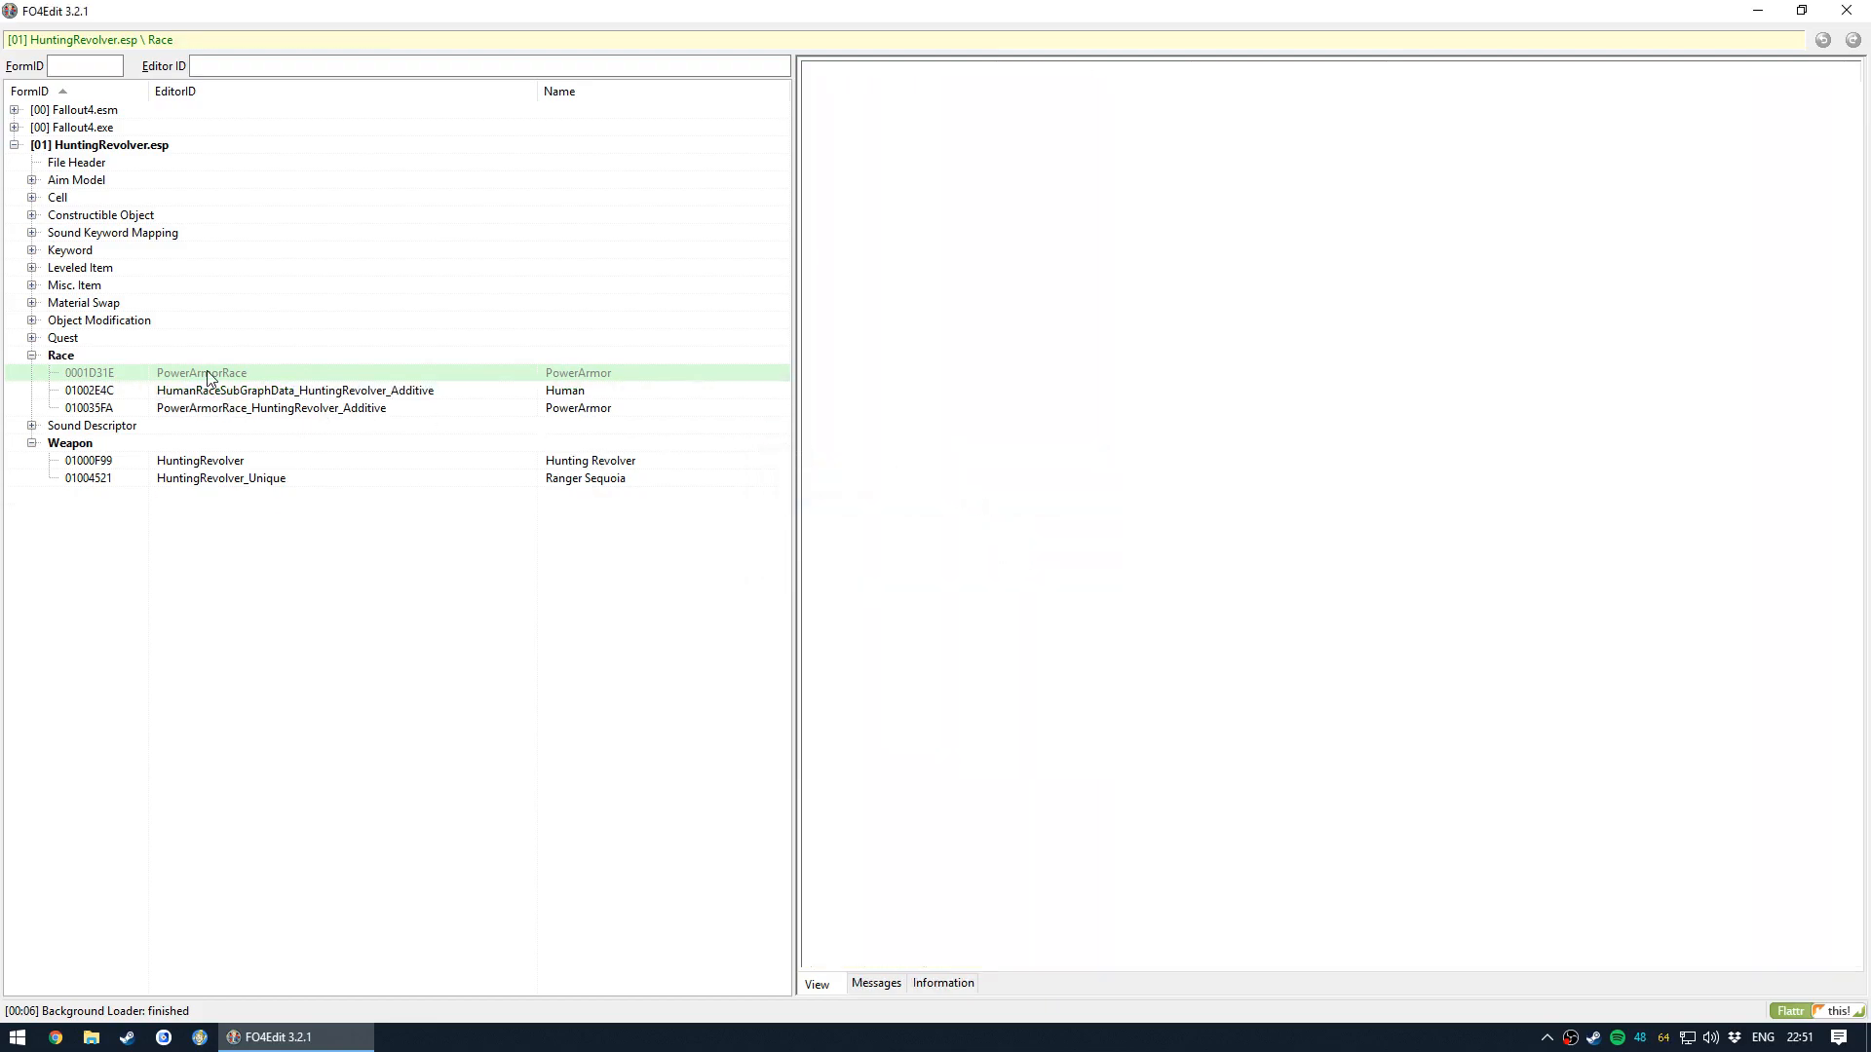
pyautogui.click(201, 373)
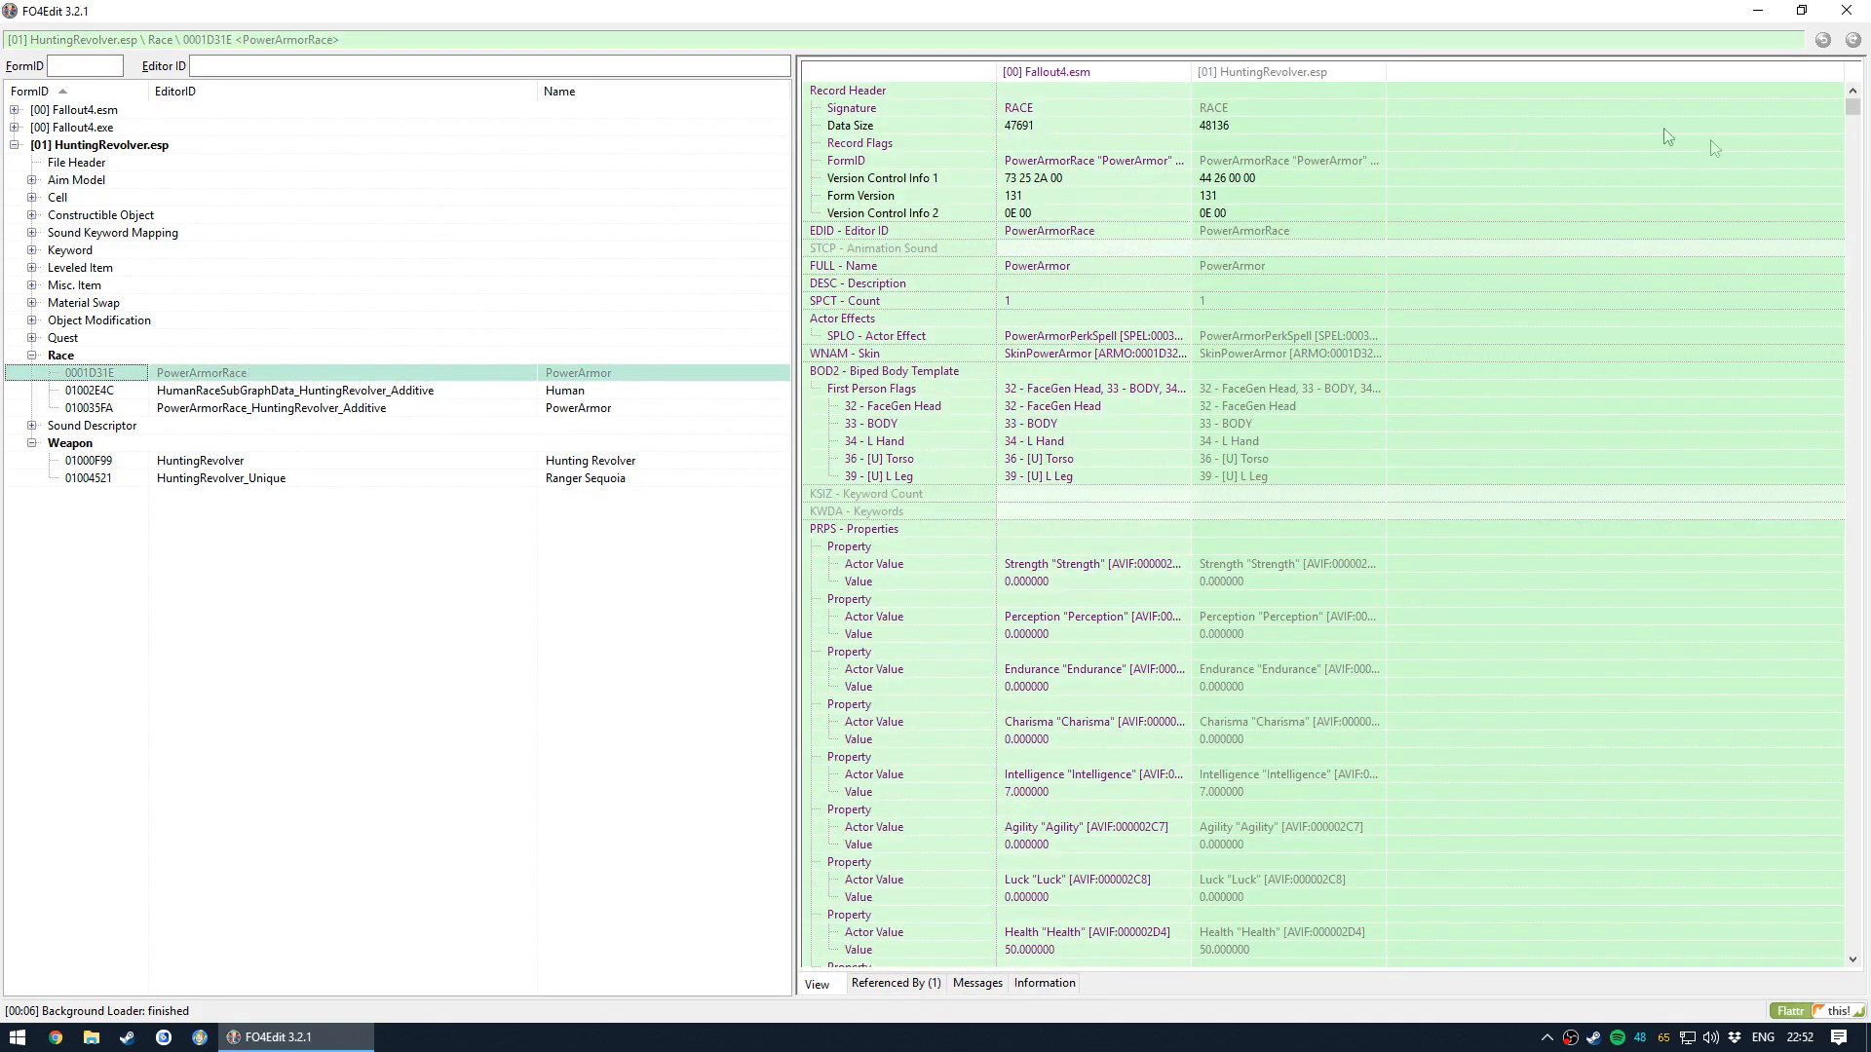
# - Remove the PowerArmorRace override and the vanilla mod_44_Receiver_Standard Object Modification override
pyautogui.scroll(-3)
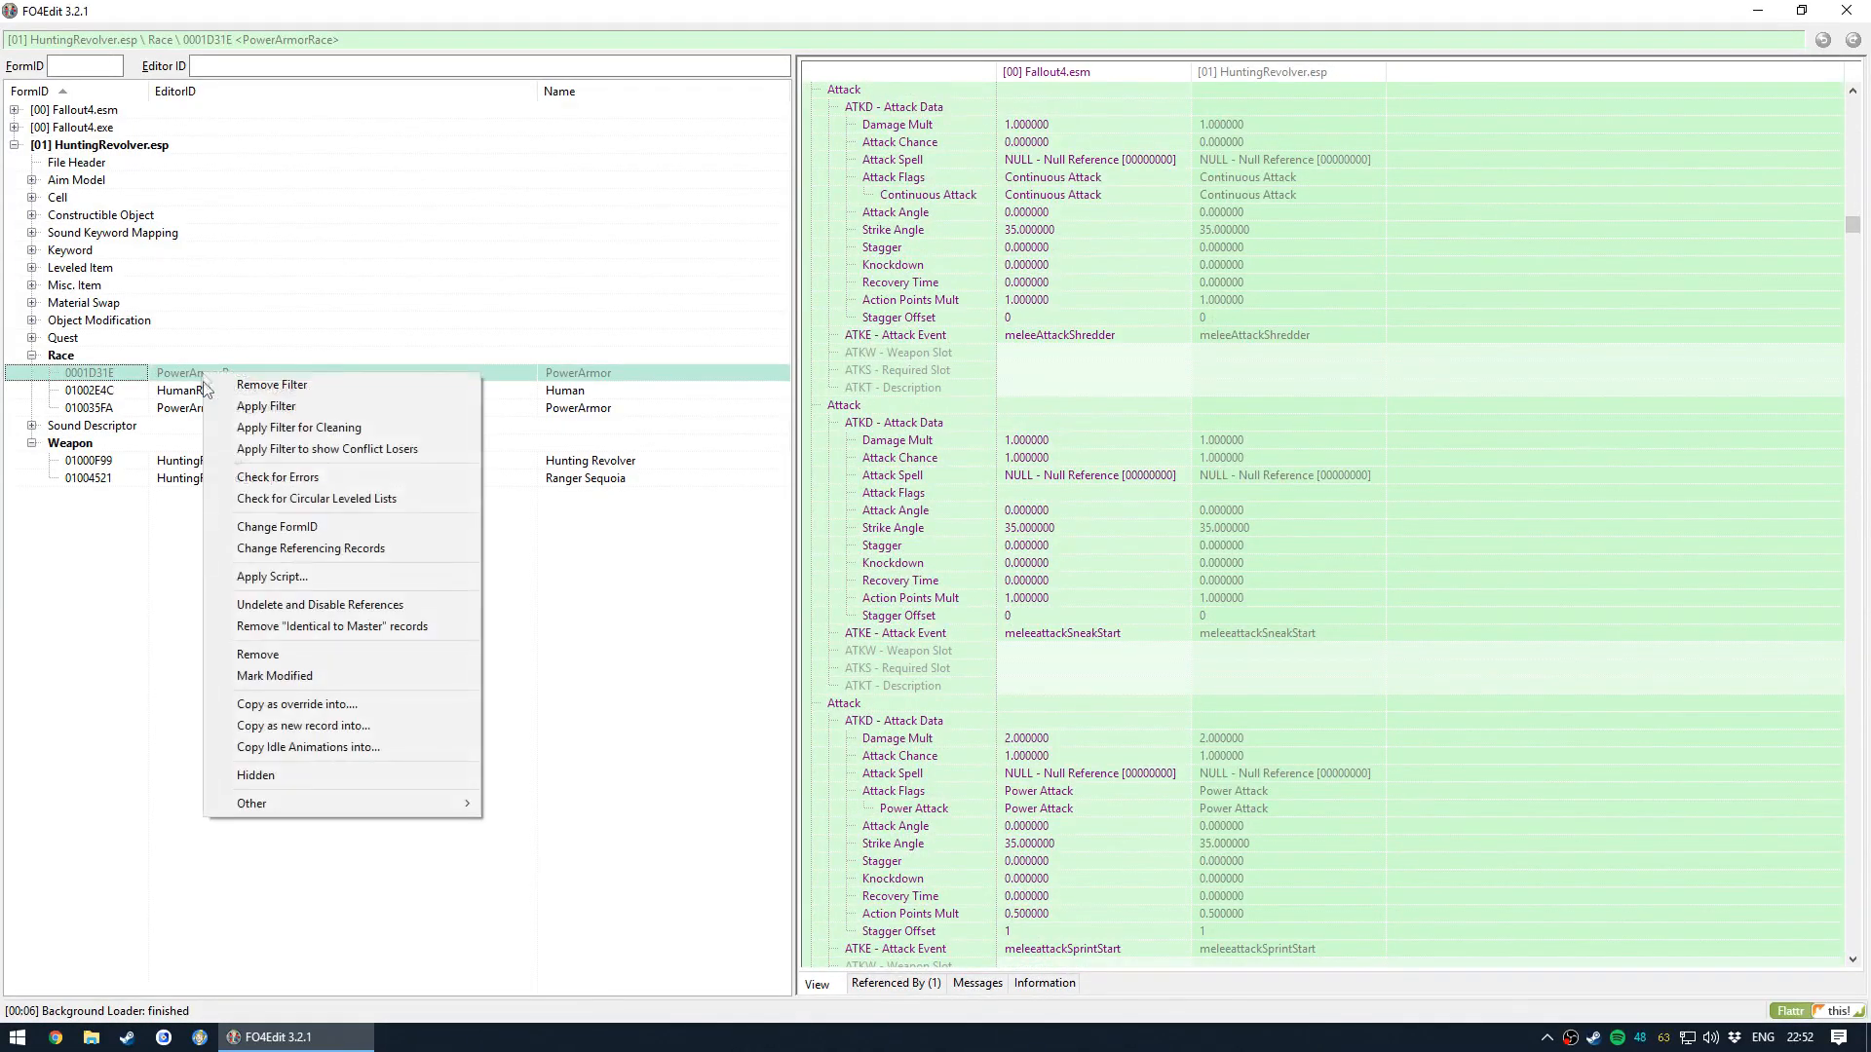
pyautogui.click(257, 655)
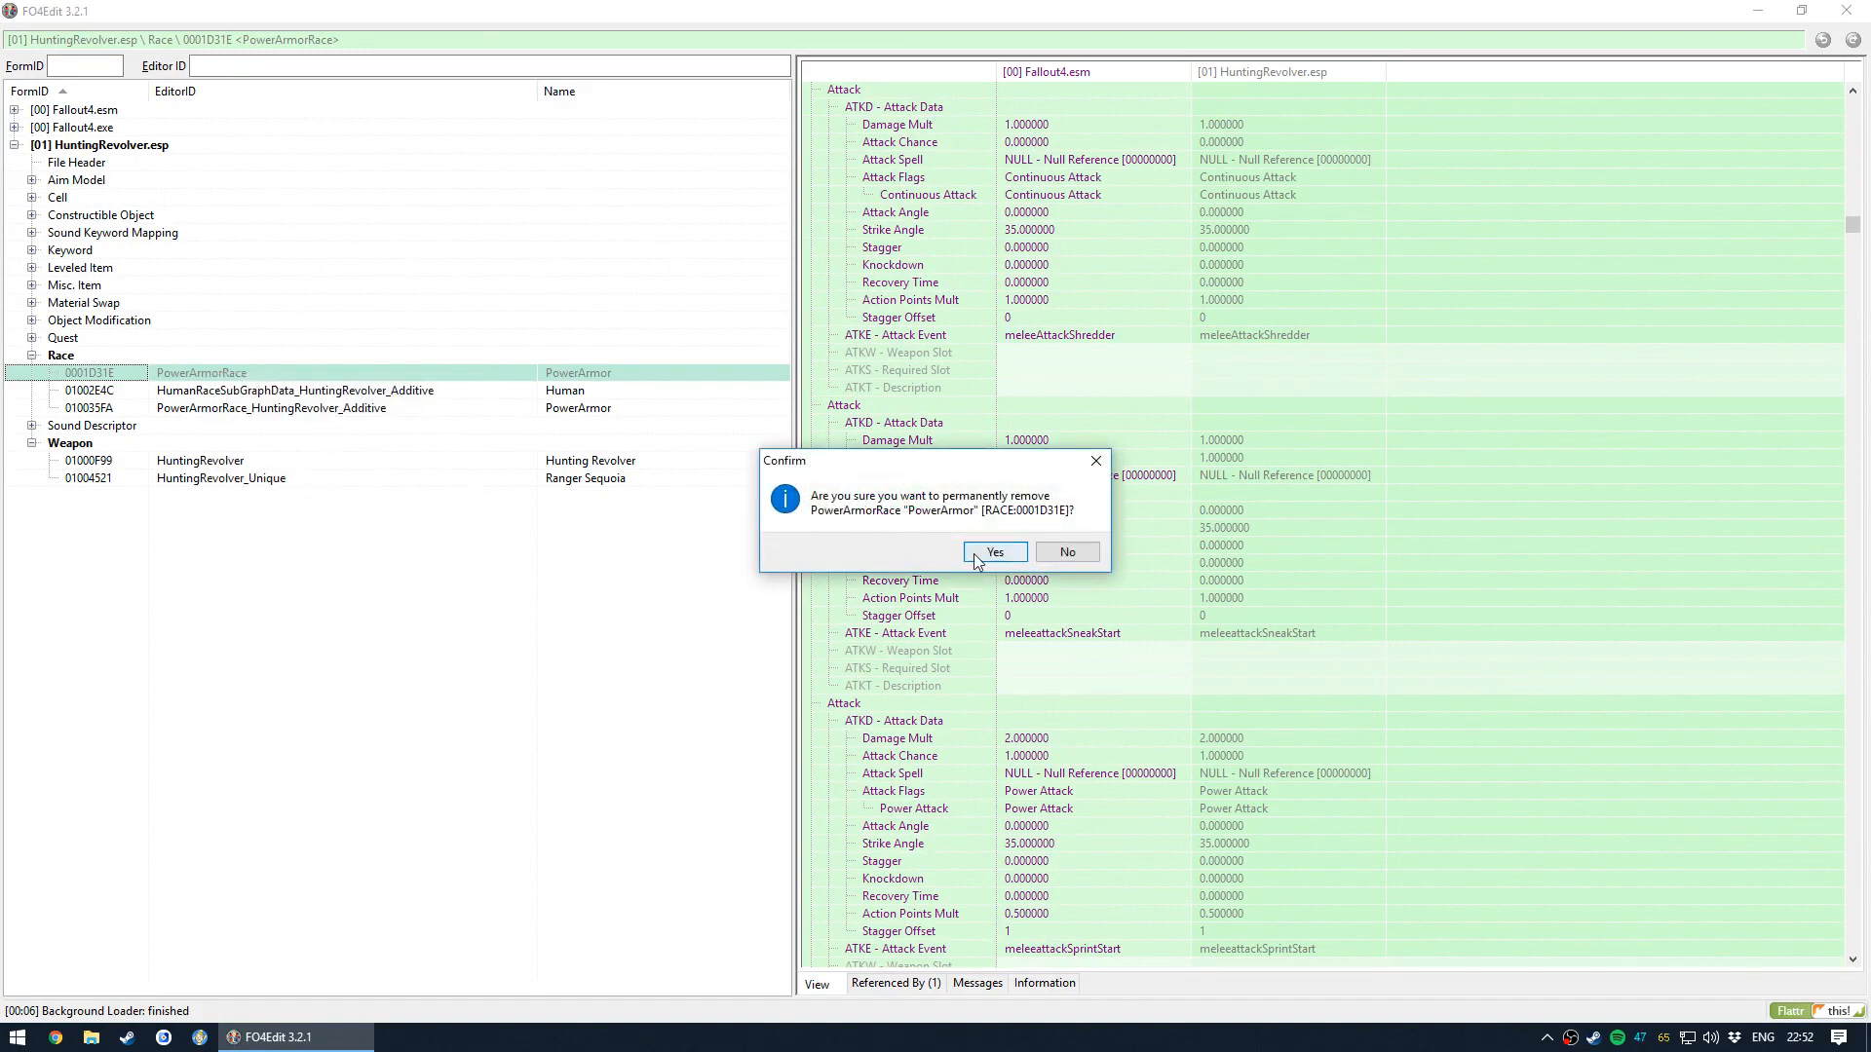
pyautogui.click(994, 551)
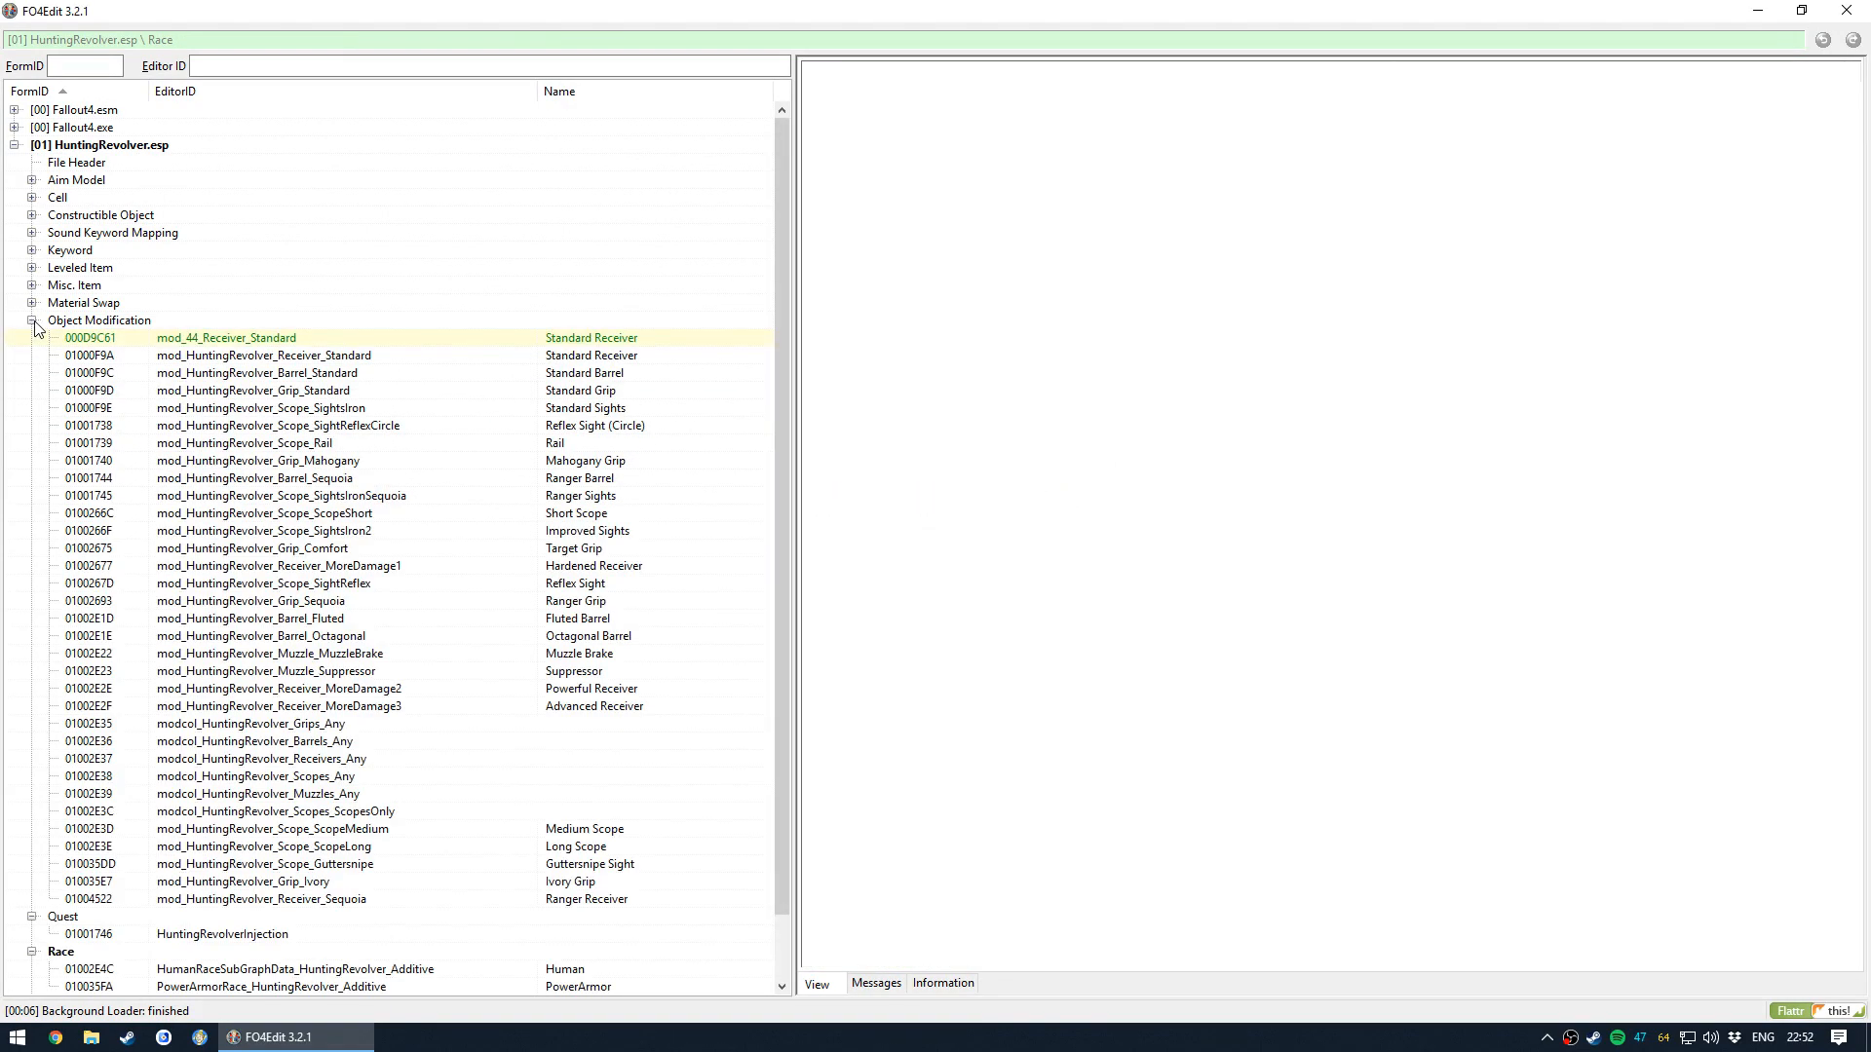
pyautogui.rightClick(226, 337)
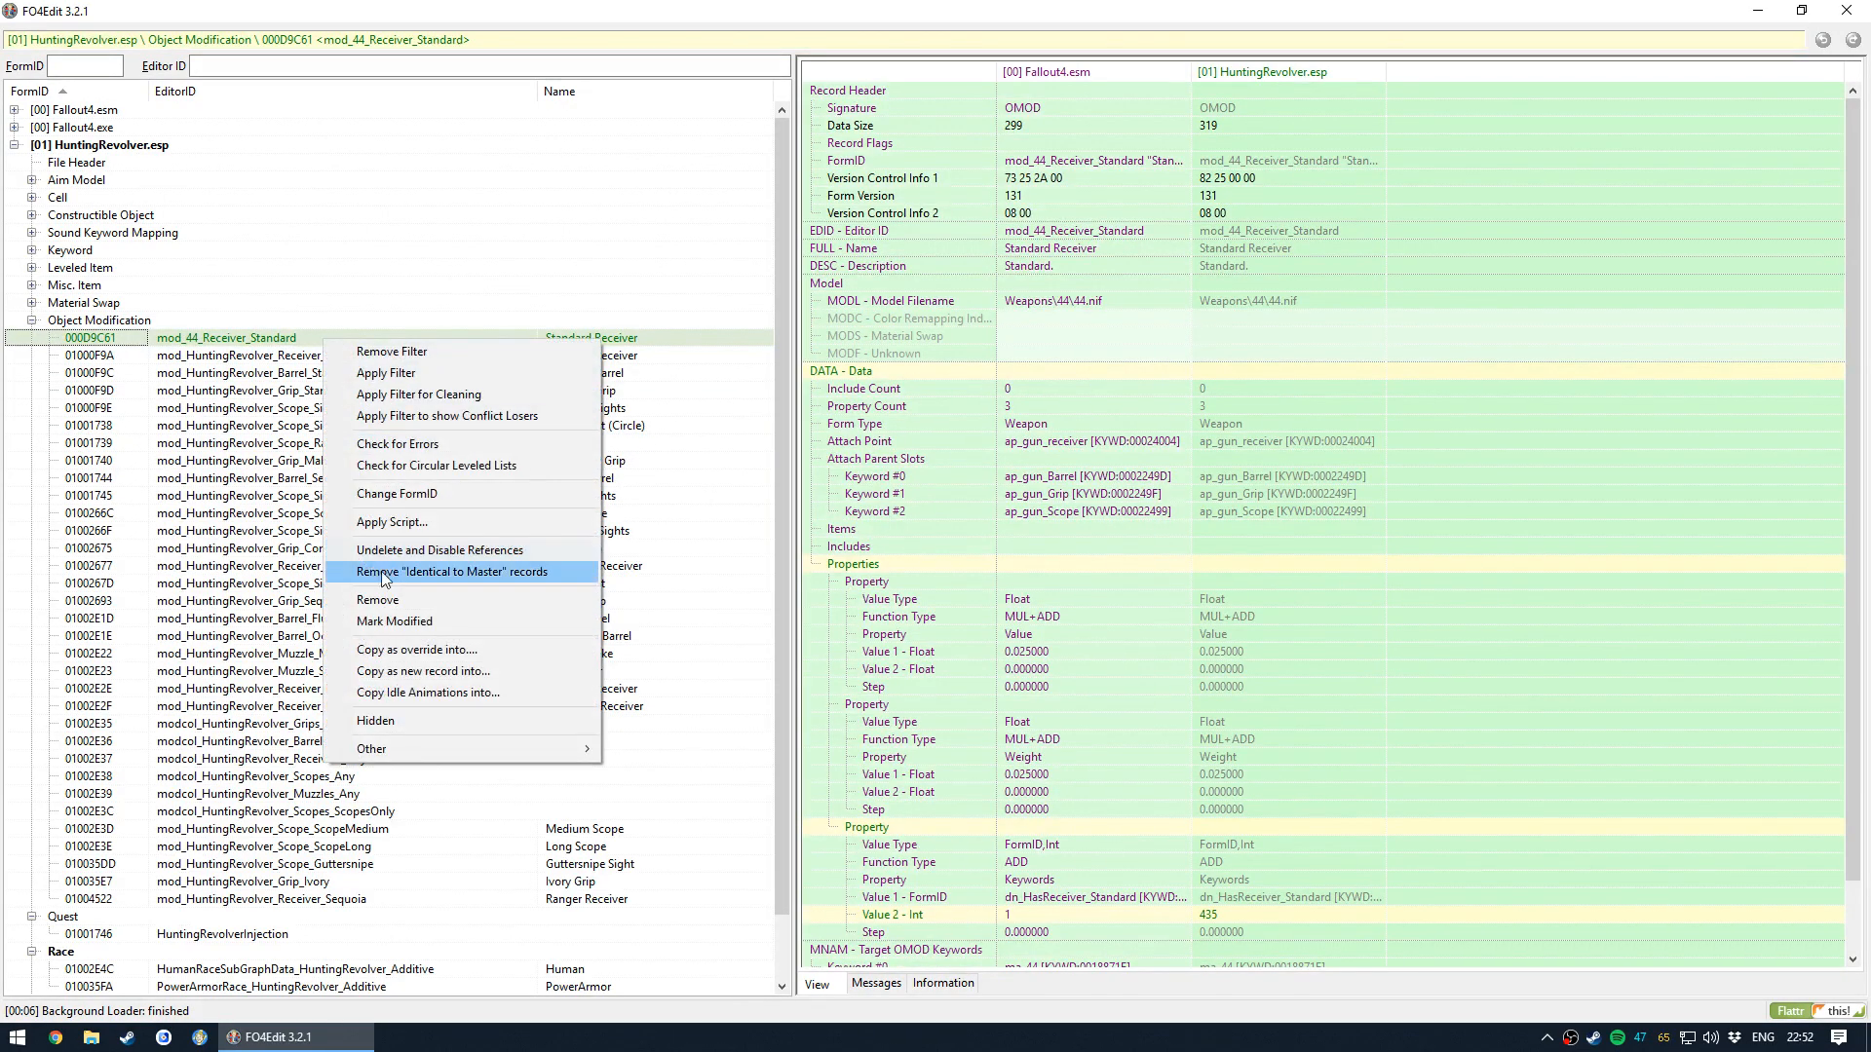
pyautogui.click(453, 571)
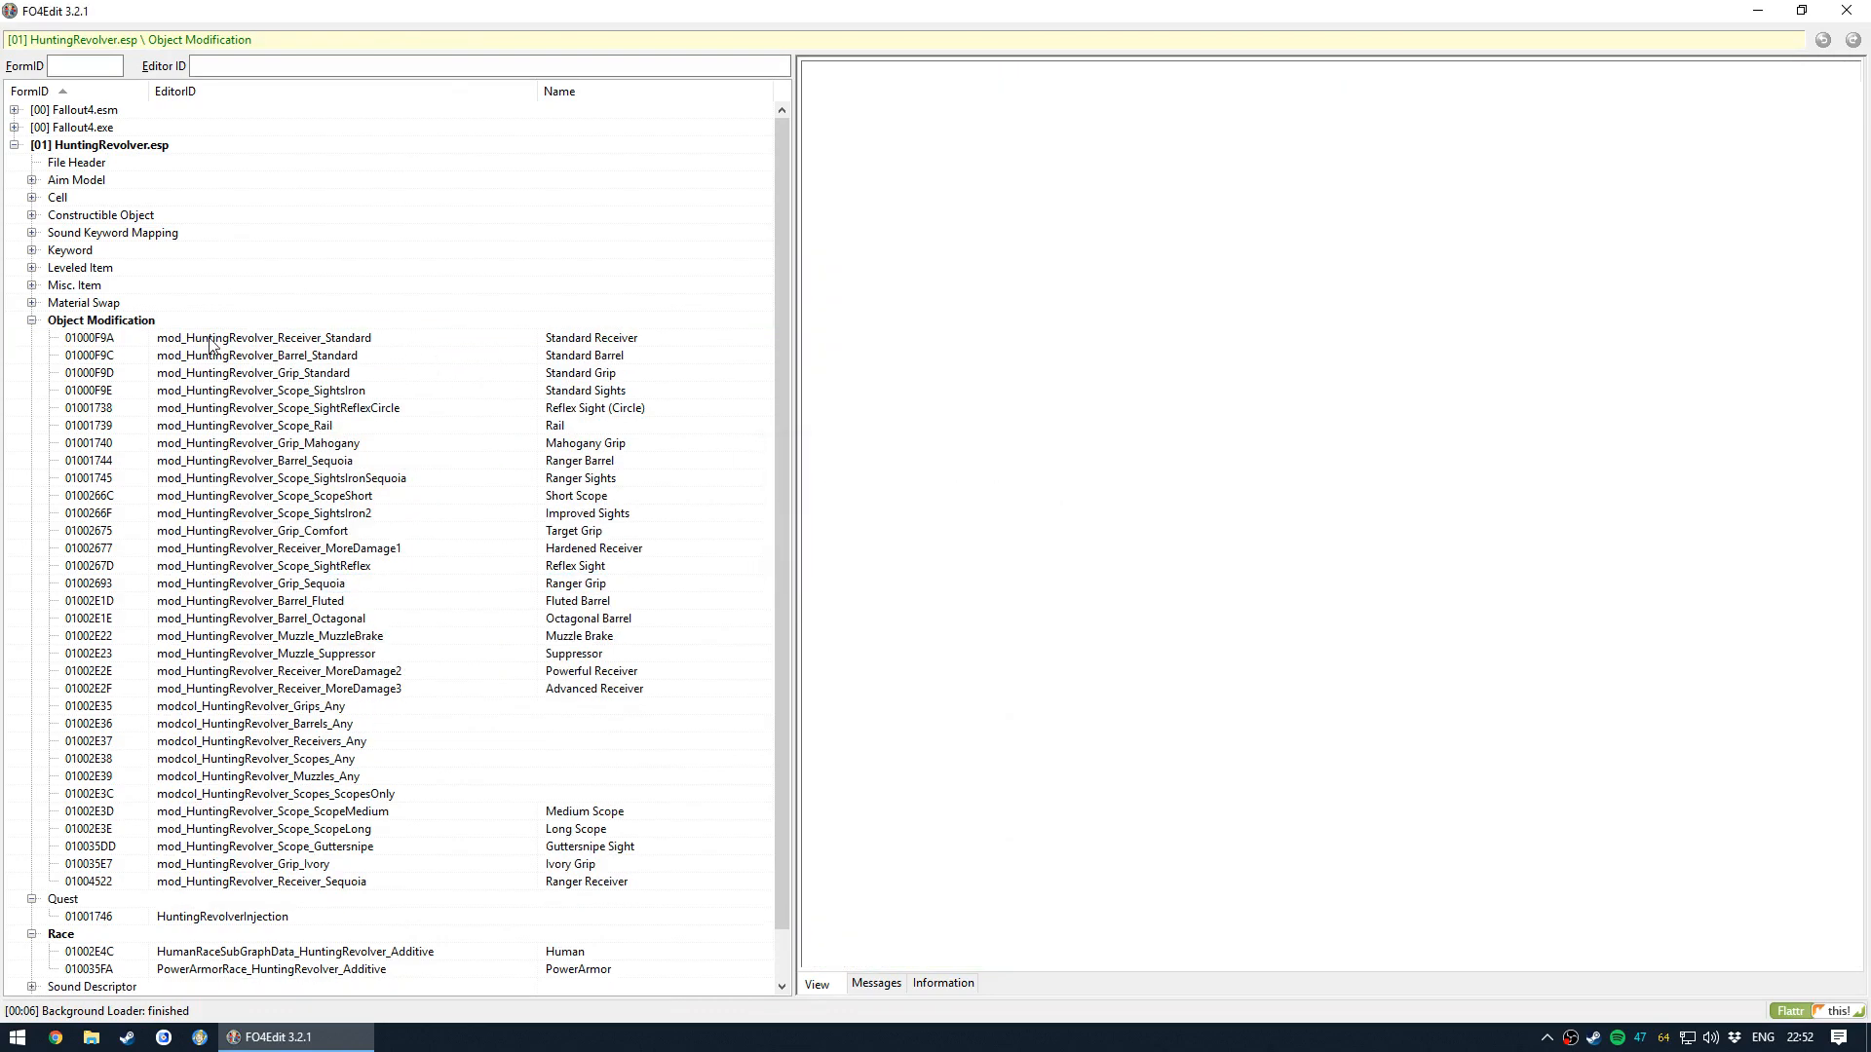
# - Remove the PistolFortyFourPlayer Sound Keyword Mapping override, then expand Constructible Object
pyautogui.click(33, 304)
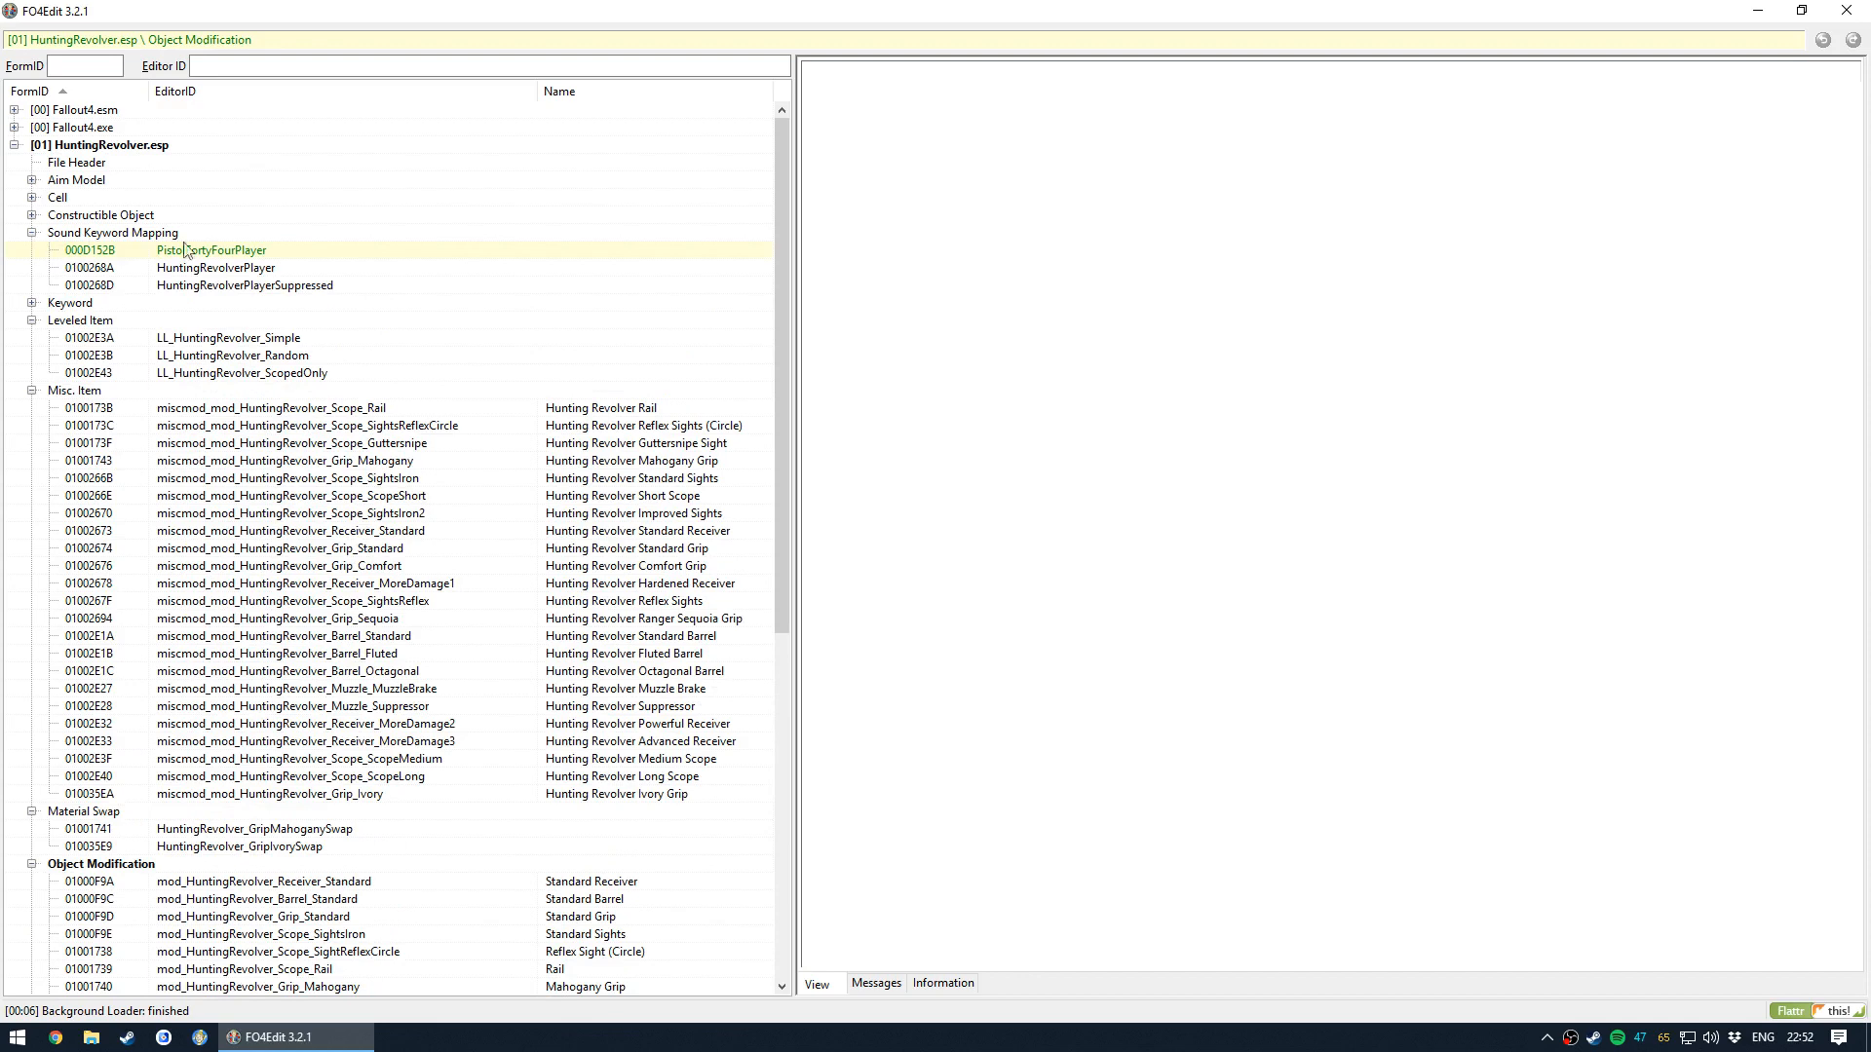
pyautogui.rightClick(185, 250)
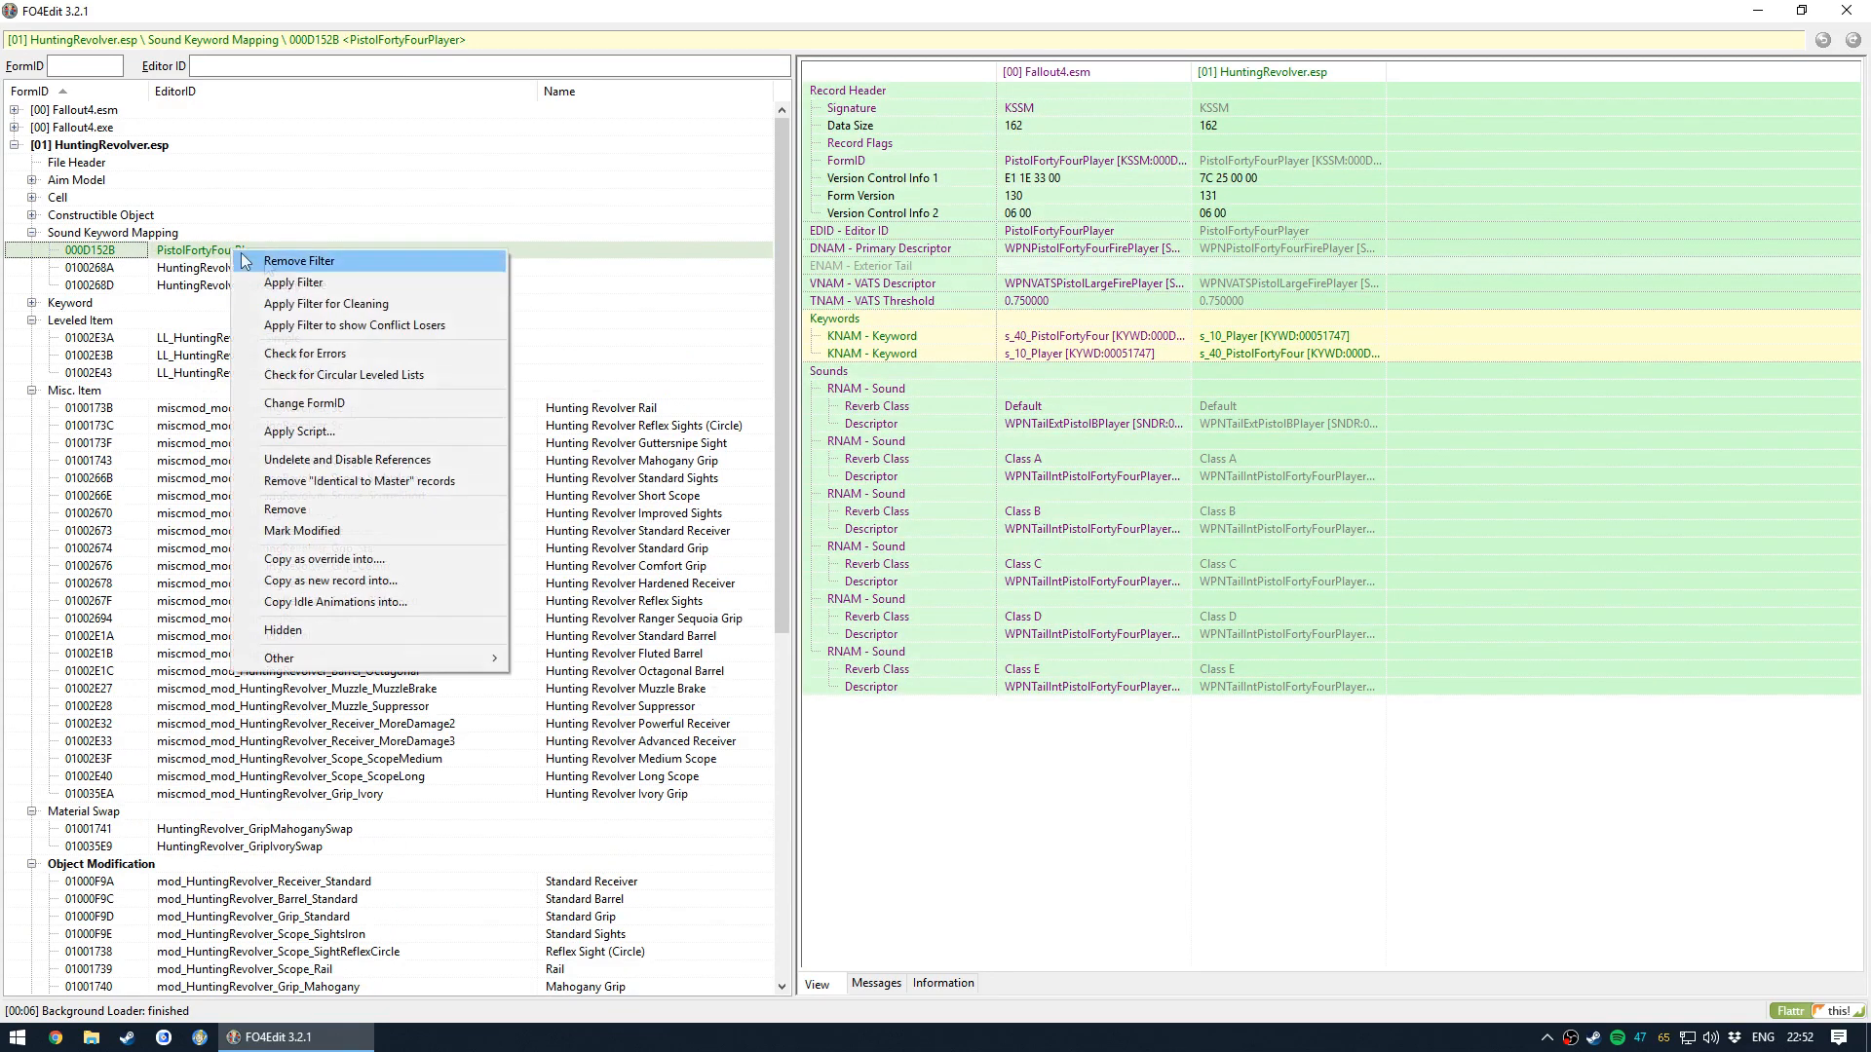
pyautogui.click(284, 508)
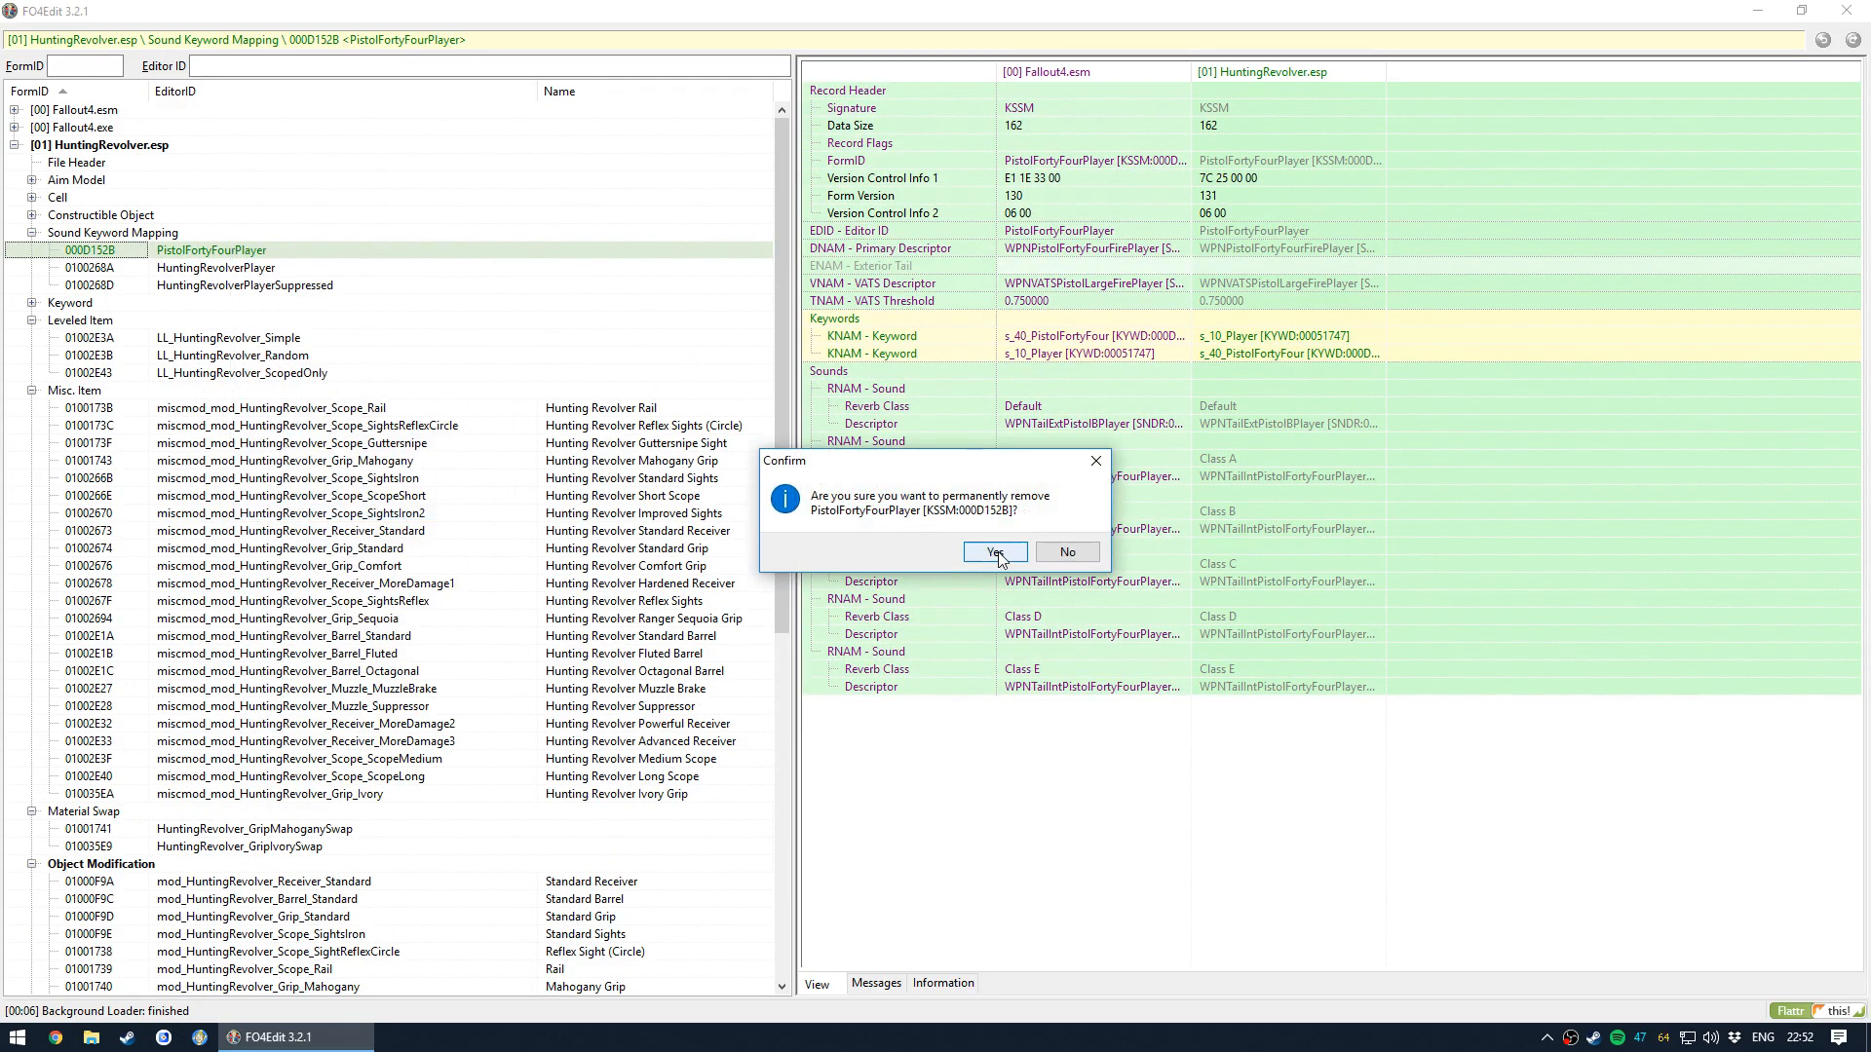
pyautogui.click(992, 552)
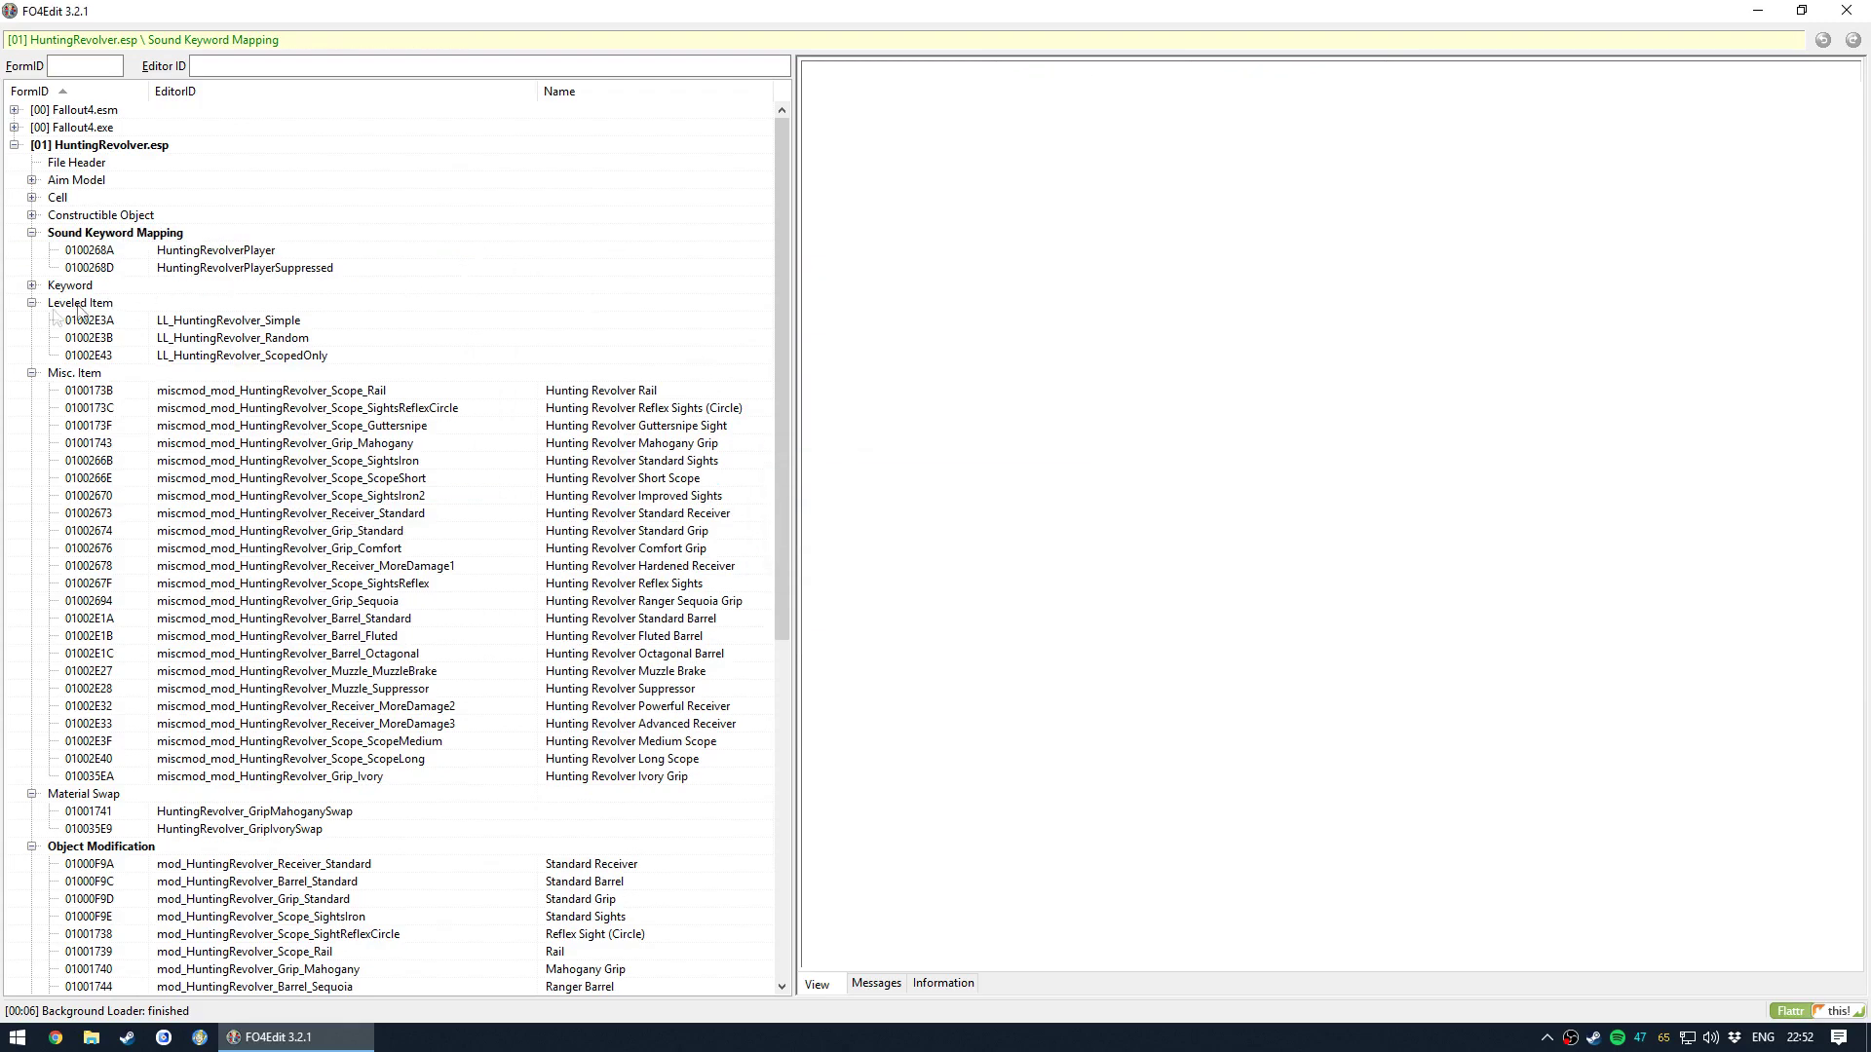
pyautogui.click(34, 214)
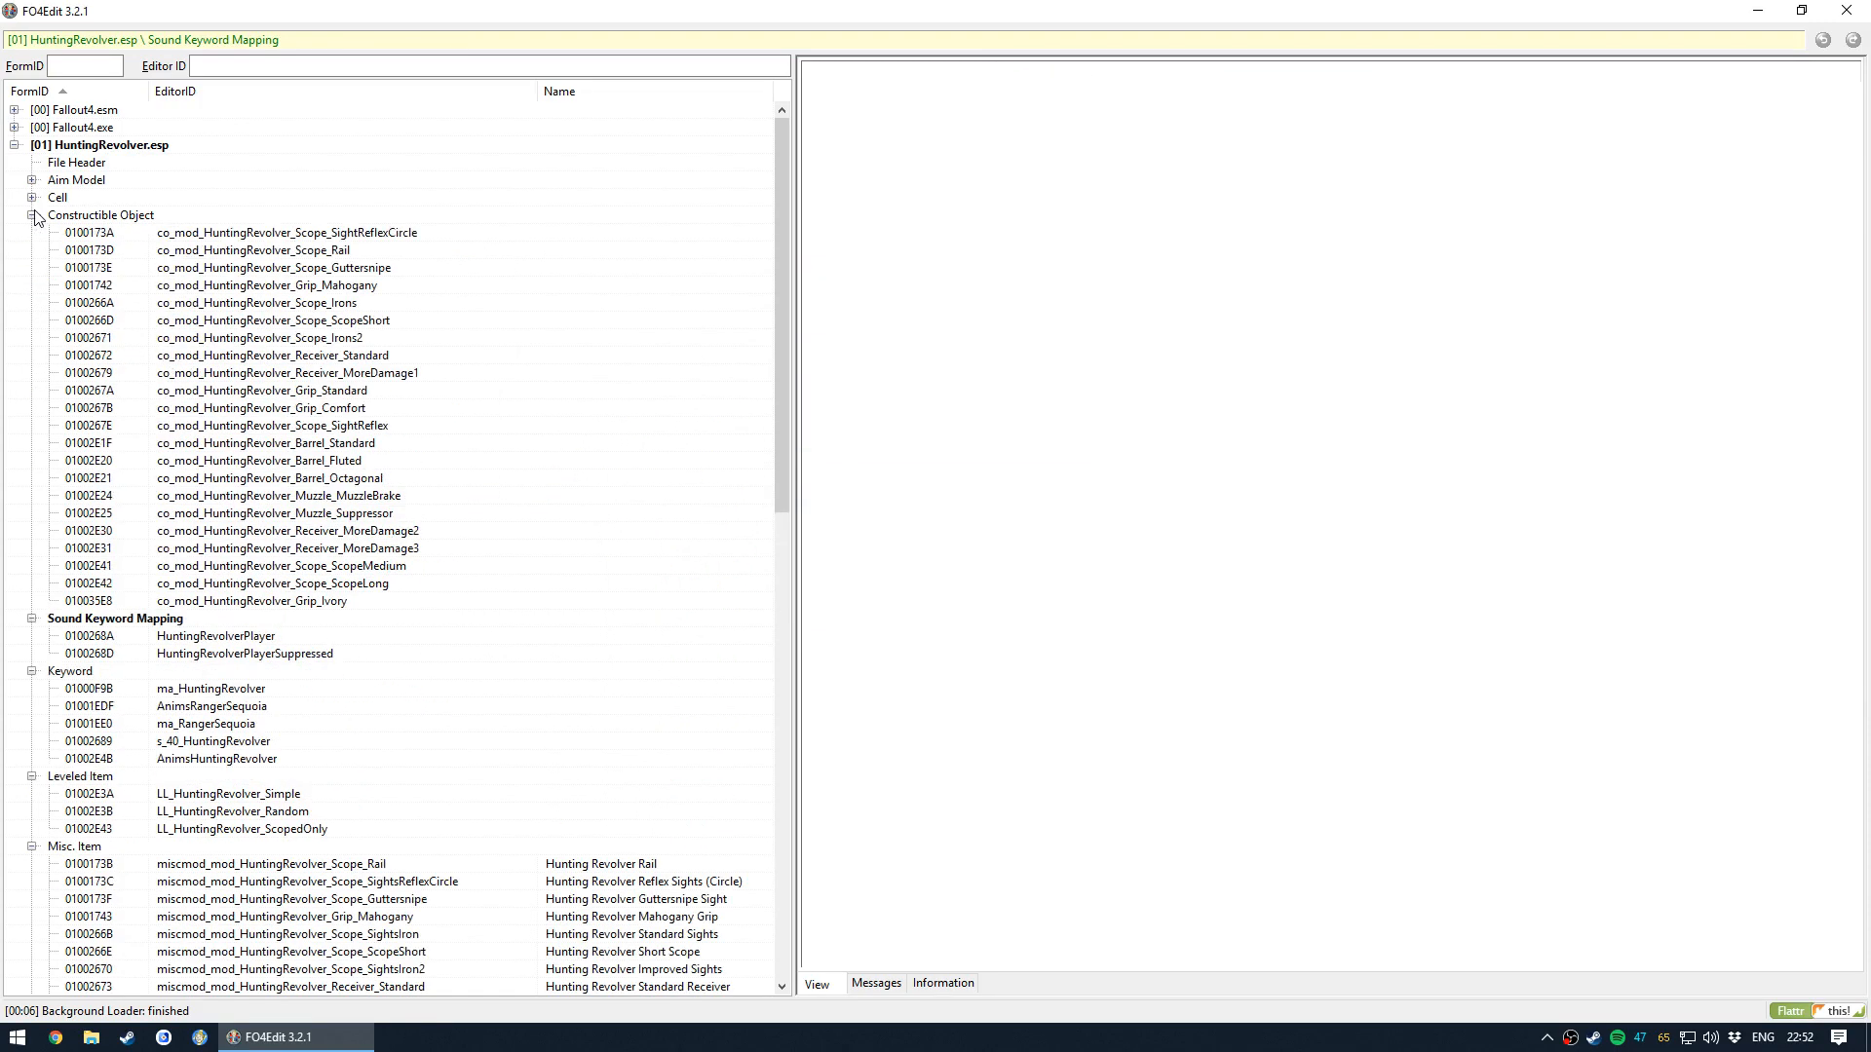
# - Expand Cell > Block 0 > Sub-Block 6 > Kellogg's House and list its Temporary placed objects
pyautogui.click(33, 179)
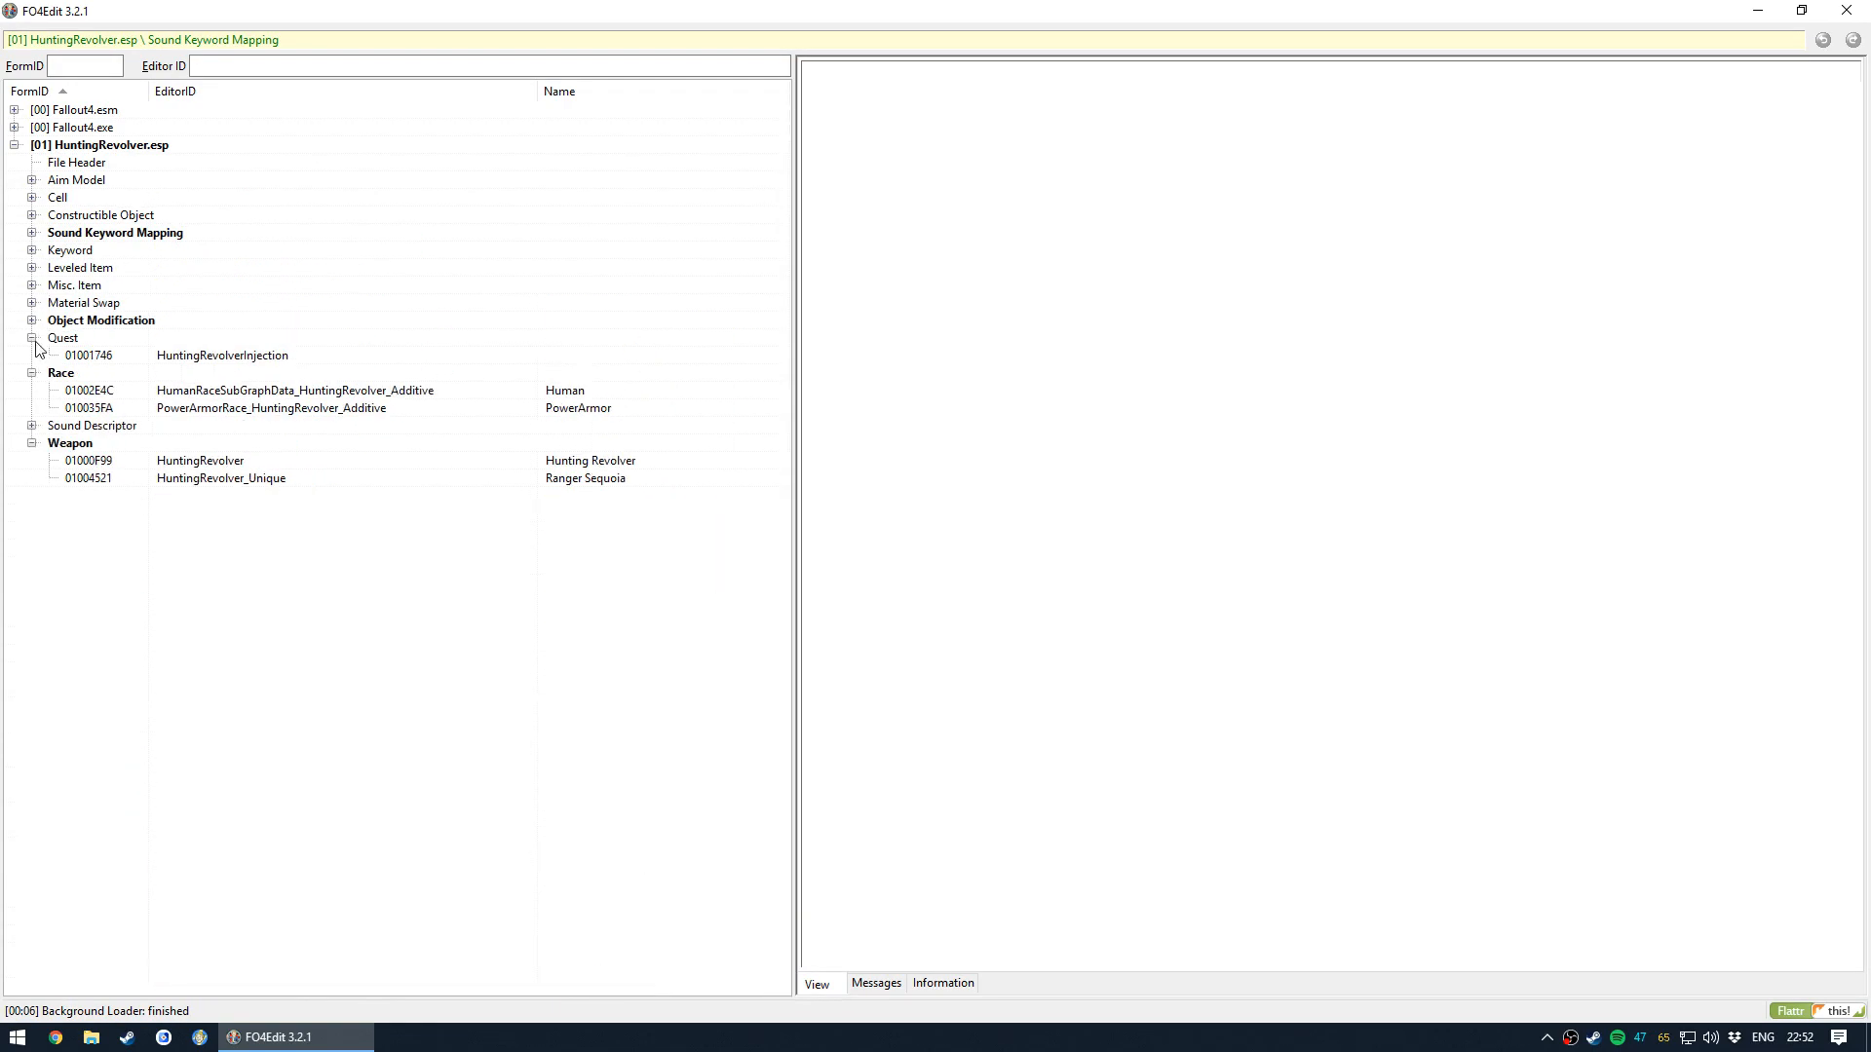
pyautogui.click(33, 338)
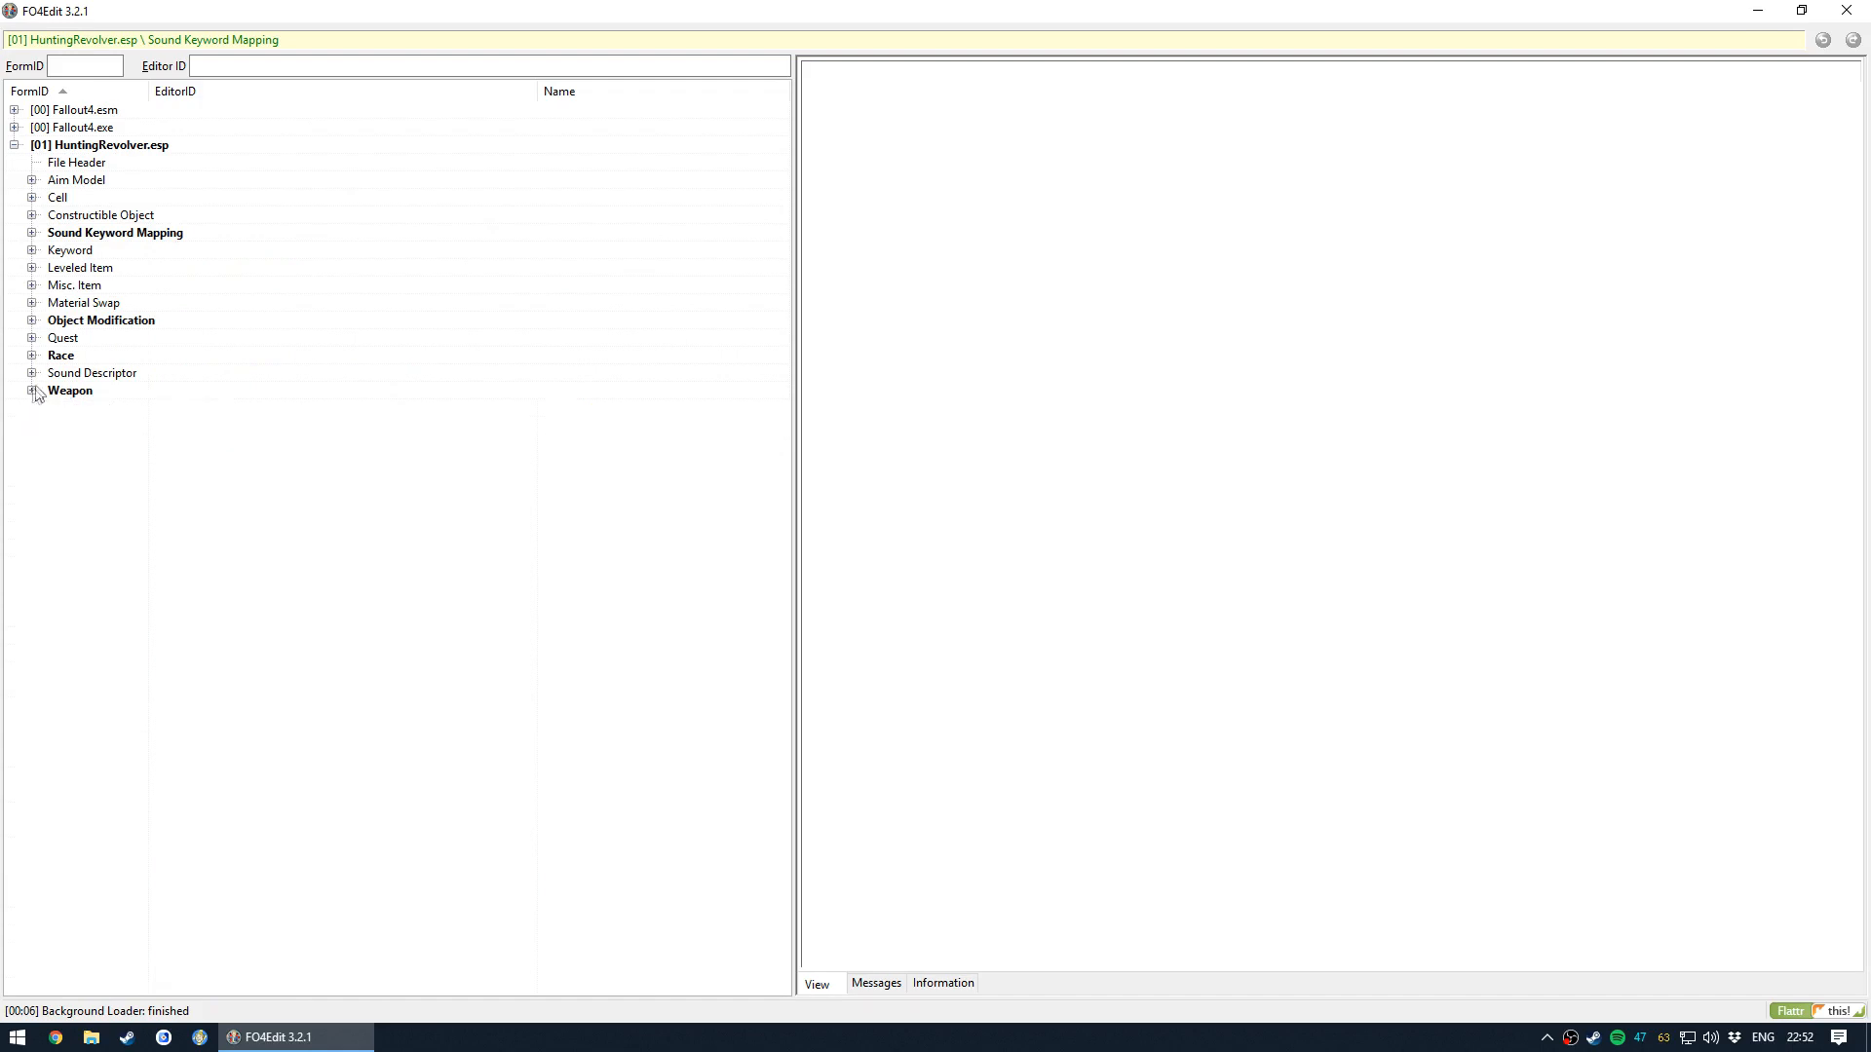
pyautogui.click(33, 197)
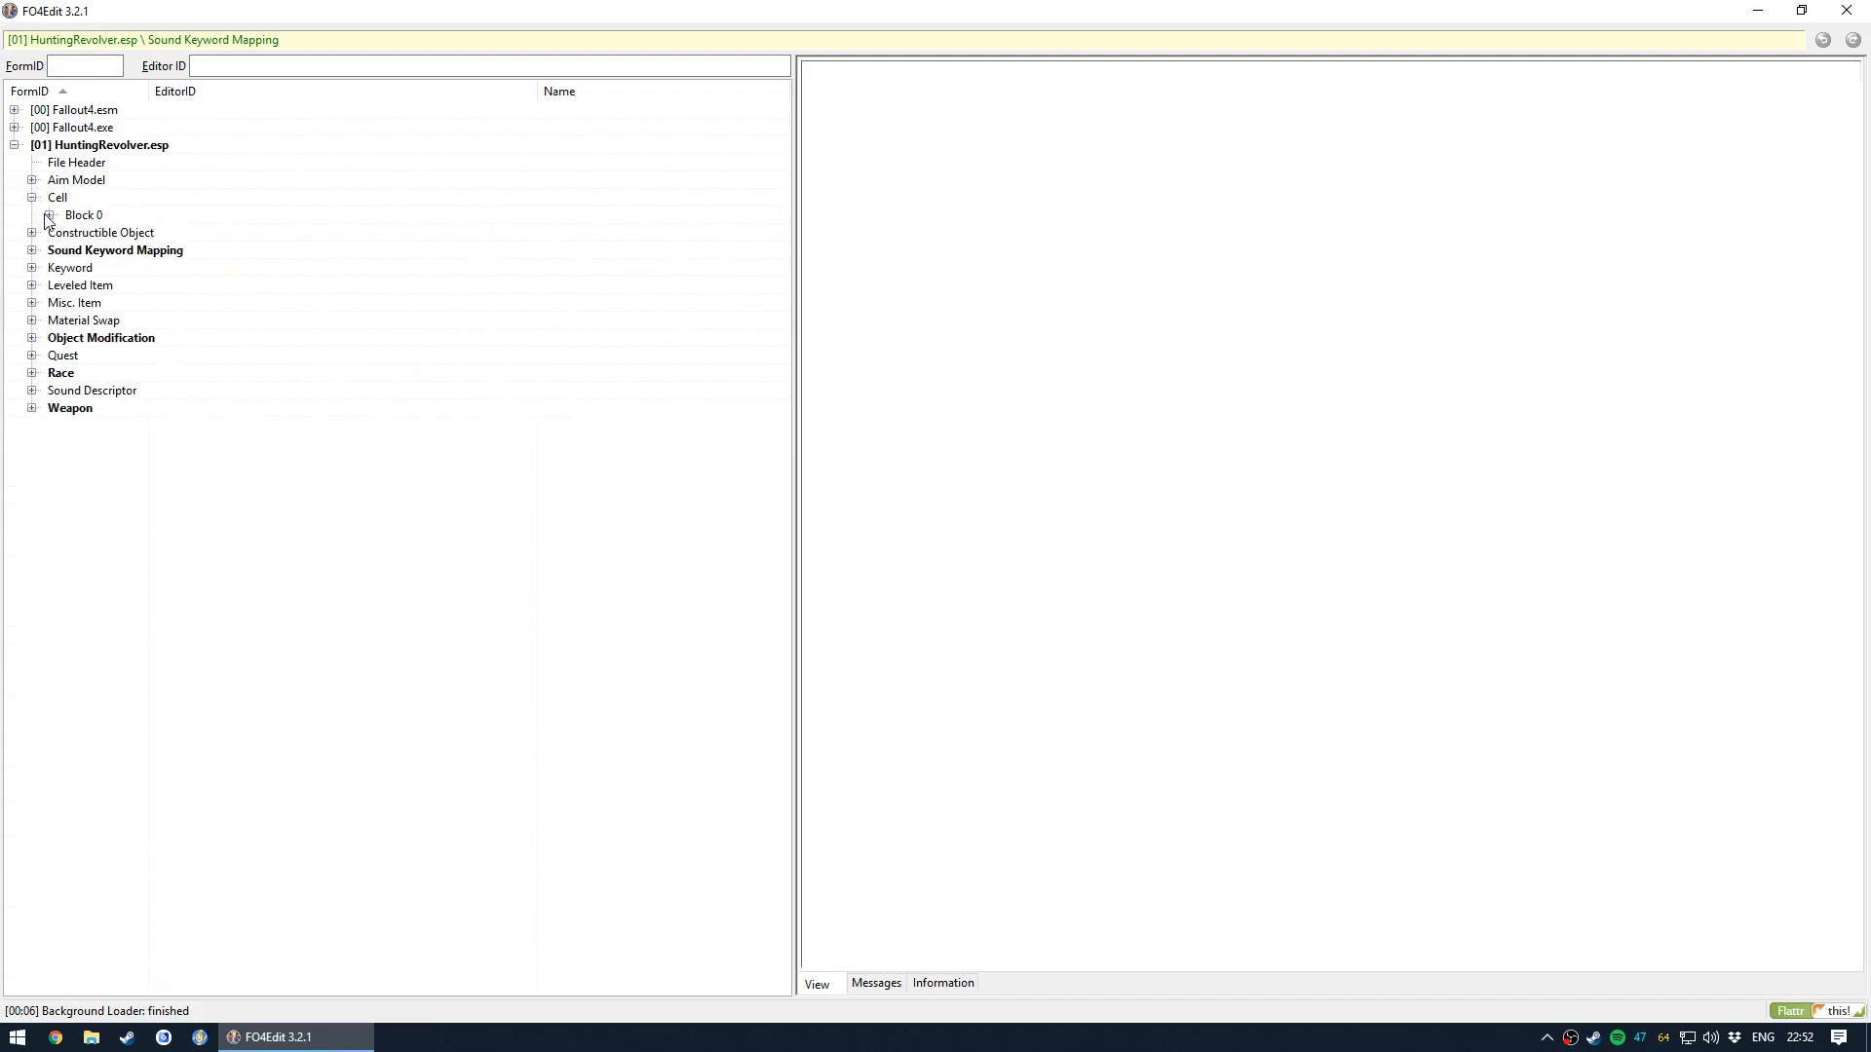
pyautogui.click(50, 214)
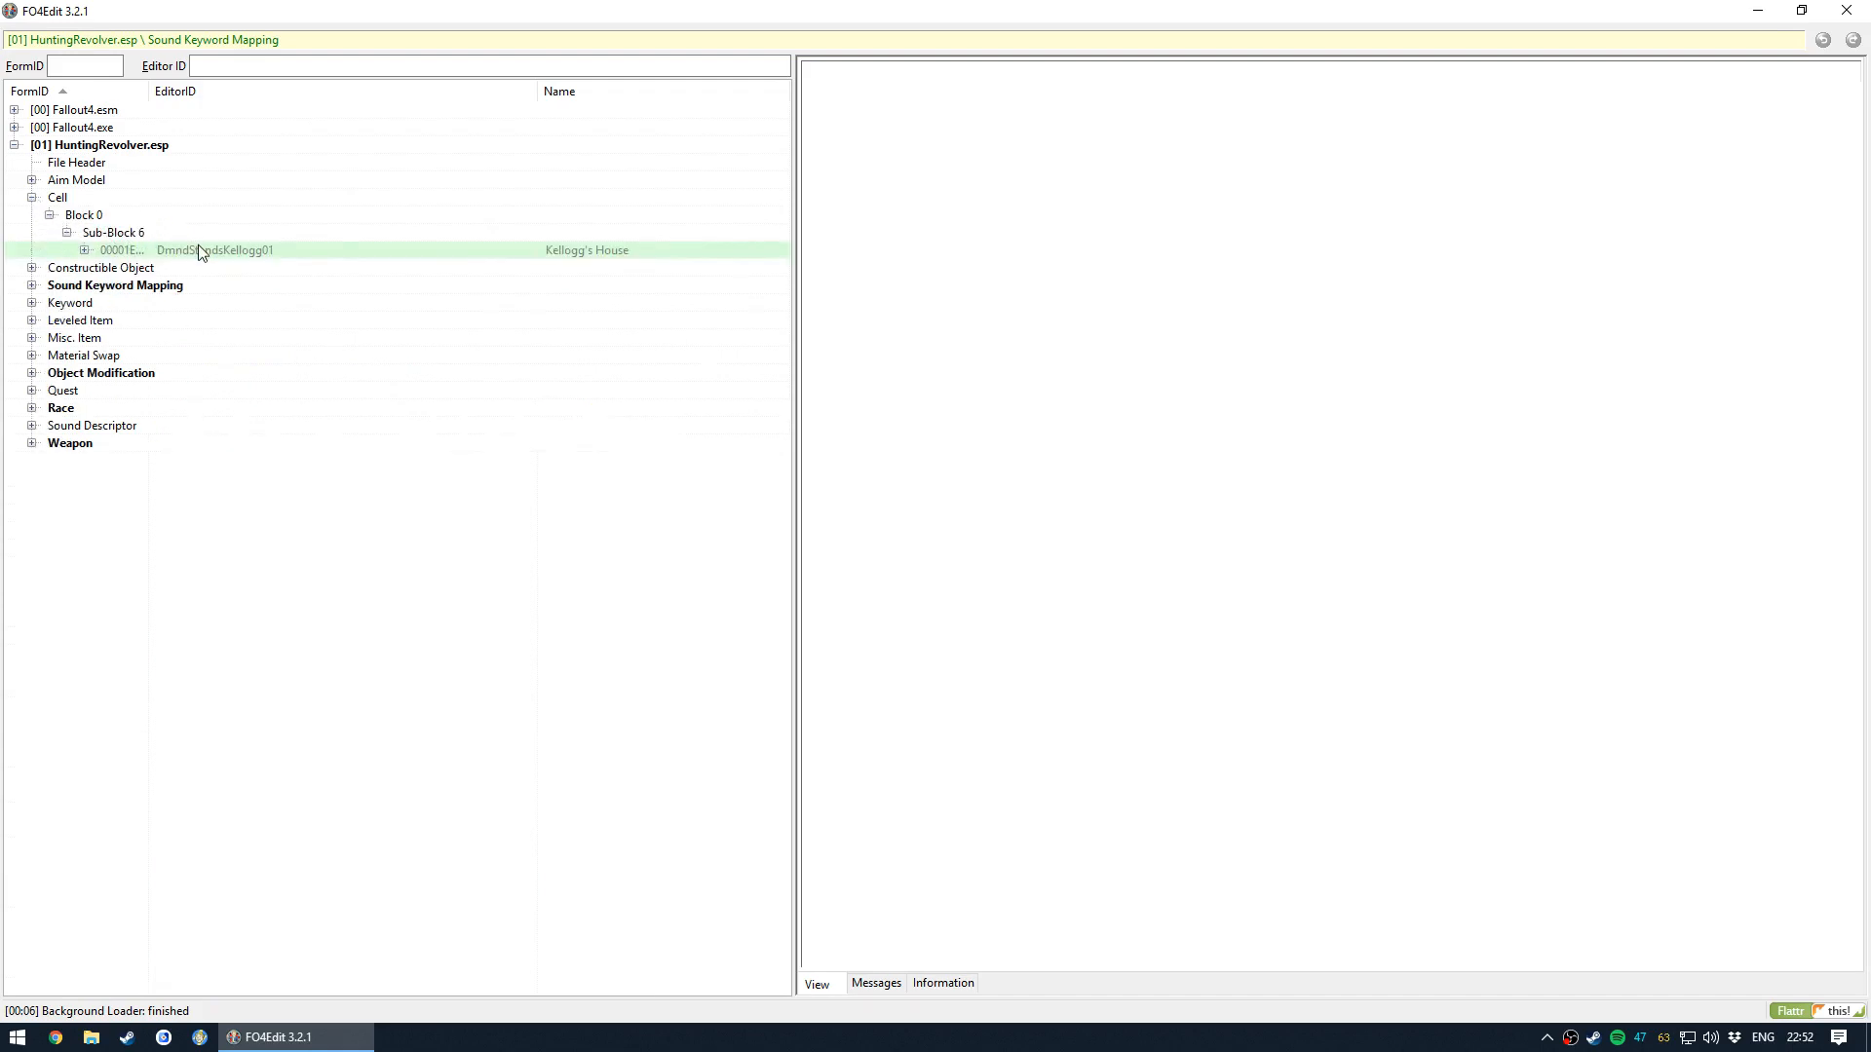
pyautogui.click(119, 249)
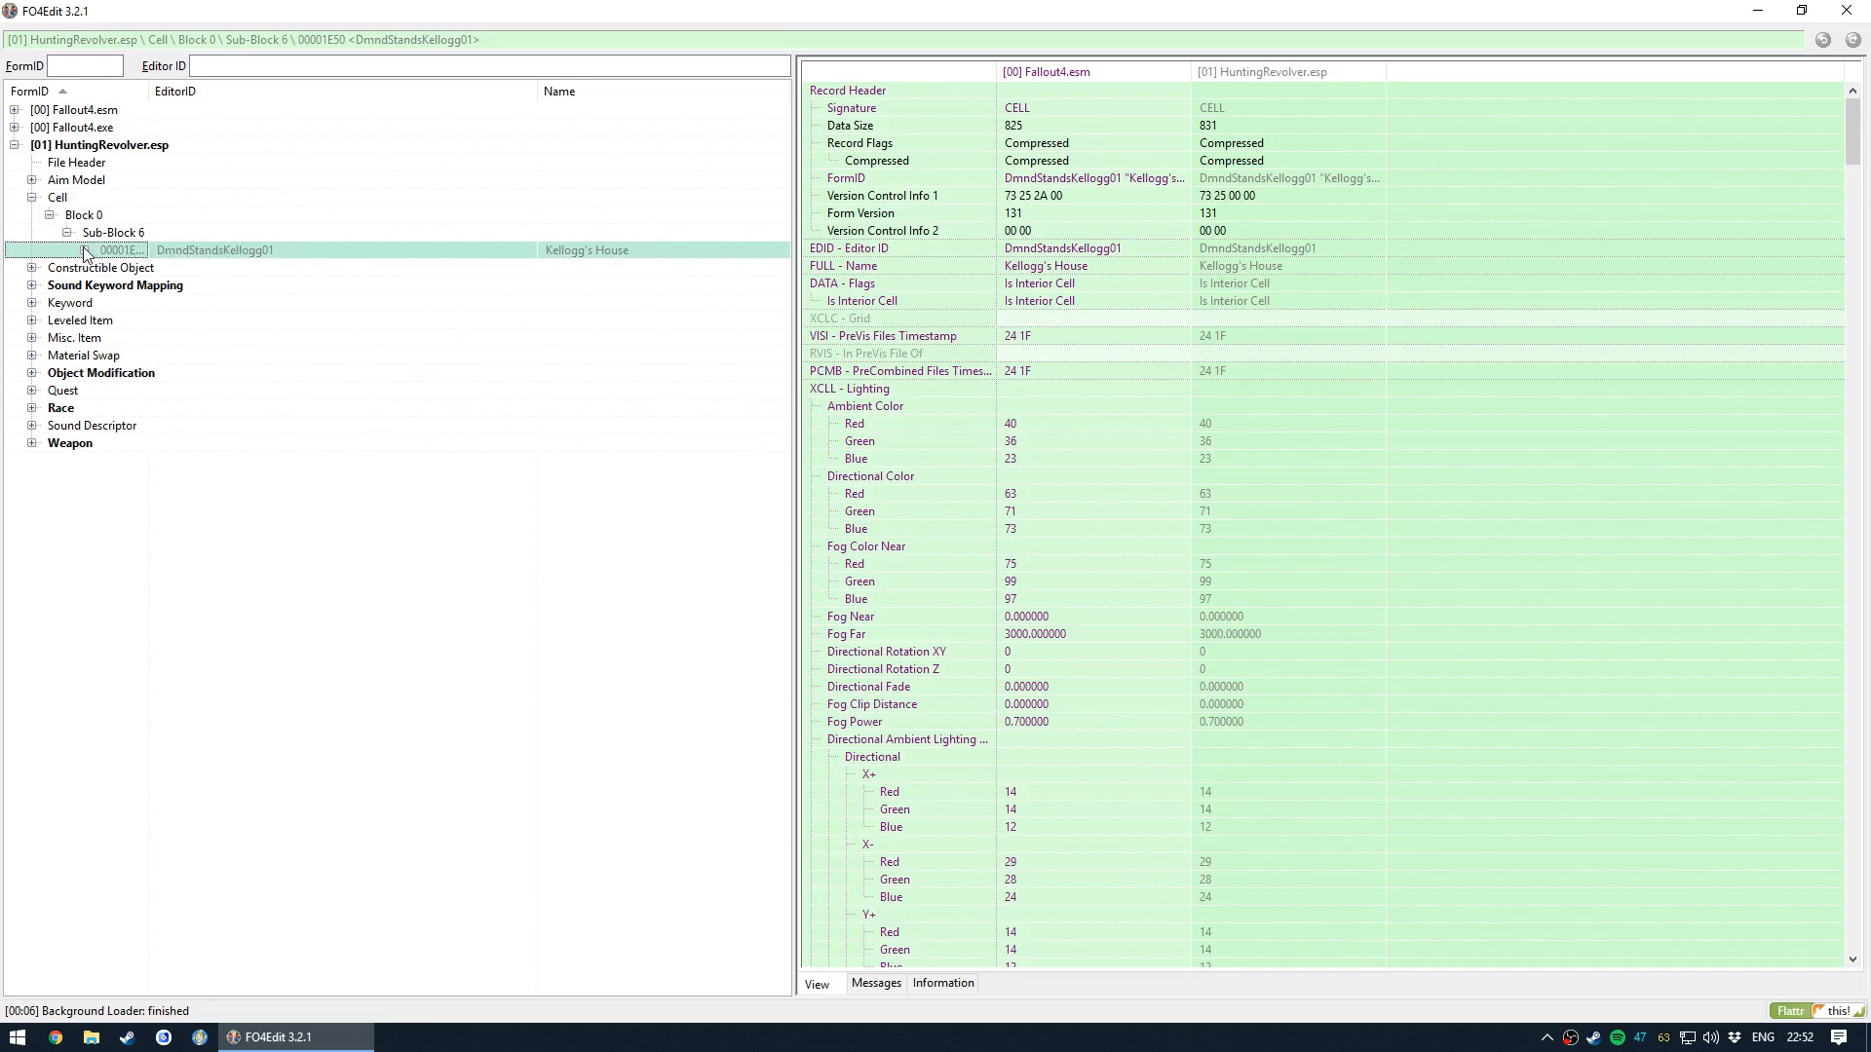
pyautogui.click(84, 250)
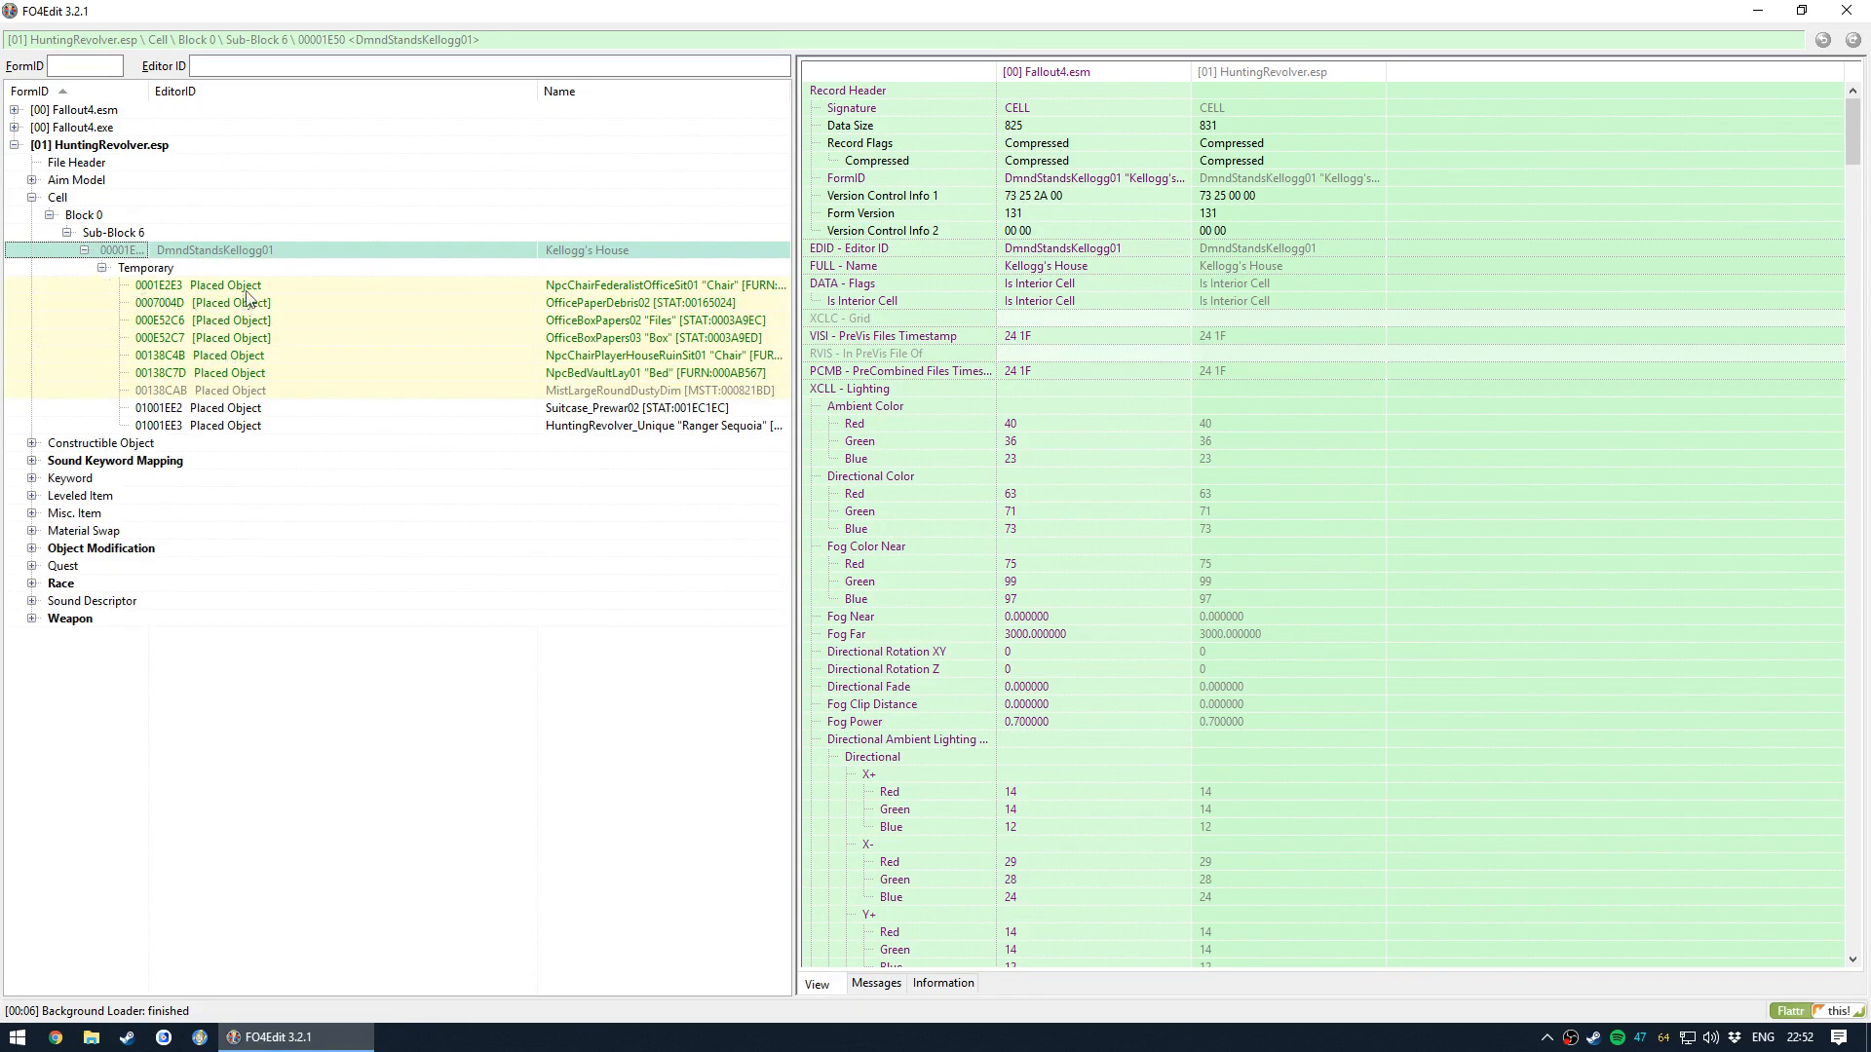
# - Inspect each placed object: bed, papers, chairs, Ranger Sequoia, dusty mist and box papers
pyautogui.click(226, 373)
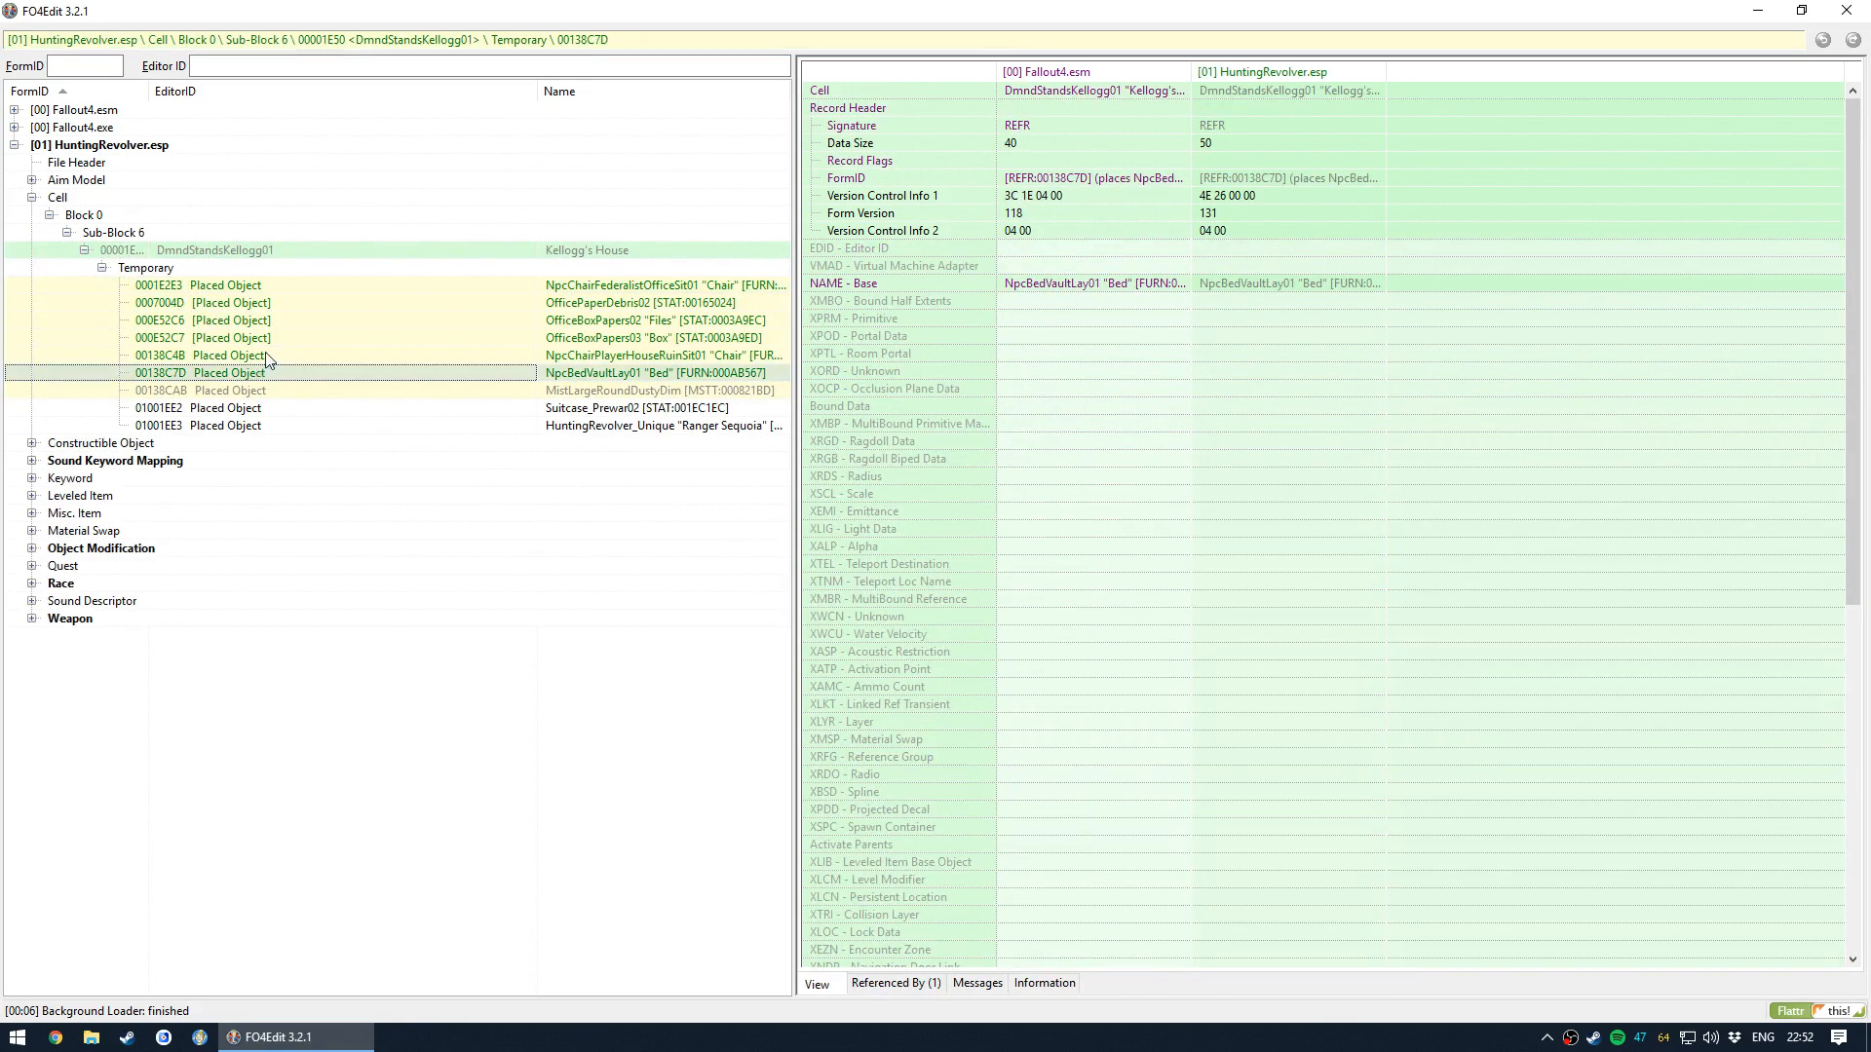
pyautogui.click(226, 302)
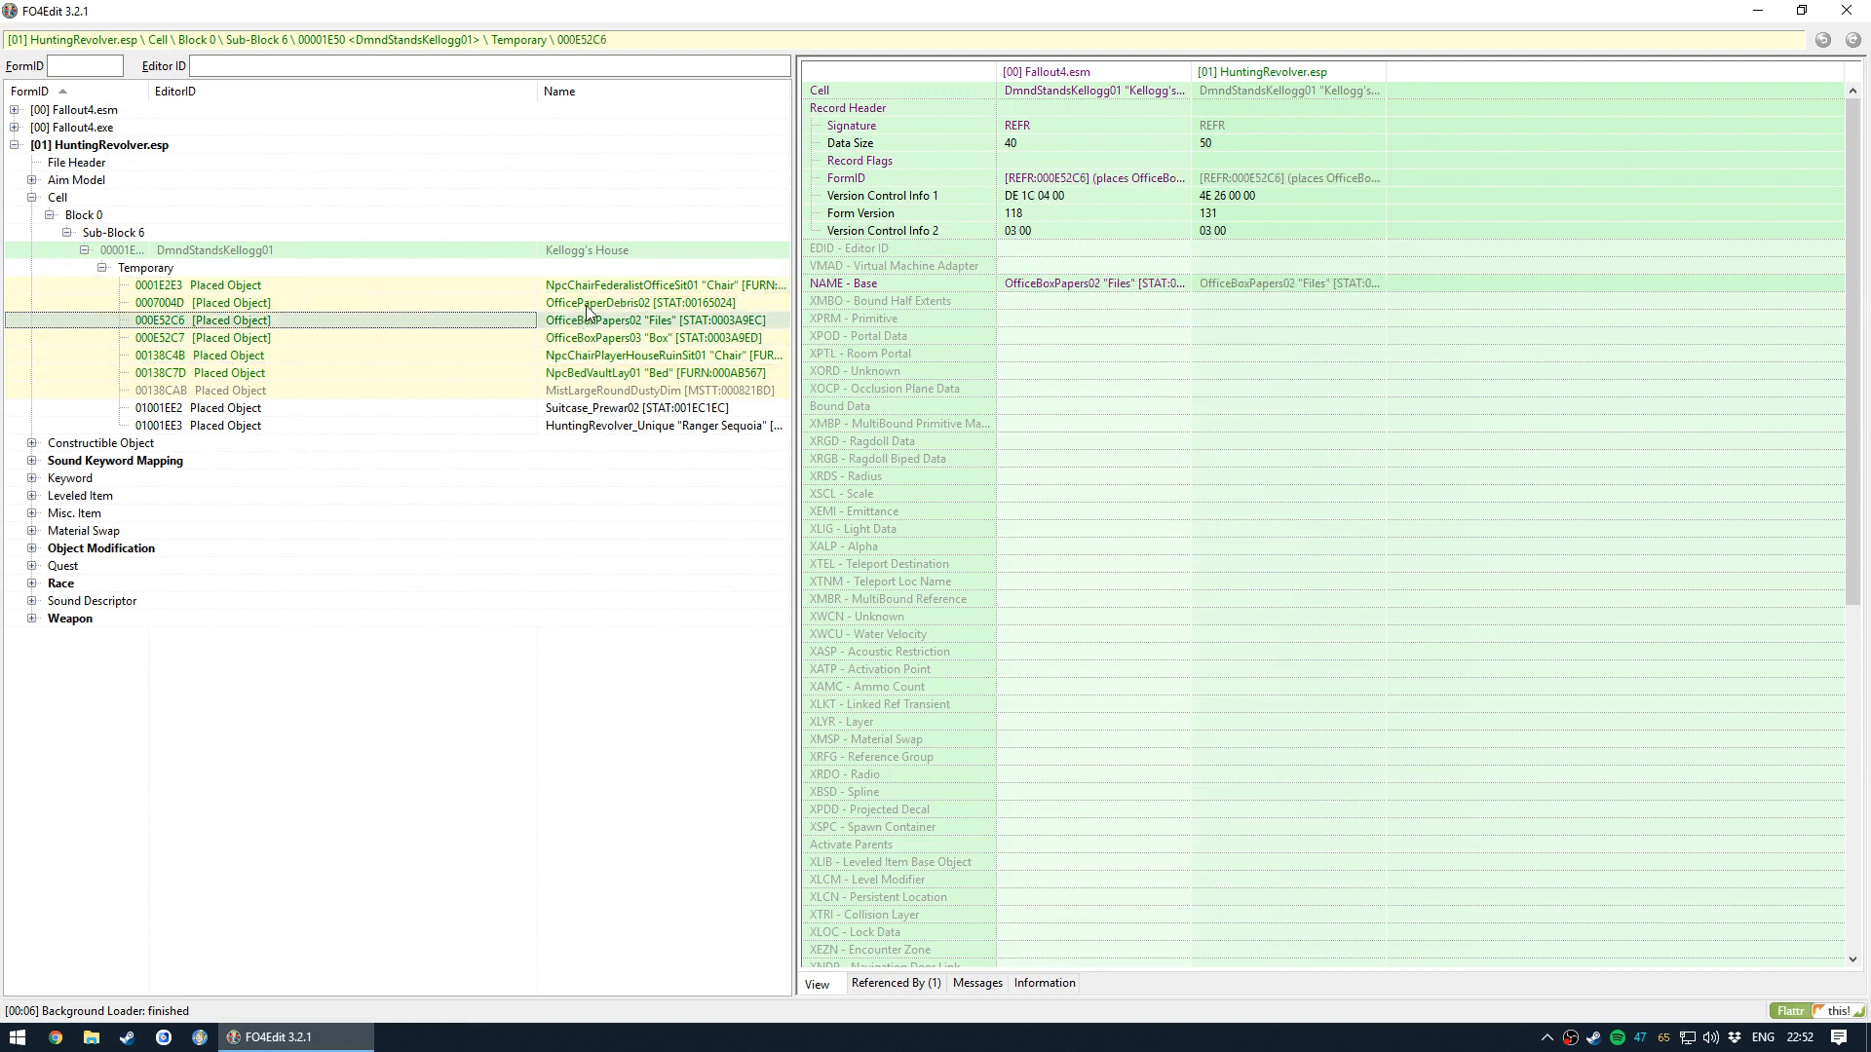
pyautogui.click(230, 355)
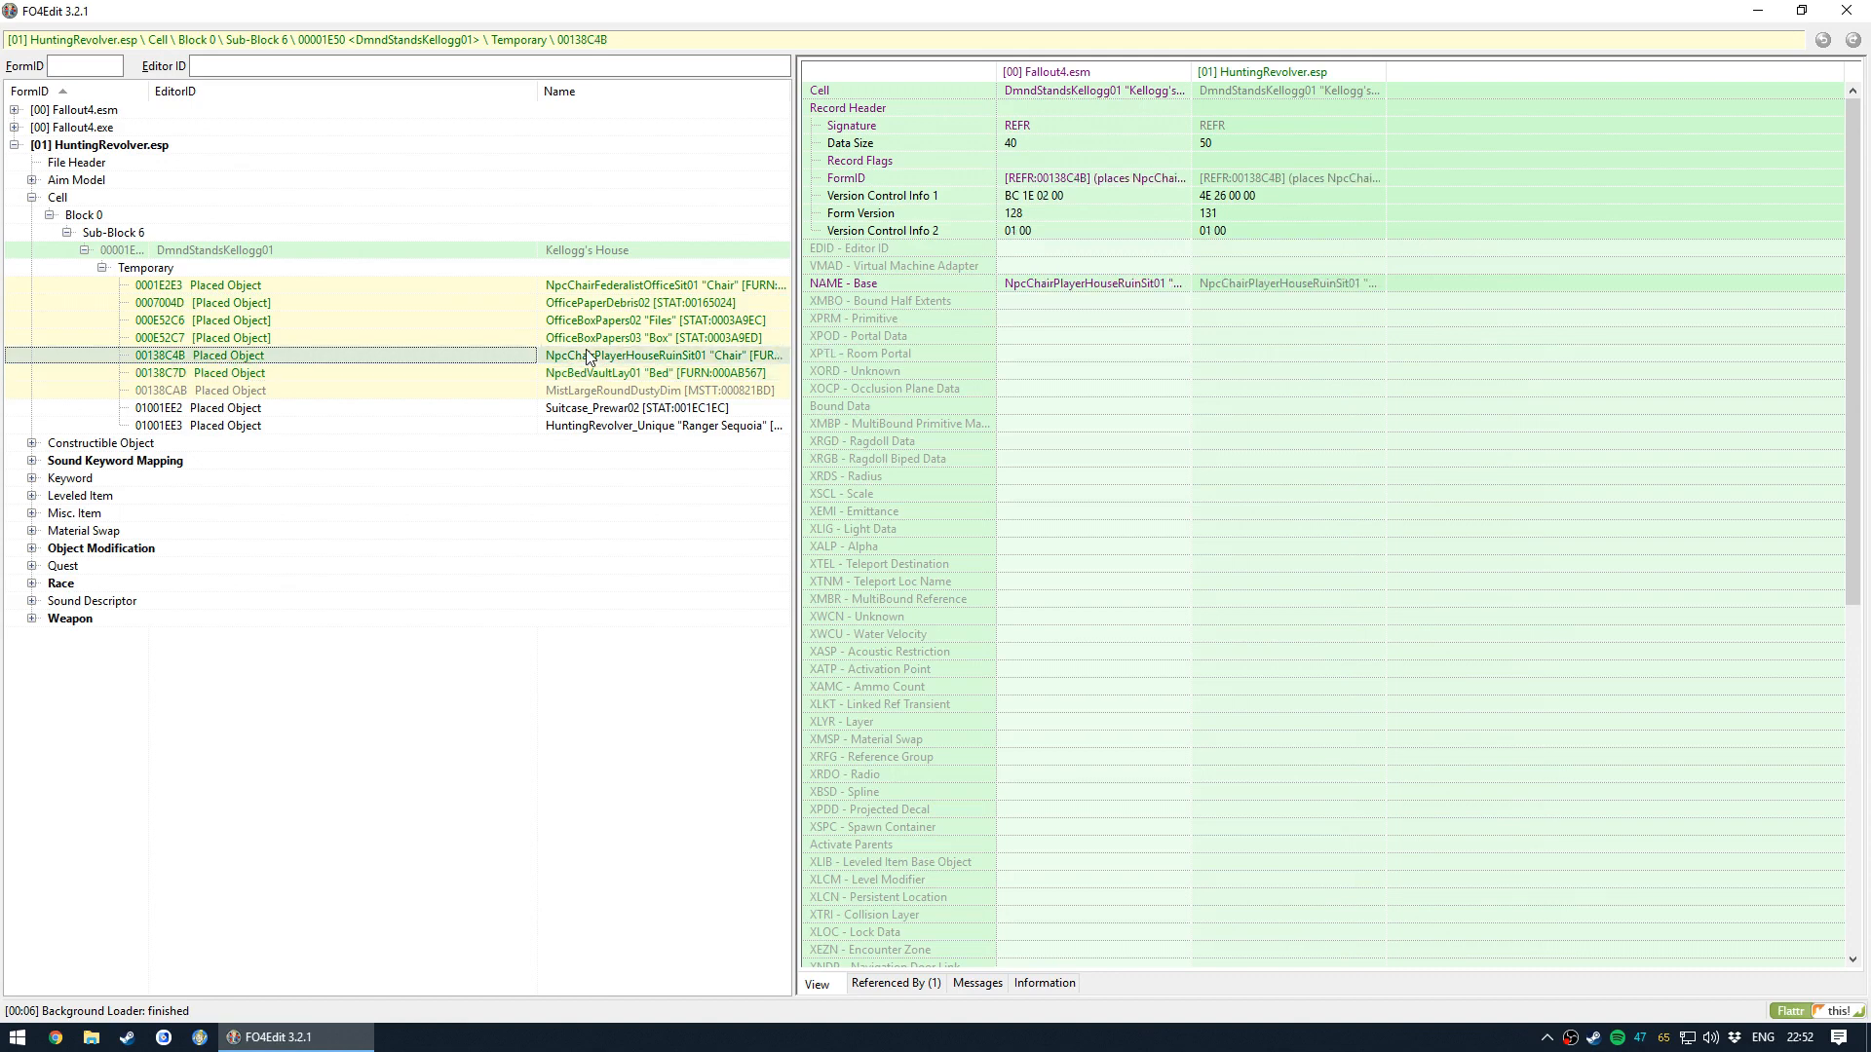
pyautogui.click(230, 372)
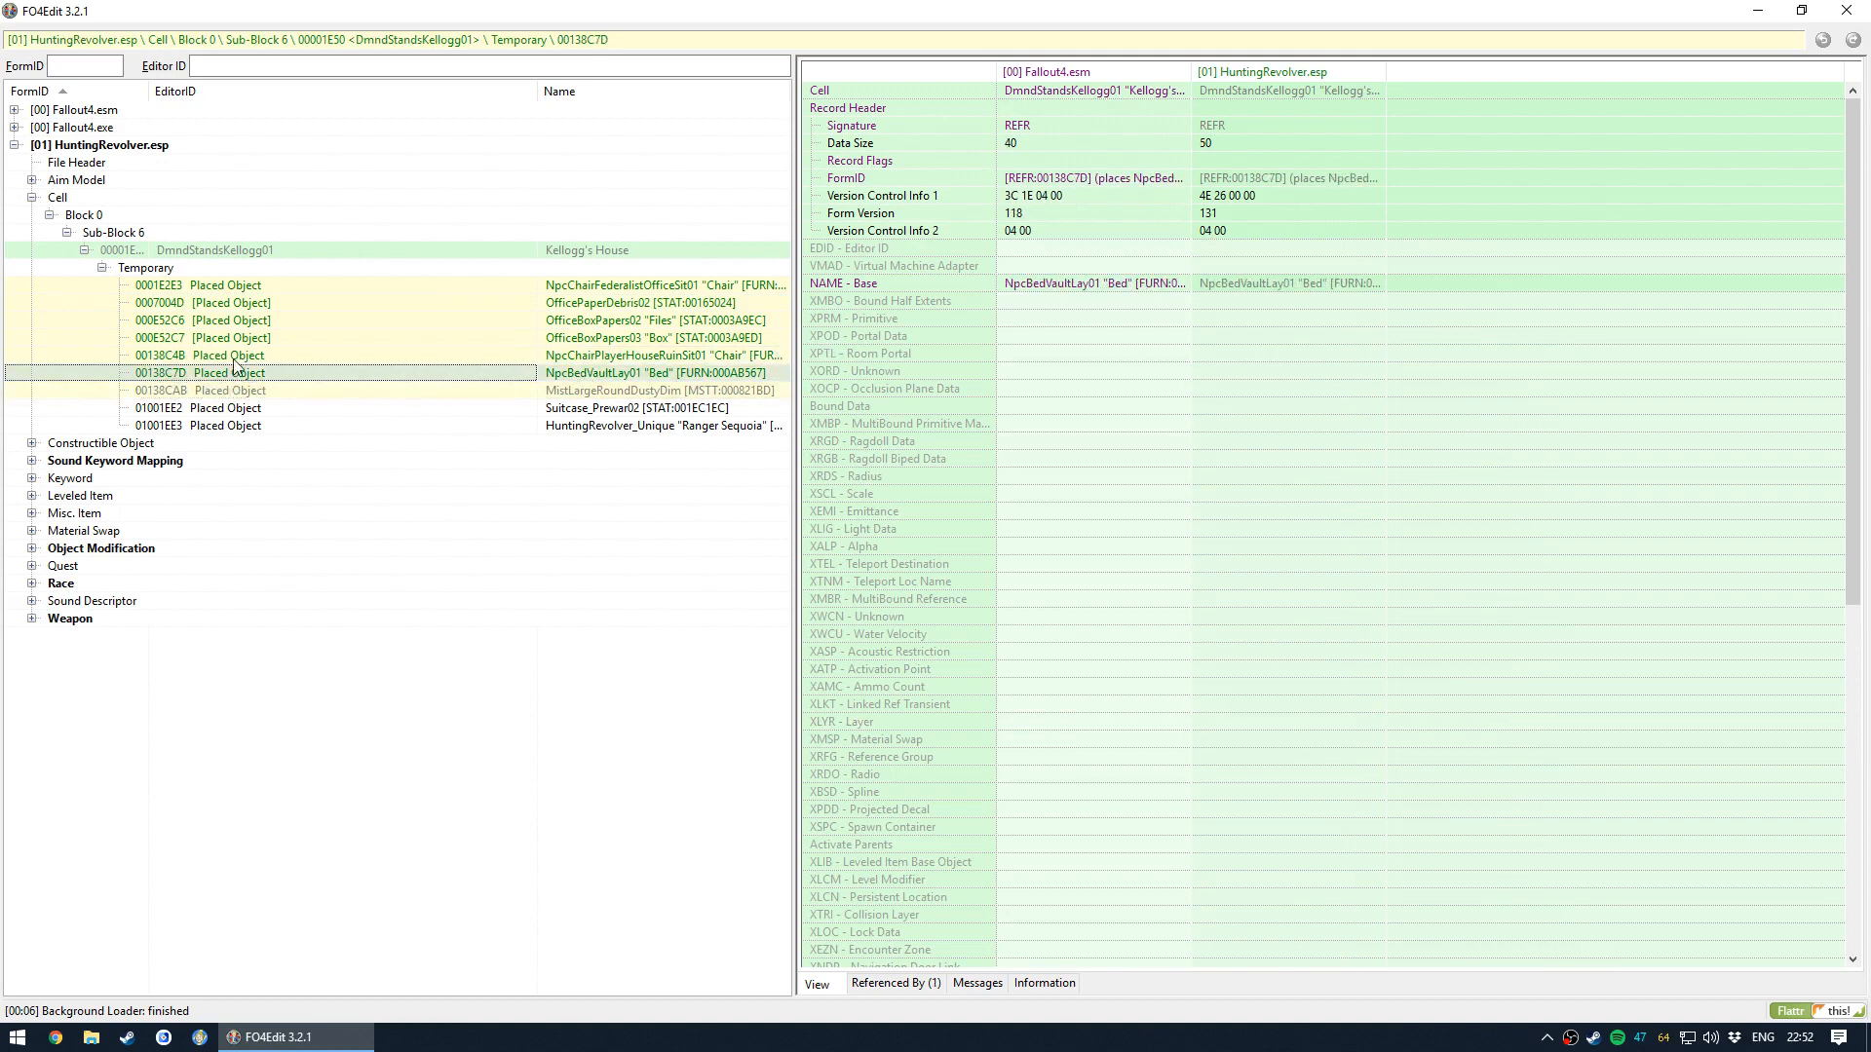
pyautogui.click(224, 427)
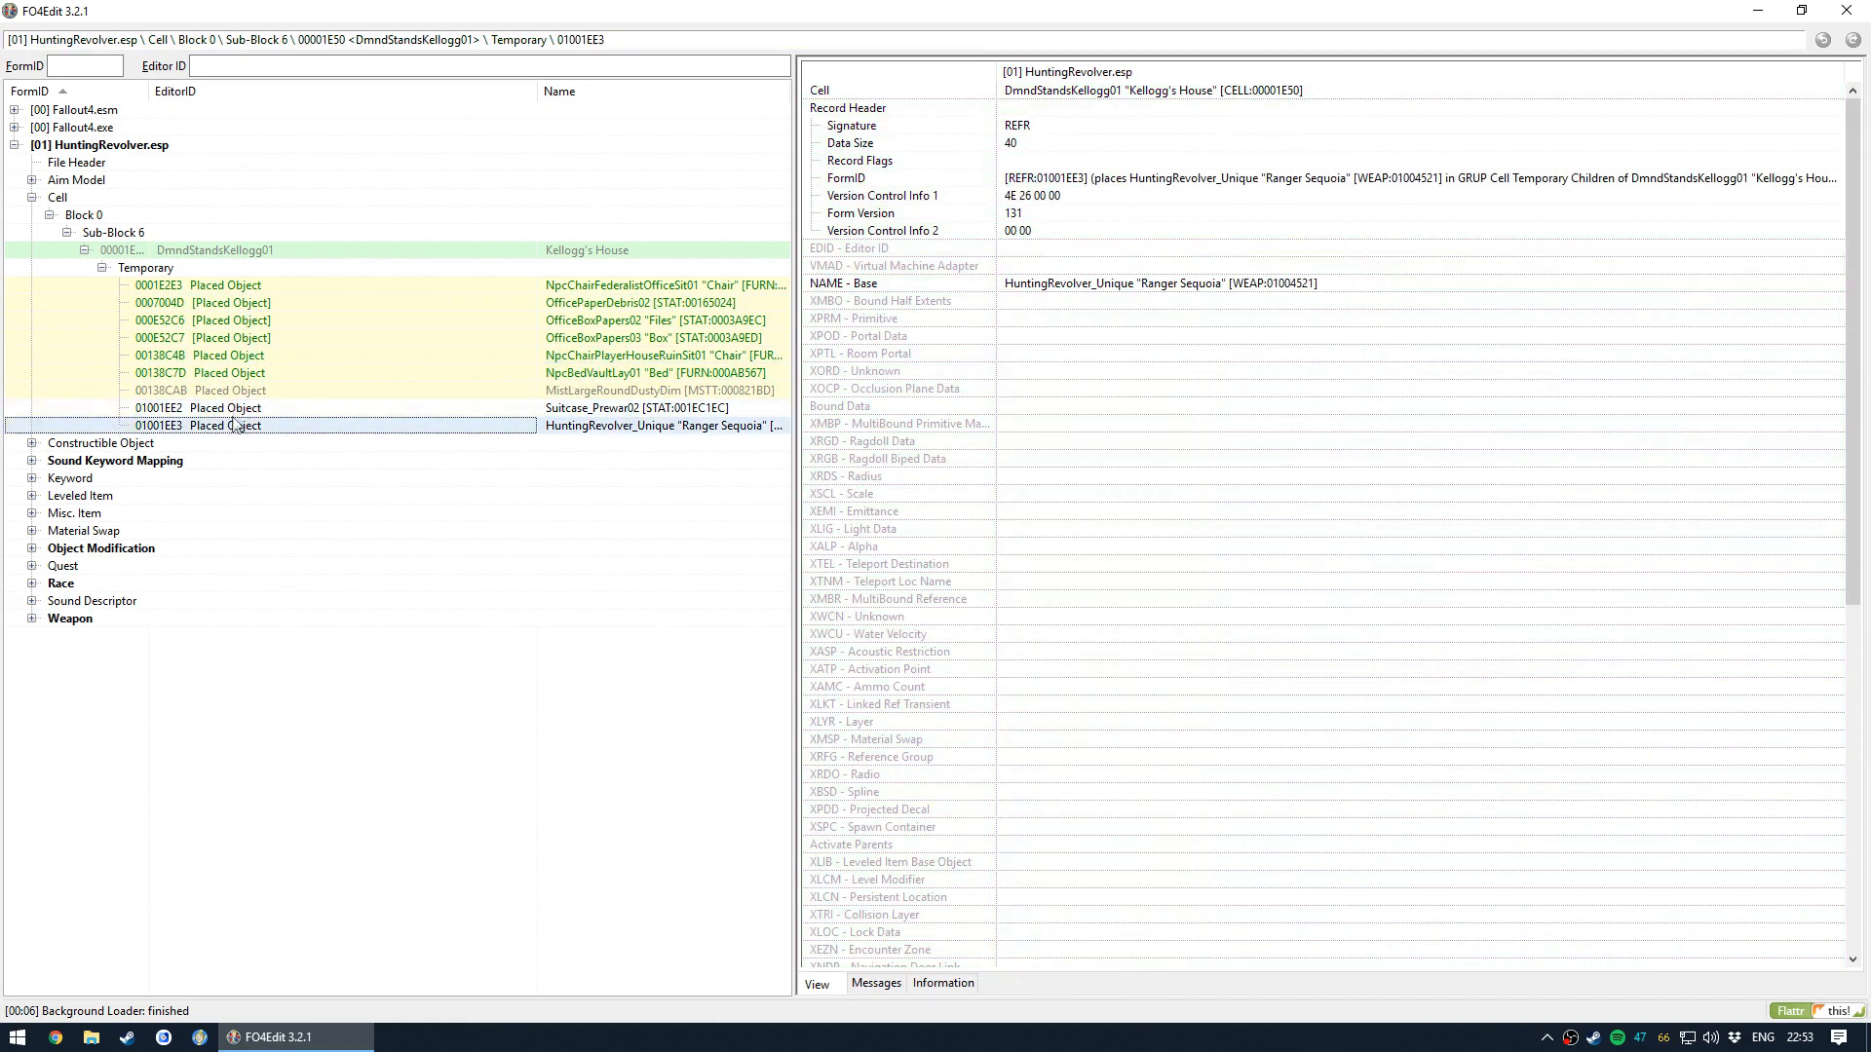
pyautogui.moveTo(631, 433)
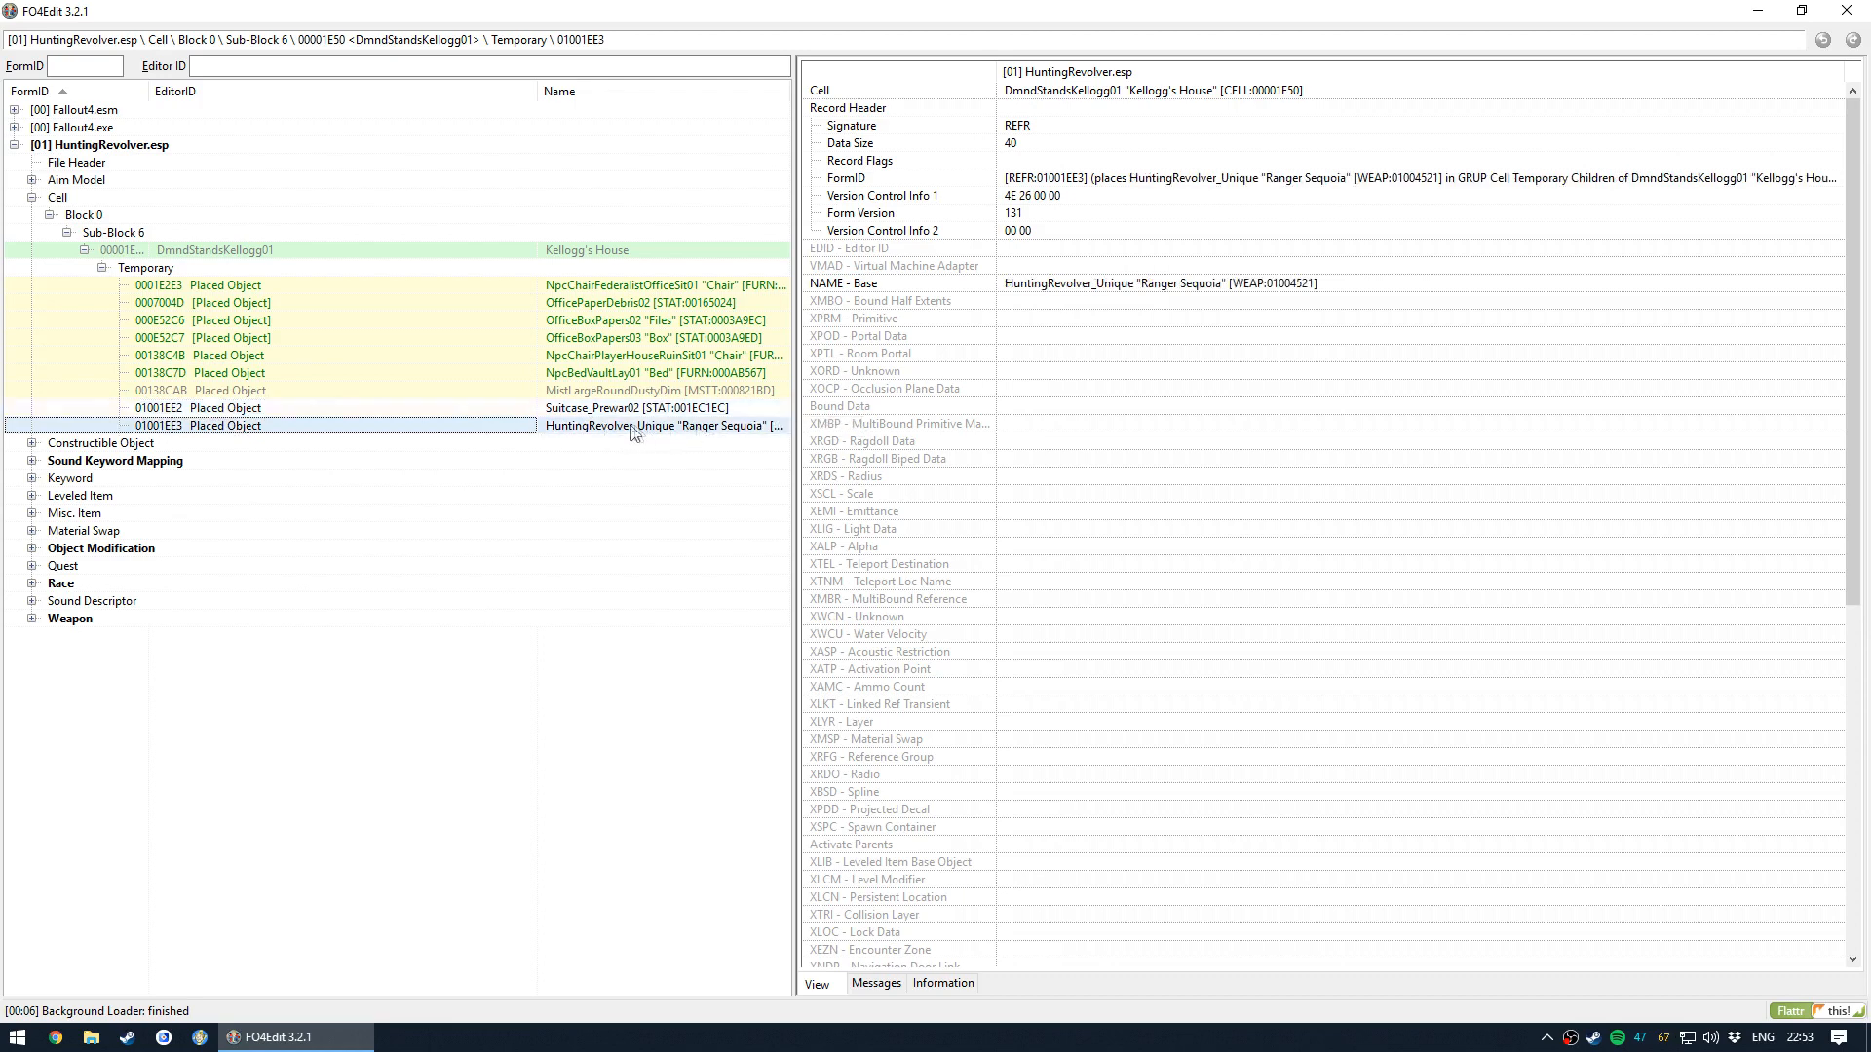
pyautogui.click(226, 389)
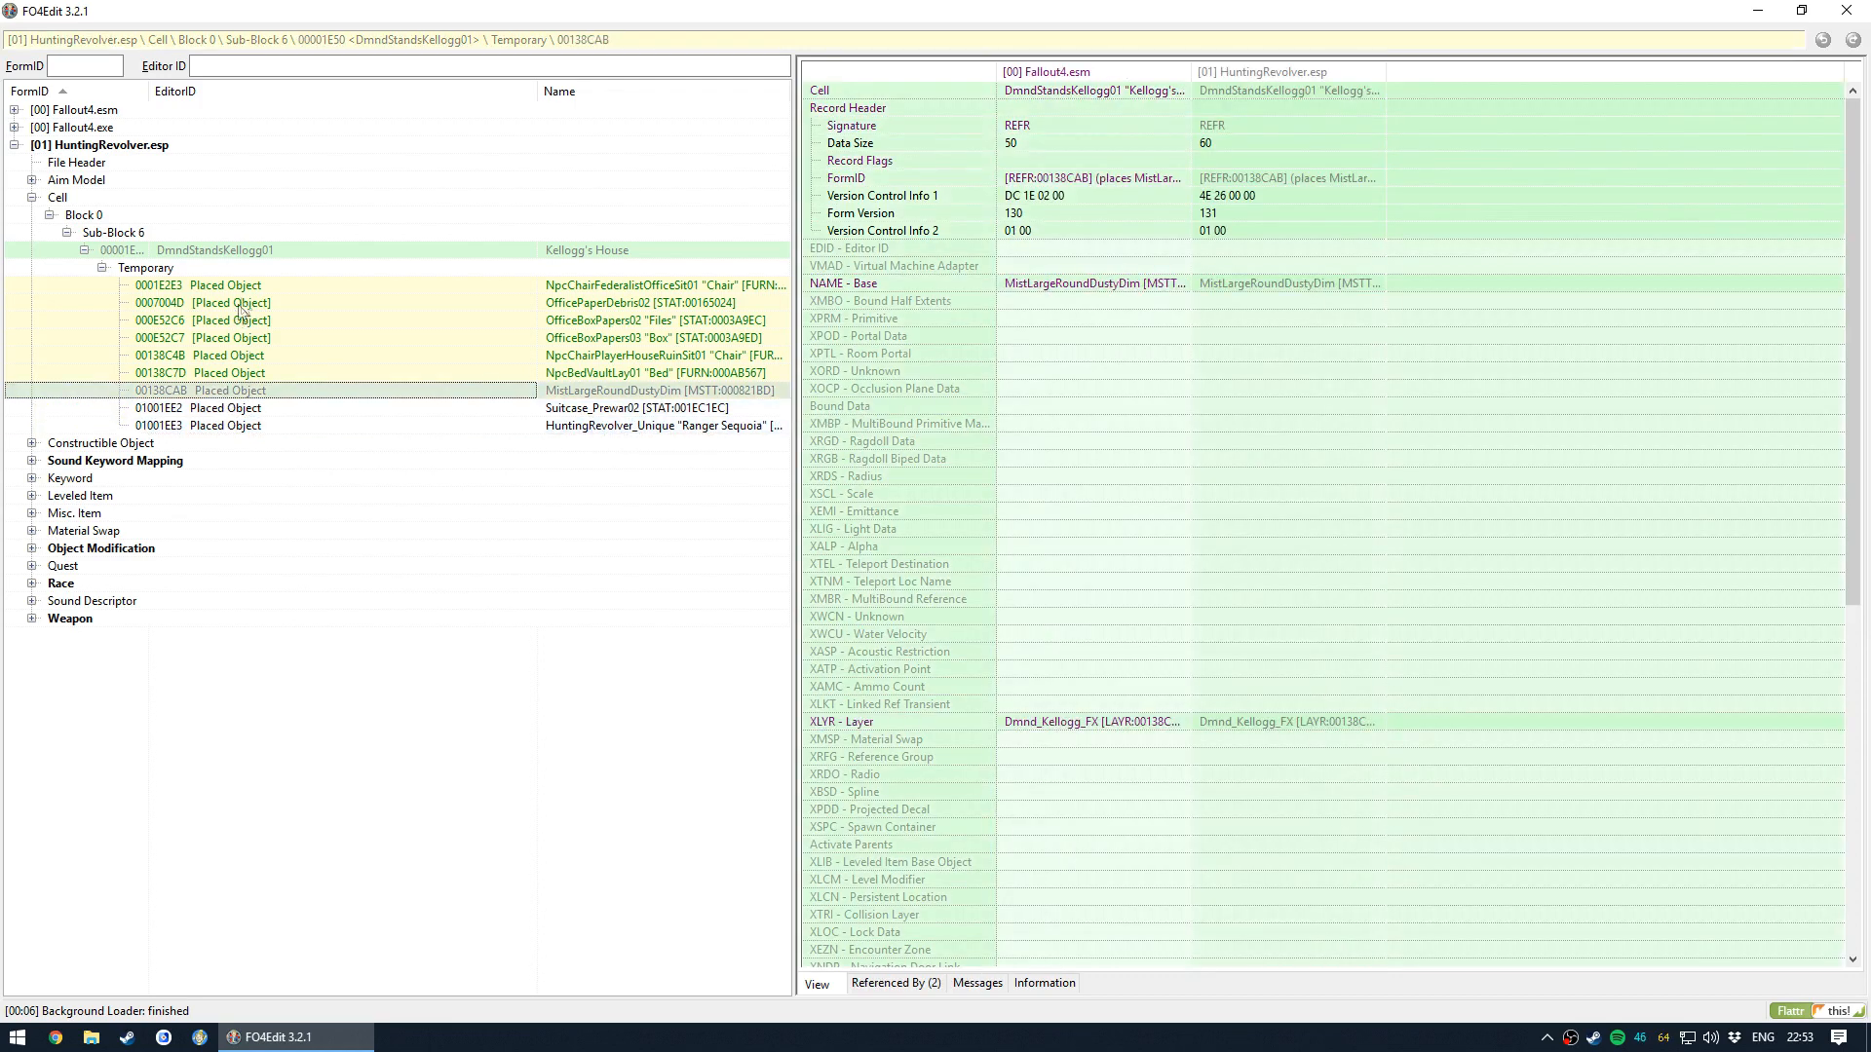
pyautogui.click(226, 319)
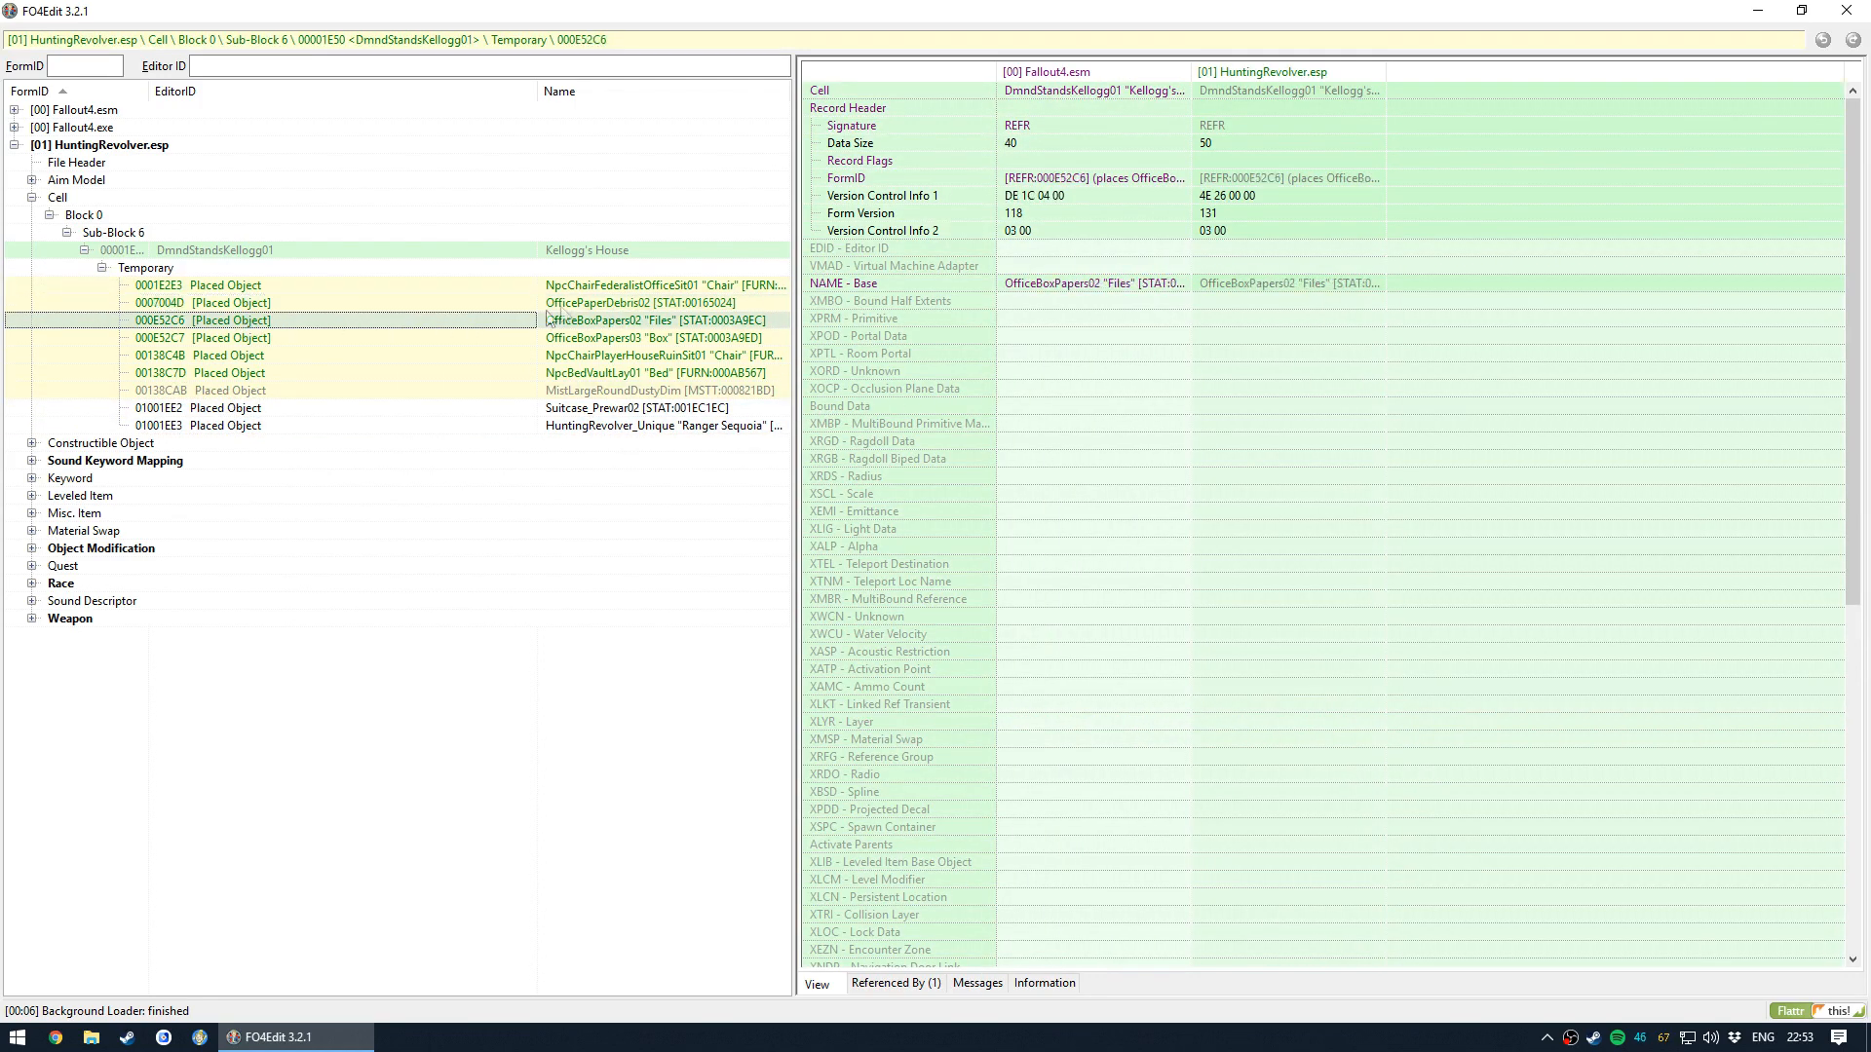
pyautogui.click(226, 285)
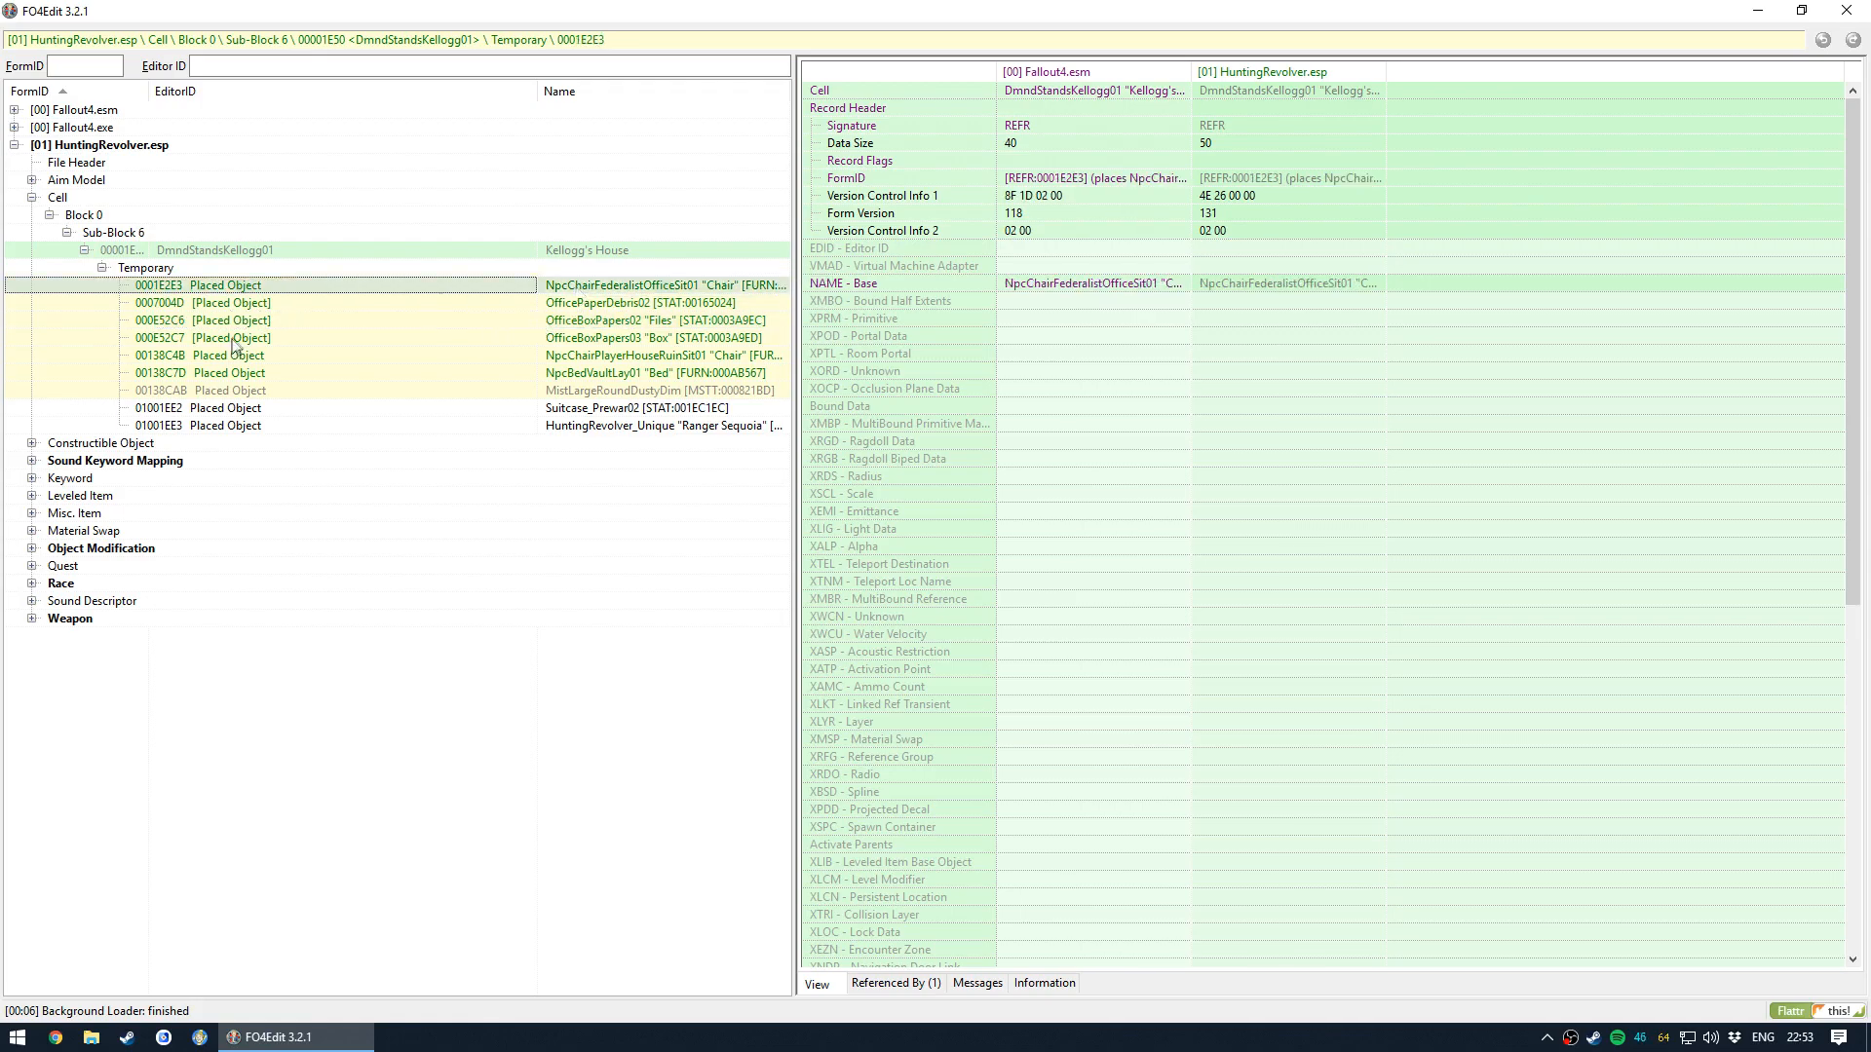
pyautogui.click(230, 338)
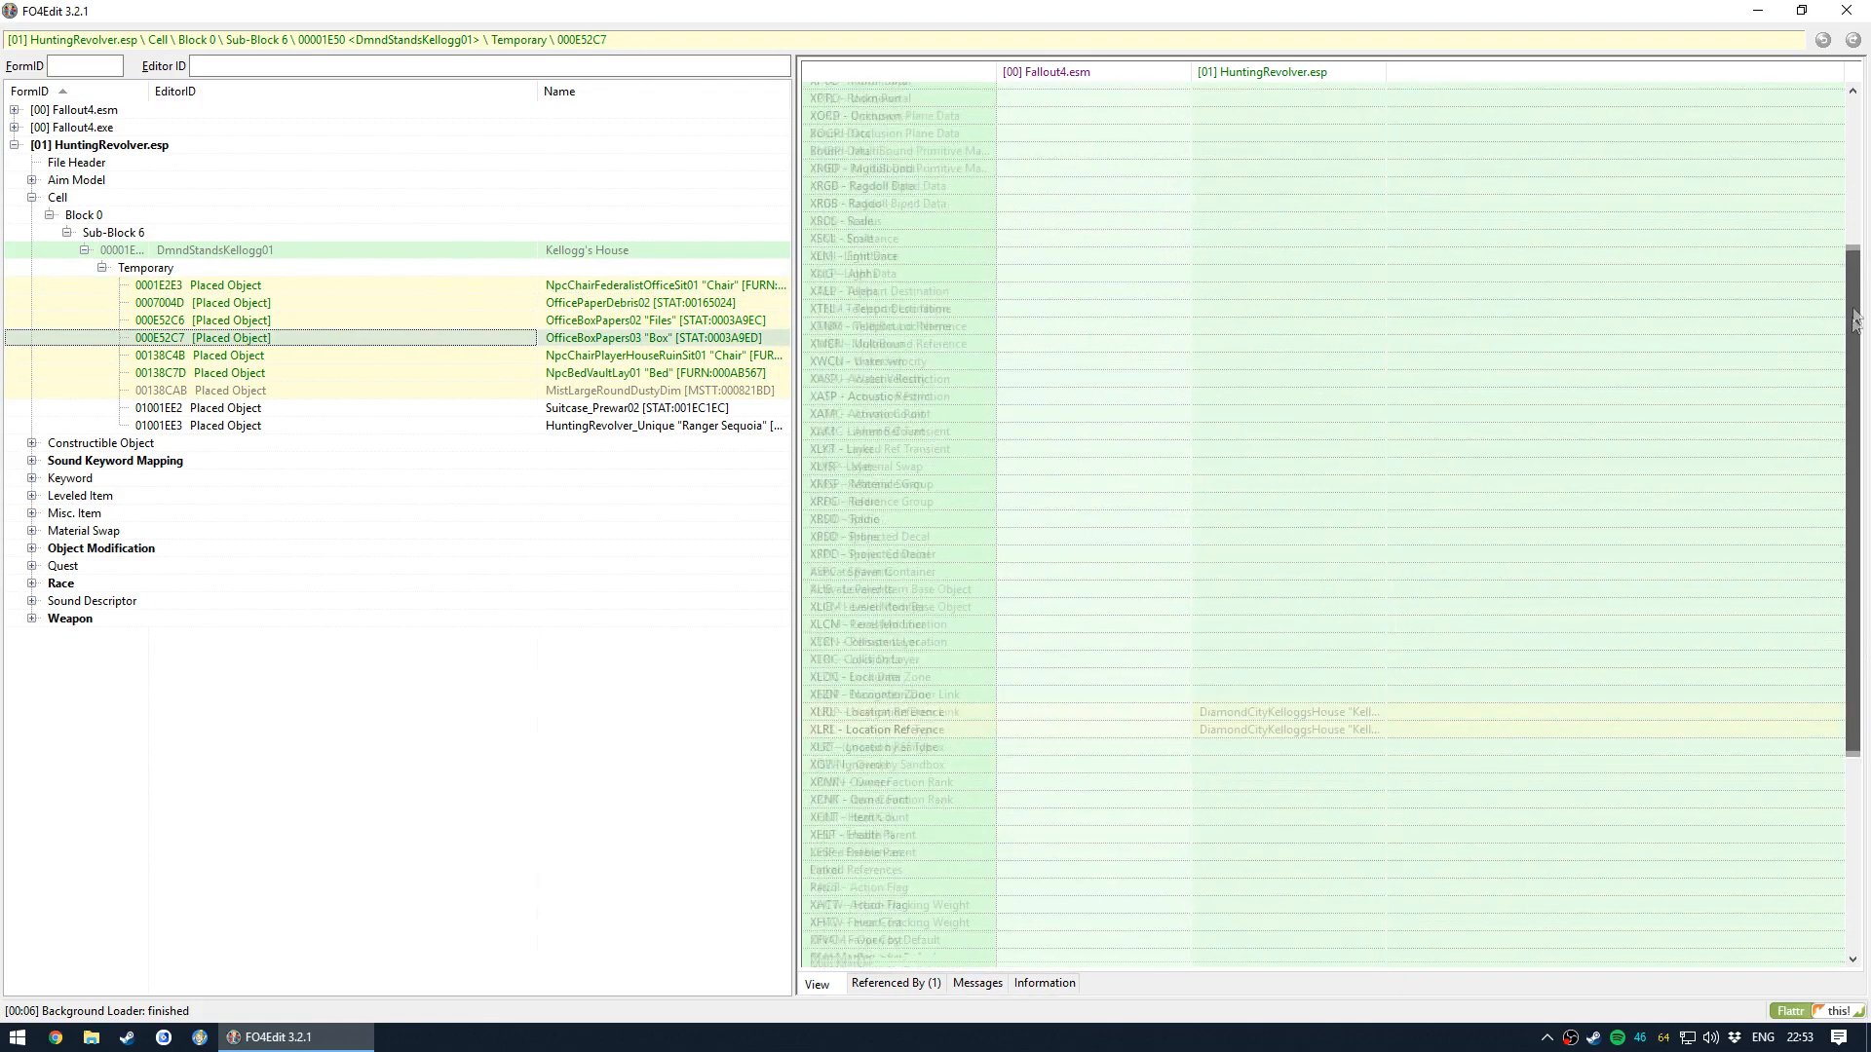
pyautogui.scroll(-3)
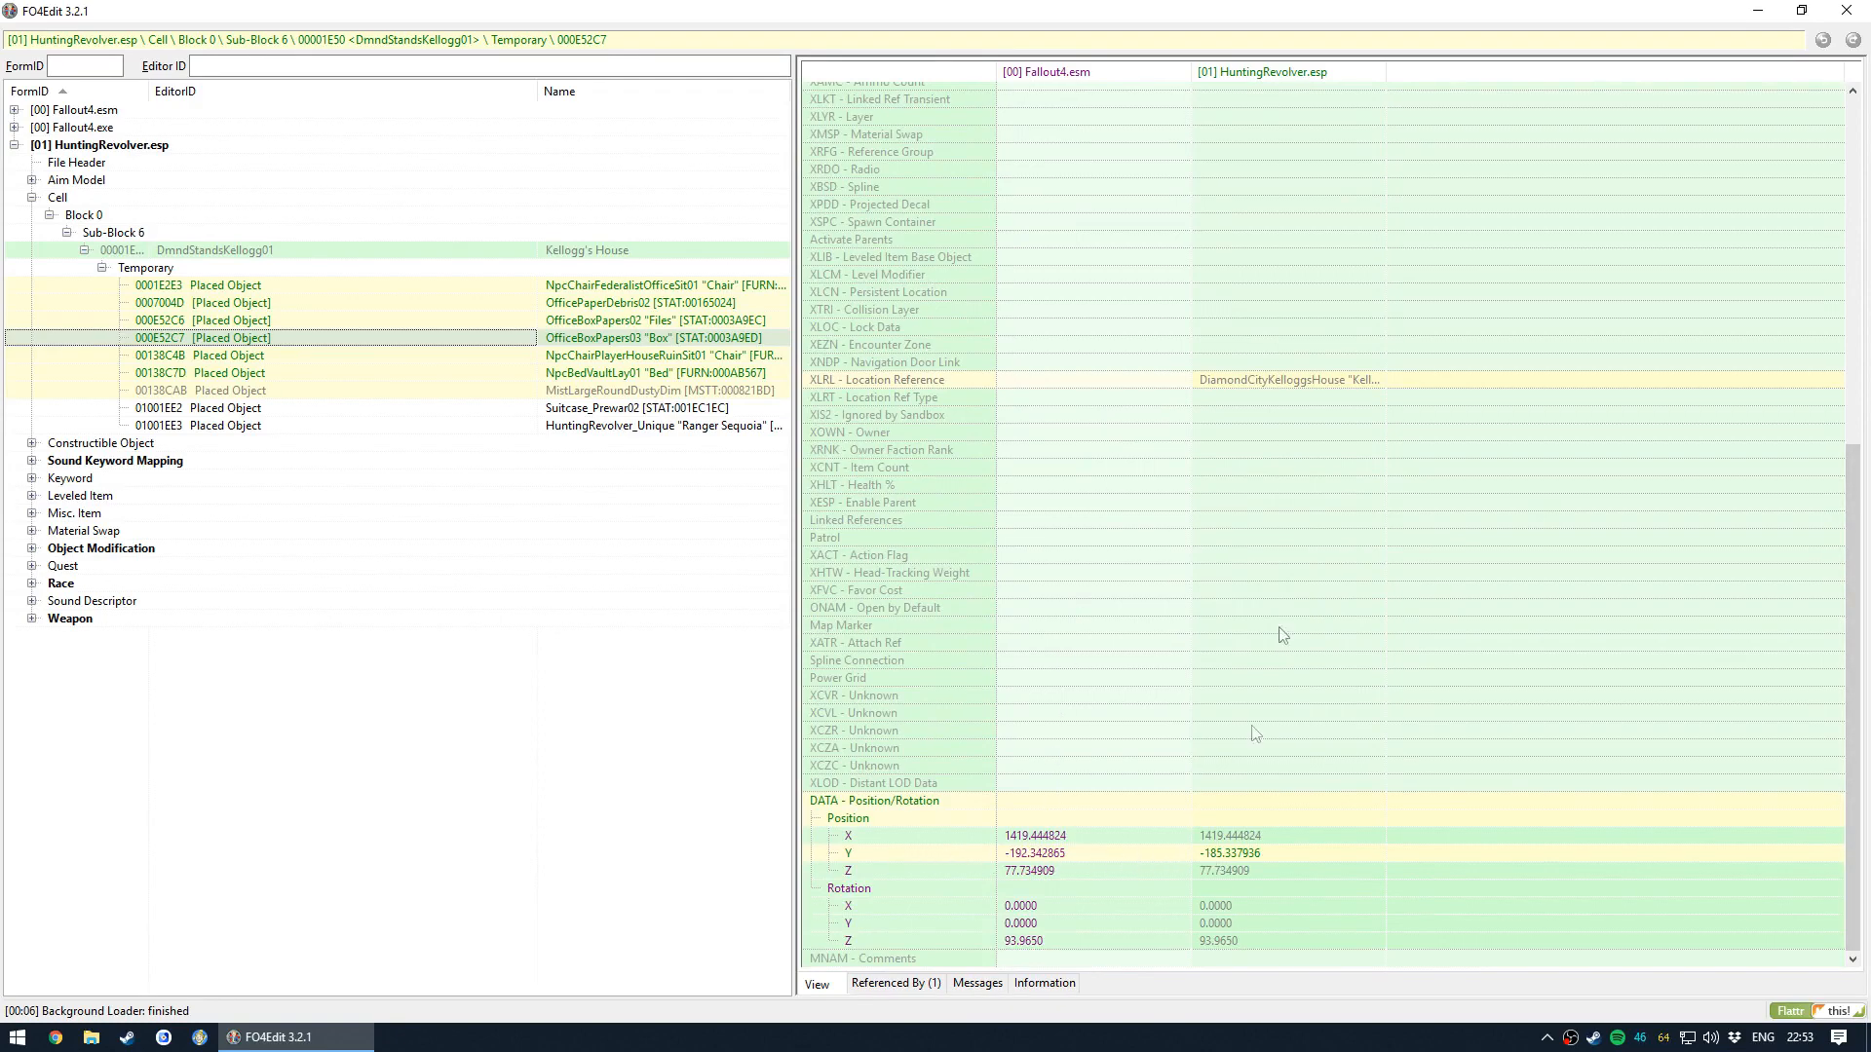
# - Remove the office chair and other vanilla placed-object overrides, then save HuntingRevolver.esp
pyautogui.rightClick(226, 285)
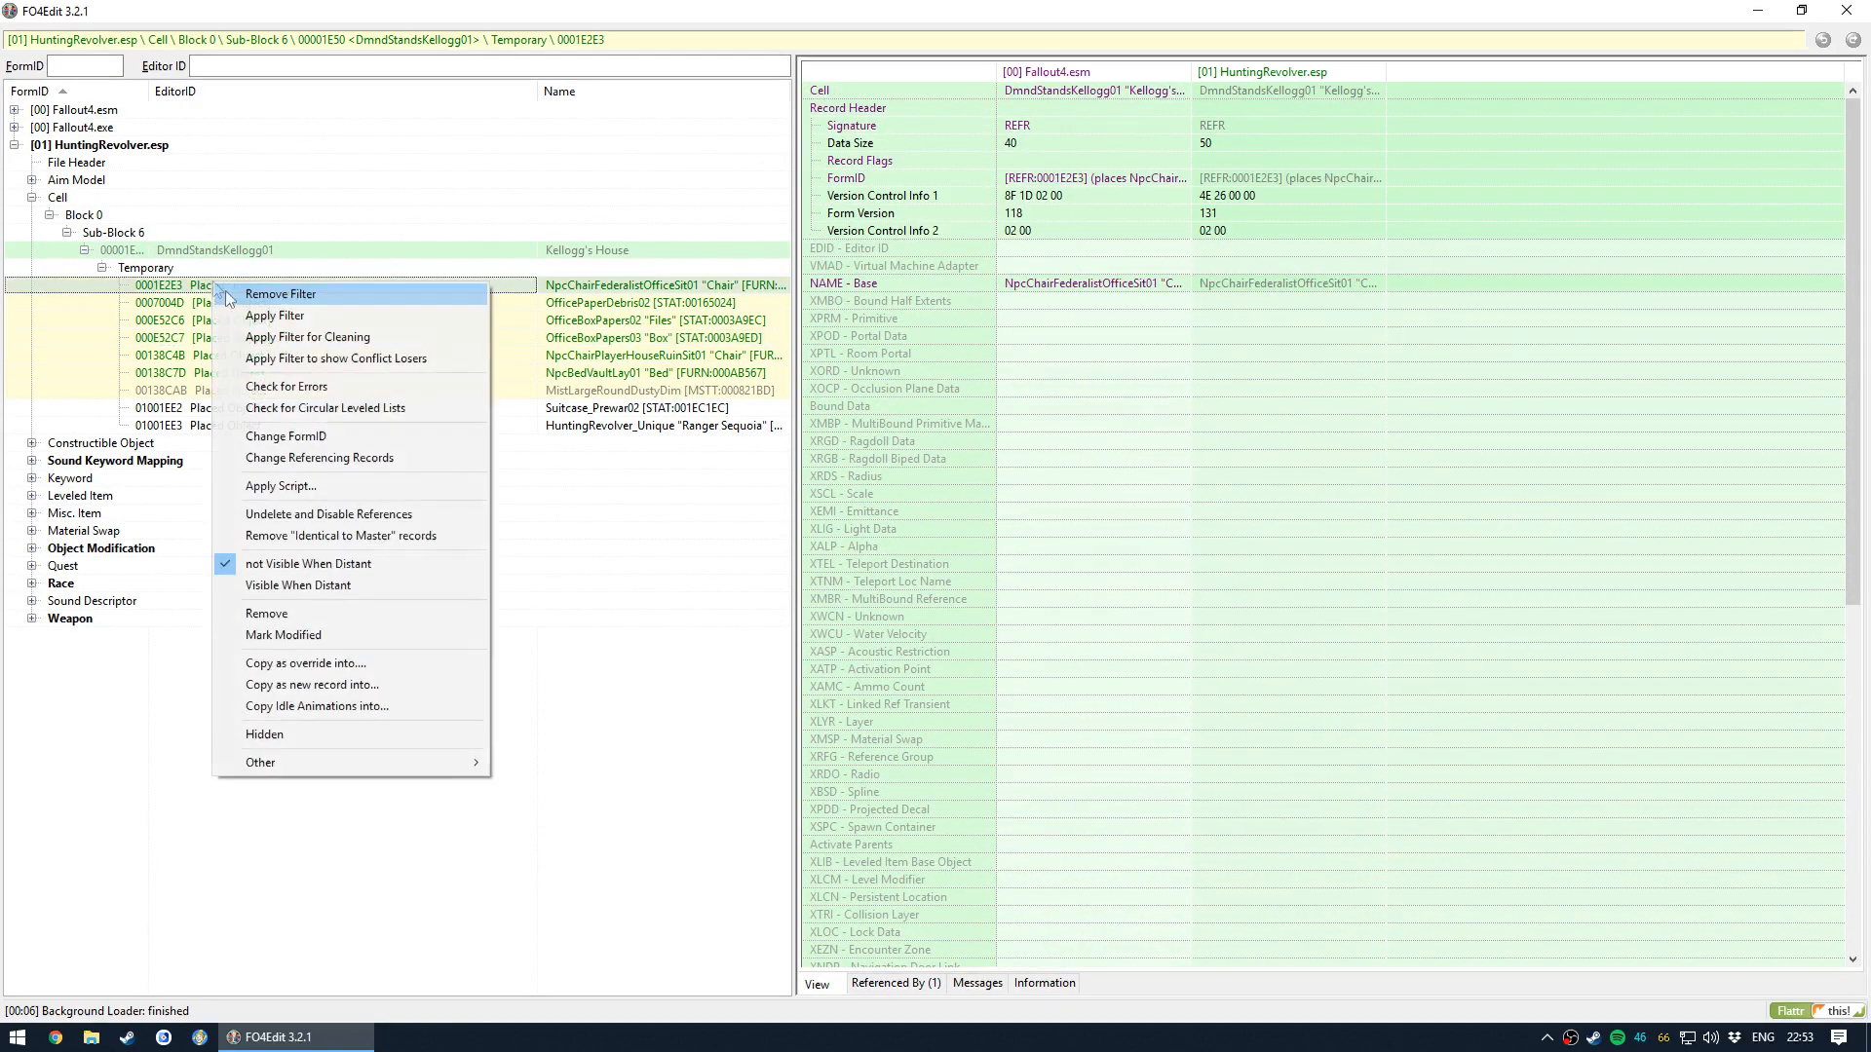
pyautogui.click(267, 614)
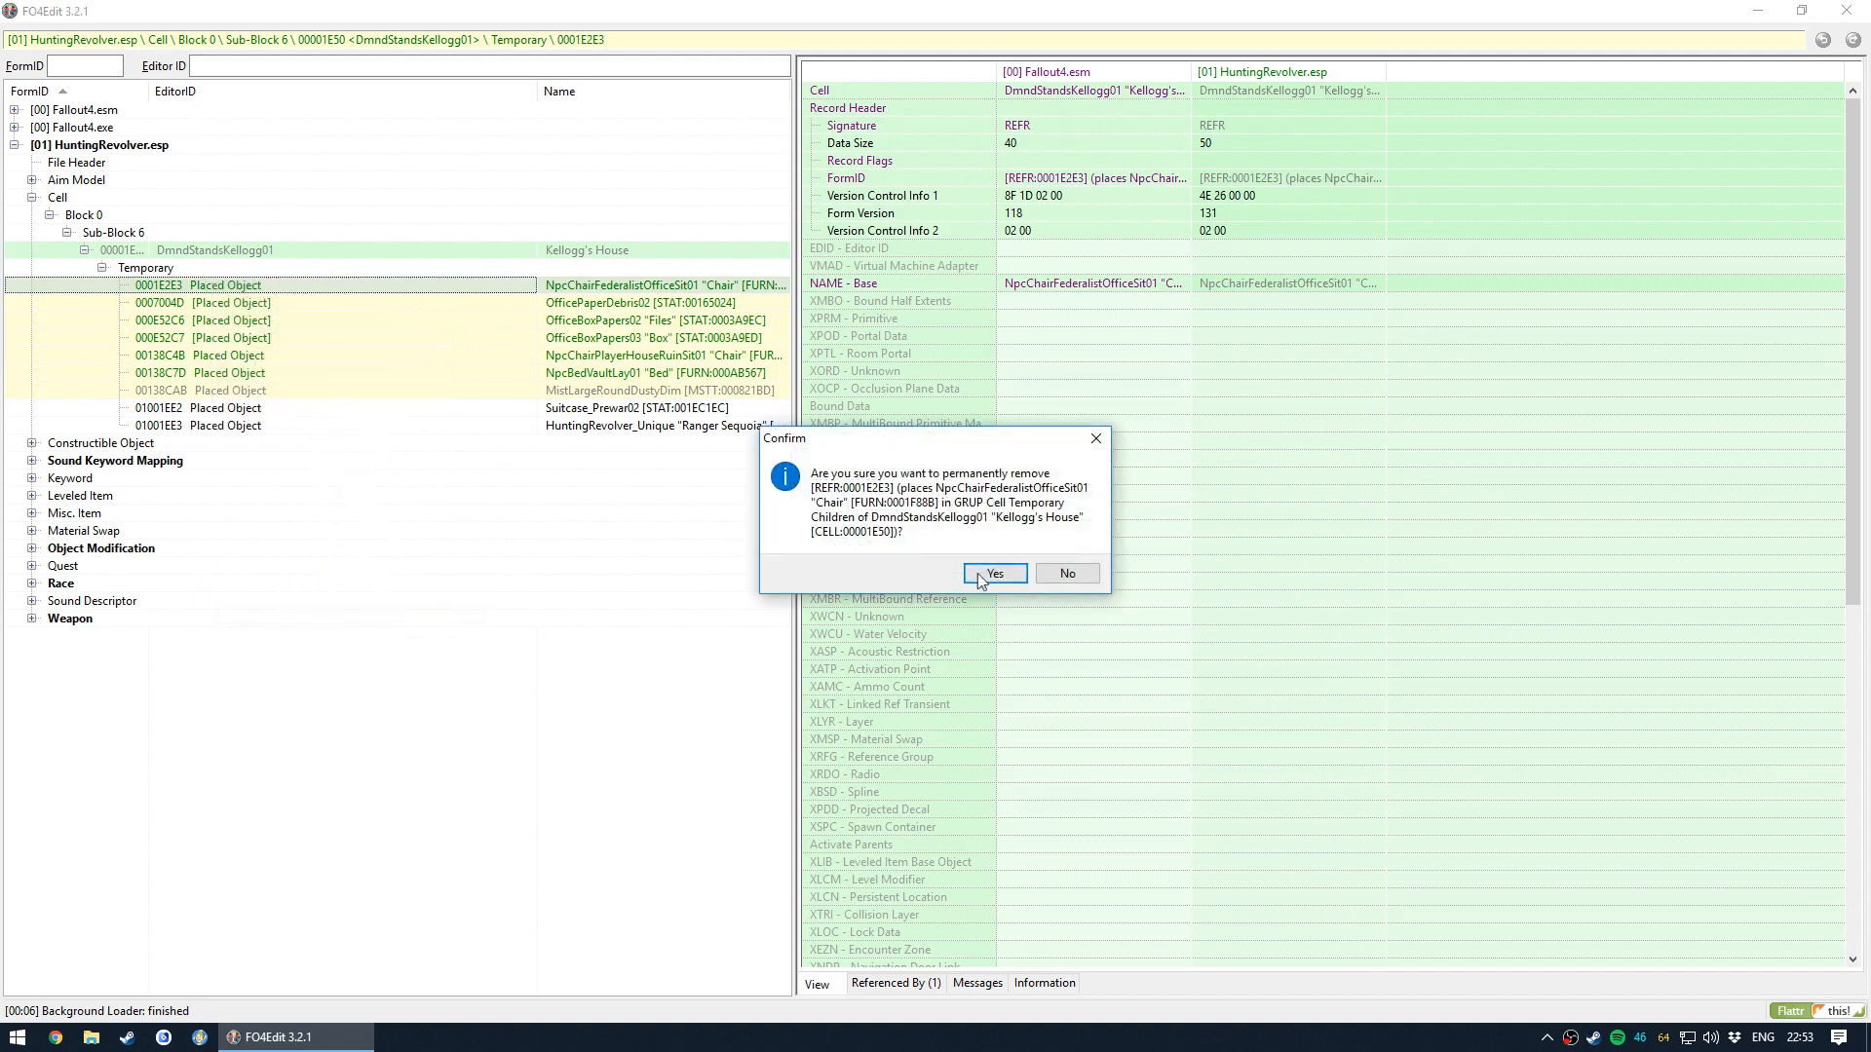
pyautogui.click(992, 573)
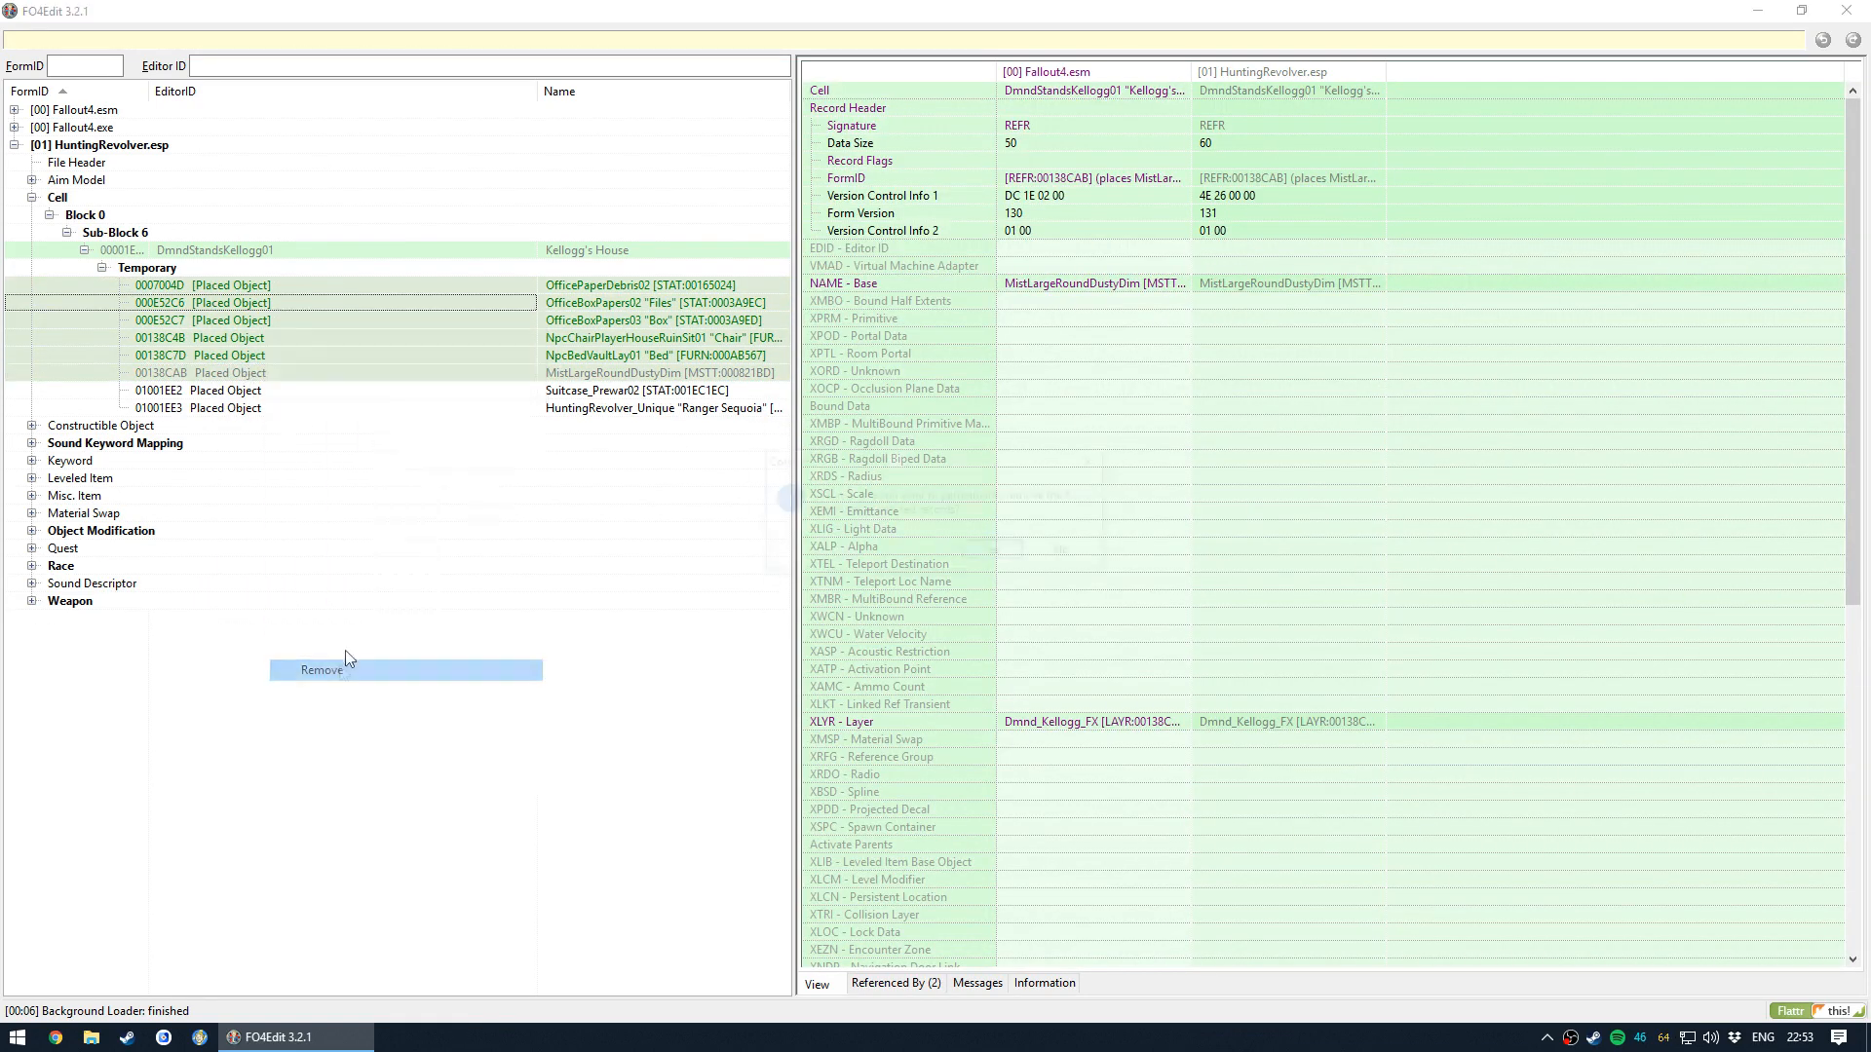
pyautogui.click(322, 668)
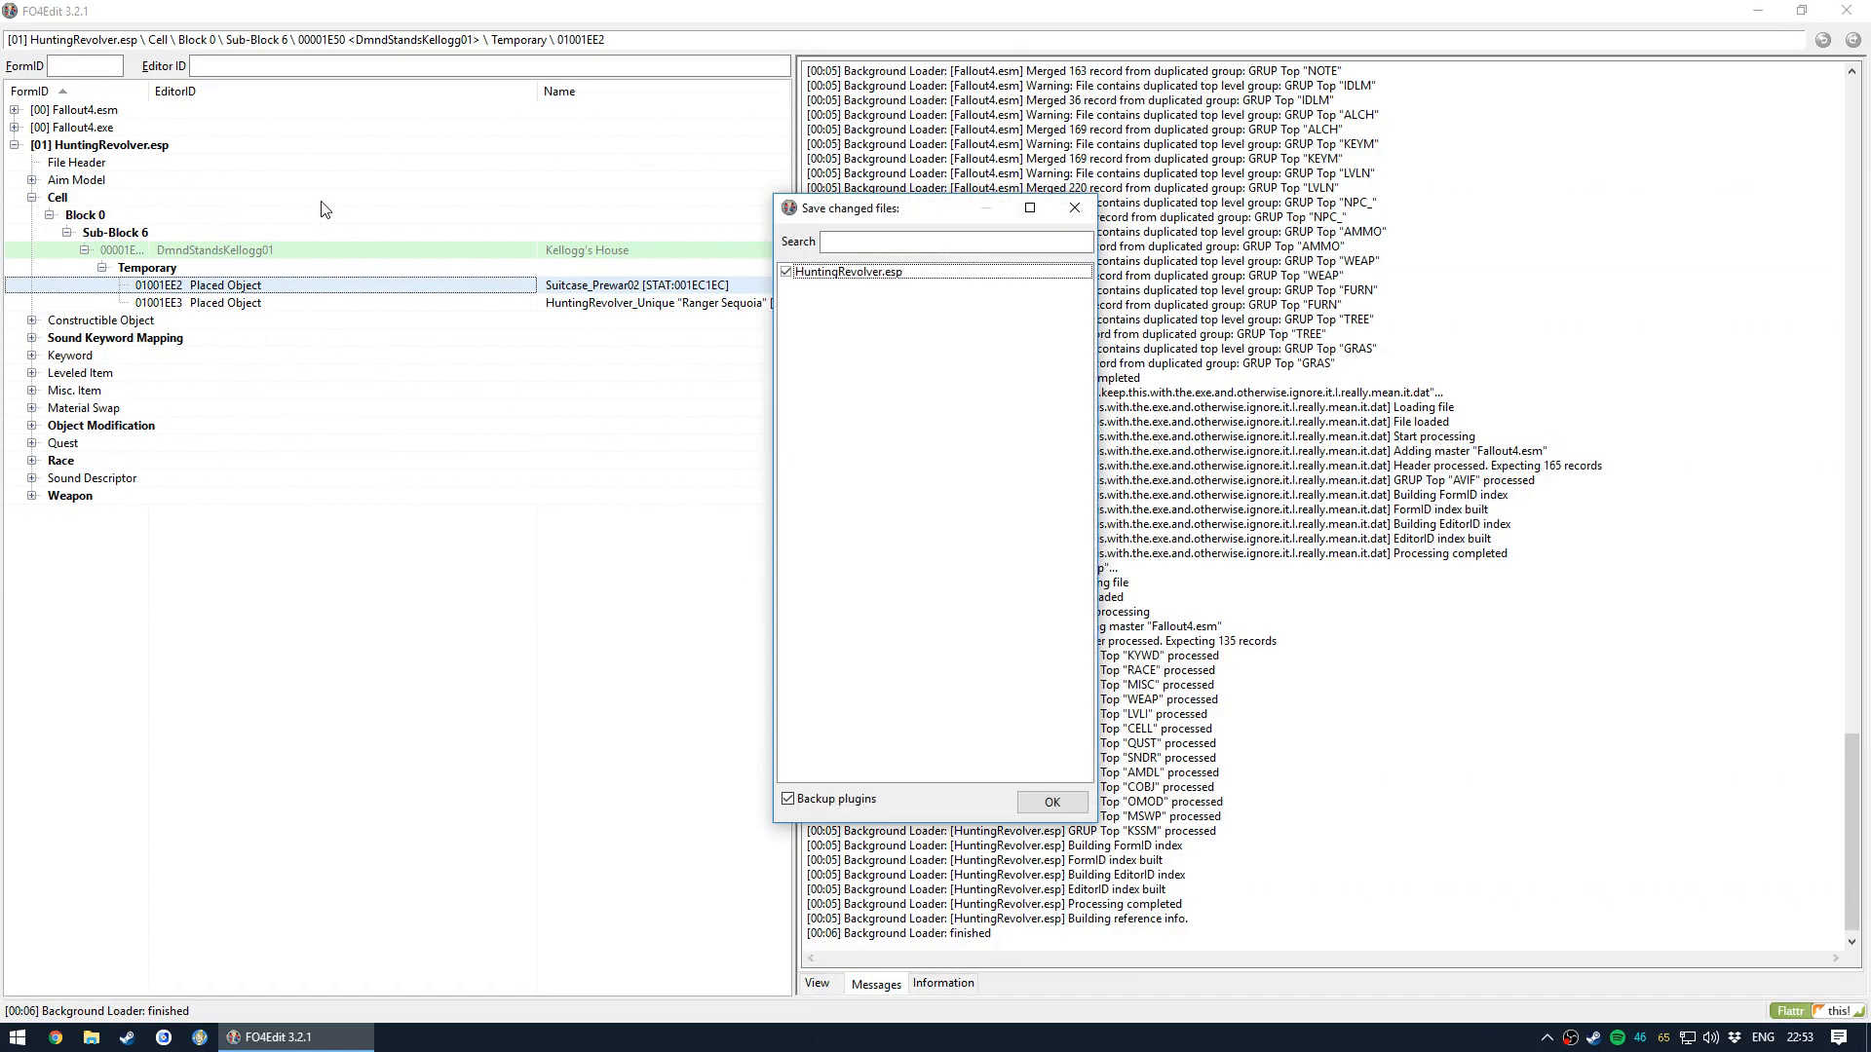
pyautogui.click(1049, 801)
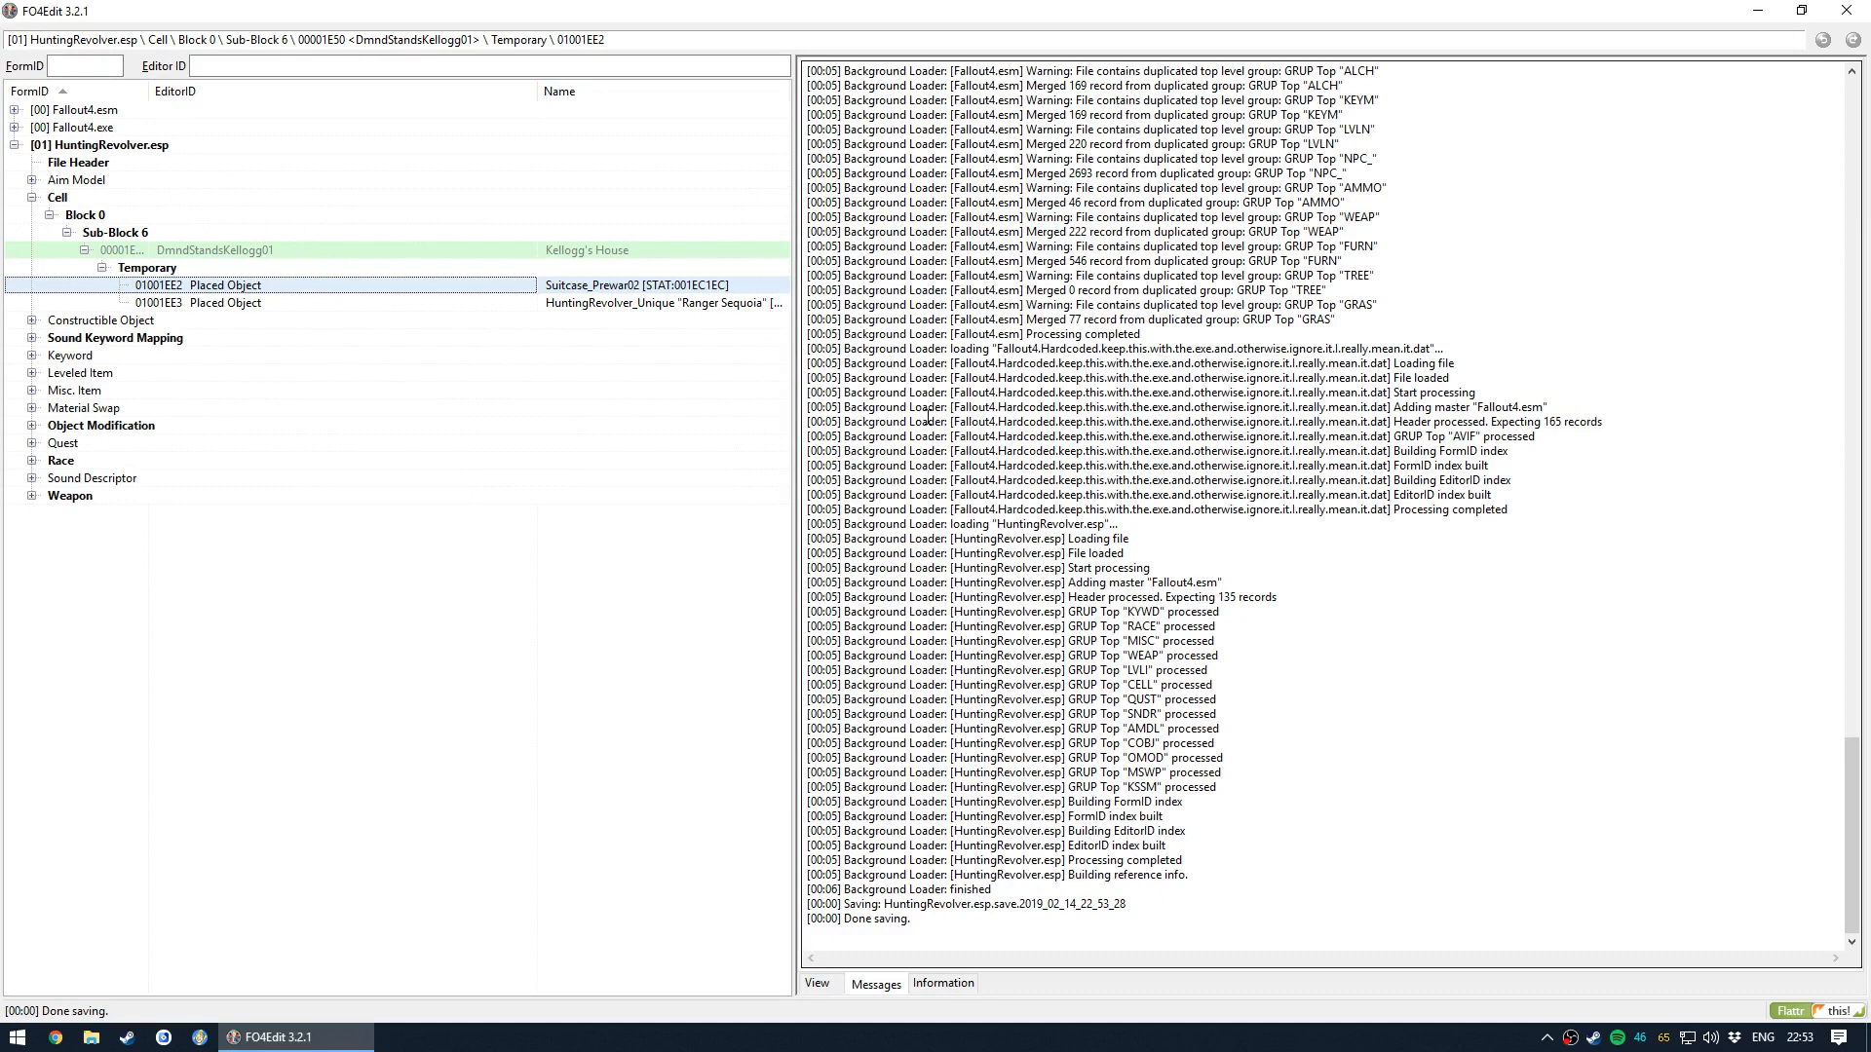
pyautogui.moveTo(444, 267)
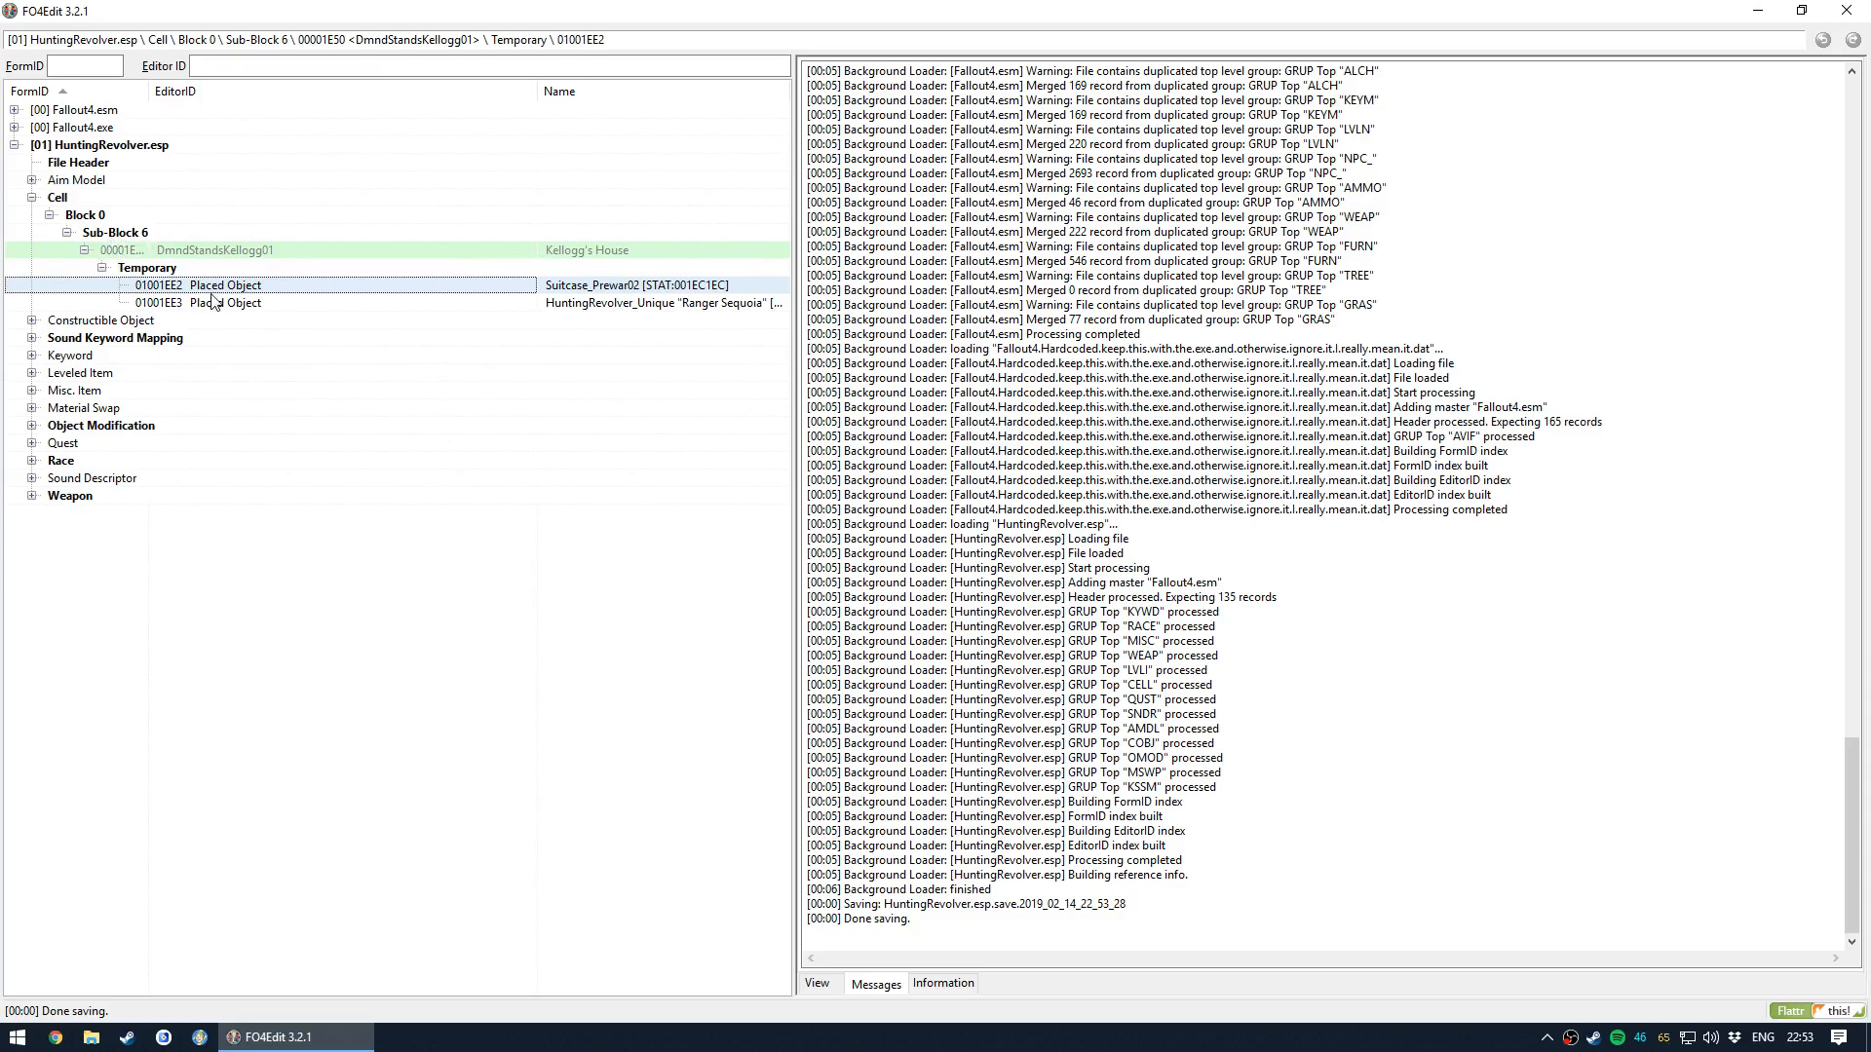
# - View the suitcase reference, then review Kellogg's House cell down to XCRI Combined References
pyautogui.click(224, 284)
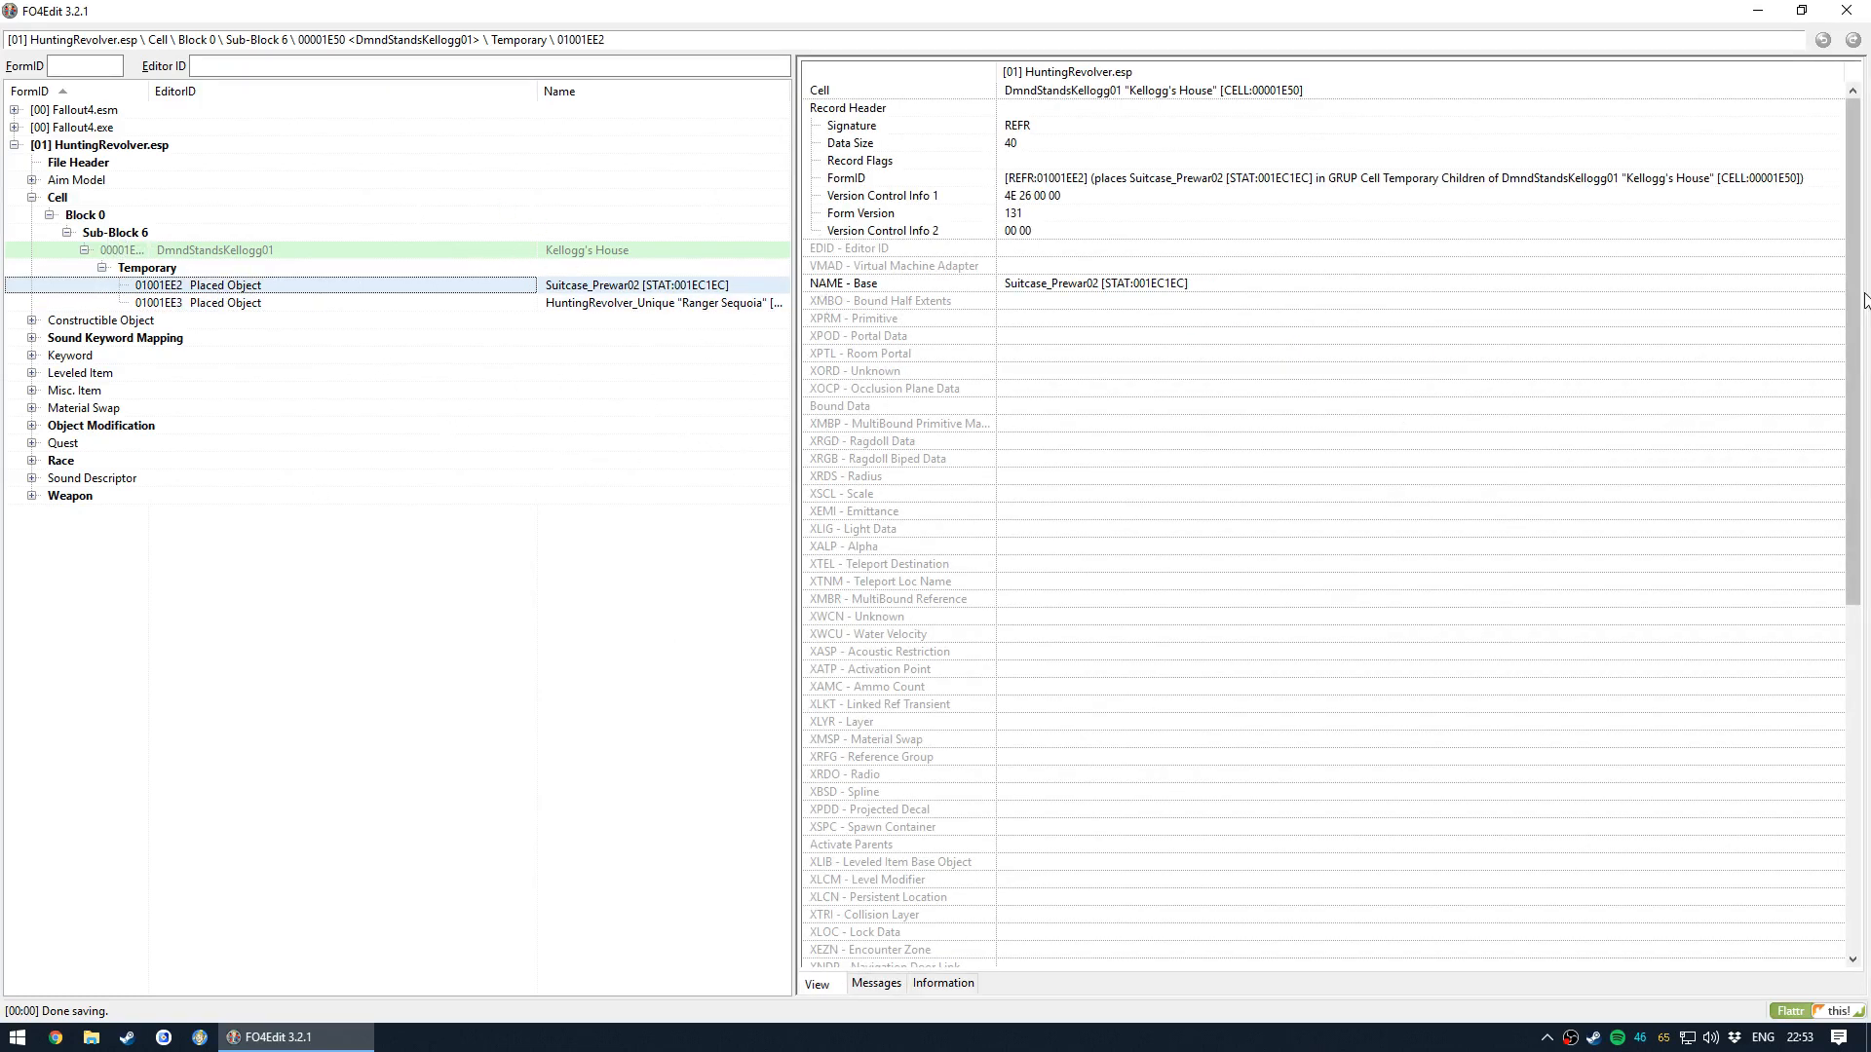
pyautogui.moveTo(393, 343)
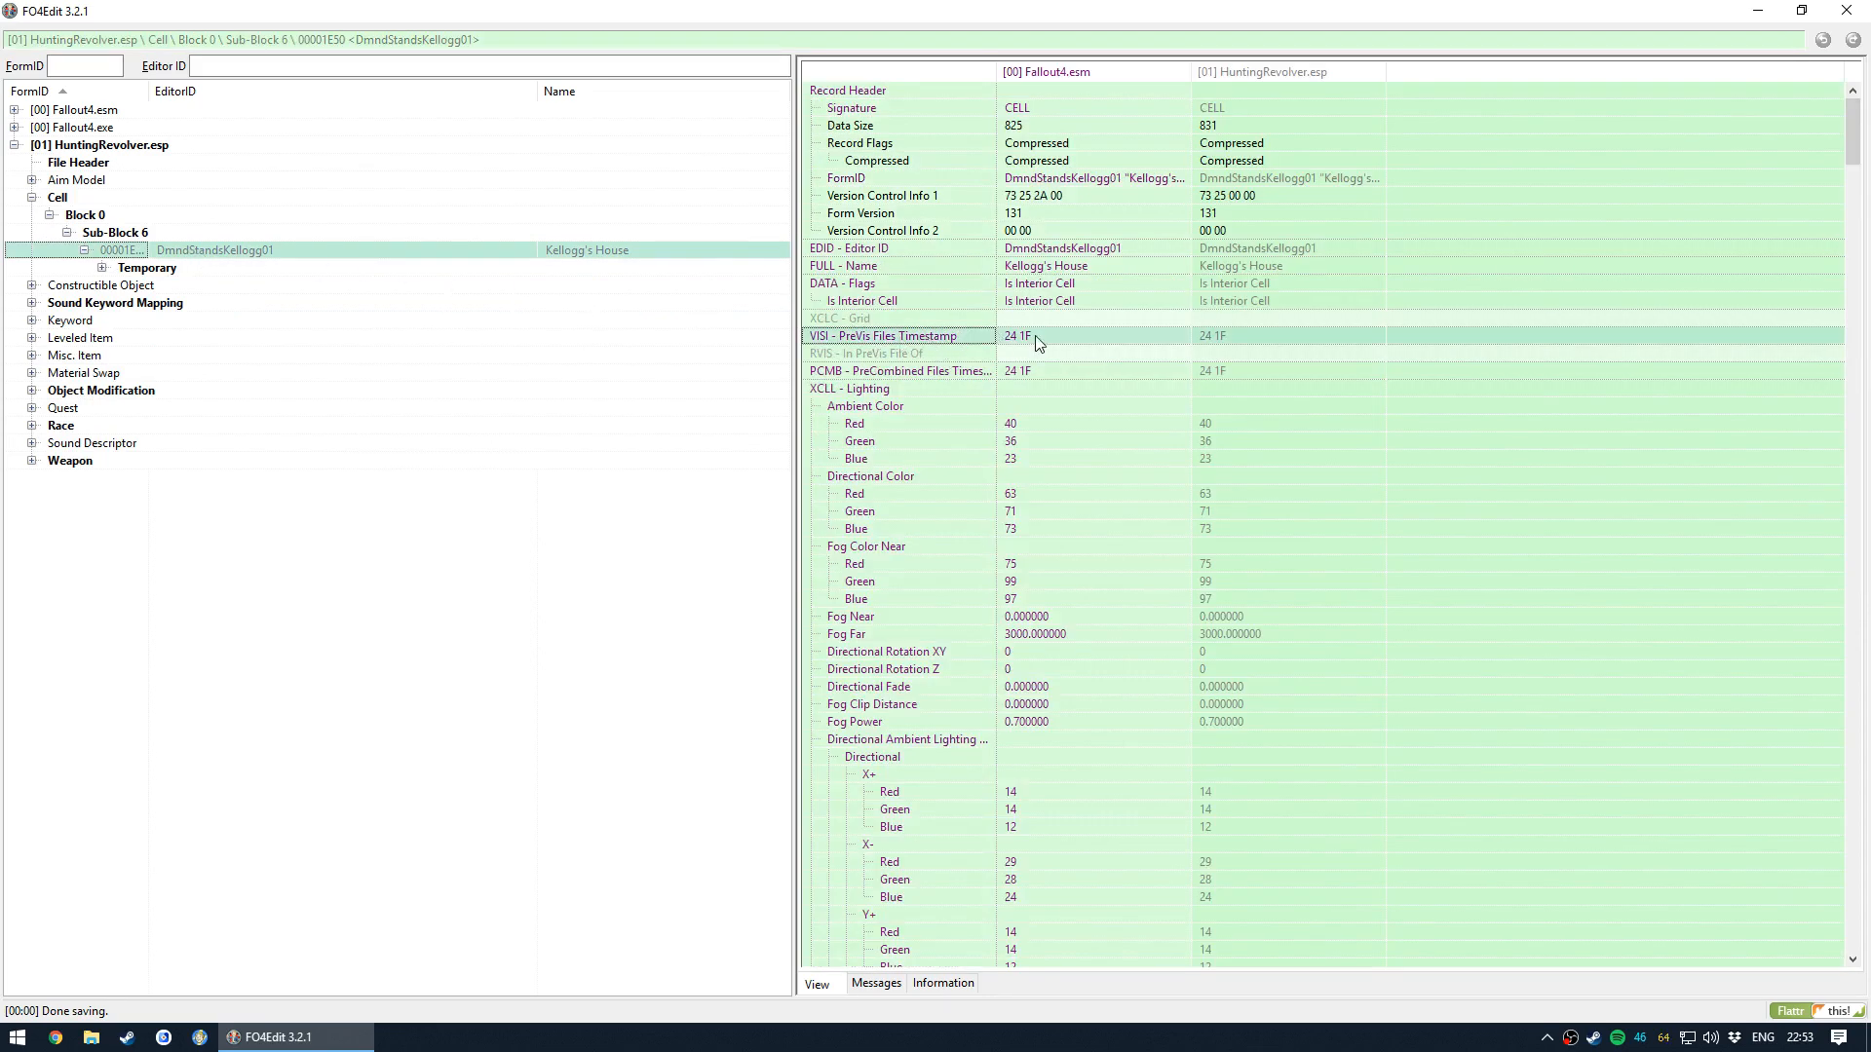
pyautogui.moveTo(1254, 343)
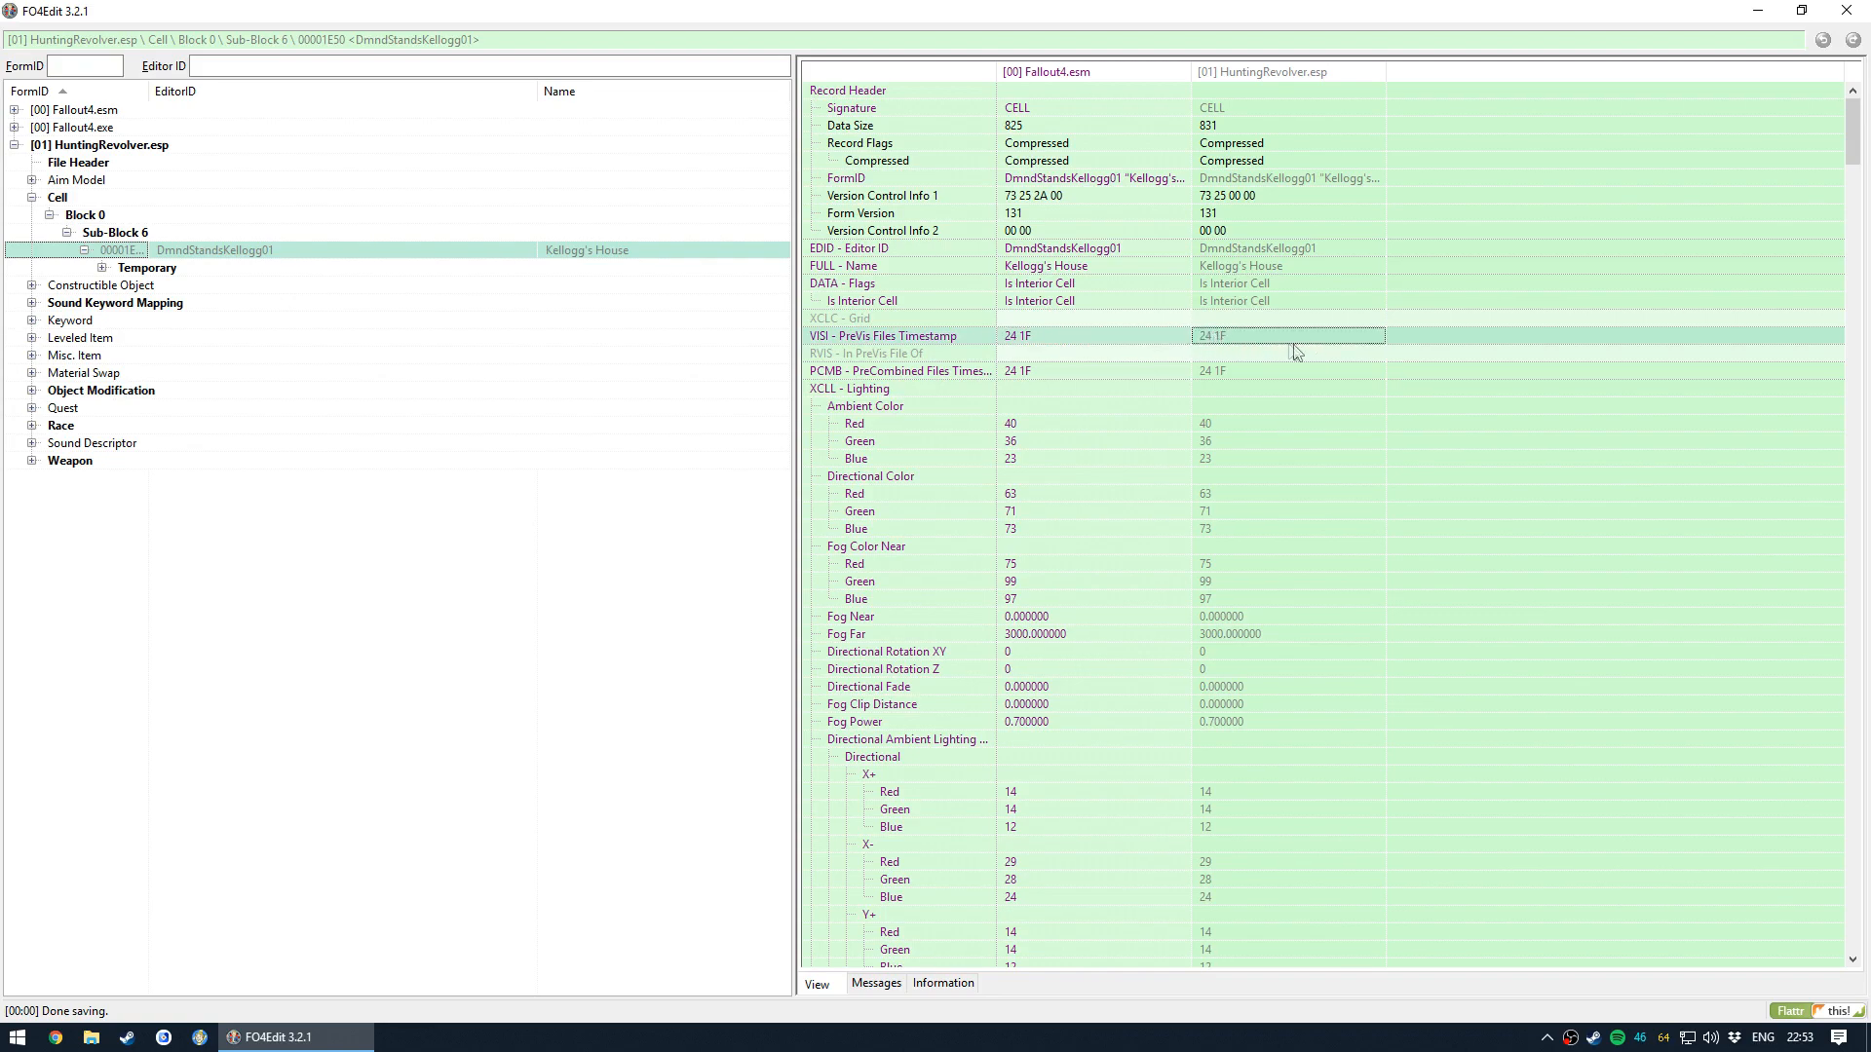
pyautogui.scroll(-3)
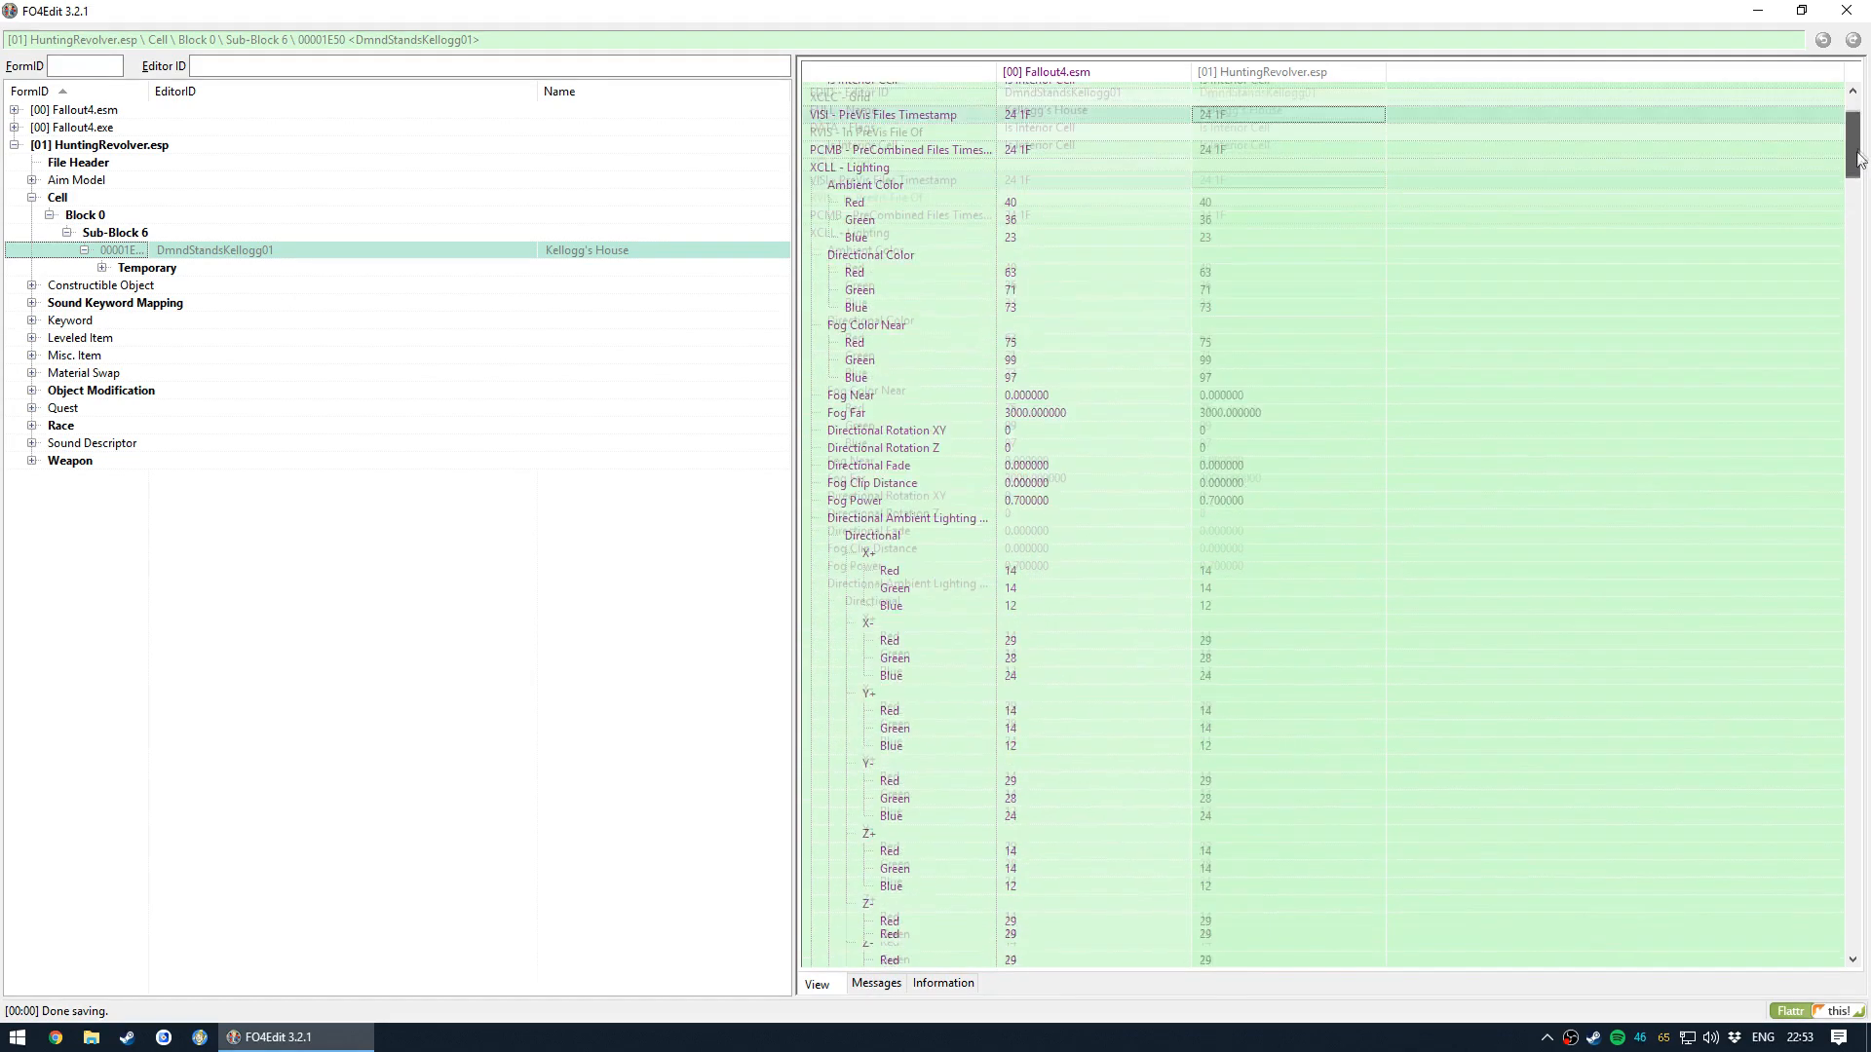
pyautogui.scroll(-3)
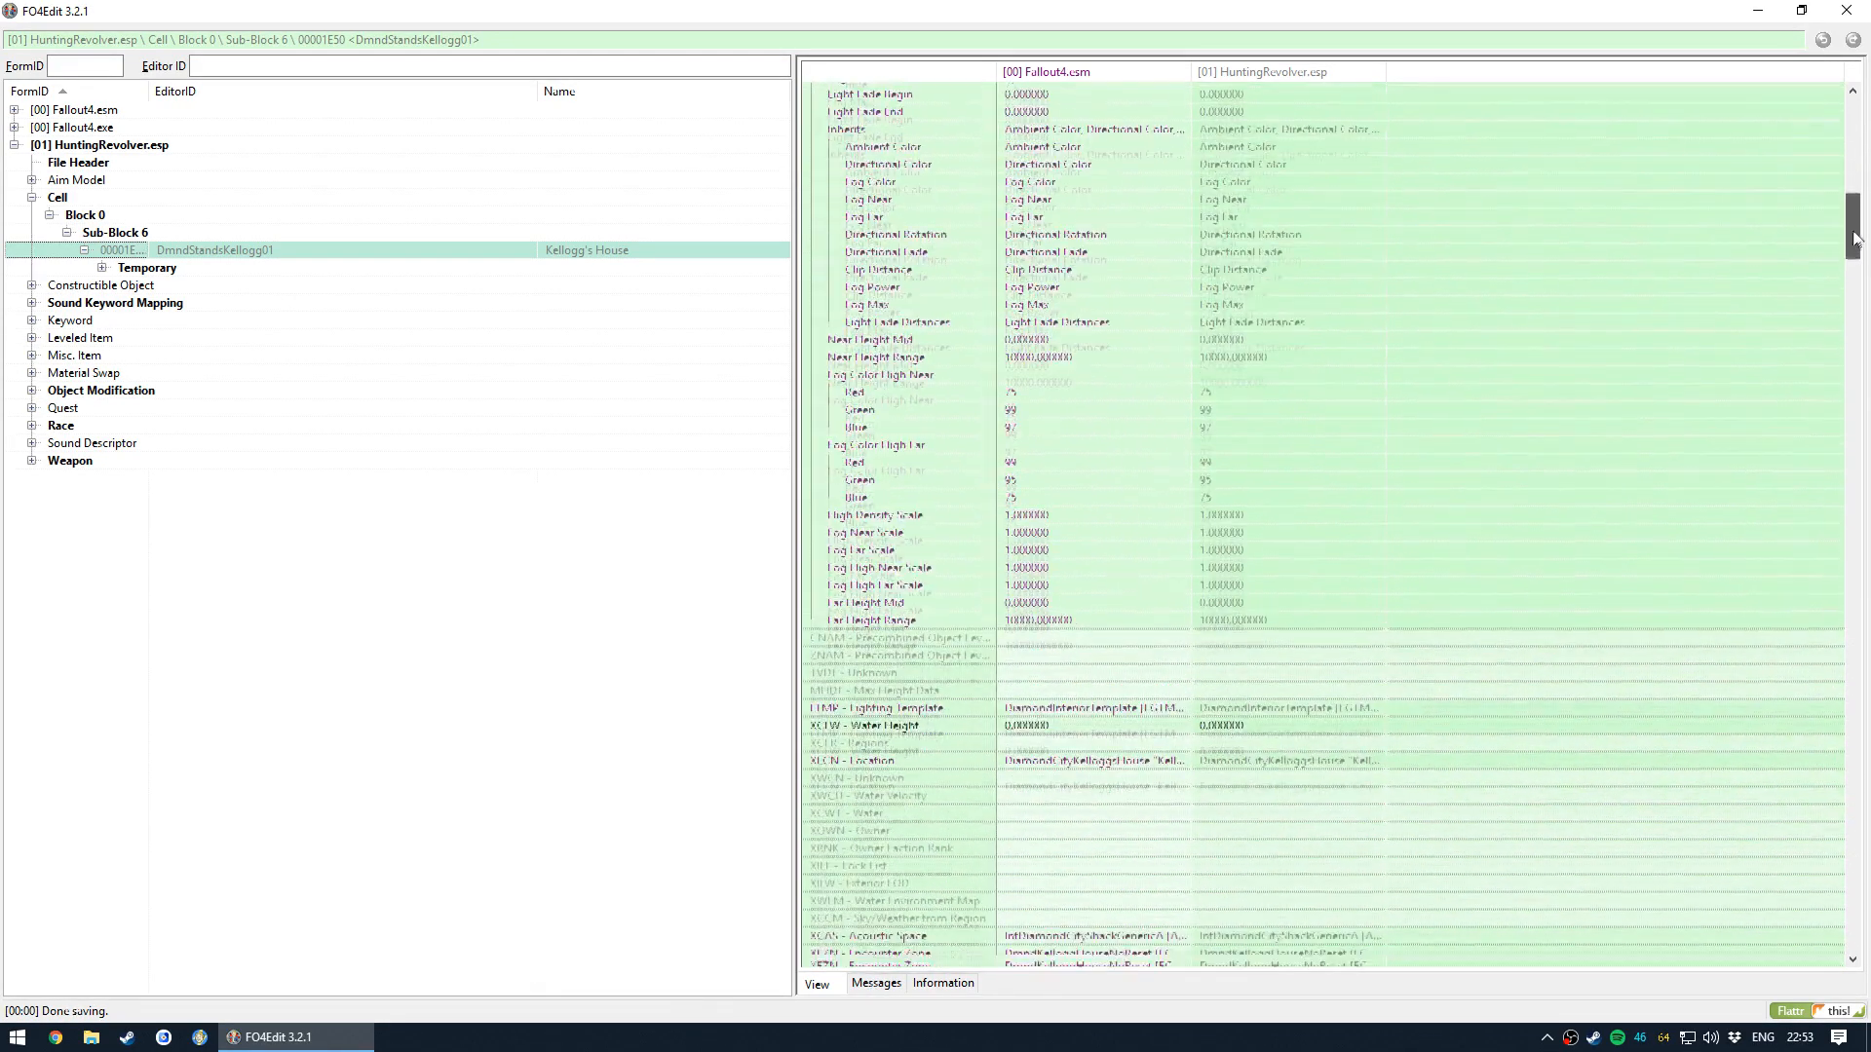
pyautogui.scroll(-3)
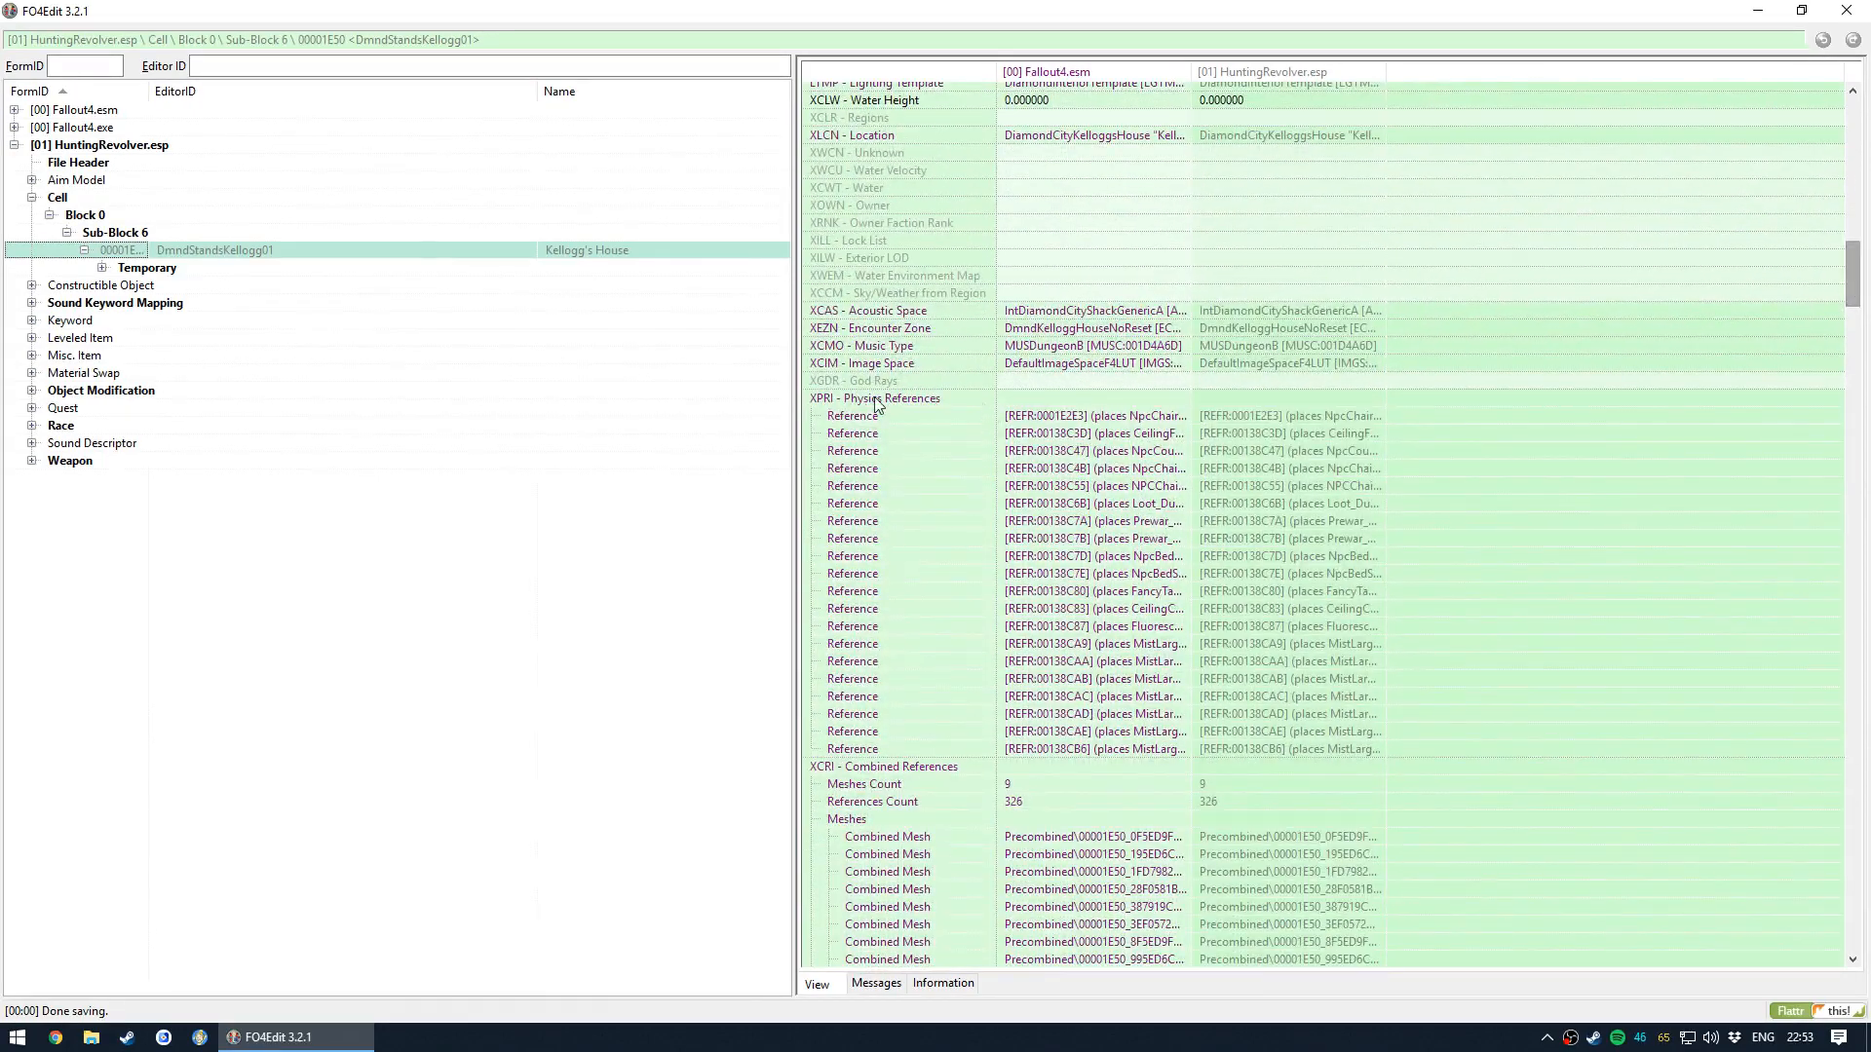
pyautogui.scroll(-3)
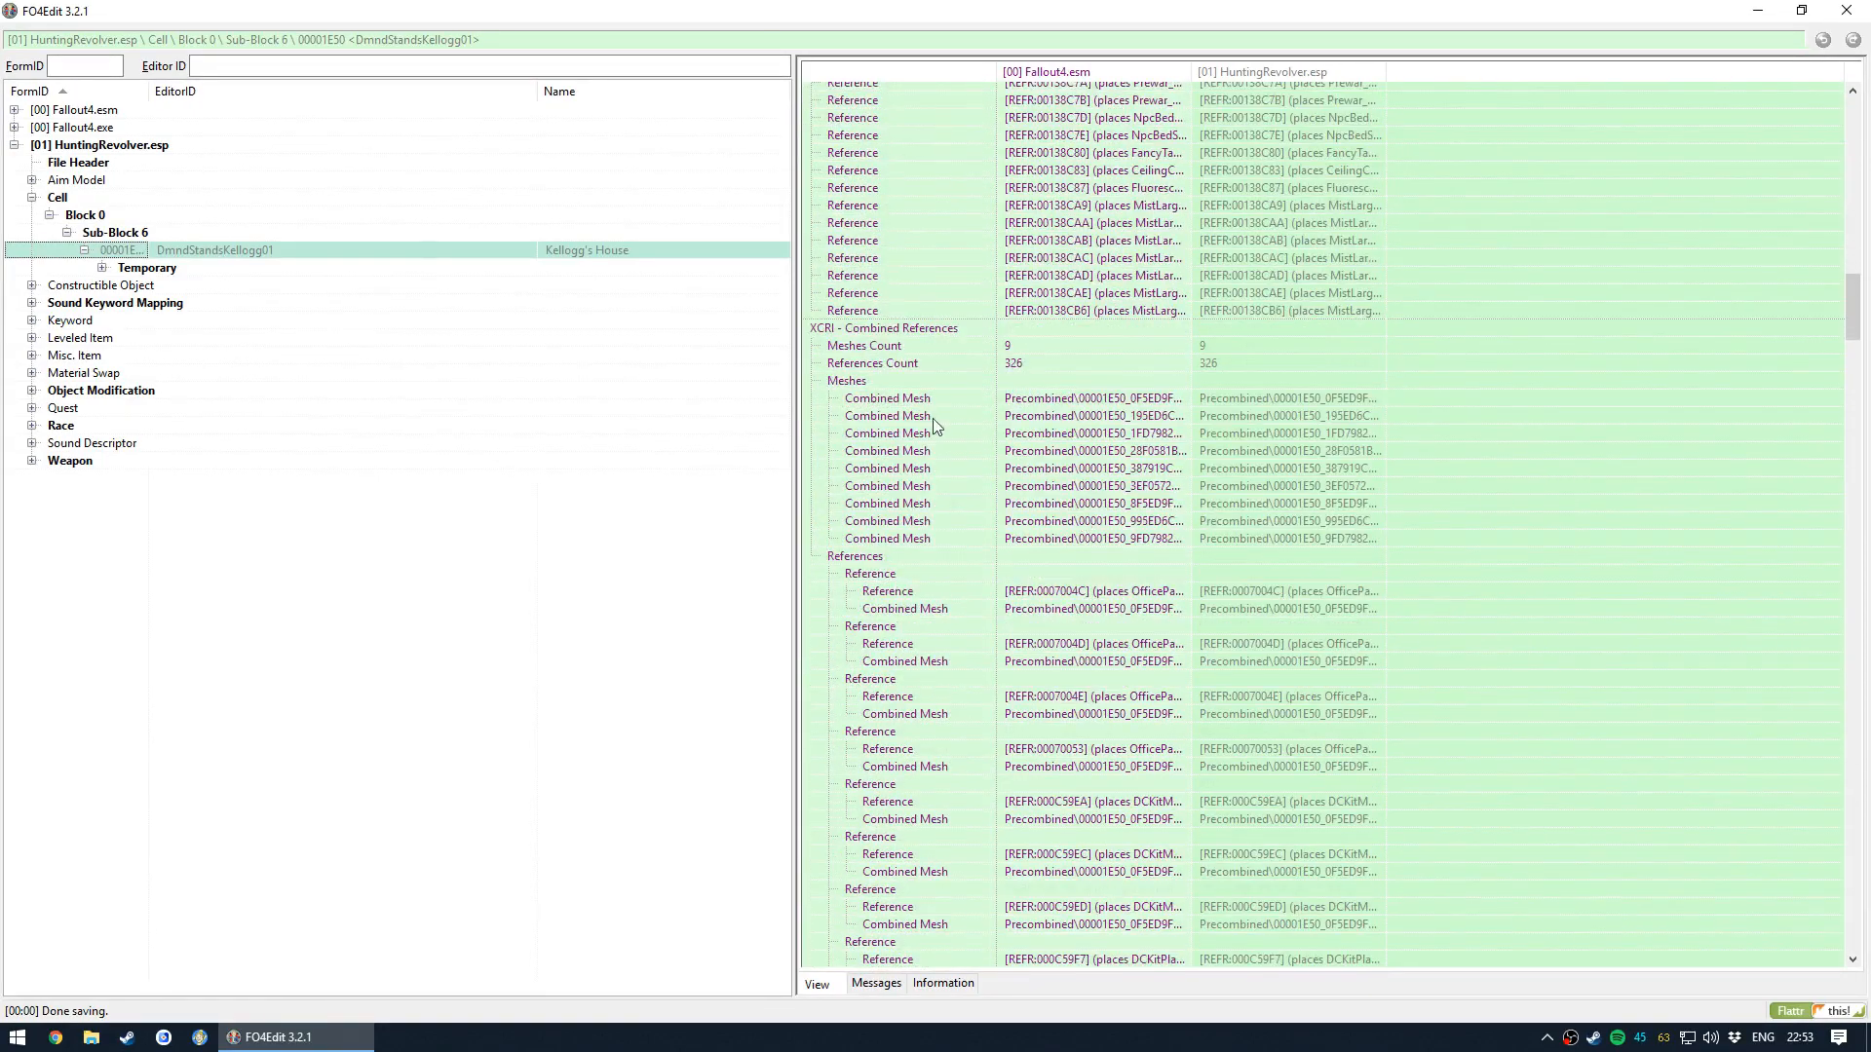
pyautogui.click(888, 397)
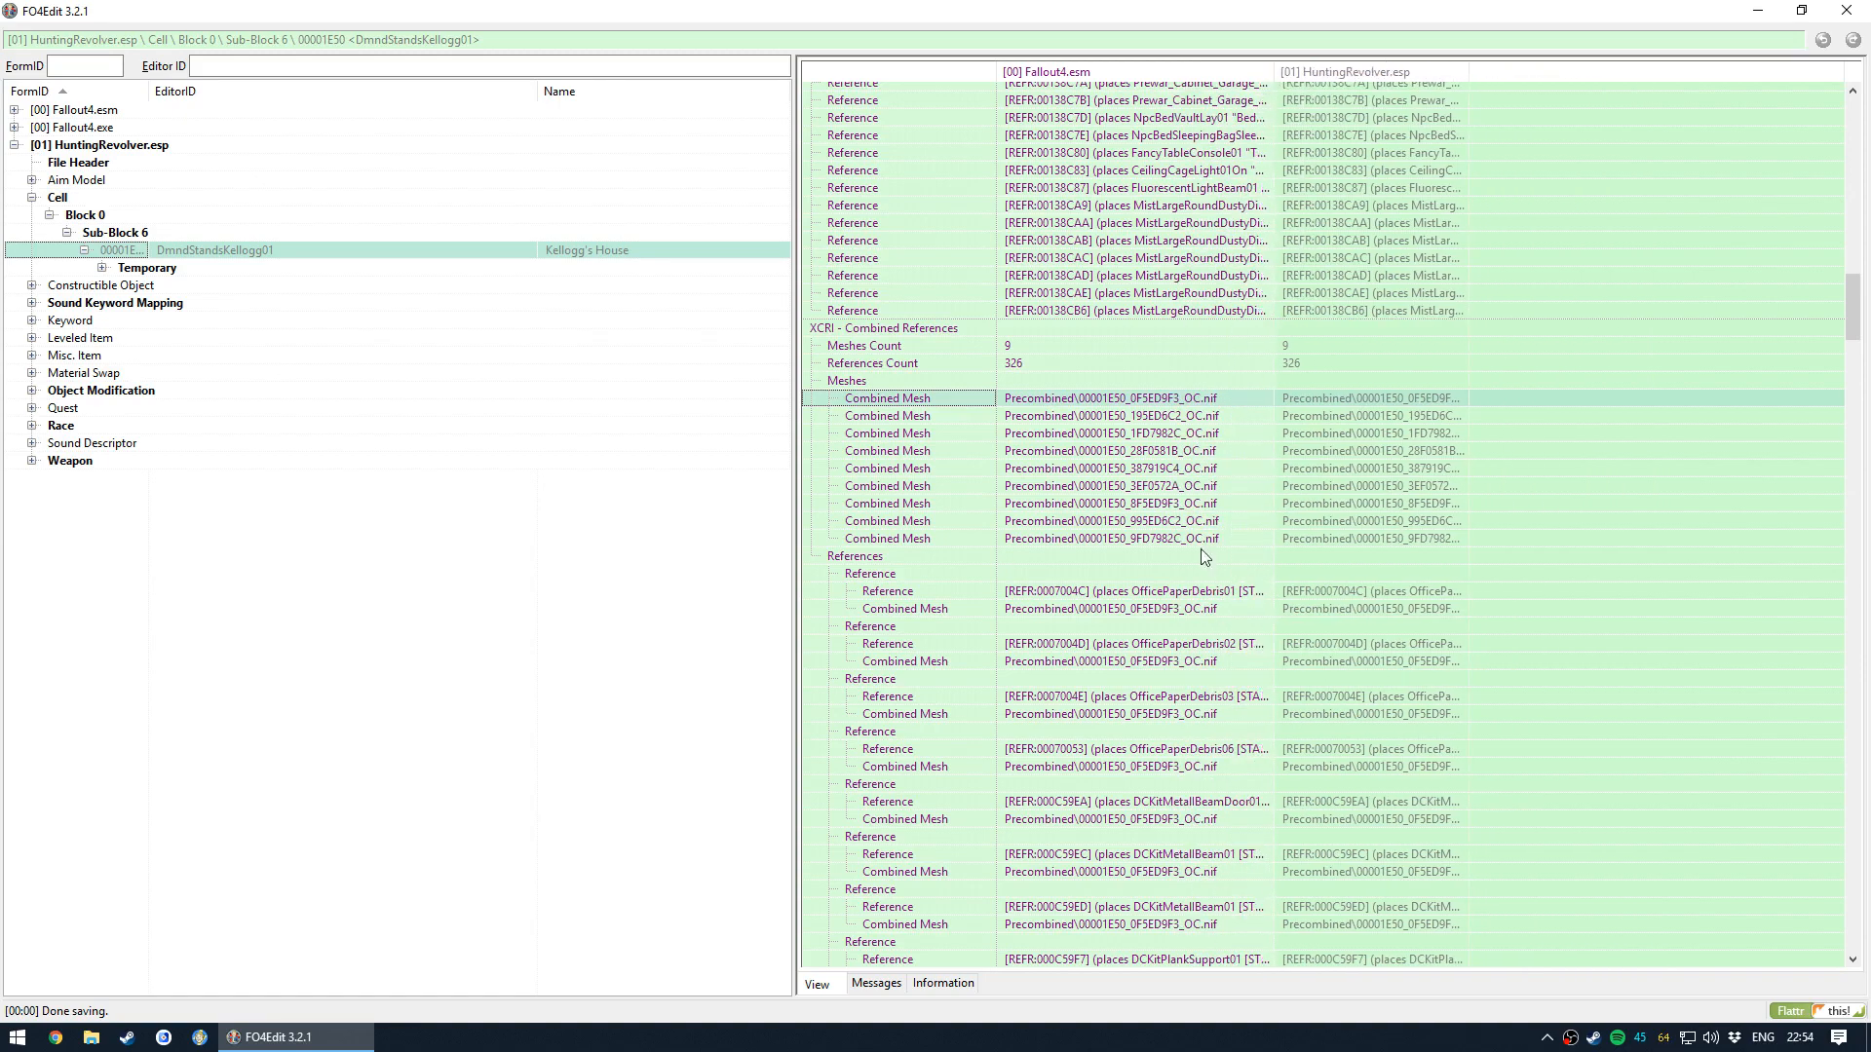
# - Scroll the cell's references, then re-expand Temporary to show only the suitcase and Ranger Sequoia
pyautogui.scroll(-3)
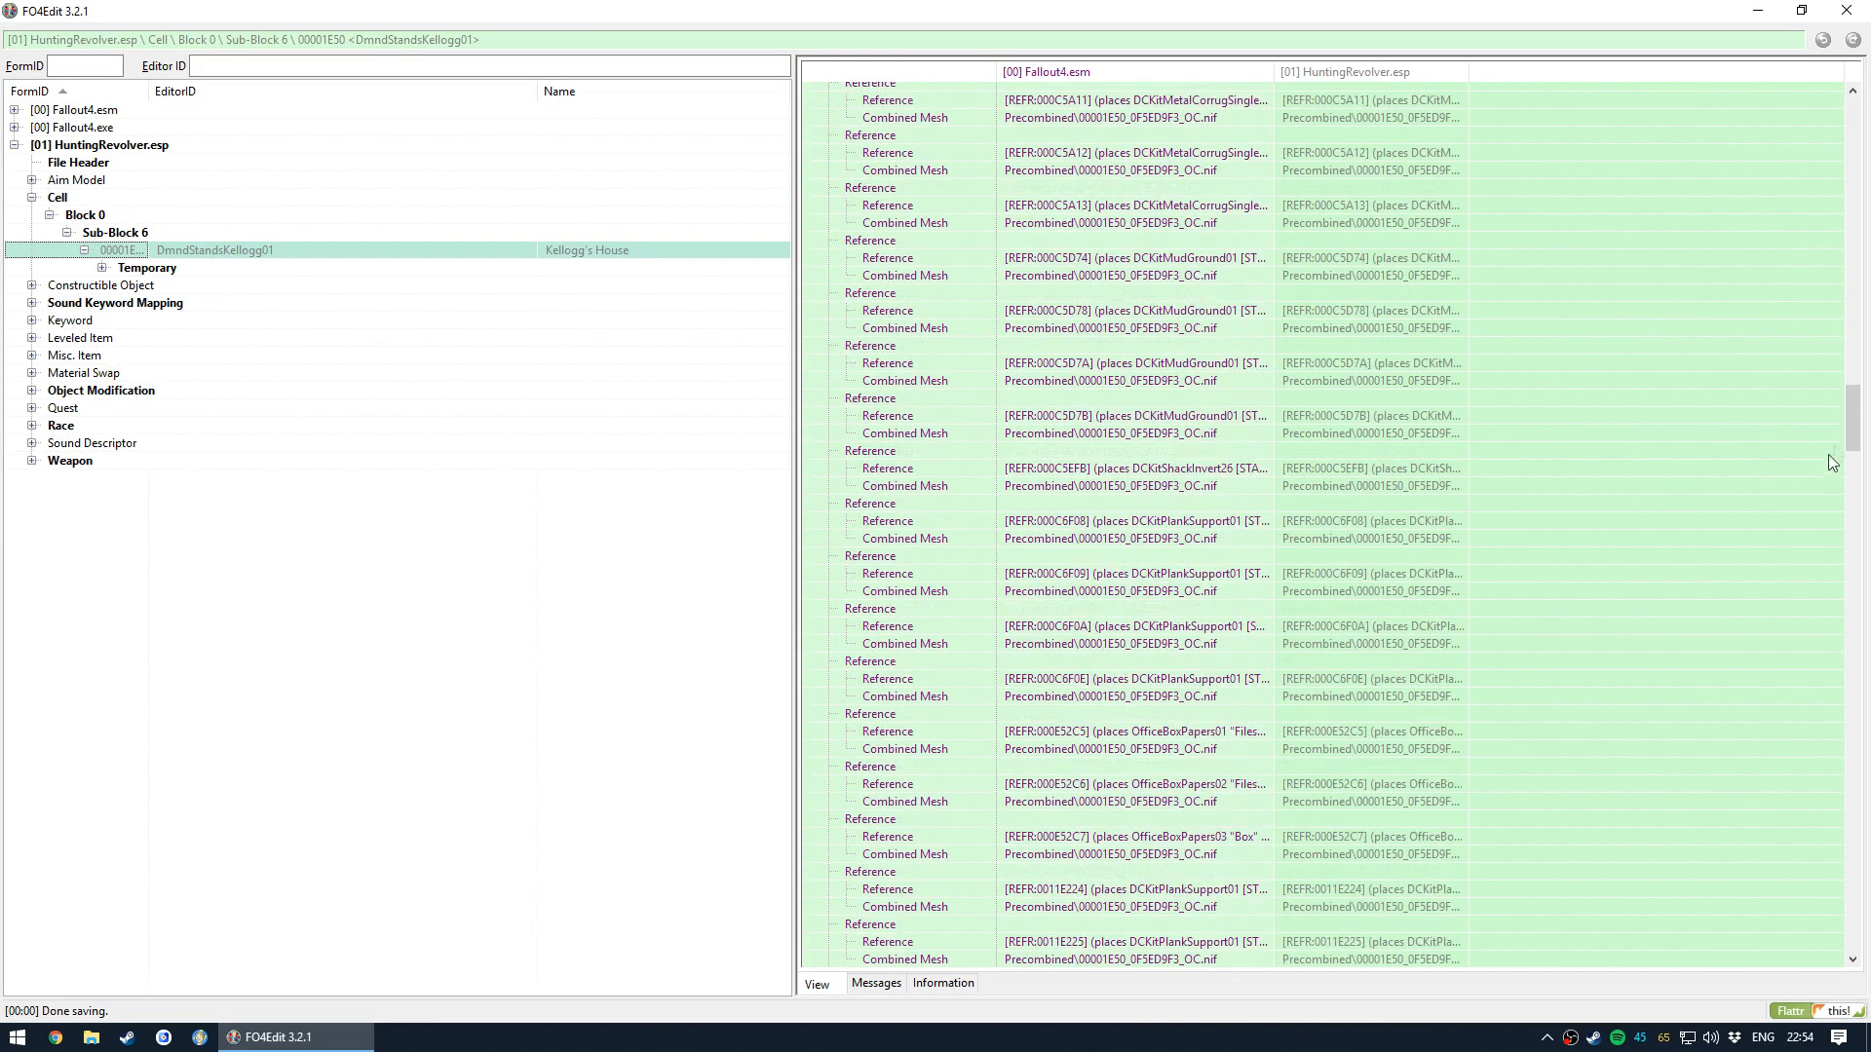
pyautogui.scroll(-3)
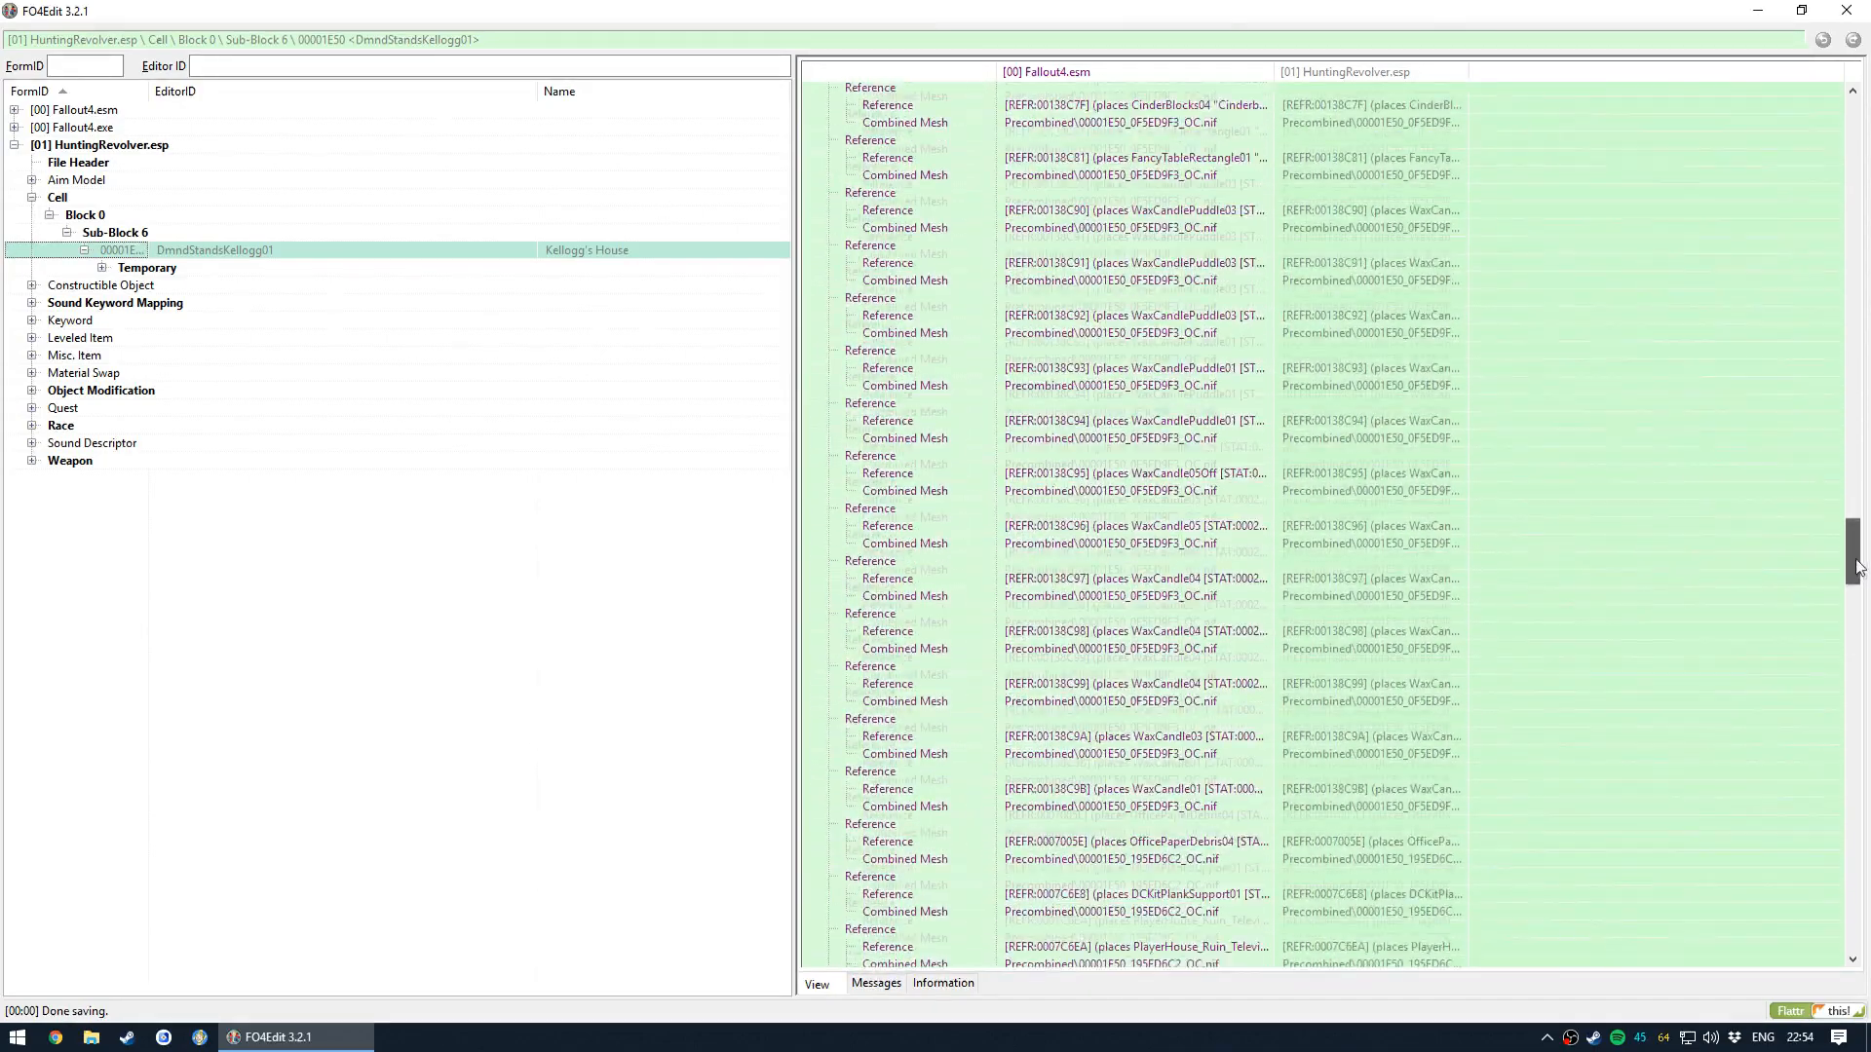
pyautogui.scroll(-3)
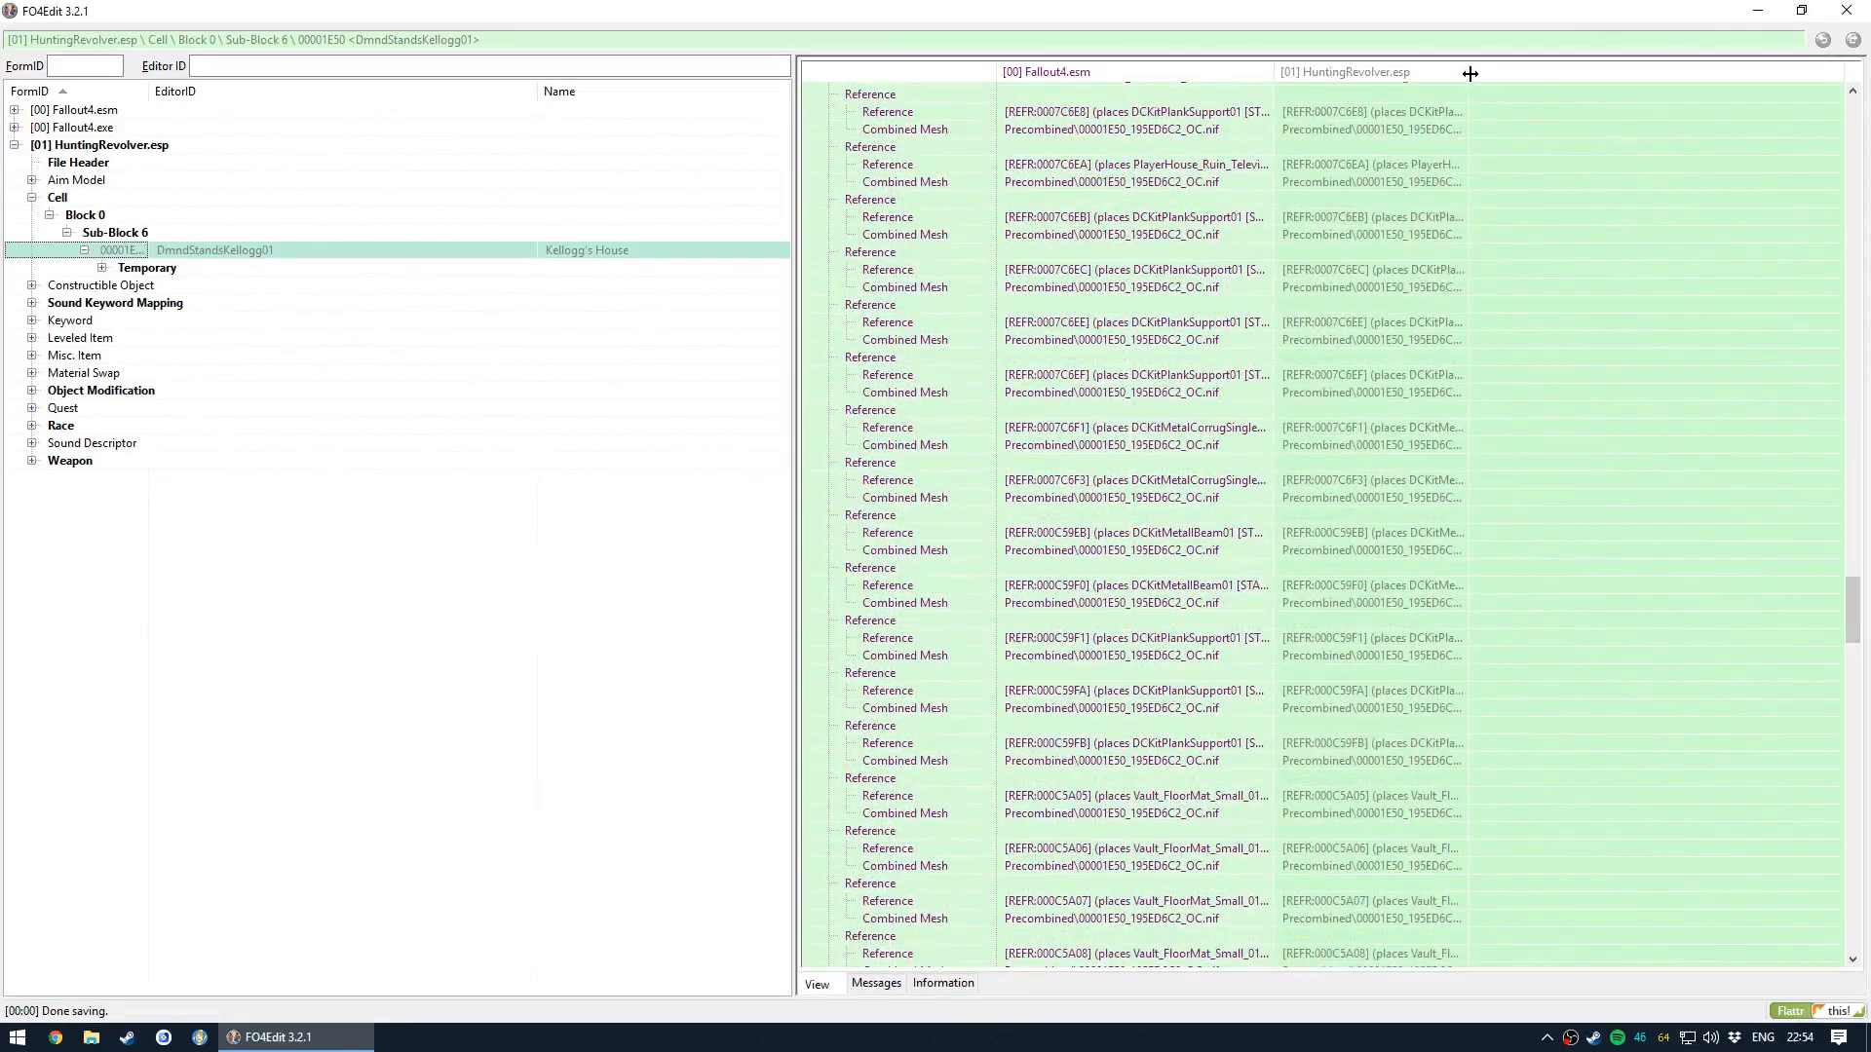
pyautogui.scroll(-3)
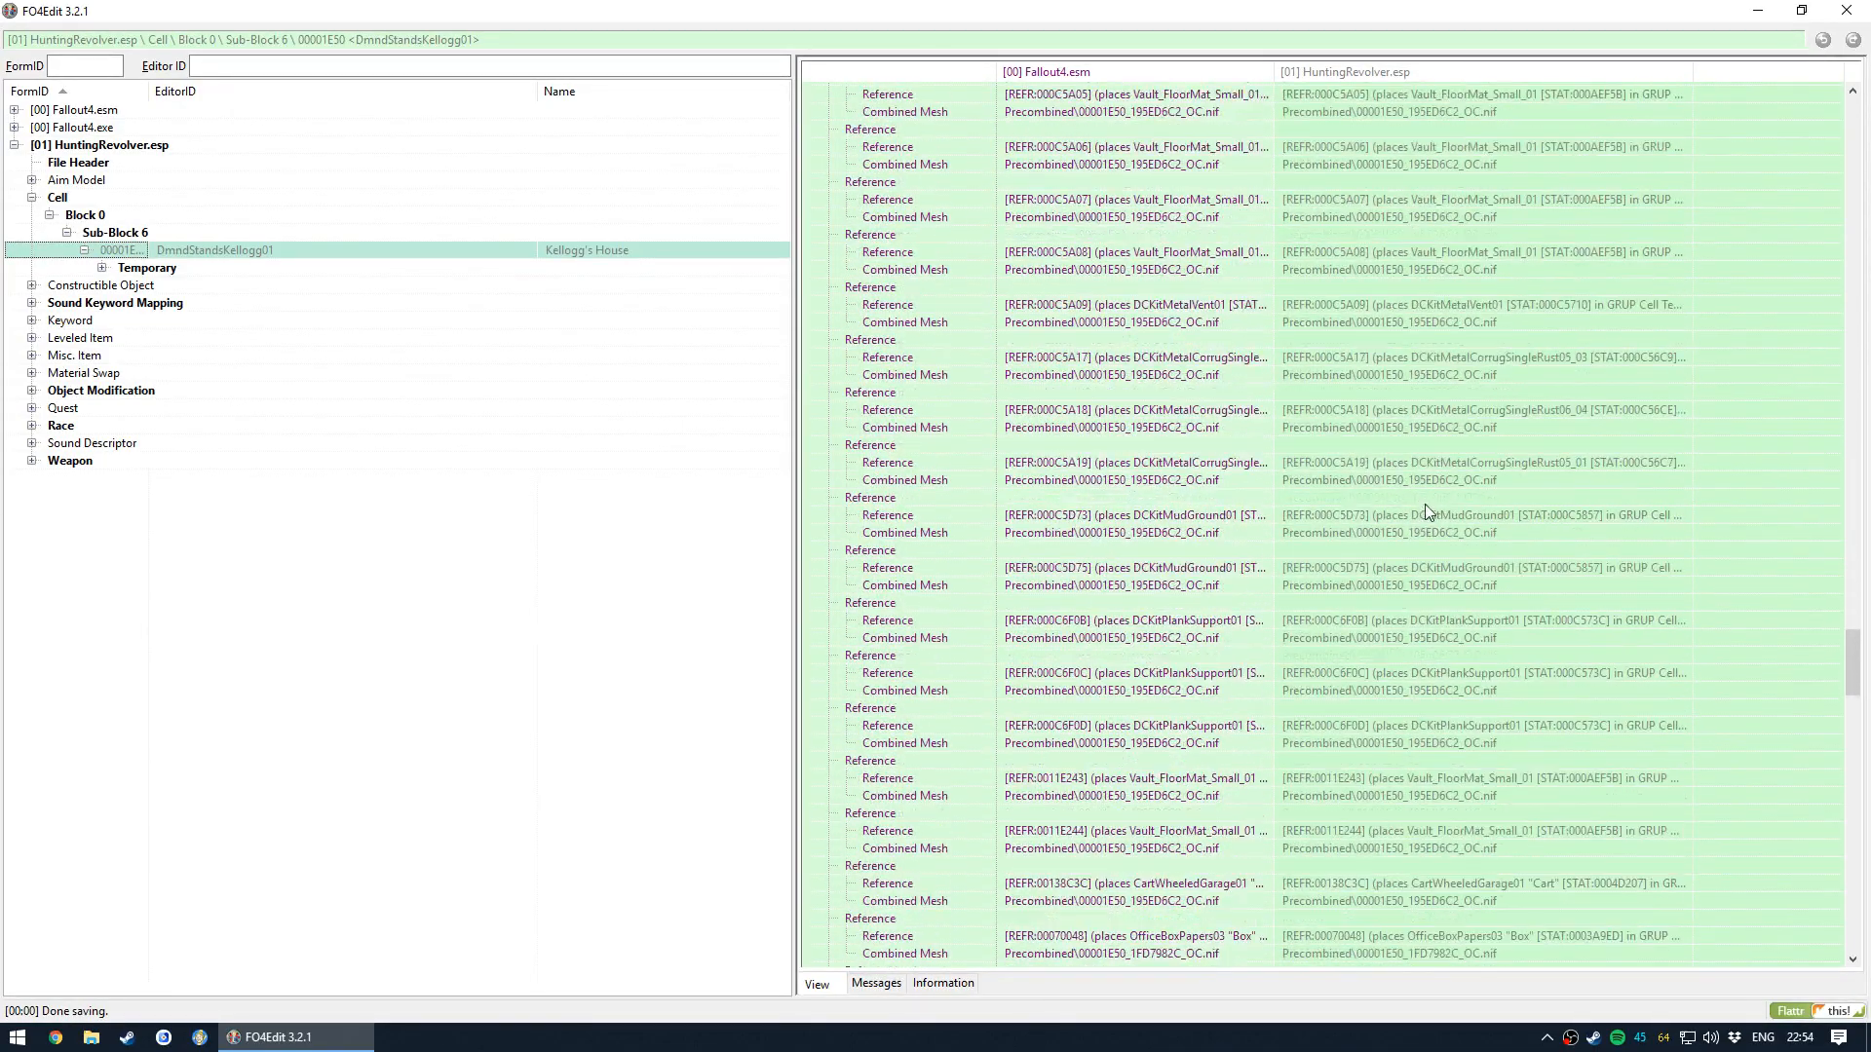
pyautogui.scroll(-3)
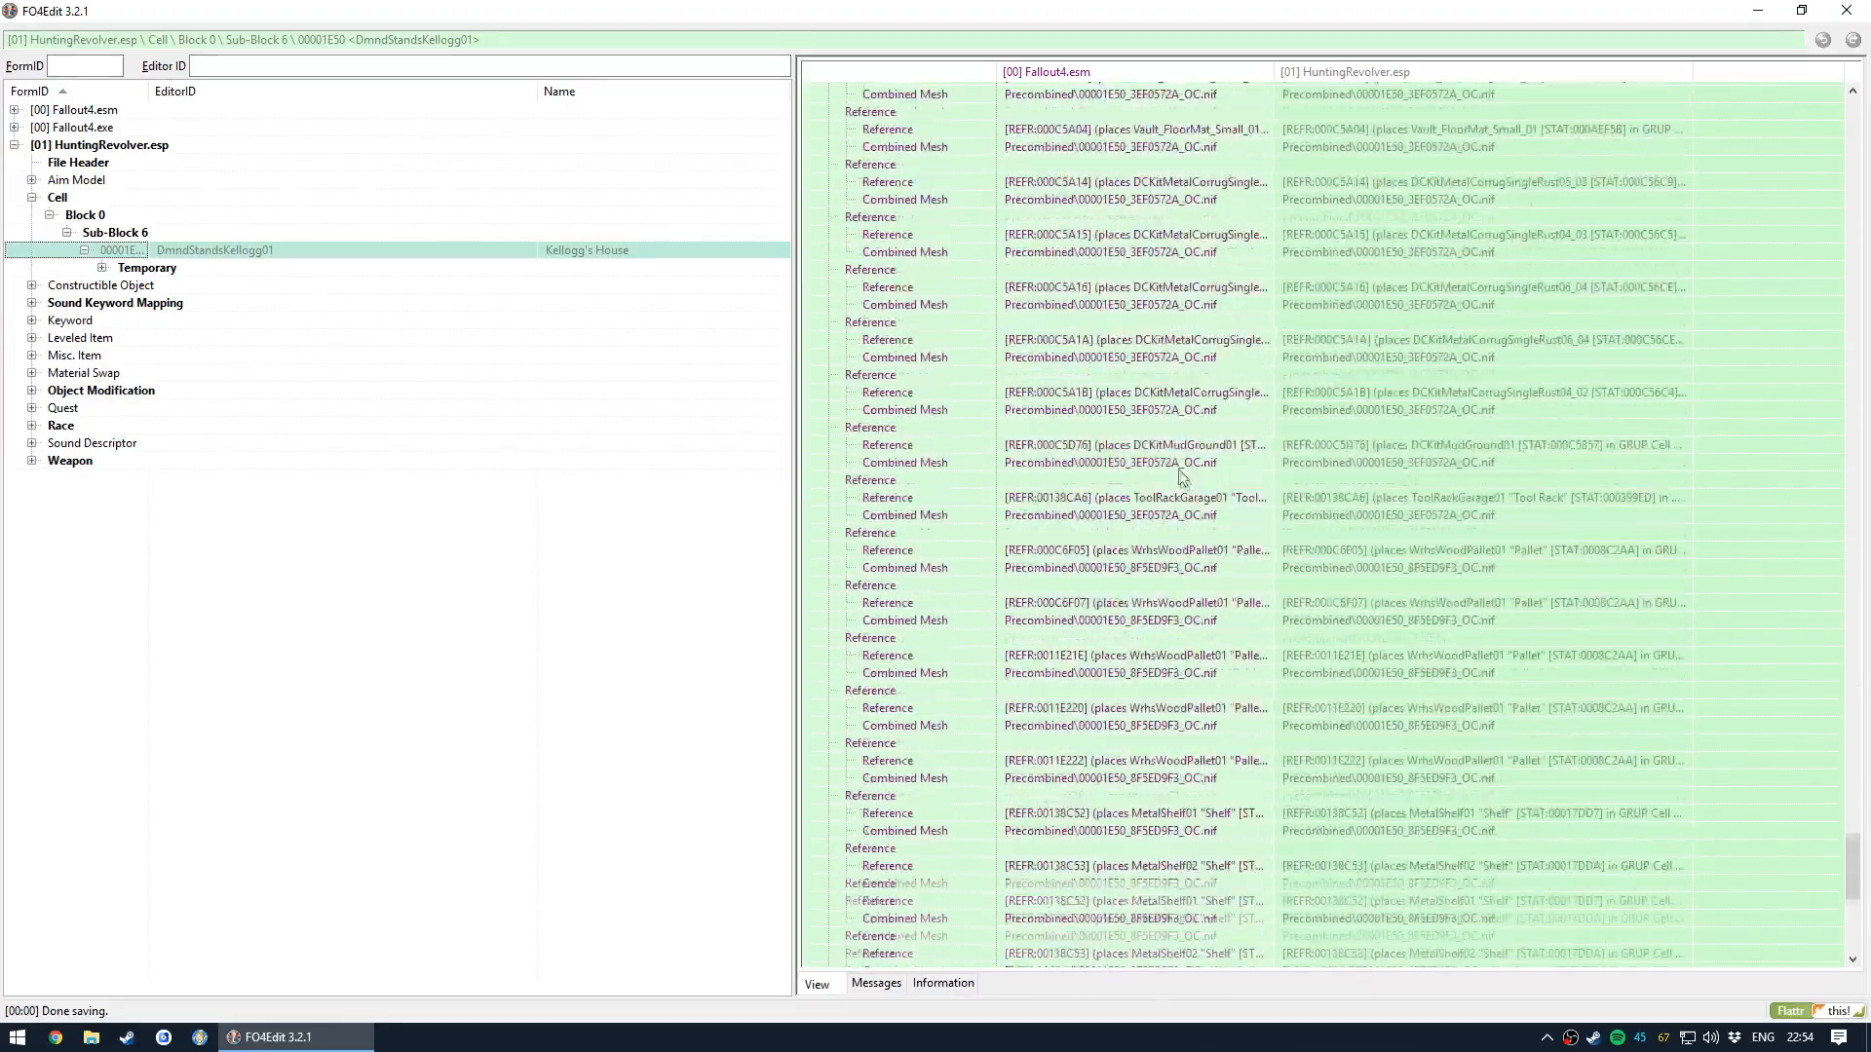
pyautogui.scroll(-3)
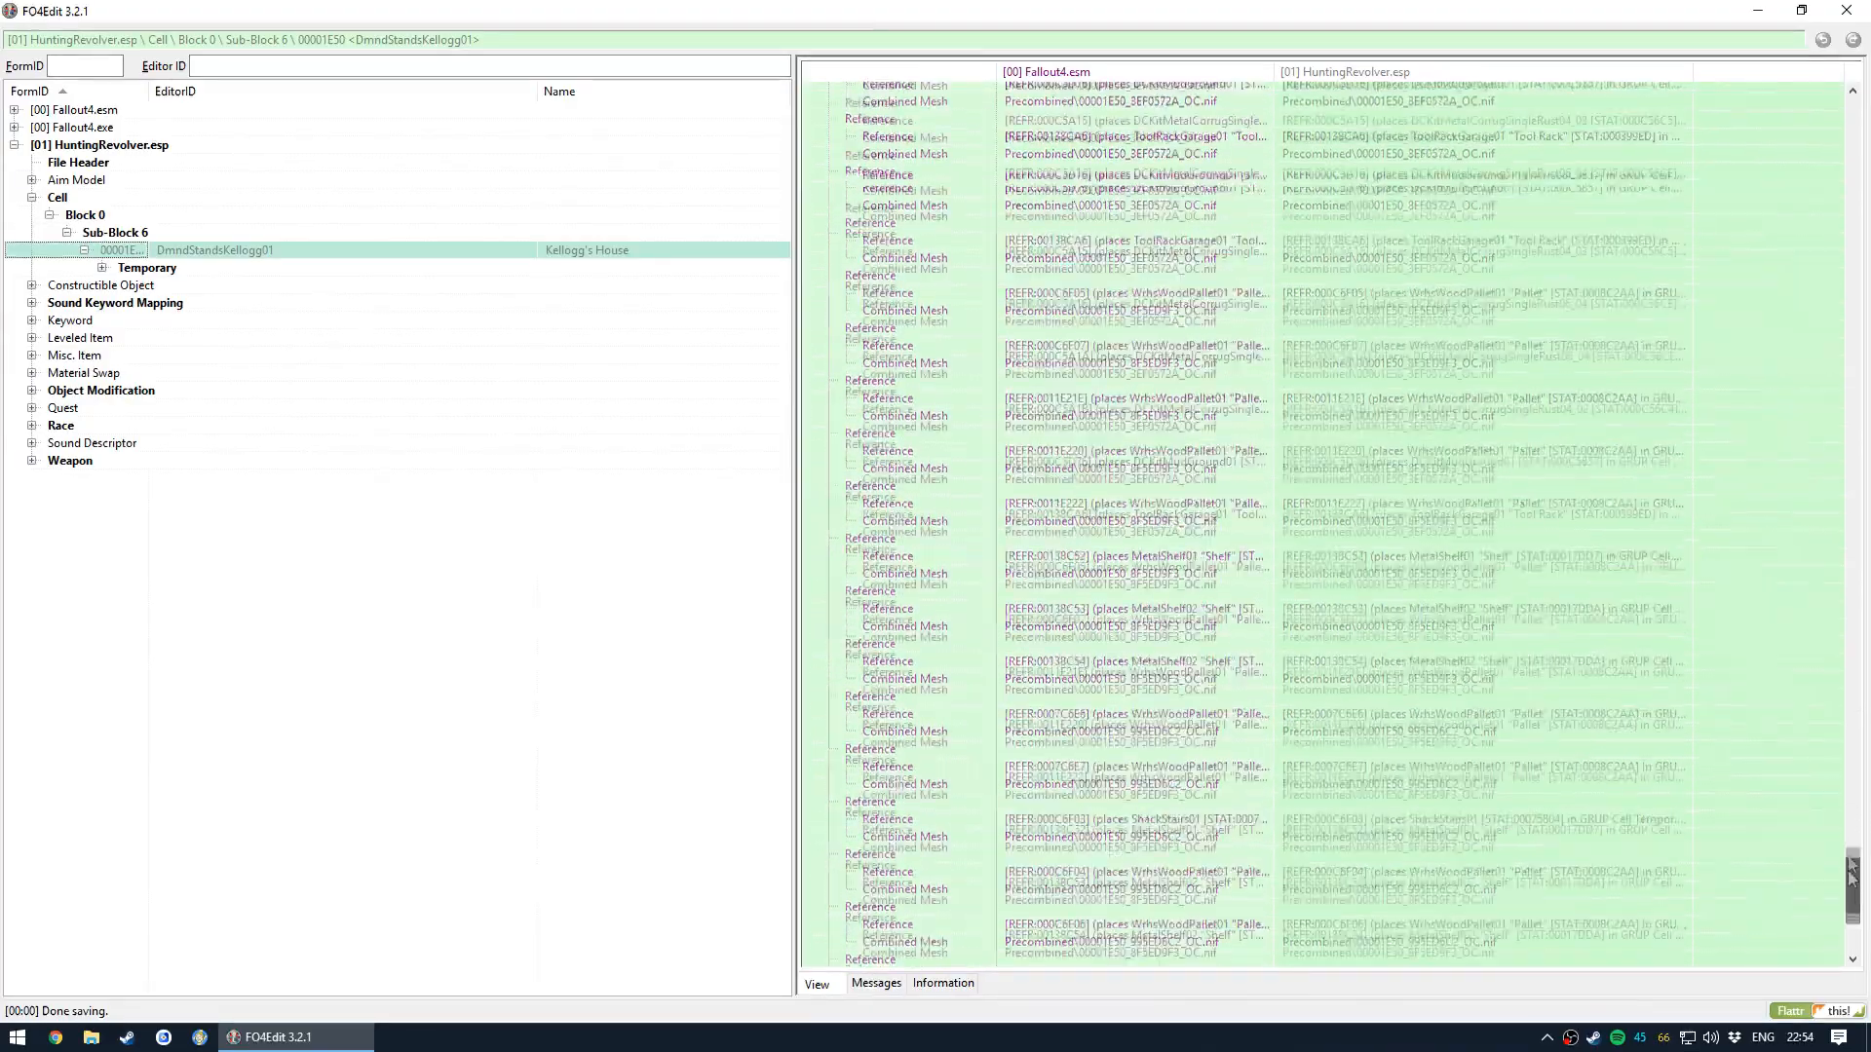
pyautogui.scroll(-3)
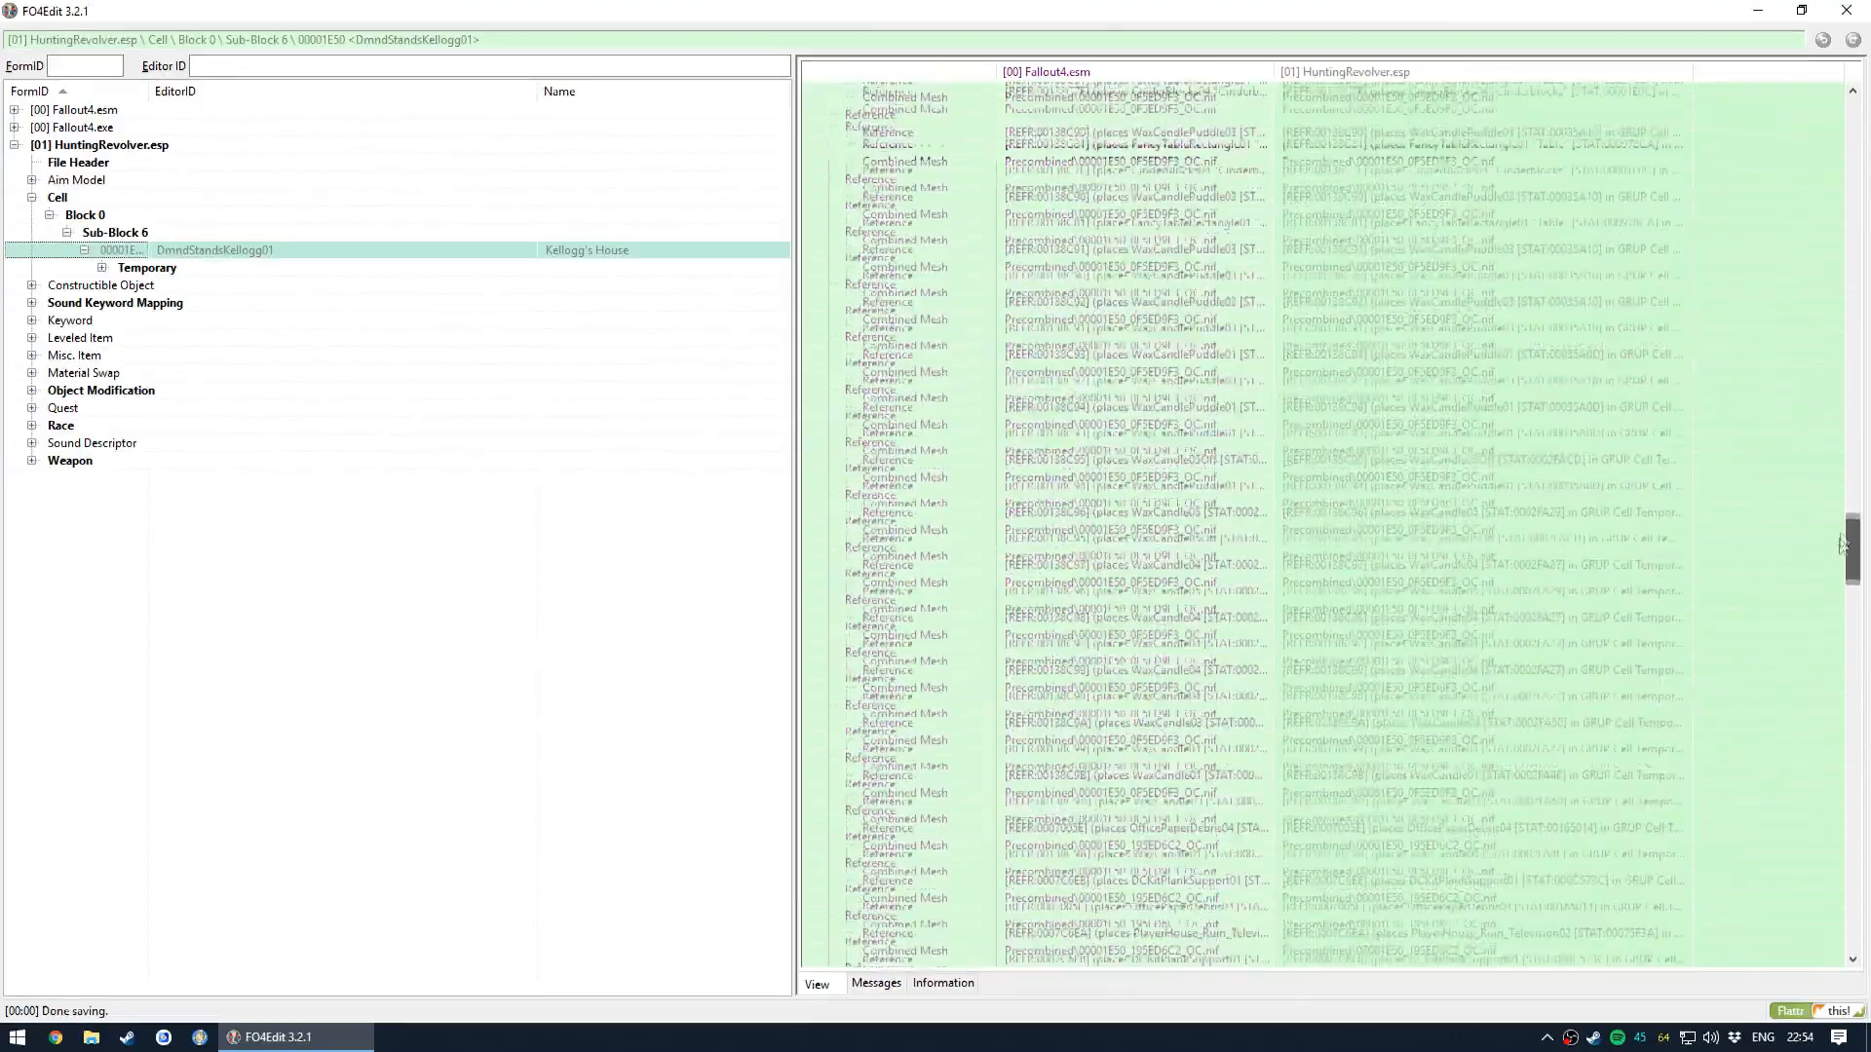
pyautogui.scroll(3)
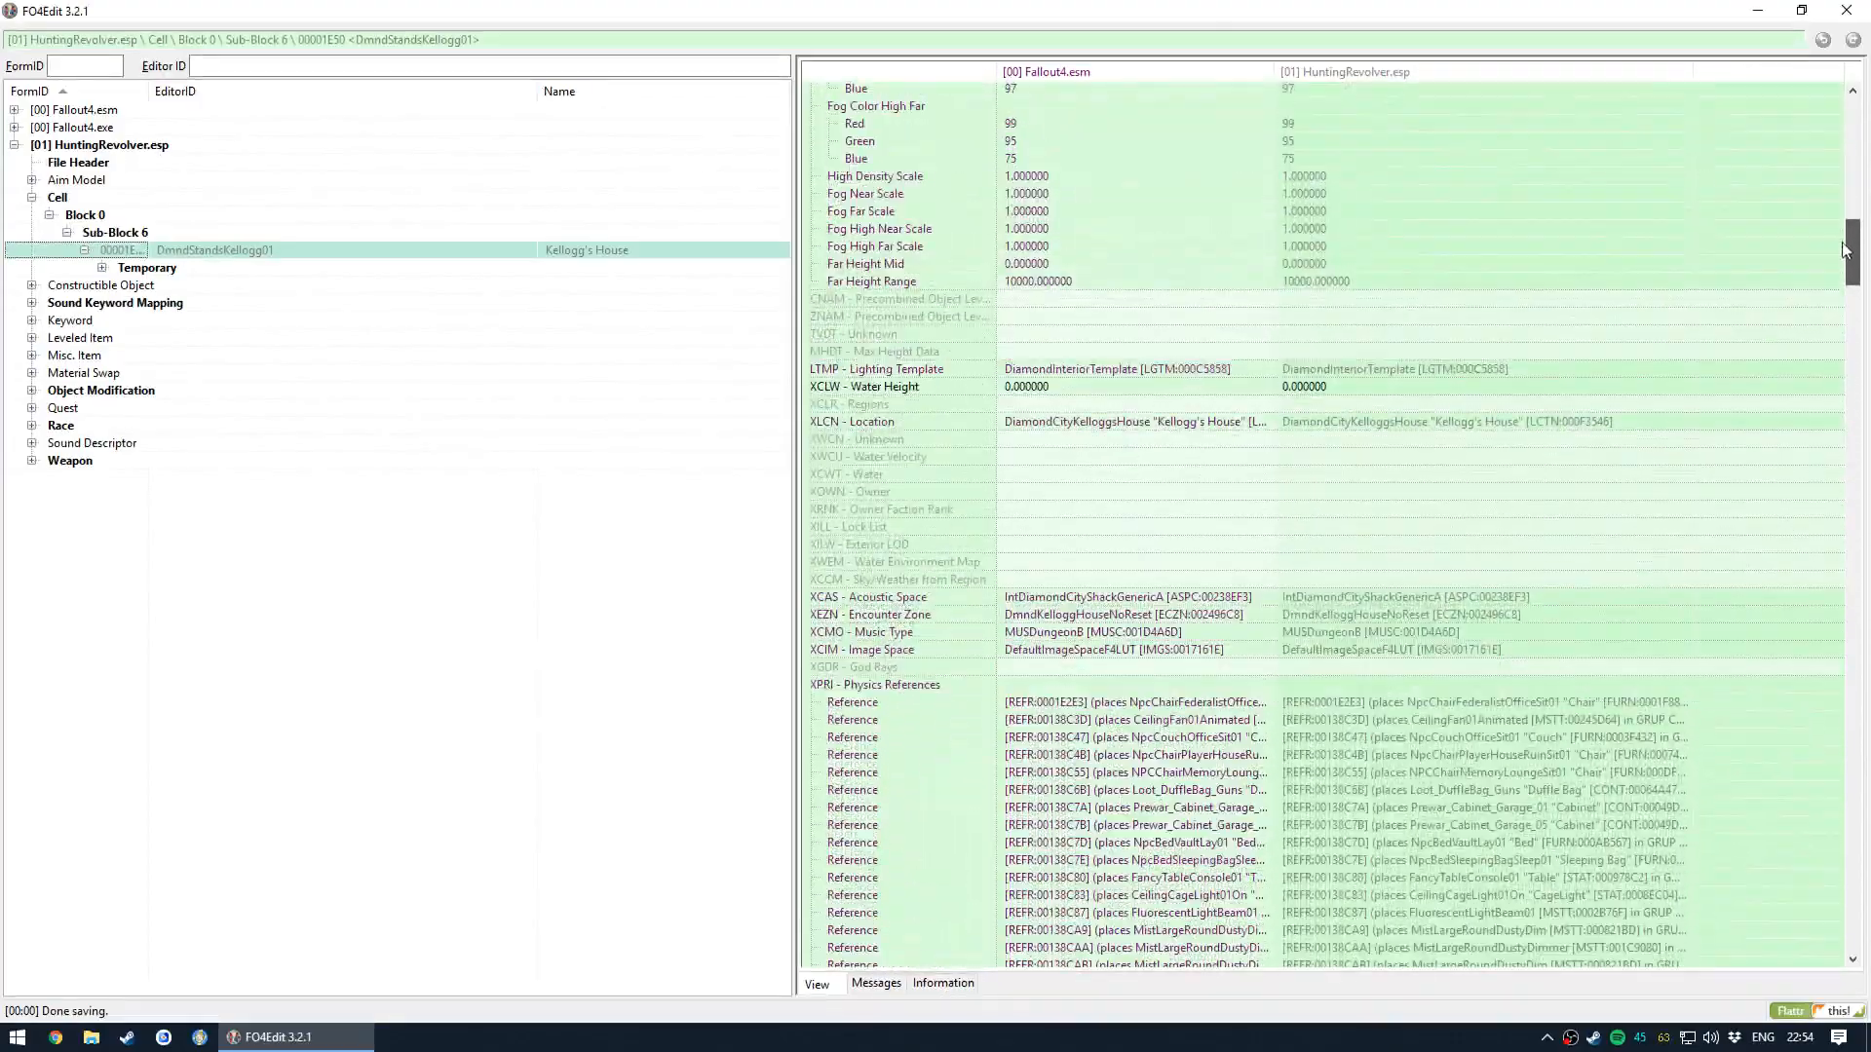
pyautogui.click(101, 267)
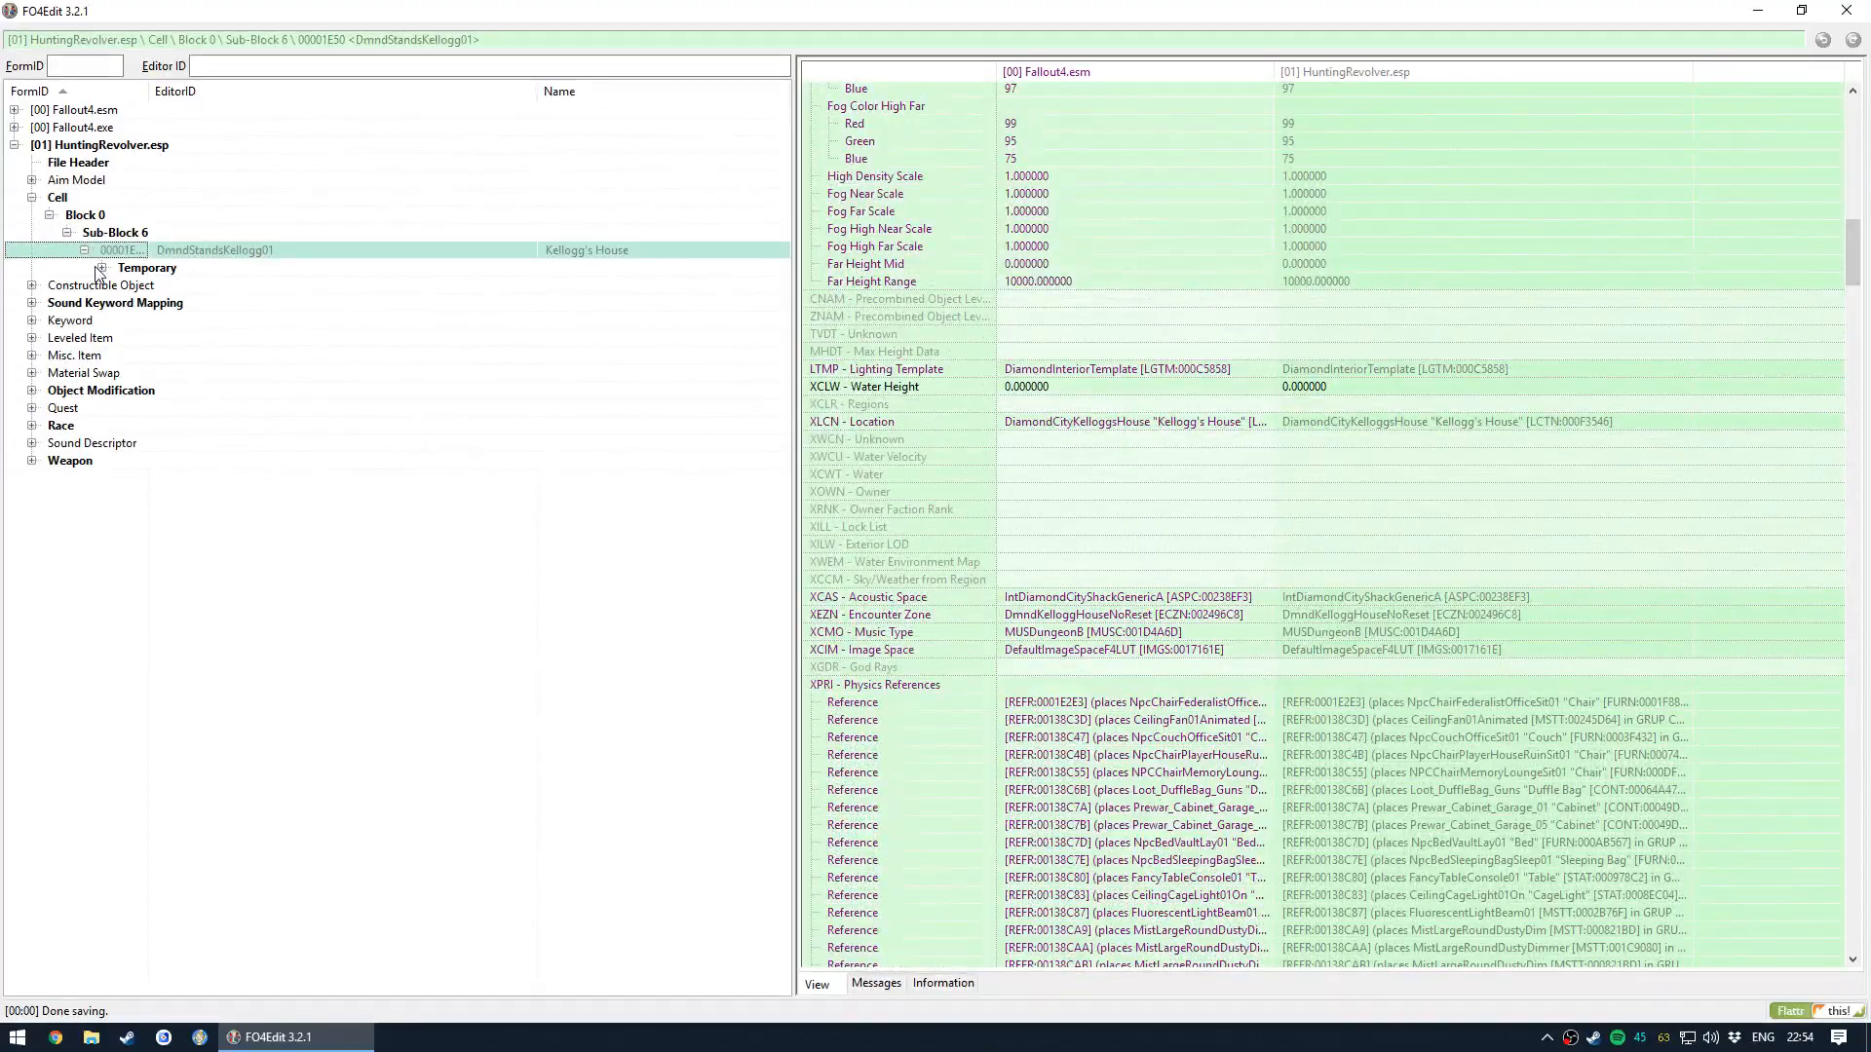
pyautogui.click(102, 267)
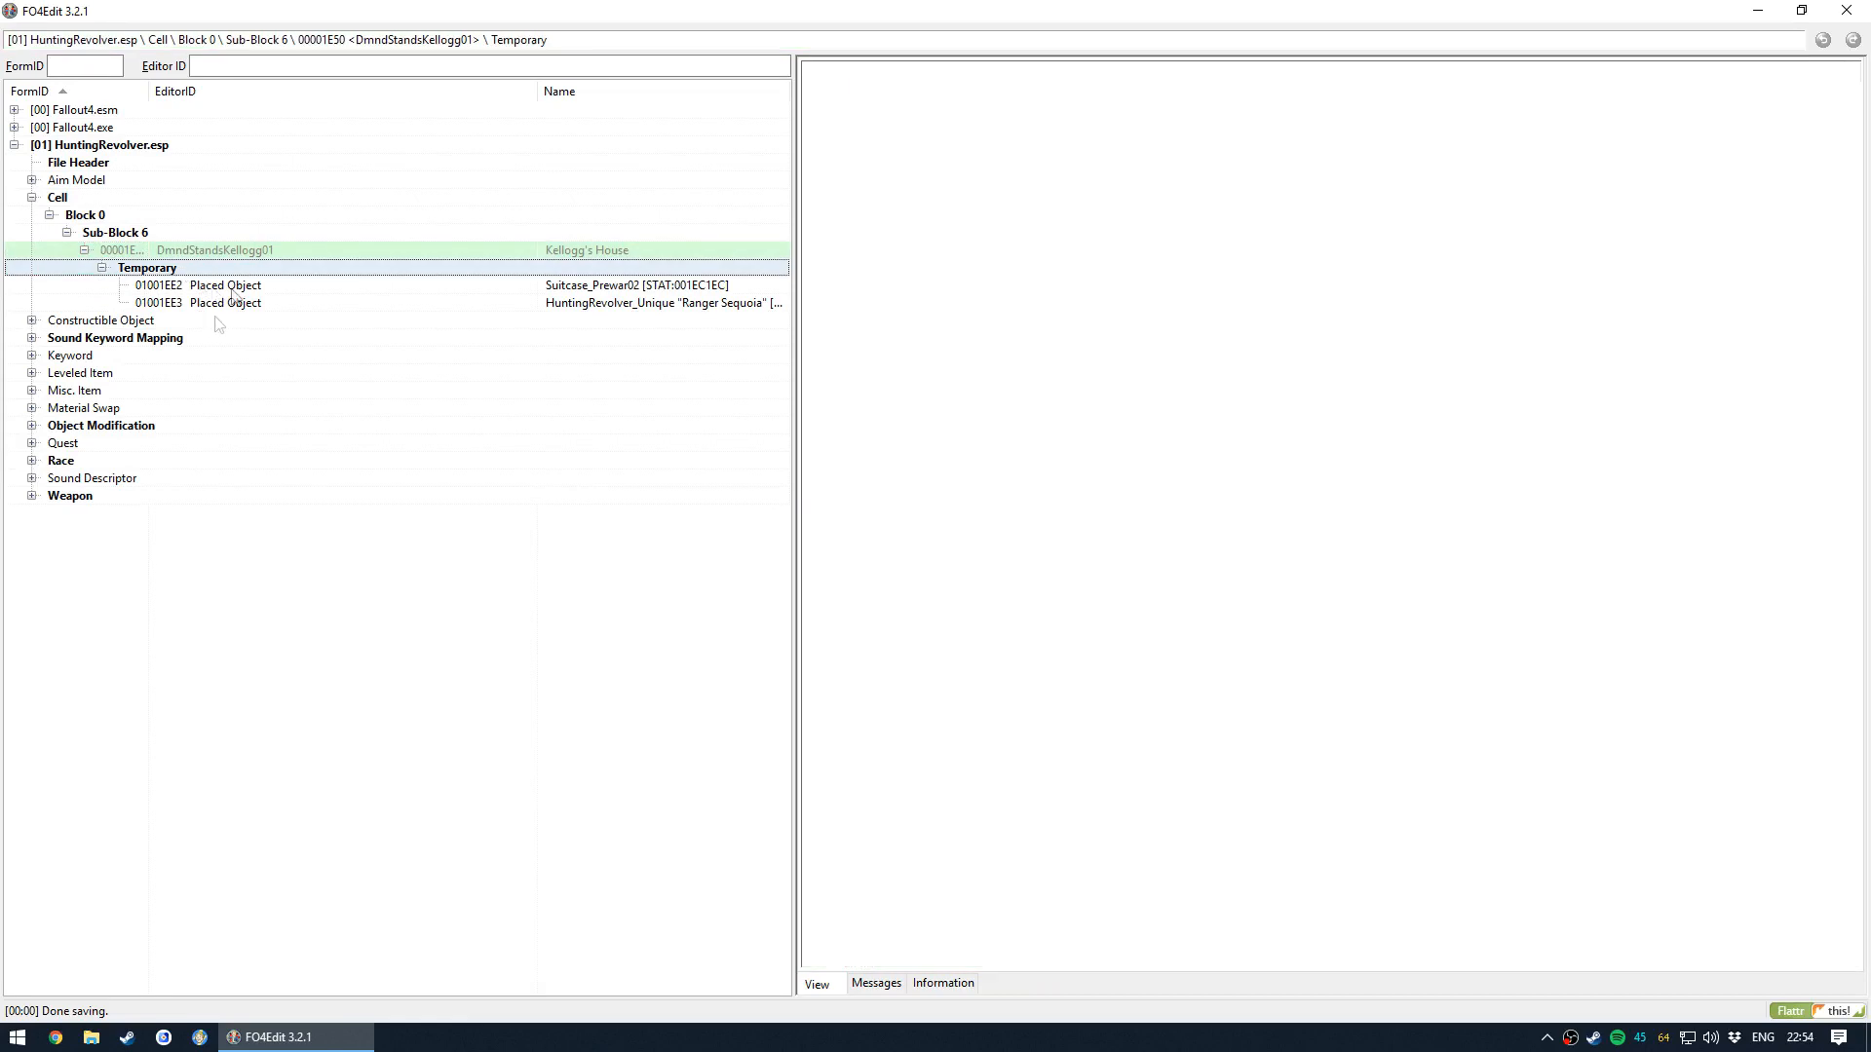
# - Inspect the cell's VISI PreVis timestamp (24 1F) unchanged, then return to the Messages log
pyautogui.click(214, 249)
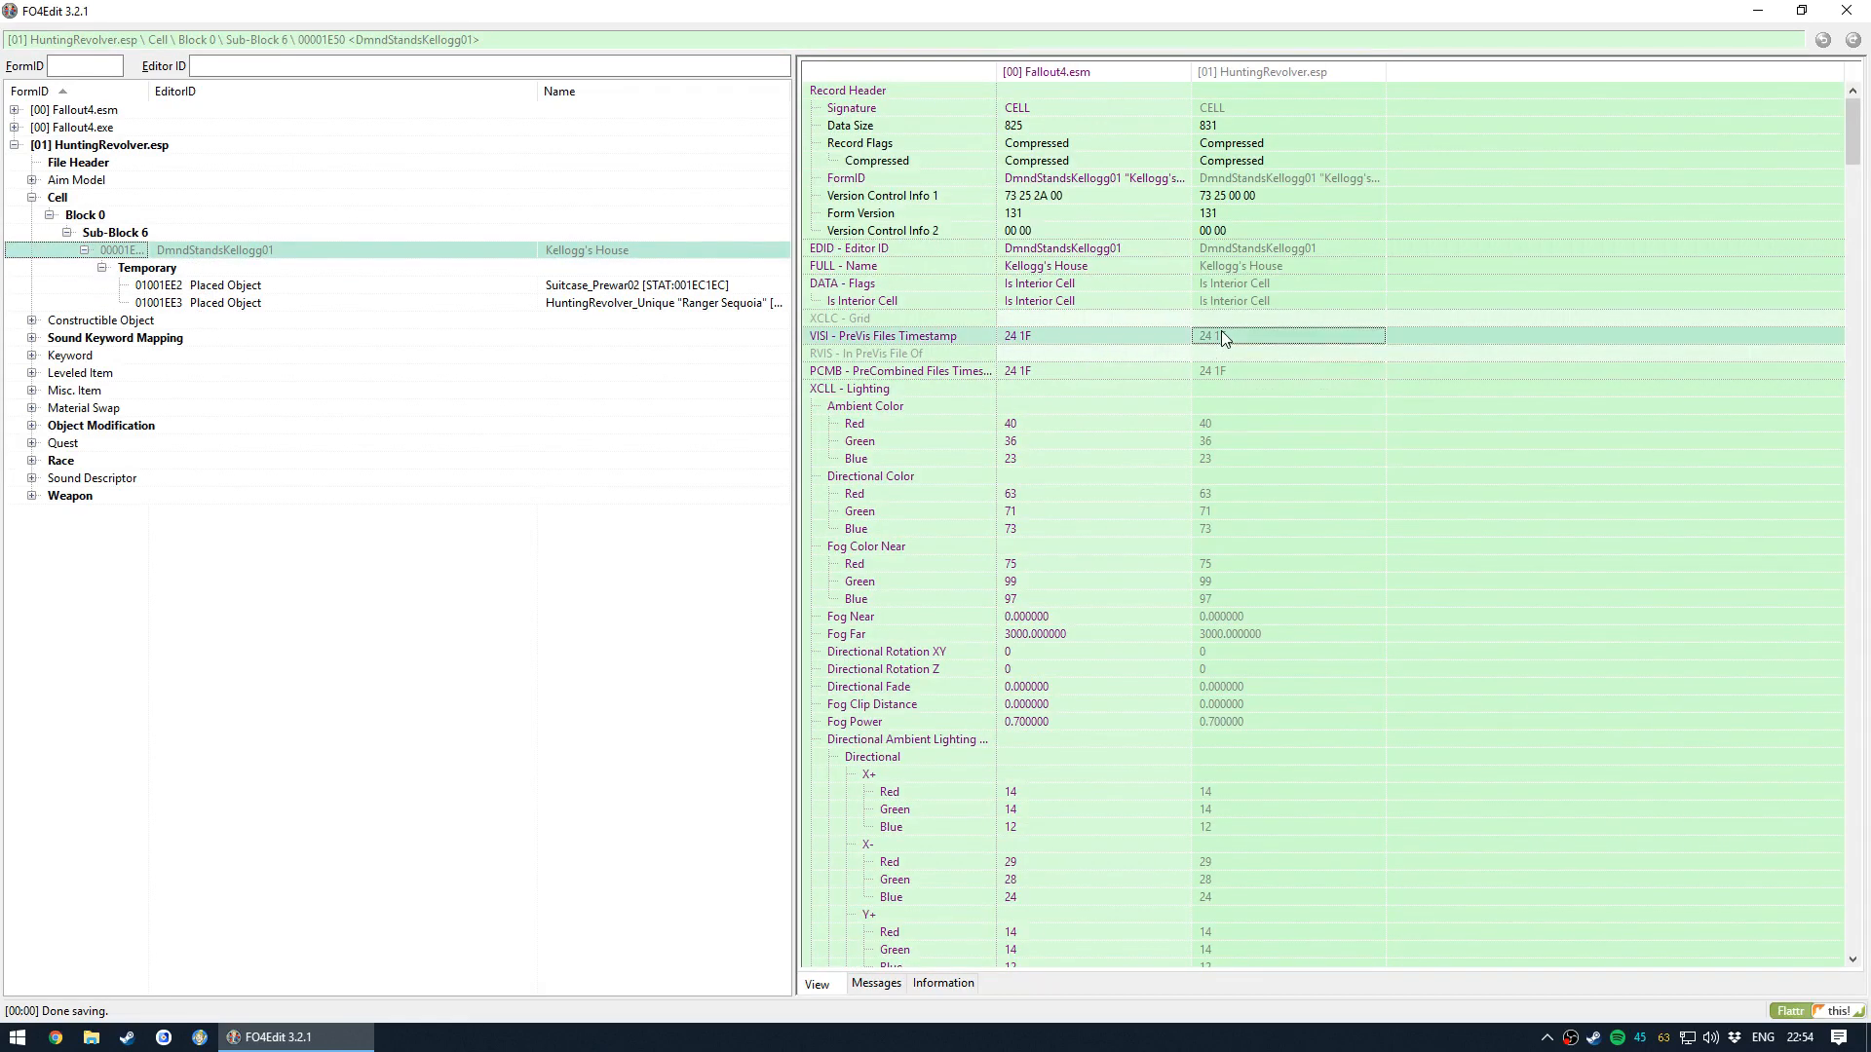
pyautogui.doubleClick(1289, 335)
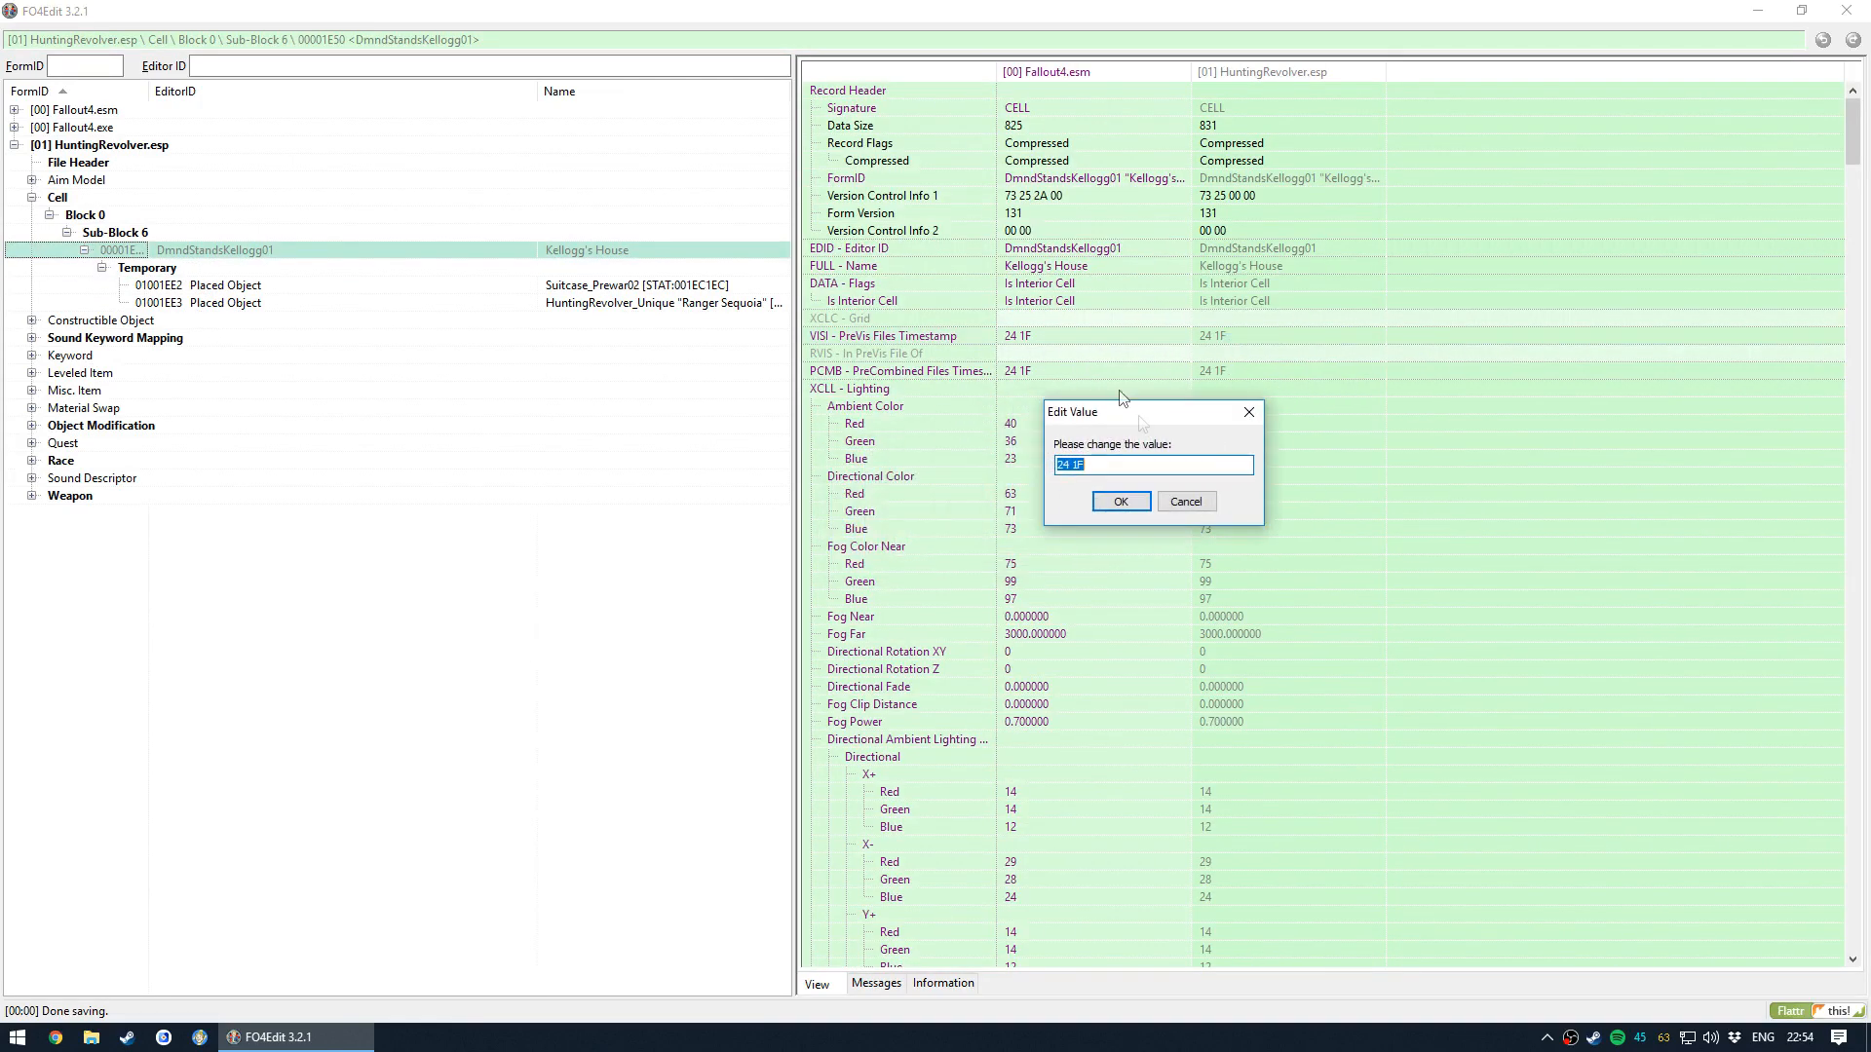
pyautogui.moveTo(1253, 337)
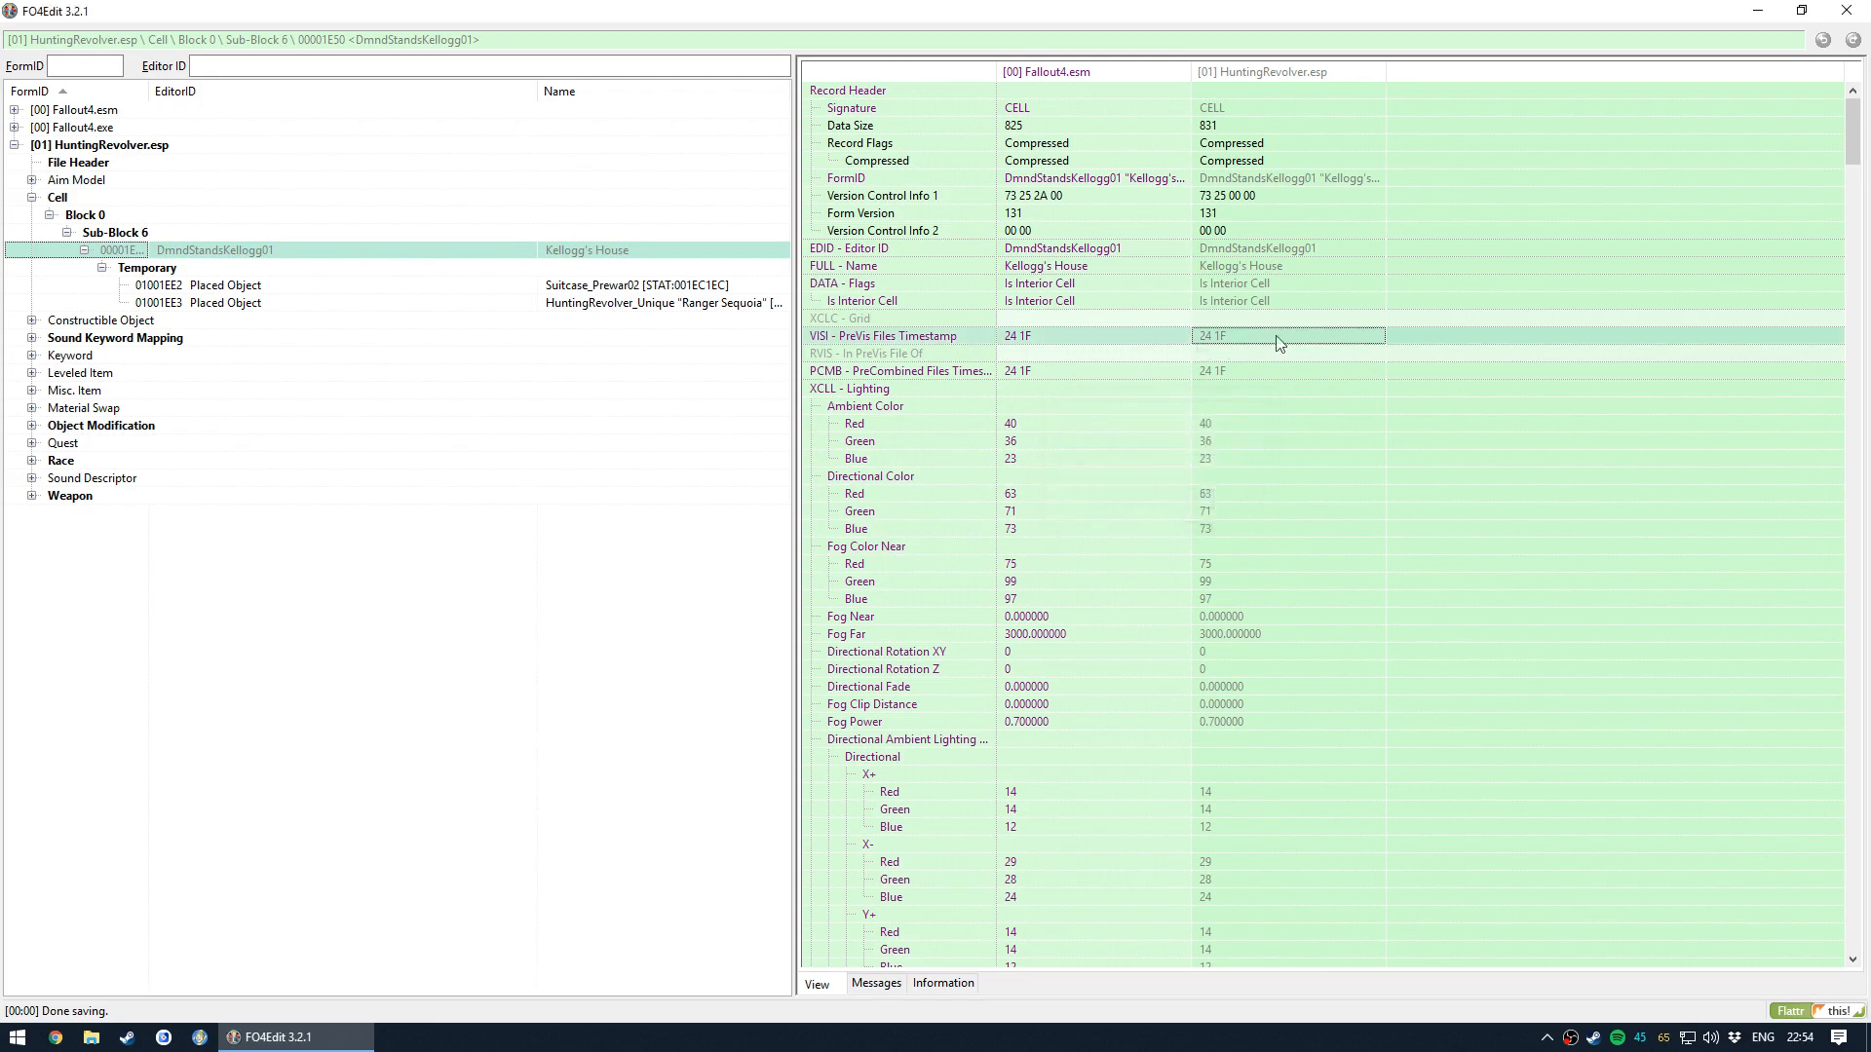
pyautogui.moveTo(1013, 384)
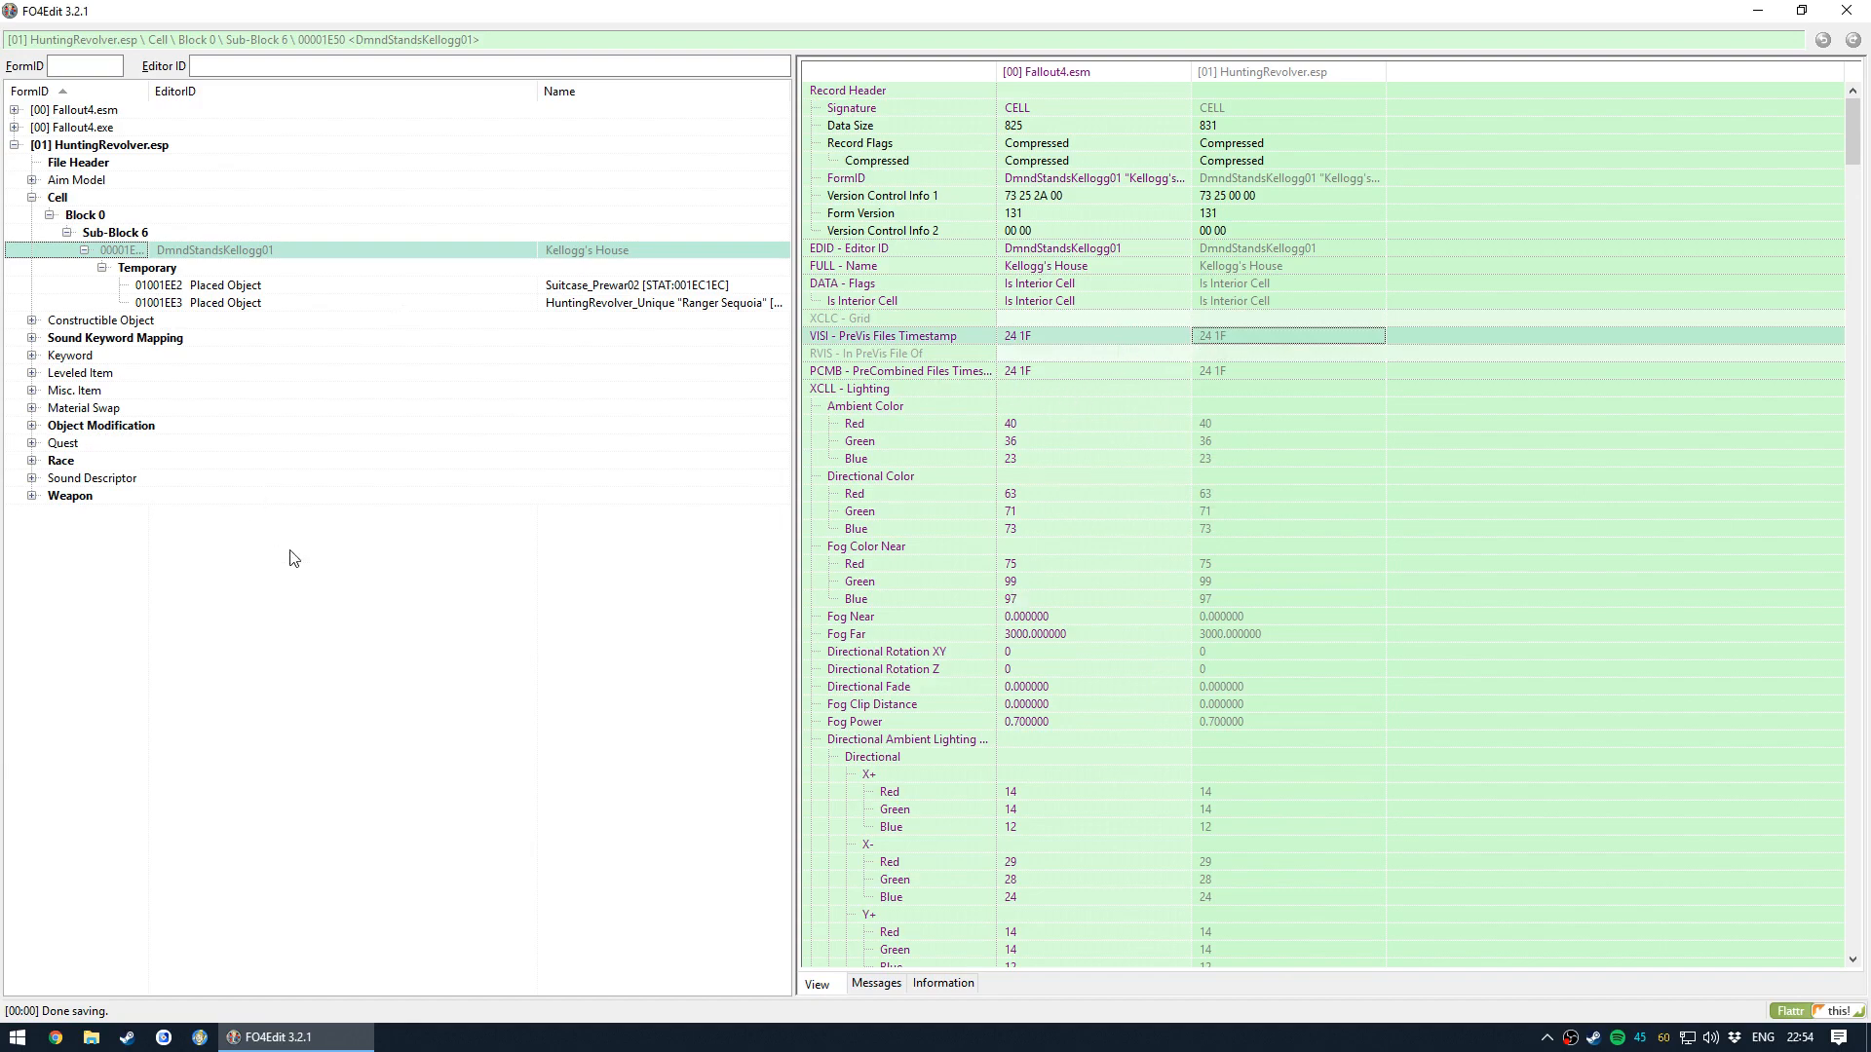
pyautogui.click(875, 982)
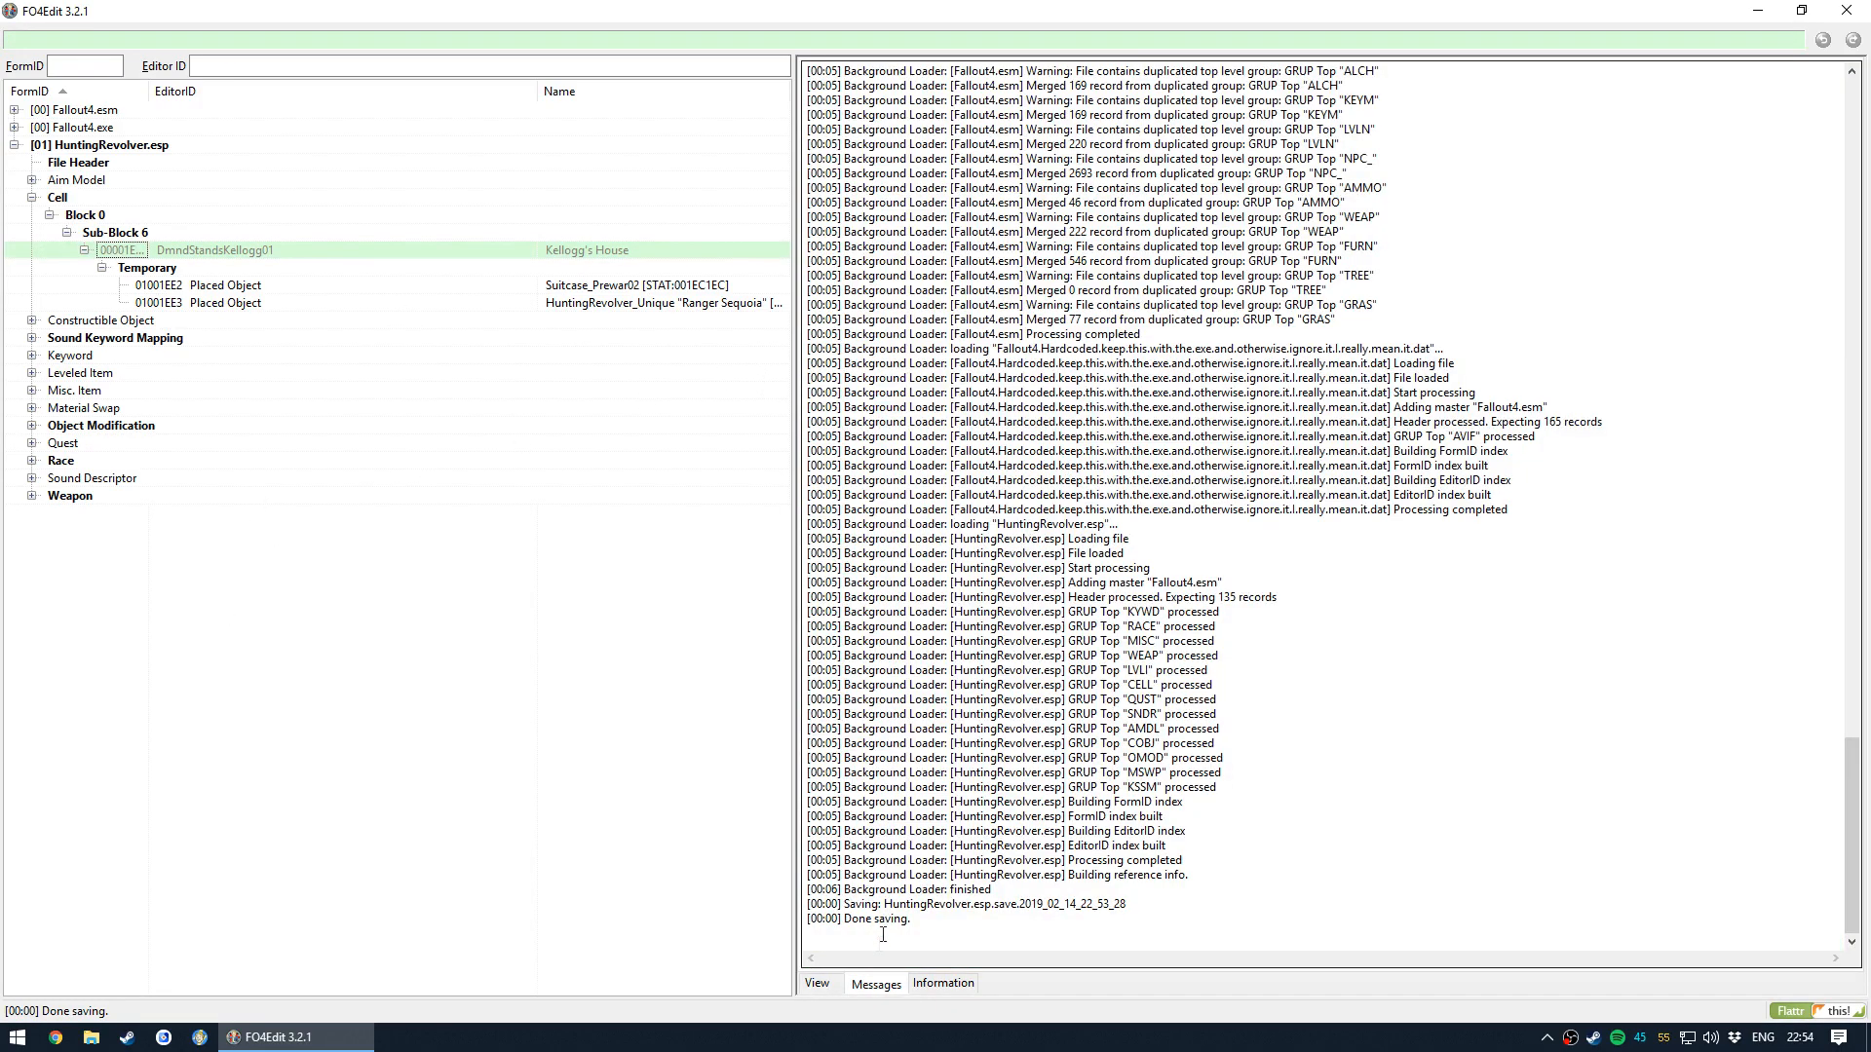